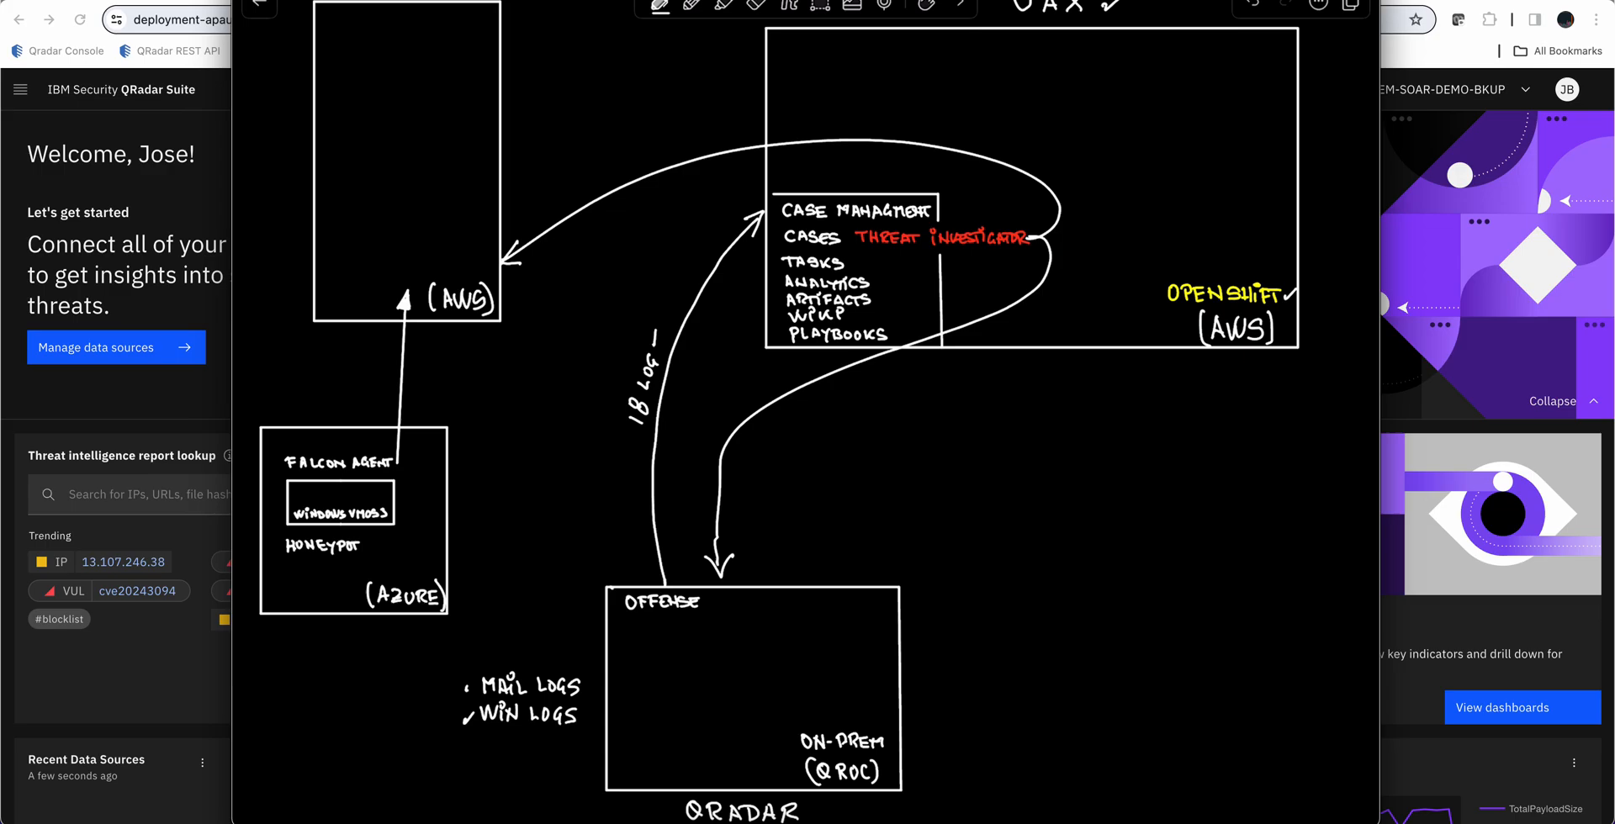
Dismiss the architecture sketch overlay to reveal the case QRadar ID 234 overview
{"action": "left_click_drag", "start_coordinate": [459, 603], "coordinate": [474, 596]}
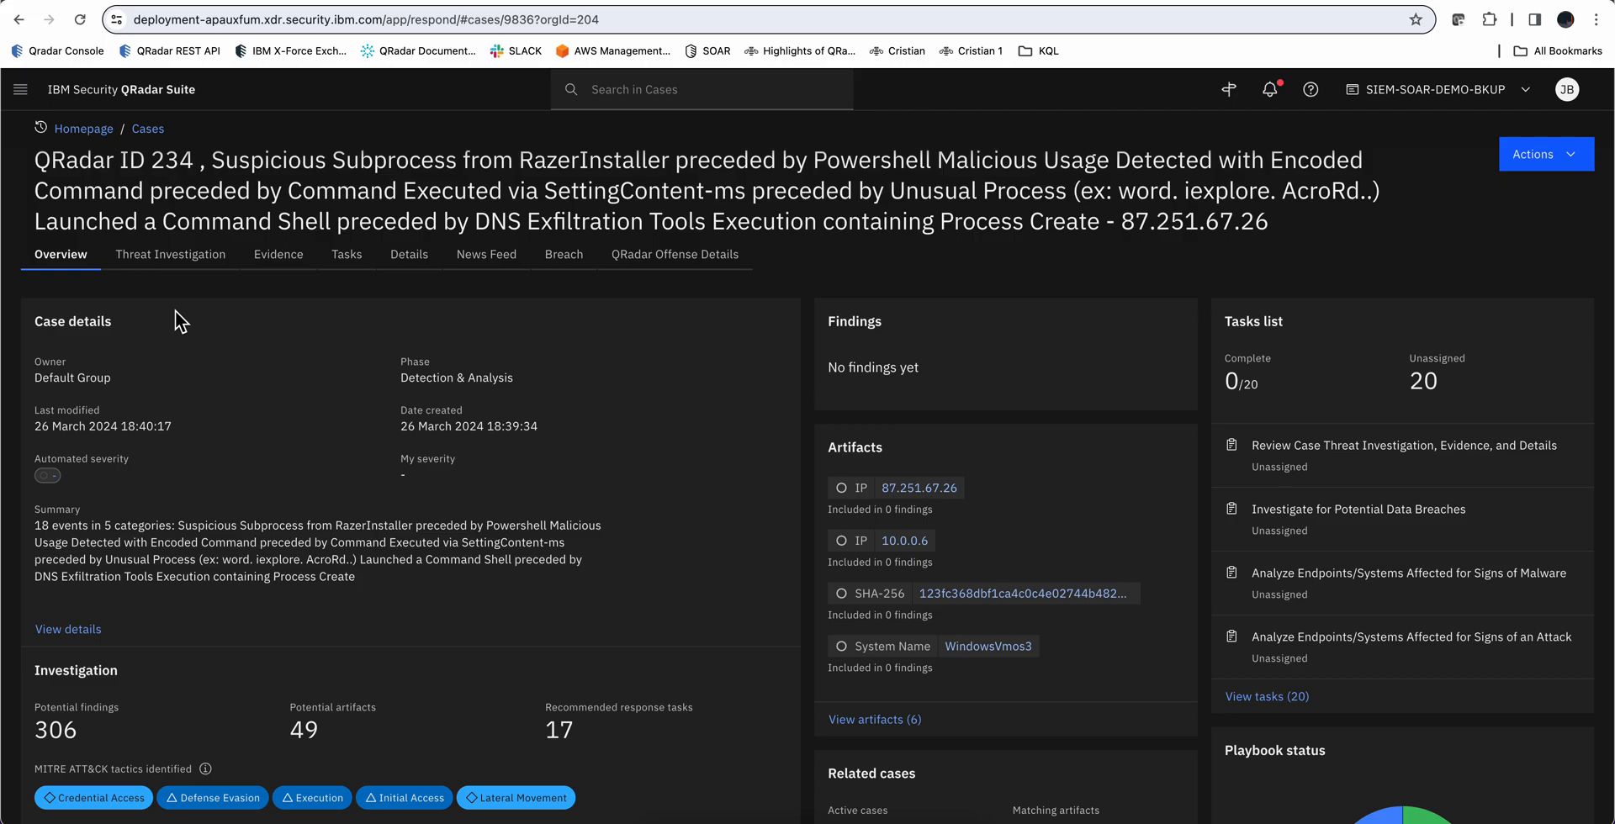
{"action": "mouse_move", "coordinate": [170, 255]}
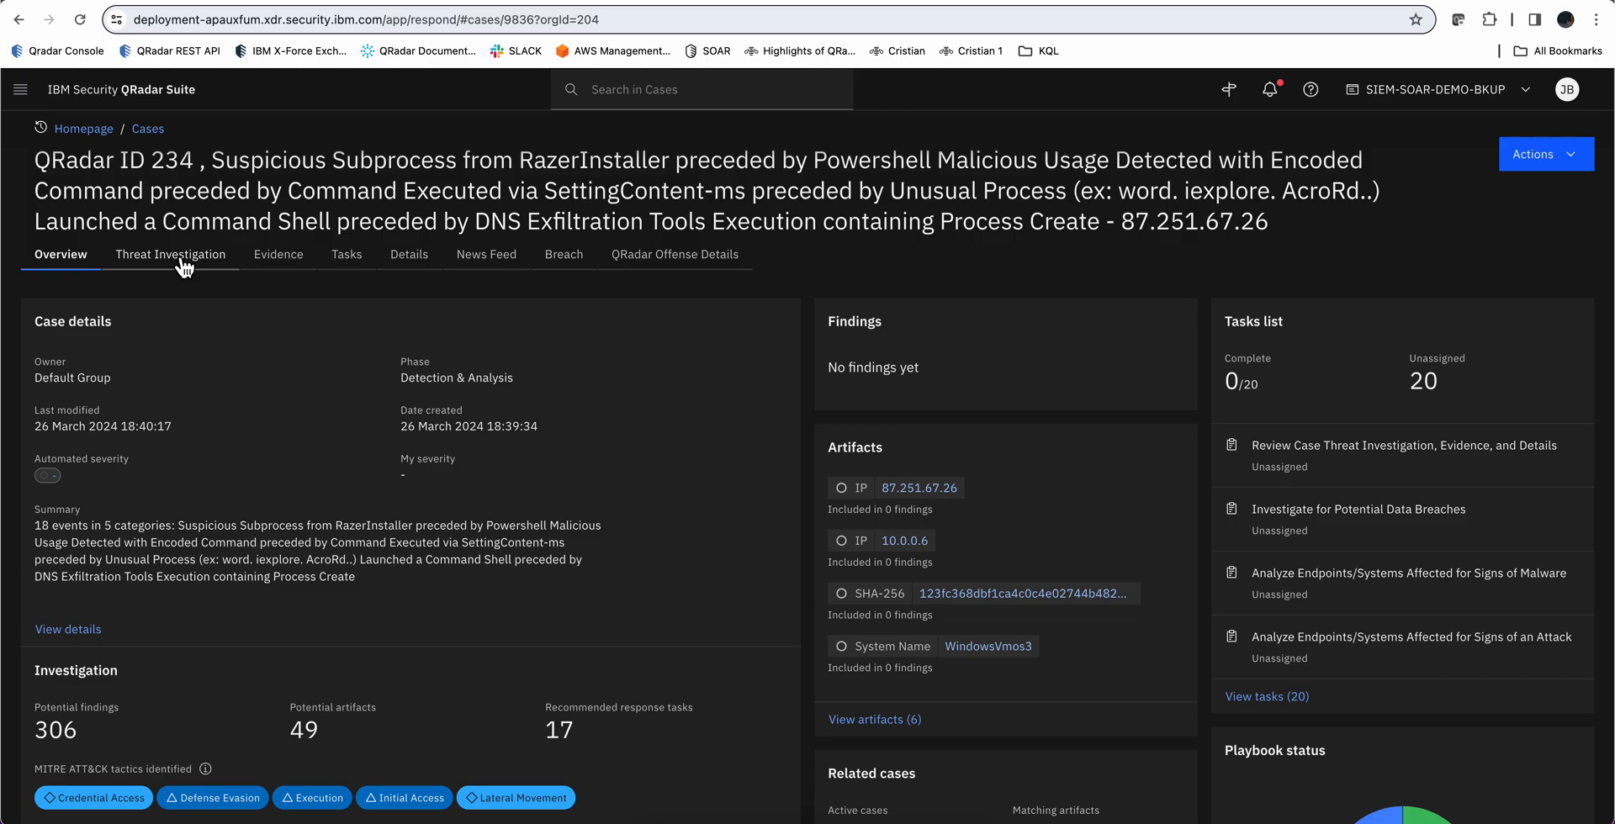
Review the attack timeline of threat intelligence findings and deny-list recommendations
{"action": "left_click", "coordinate": [170, 255]}
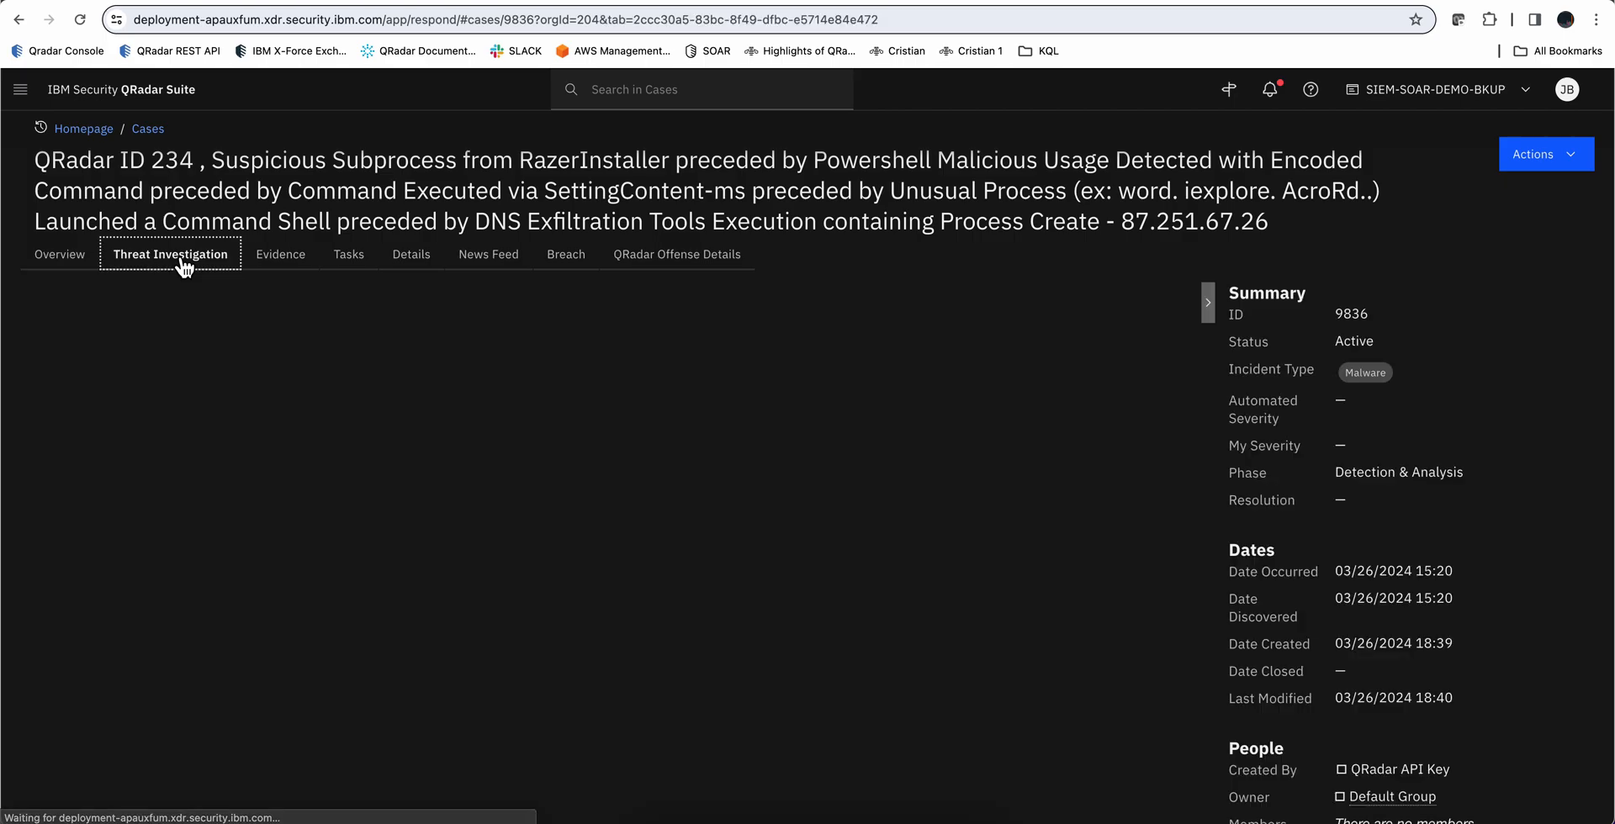
{"action": "left_click", "coordinate": [171, 254]}
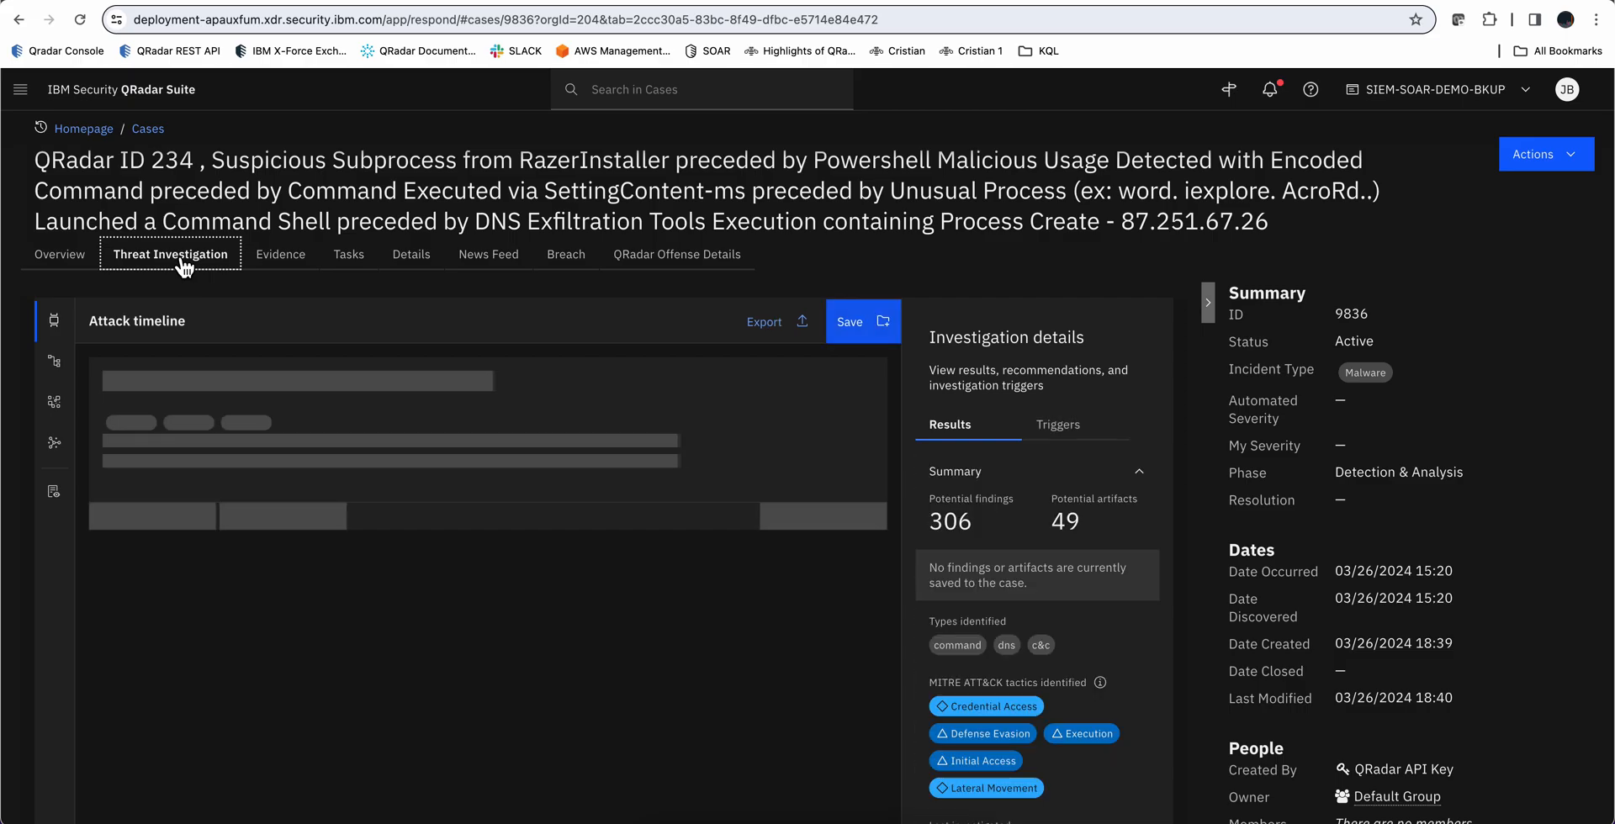
{"action": "mouse_move", "coordinate": [935, 624]}
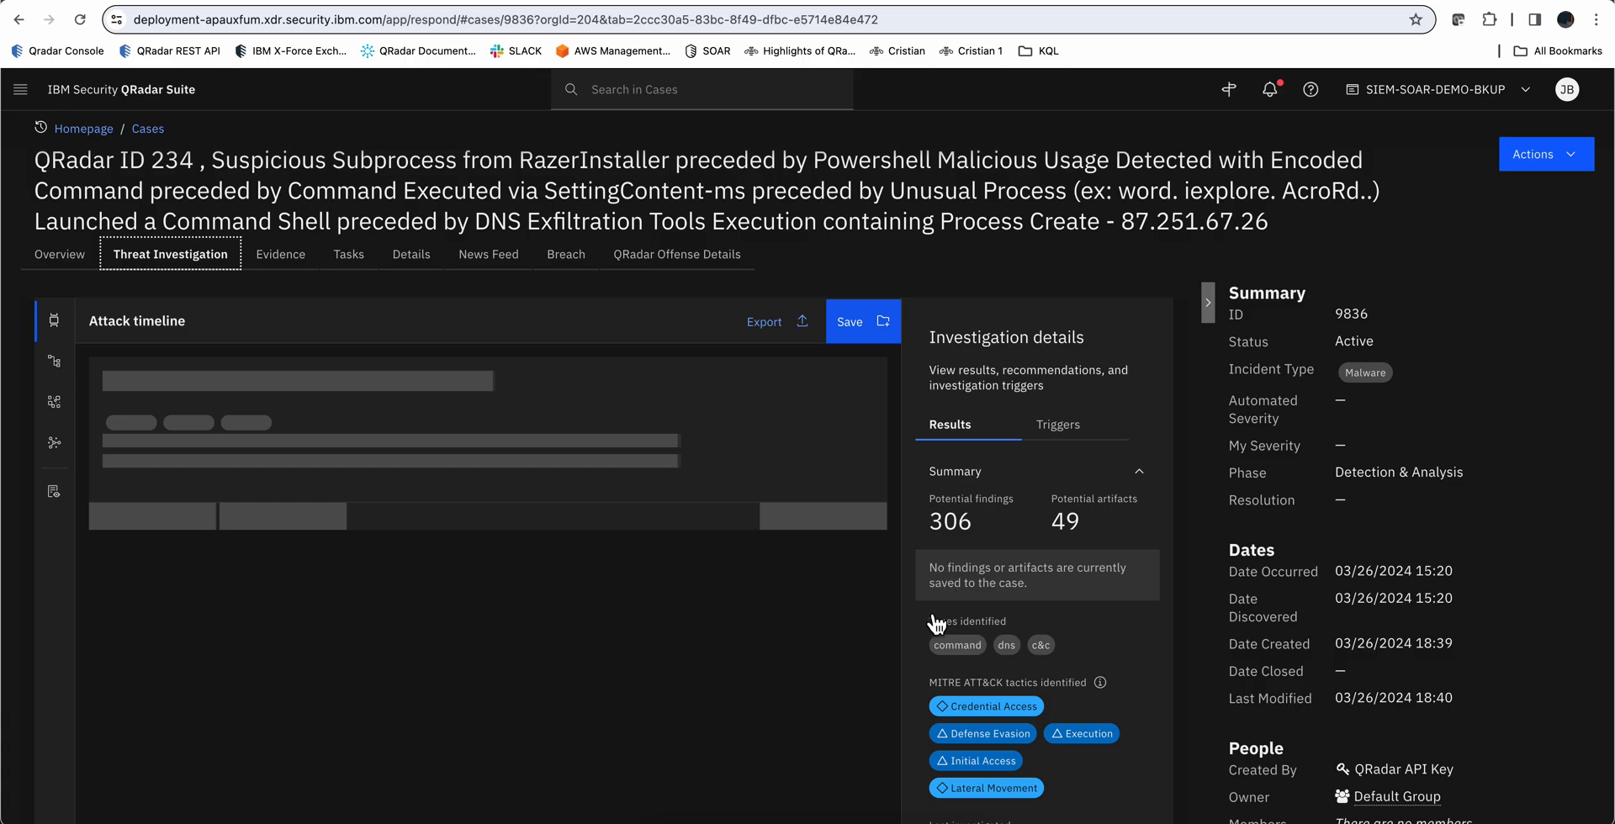
{"action": "mouse_move", "coordinate": [987, 600]}
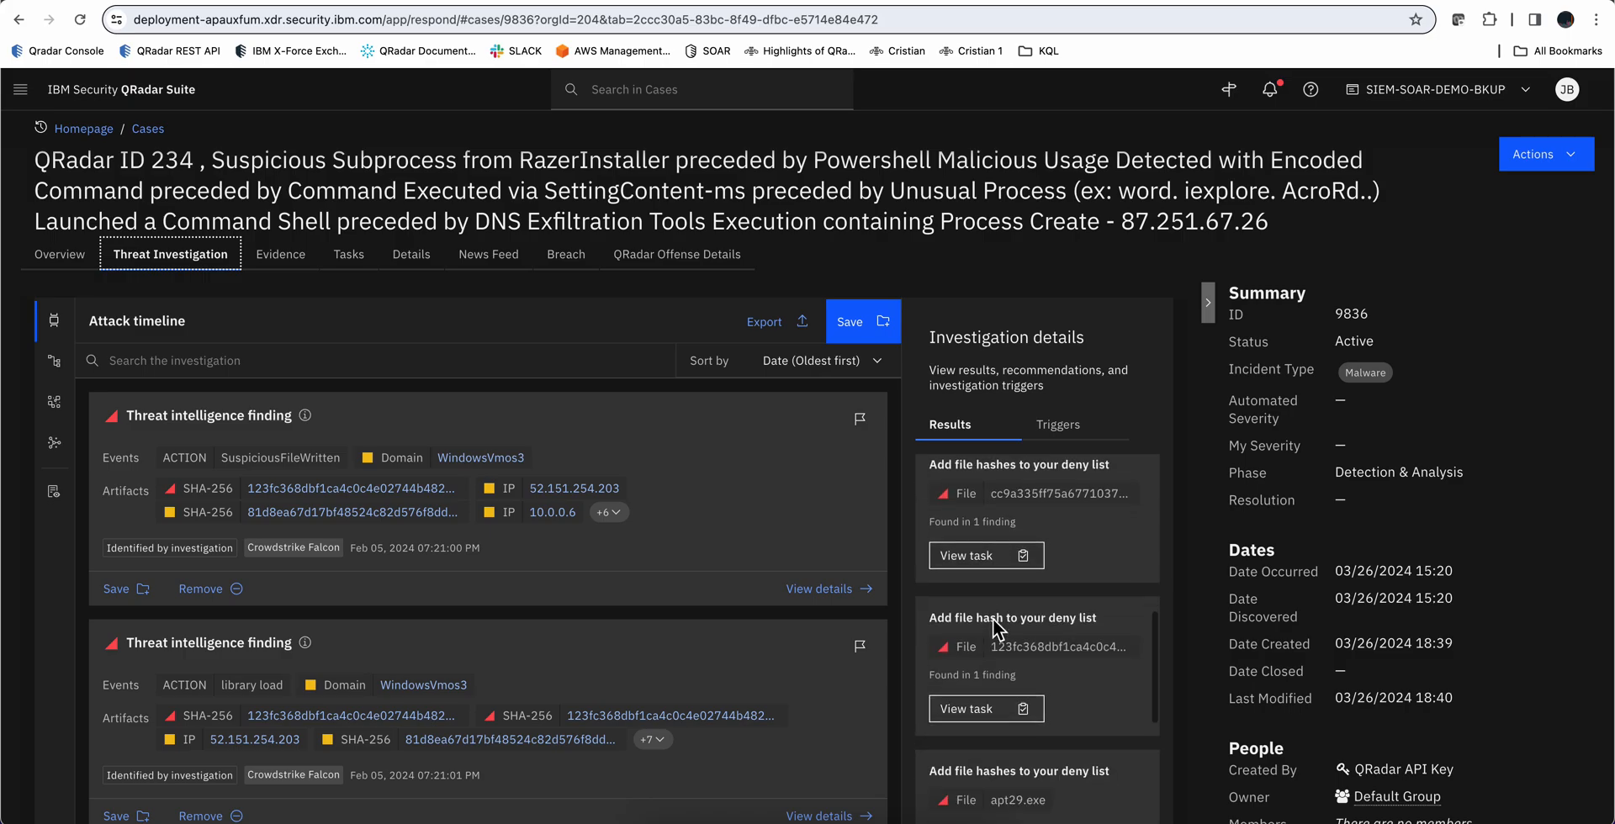
{"action": "scroll", "scroll_direction": "down", "scroll_amount": 3}
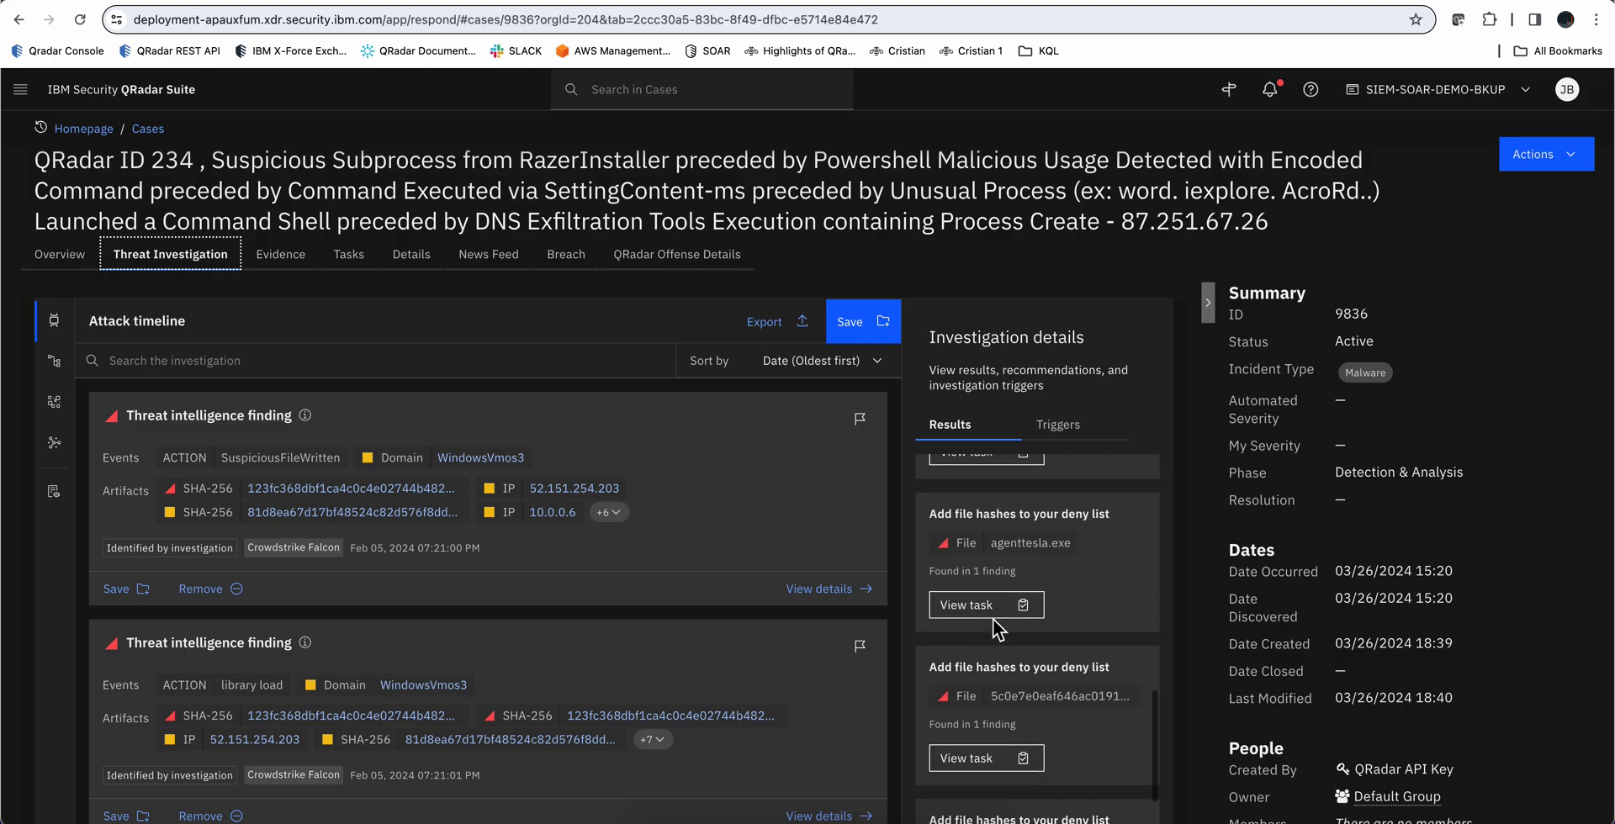
{"action": "scroll", "scroll_direction": "down", "scroll_amount": 3}
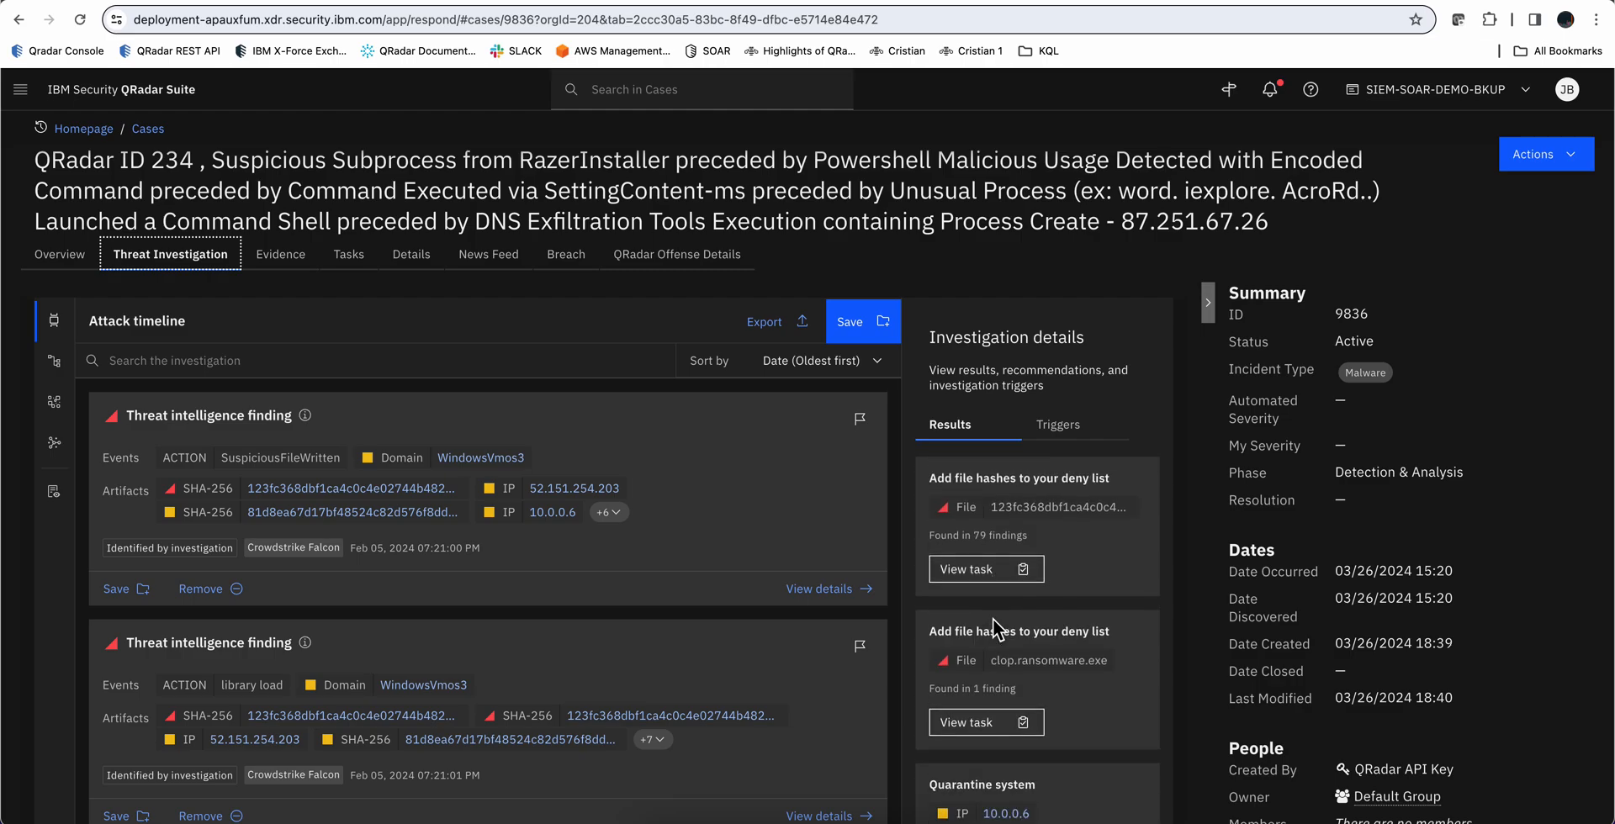
{"action": "scroll", "scroll_direction": "down", "scroll_amount": 3}
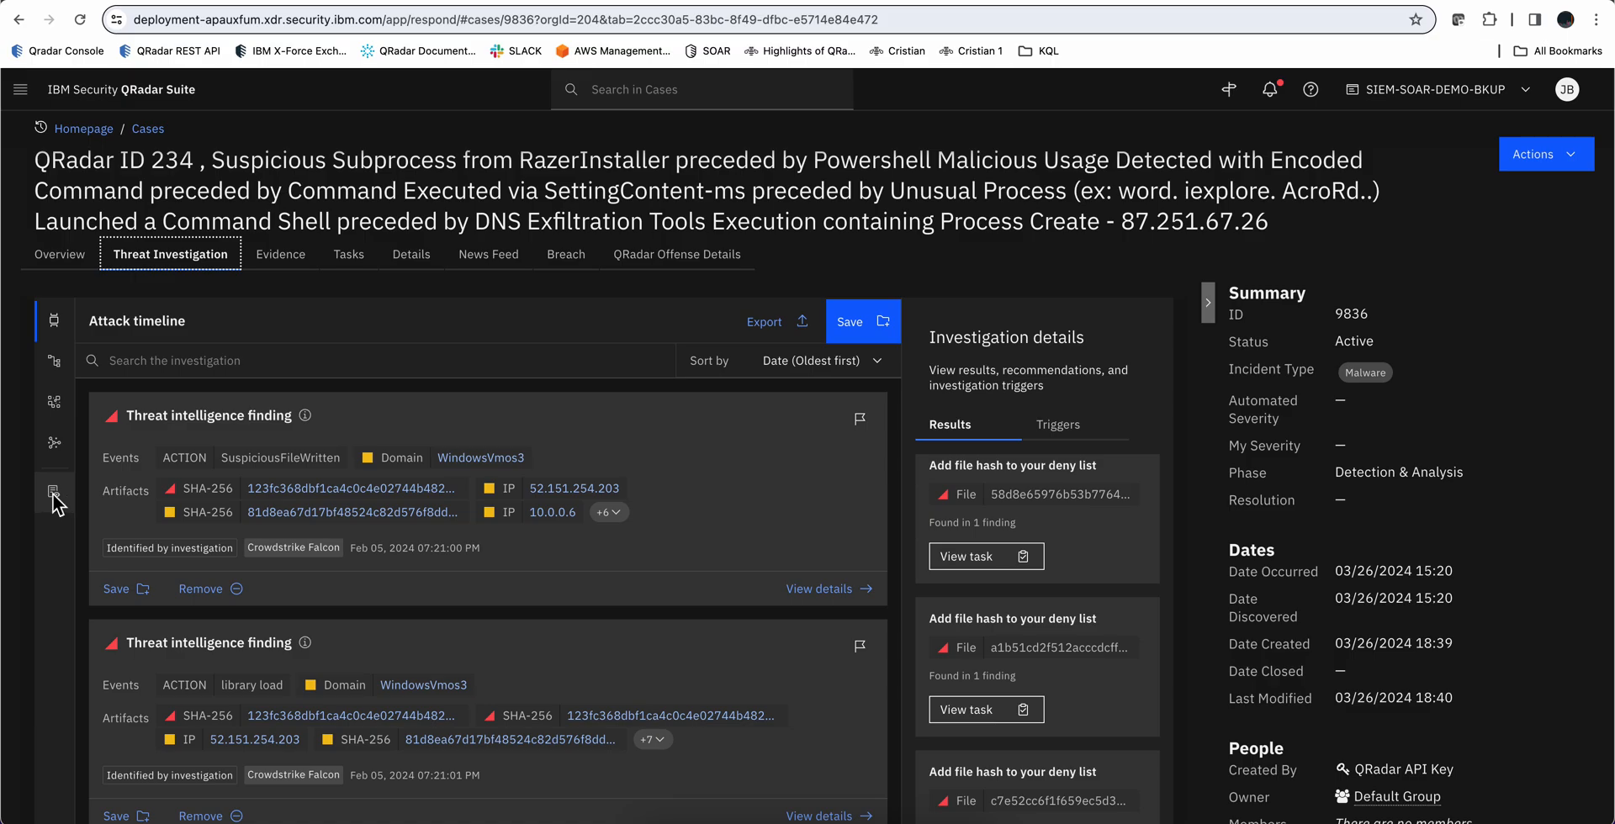
View the investigation record: 1.5k events, 488 findings, and per-connector query results
{"action": "left_click", "coordinate": [52, 491]}
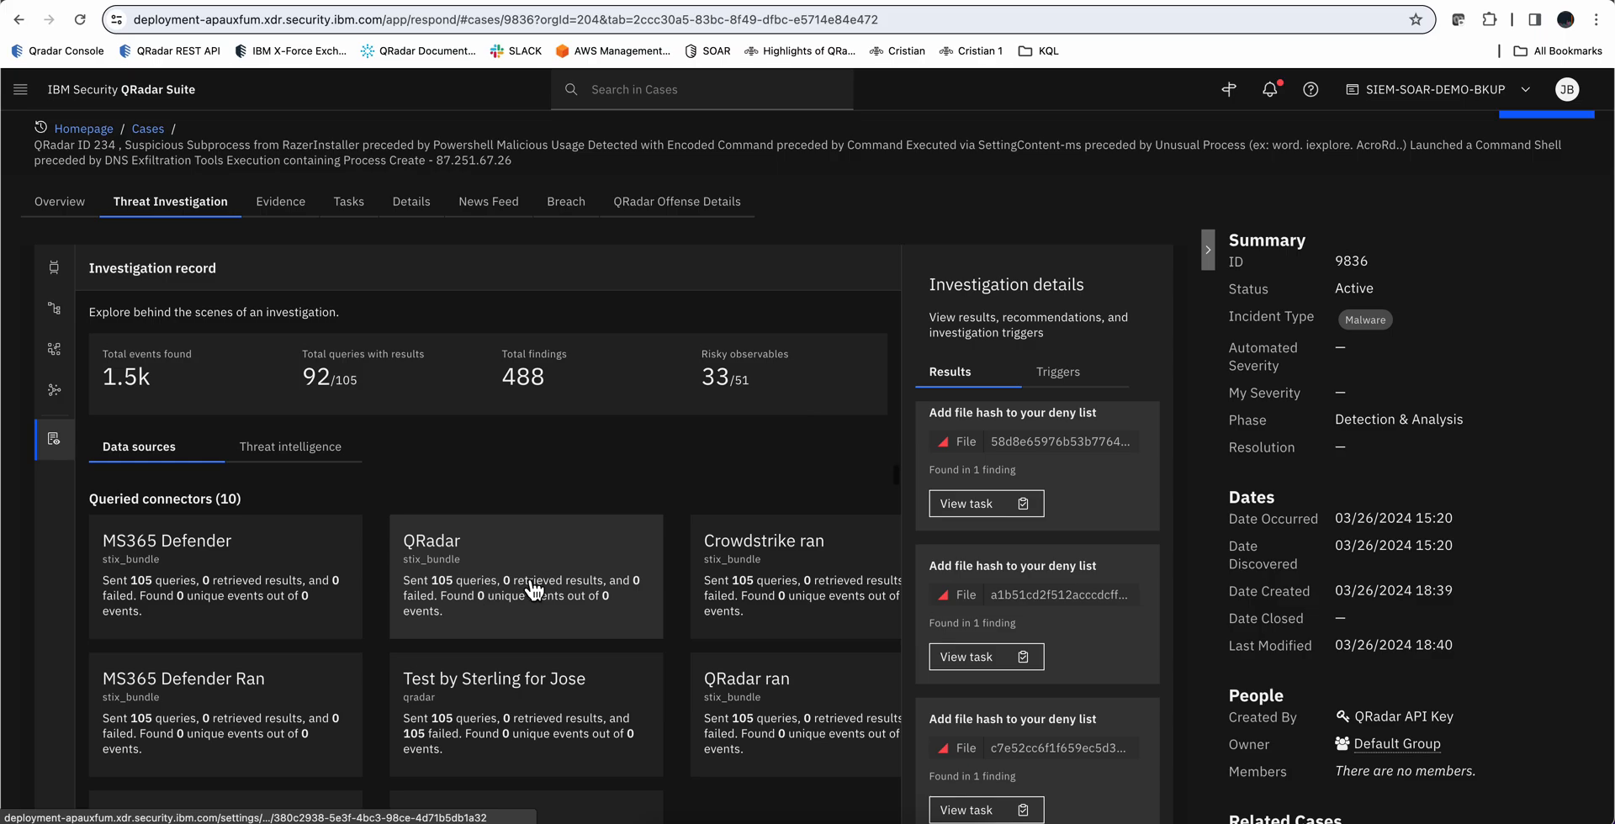
{"action": "scroll", "scroll_direction": "down", "scroll_amount": 3}
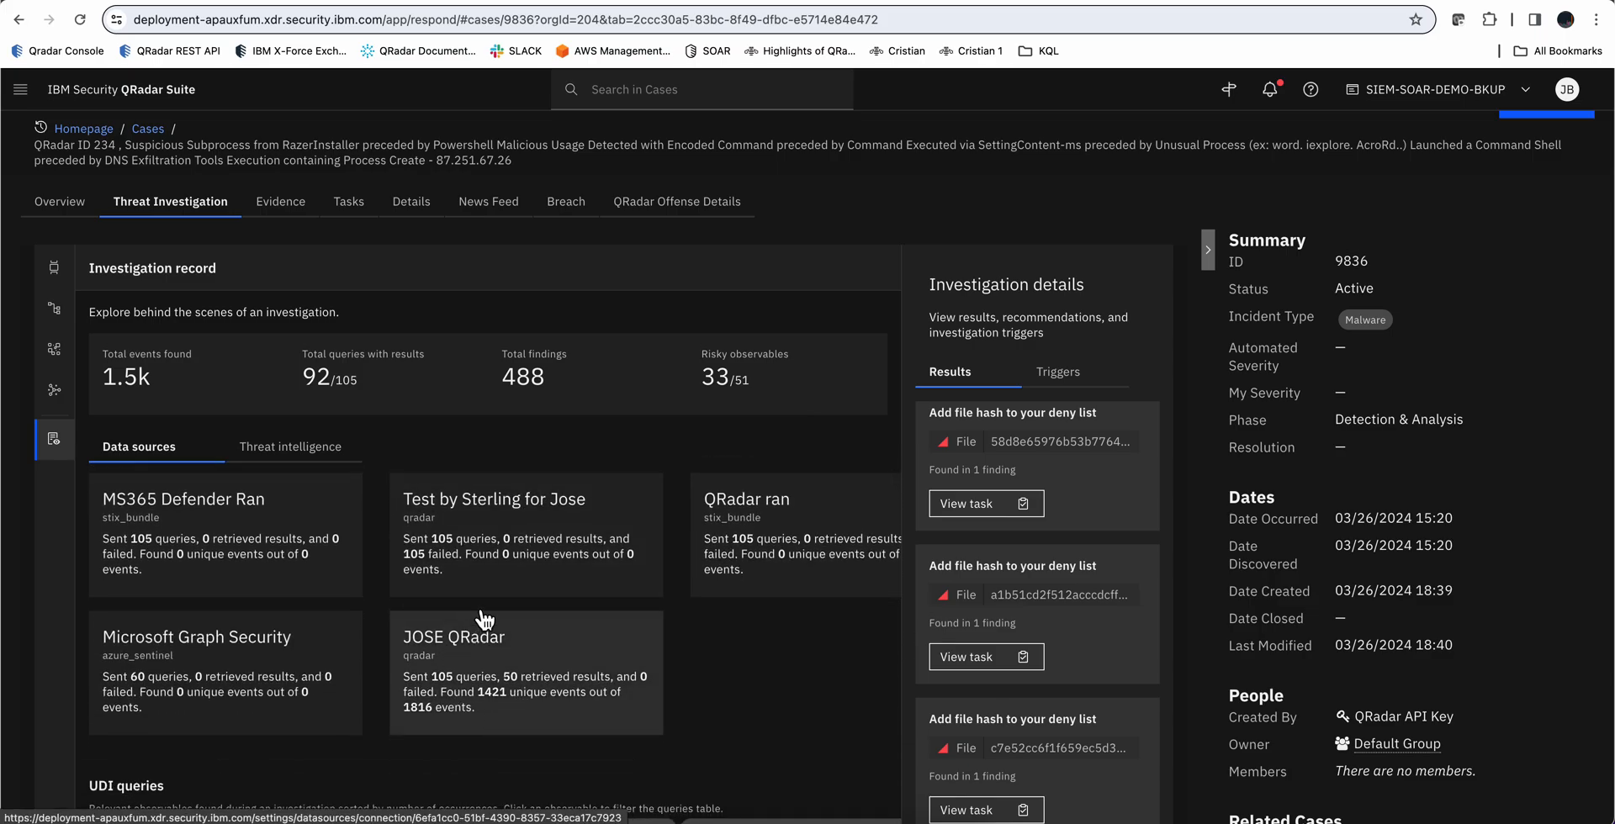
{"action": "mouse_move", "coordinate": [513, 647]}
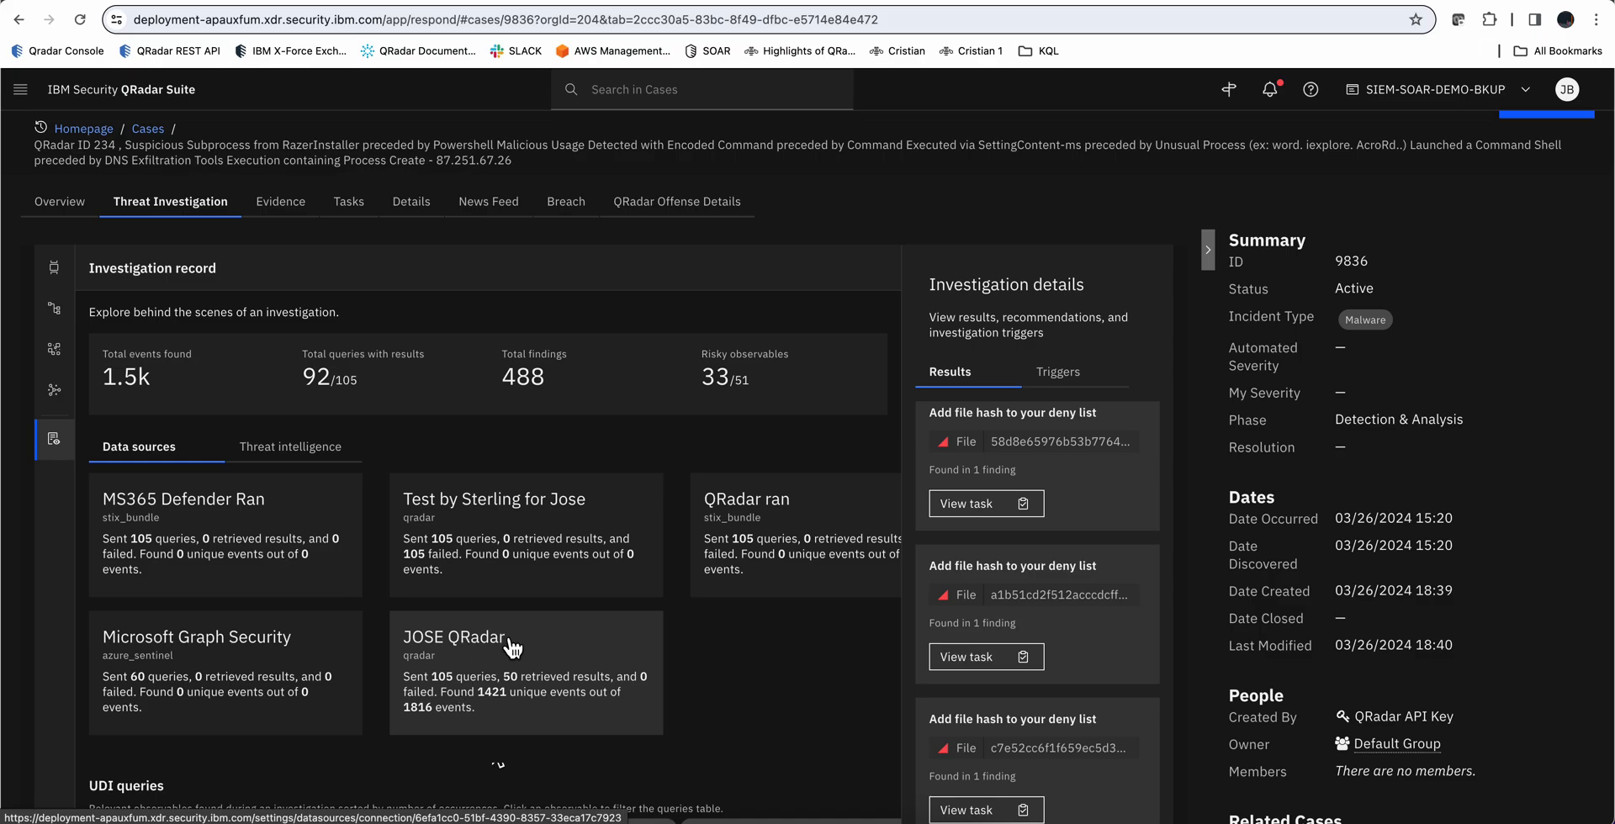
{"action": "mouse_move", "coordinate": [497, 664]}
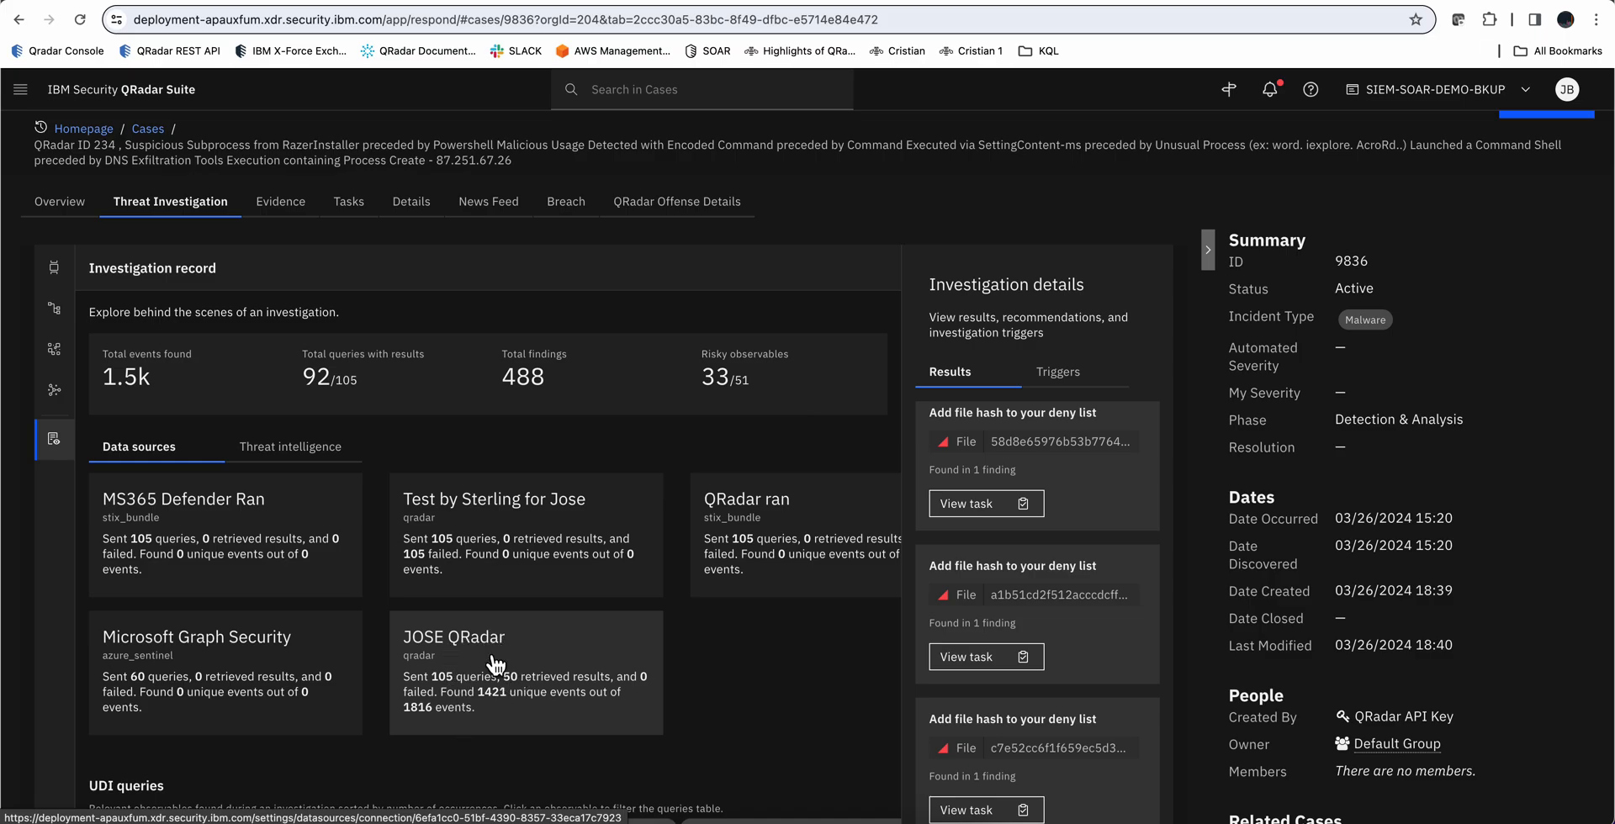
{"action": "mouse_move", "coordinate": [500, 713]}
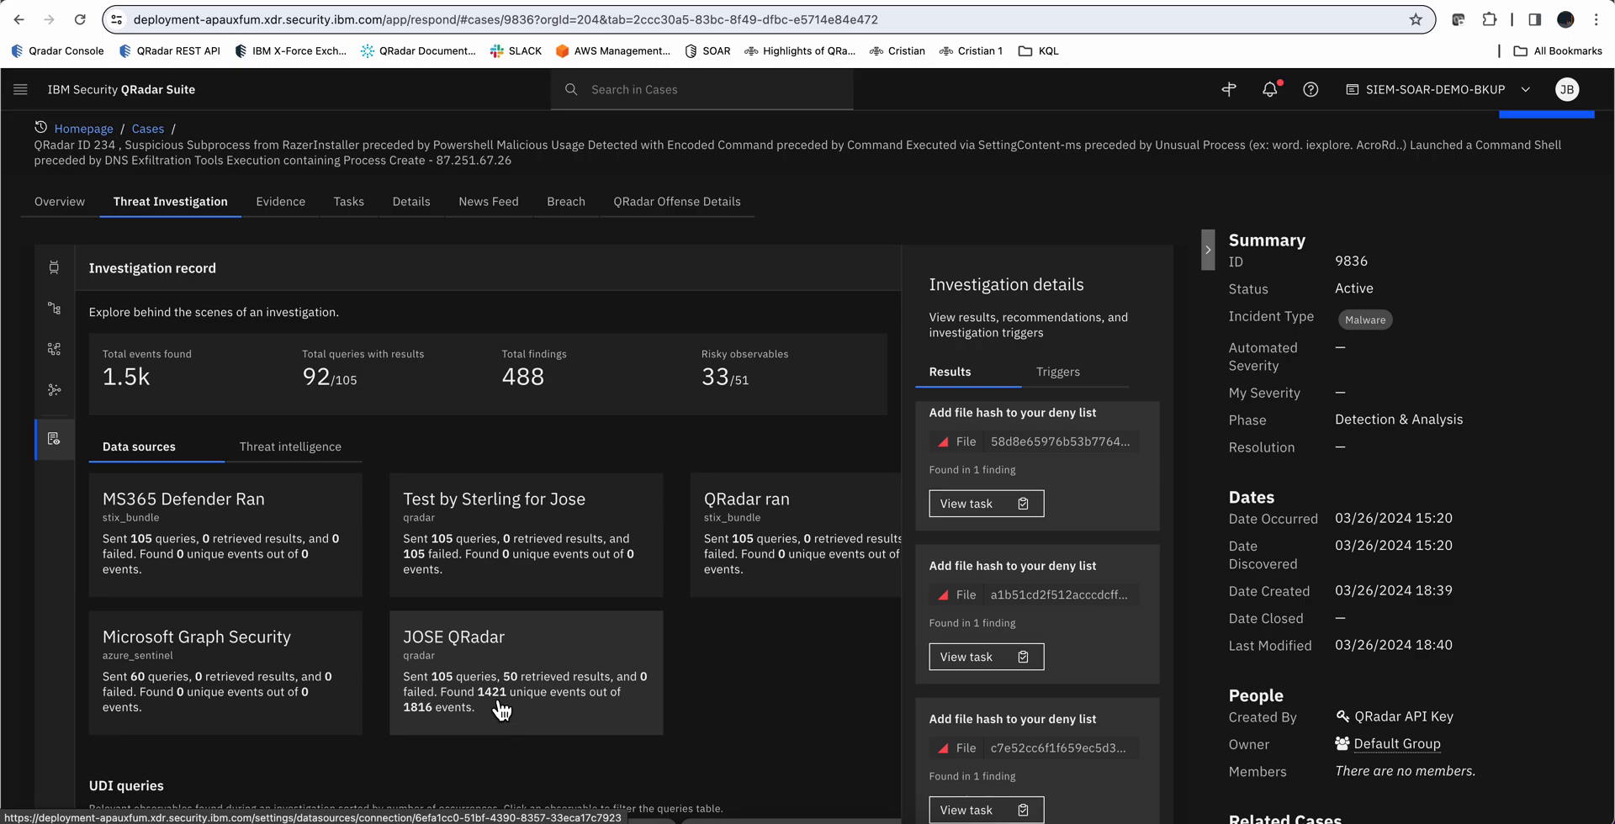
{"action": "mouse_move", "coordinate": [450, 687]}
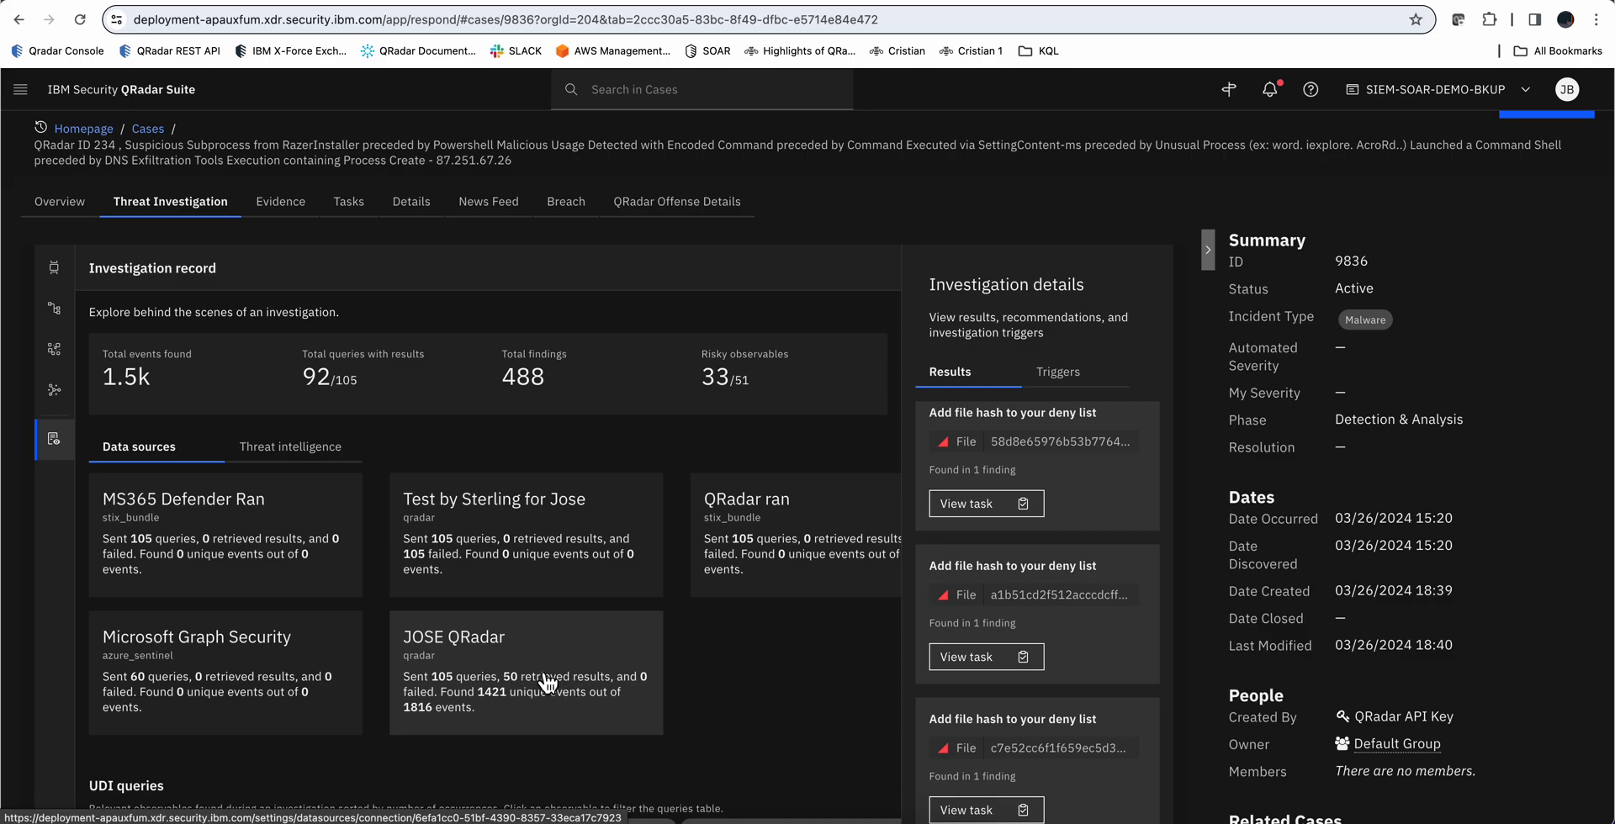
{"action": "scroll", "scroll_direction": "down", "scroll_amount": 3}
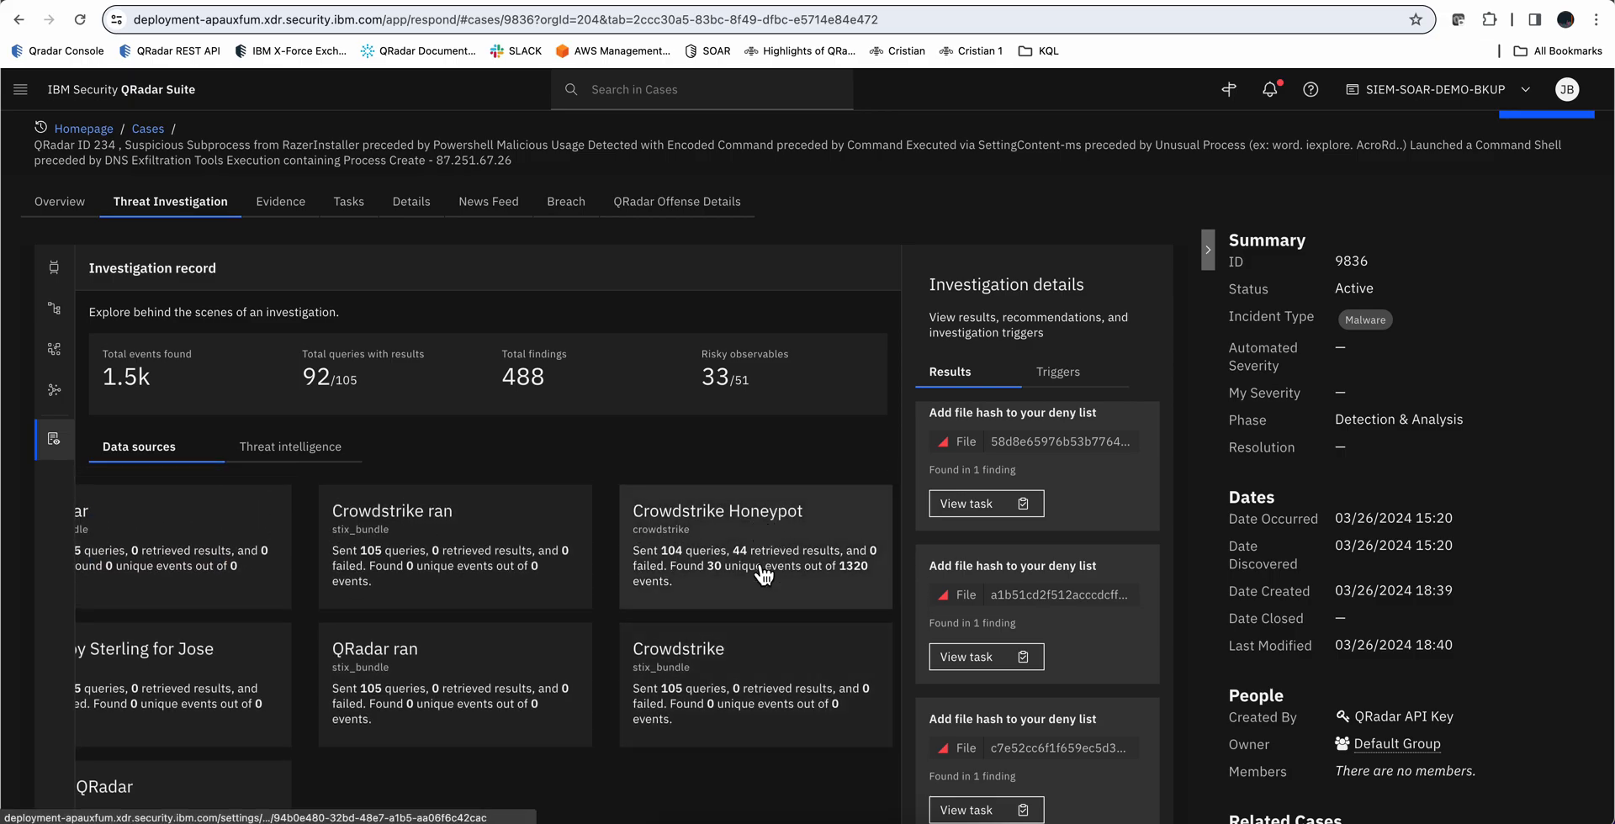
{"action": "mouse_move", "coordinate": [669, 563]}
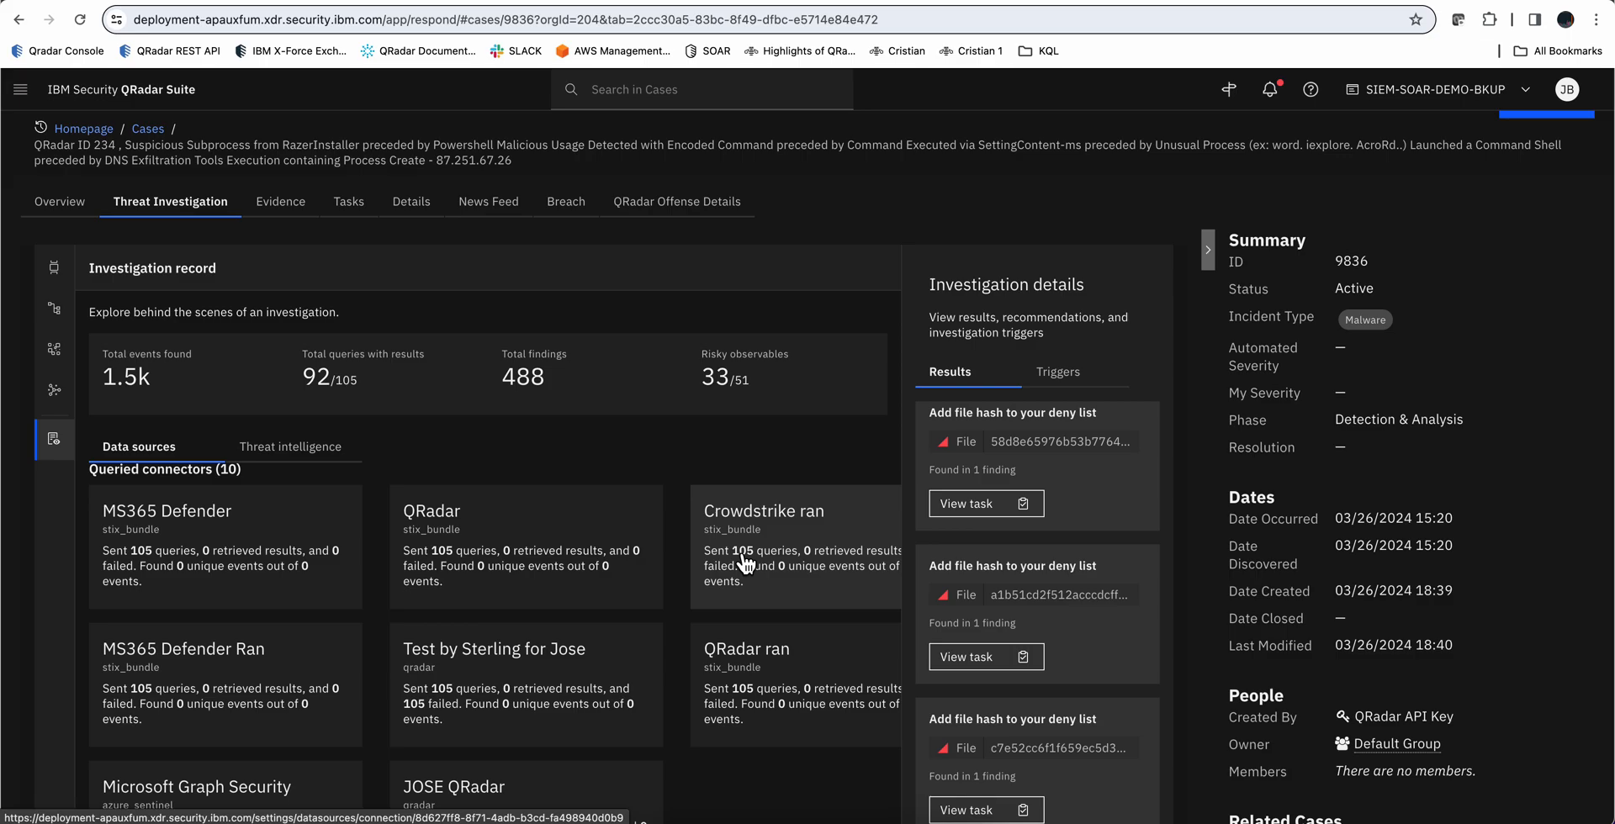
{"action": "mouse_move", "coordinate": [770, 474]}
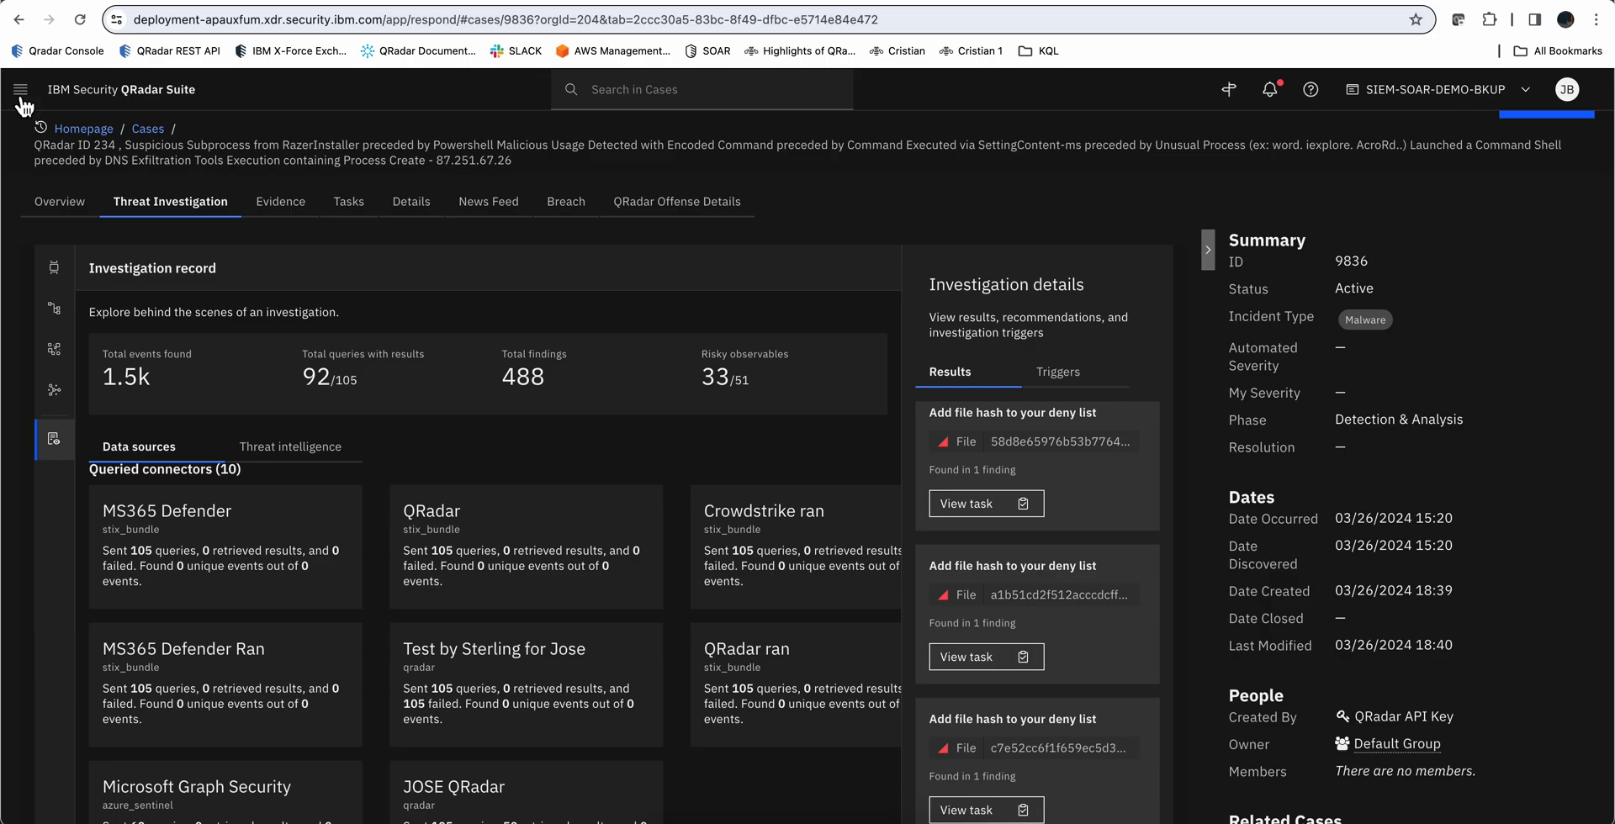
Switch to User Behavior Analytics to see 87.7k monitored users and offenses
{"action": "left_click", "coordinate": [22, 89]}
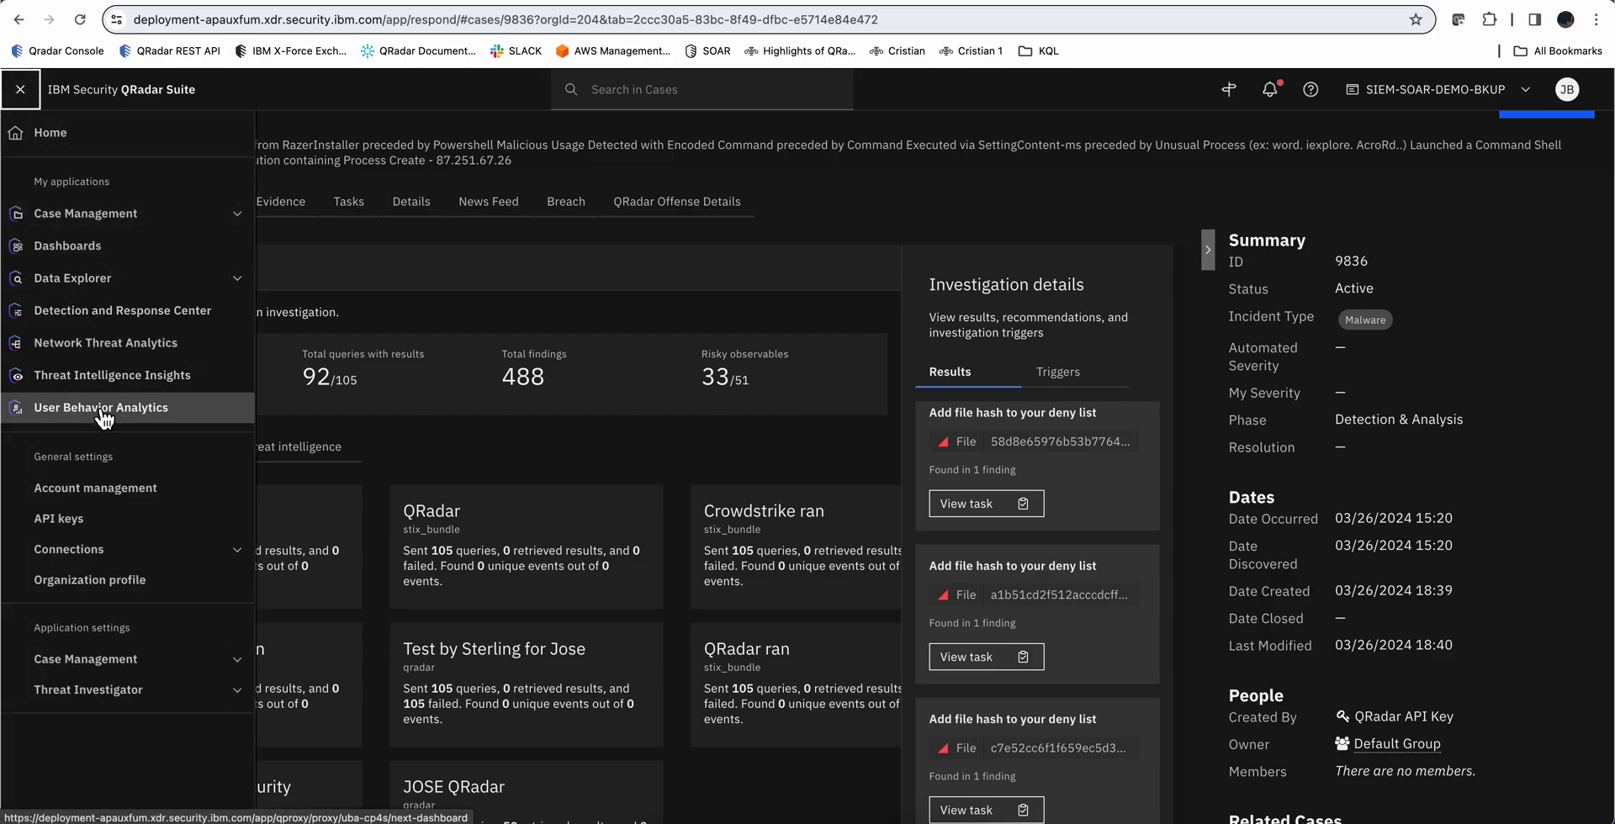
{"action": "left_click", "coordinate": [19, 88]}
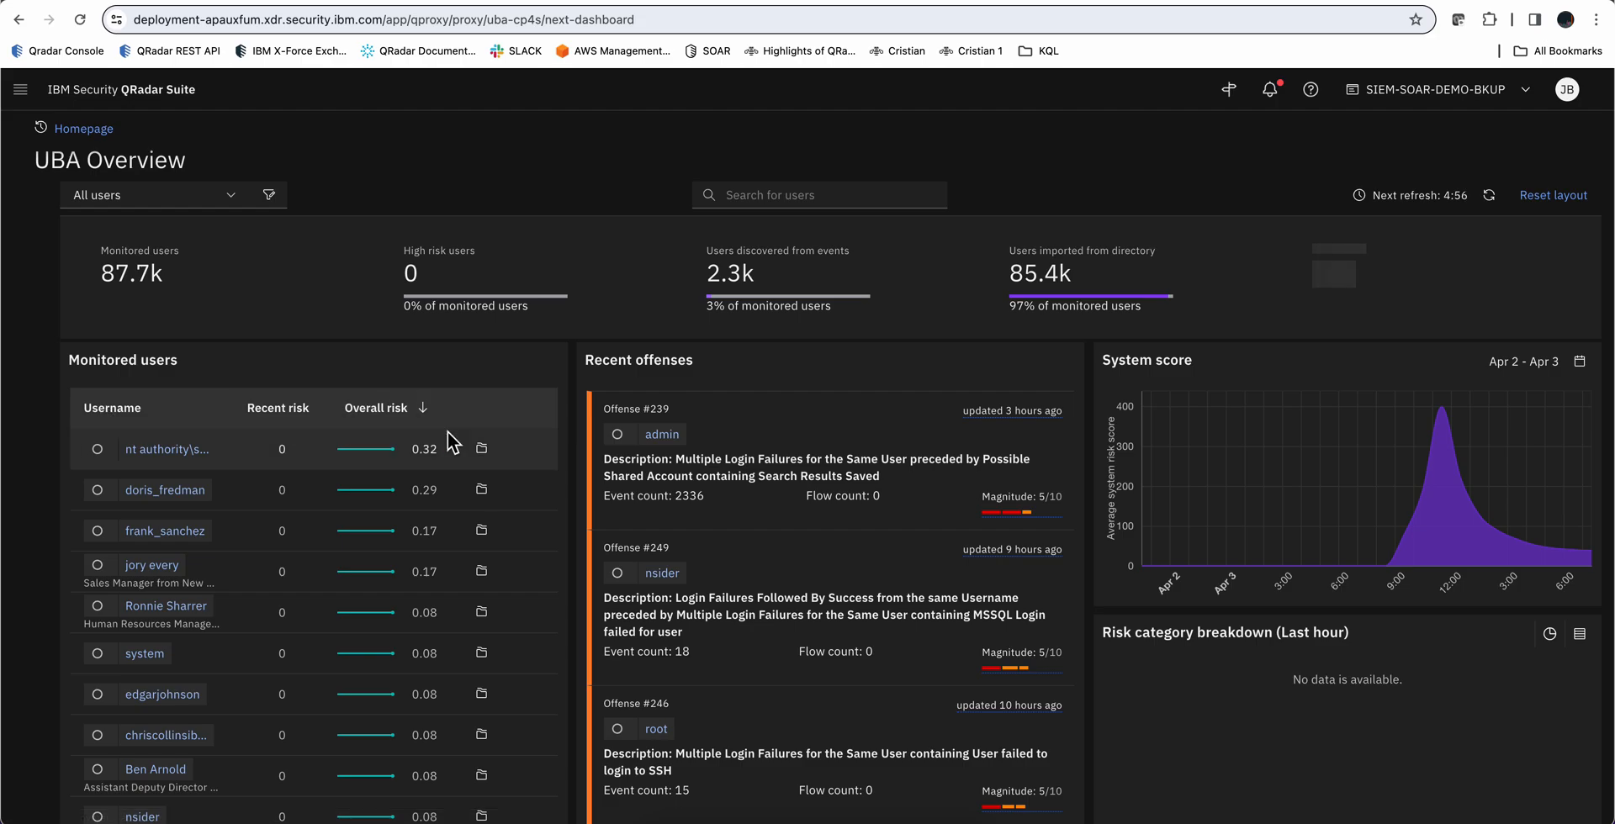
{"action": "mouse_move", "coordinate": [726, 529]}
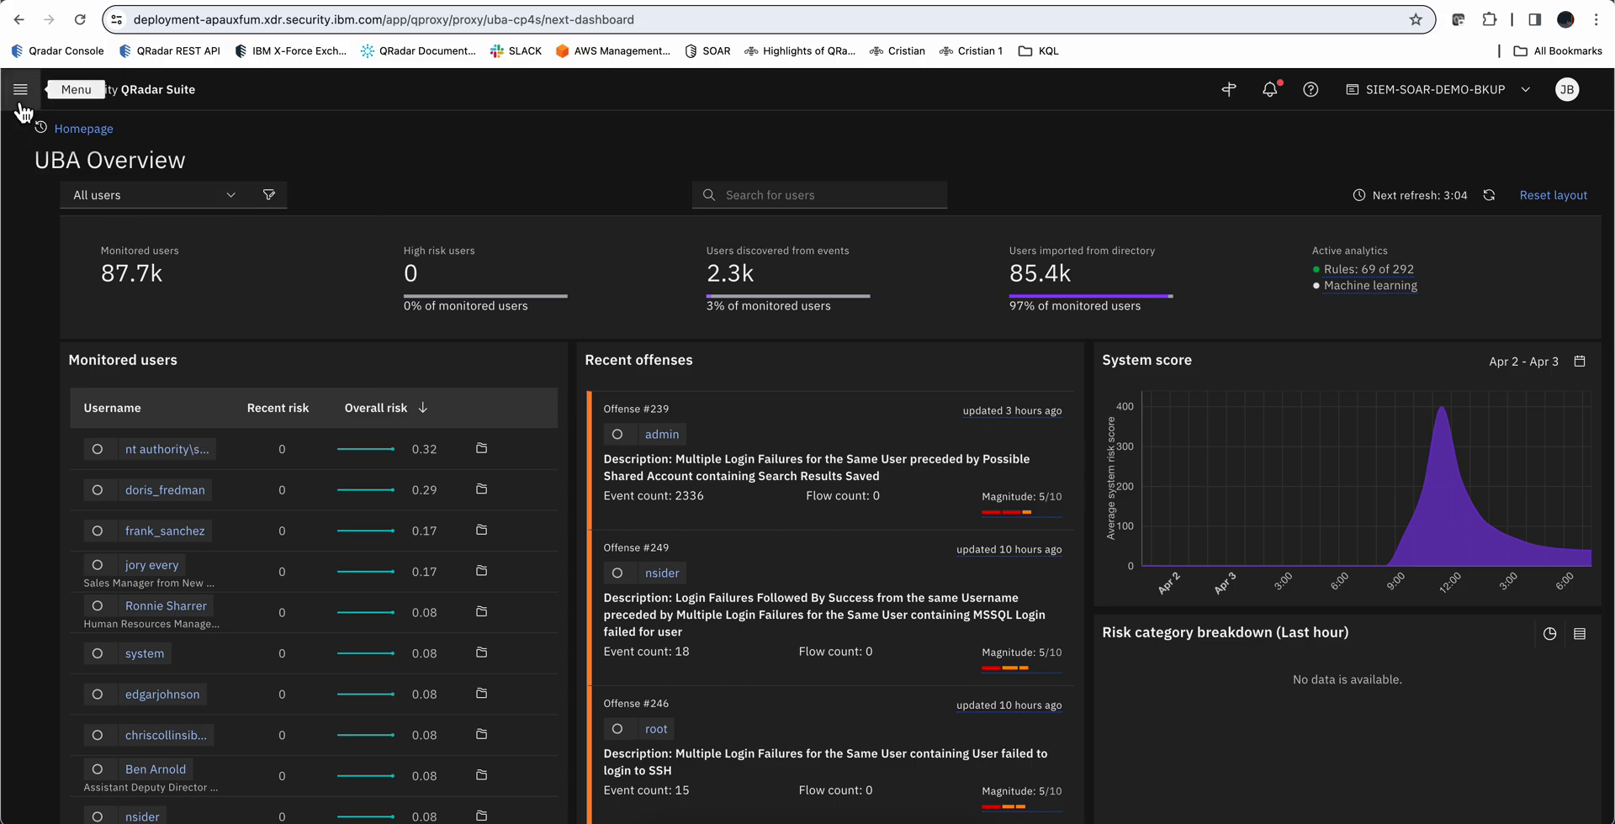
Switch to Network Threat Analytics to view its UDP findings table
{"action": "left_click", "coordinate": [19, 88]}
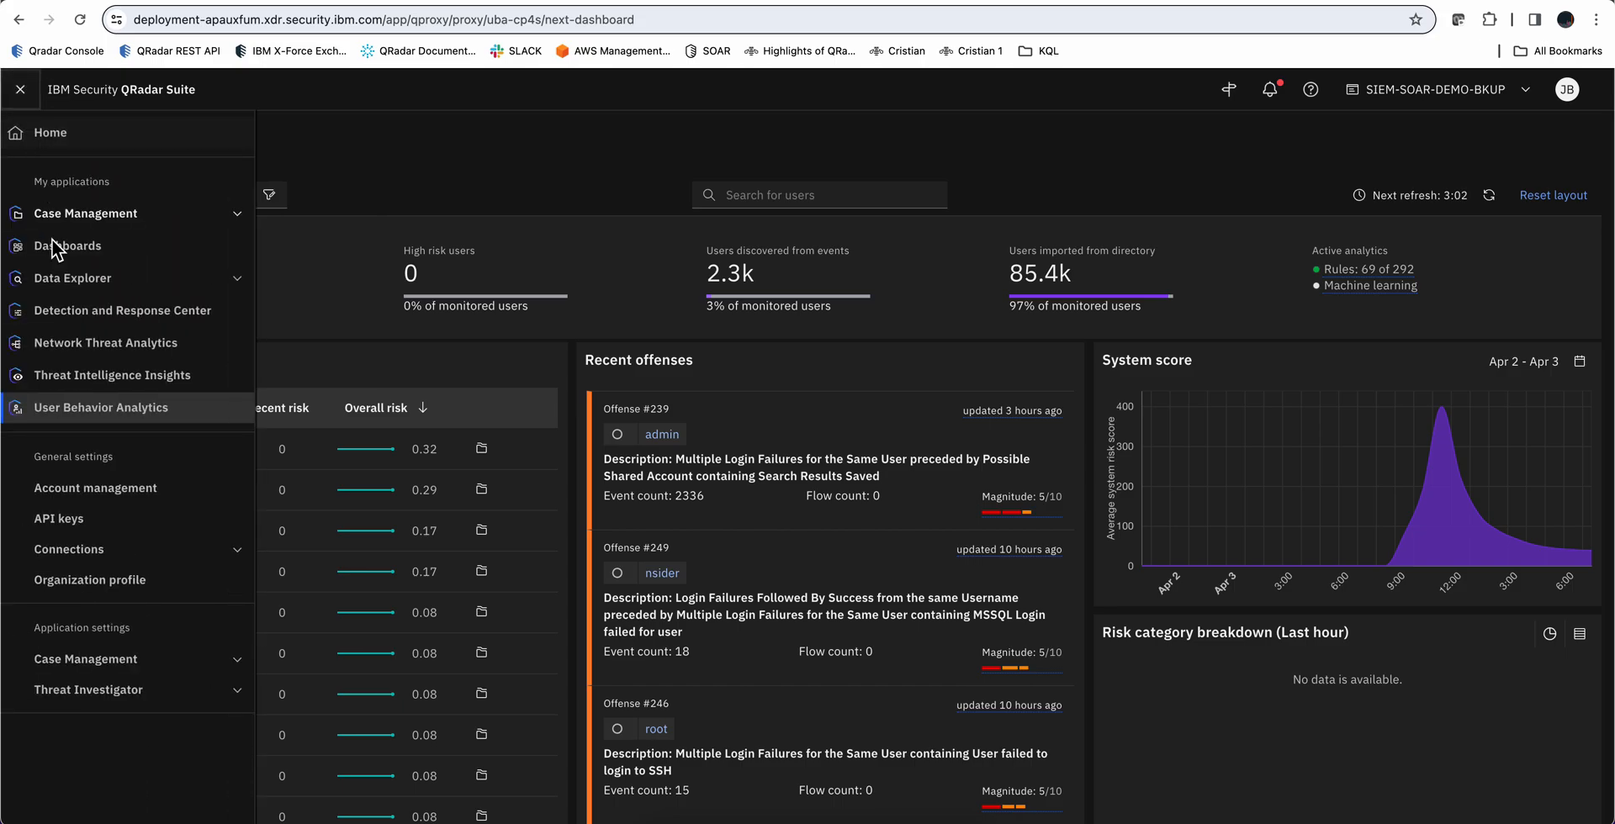
{"action": "mouse_move", "coordinate": [104, 343]}
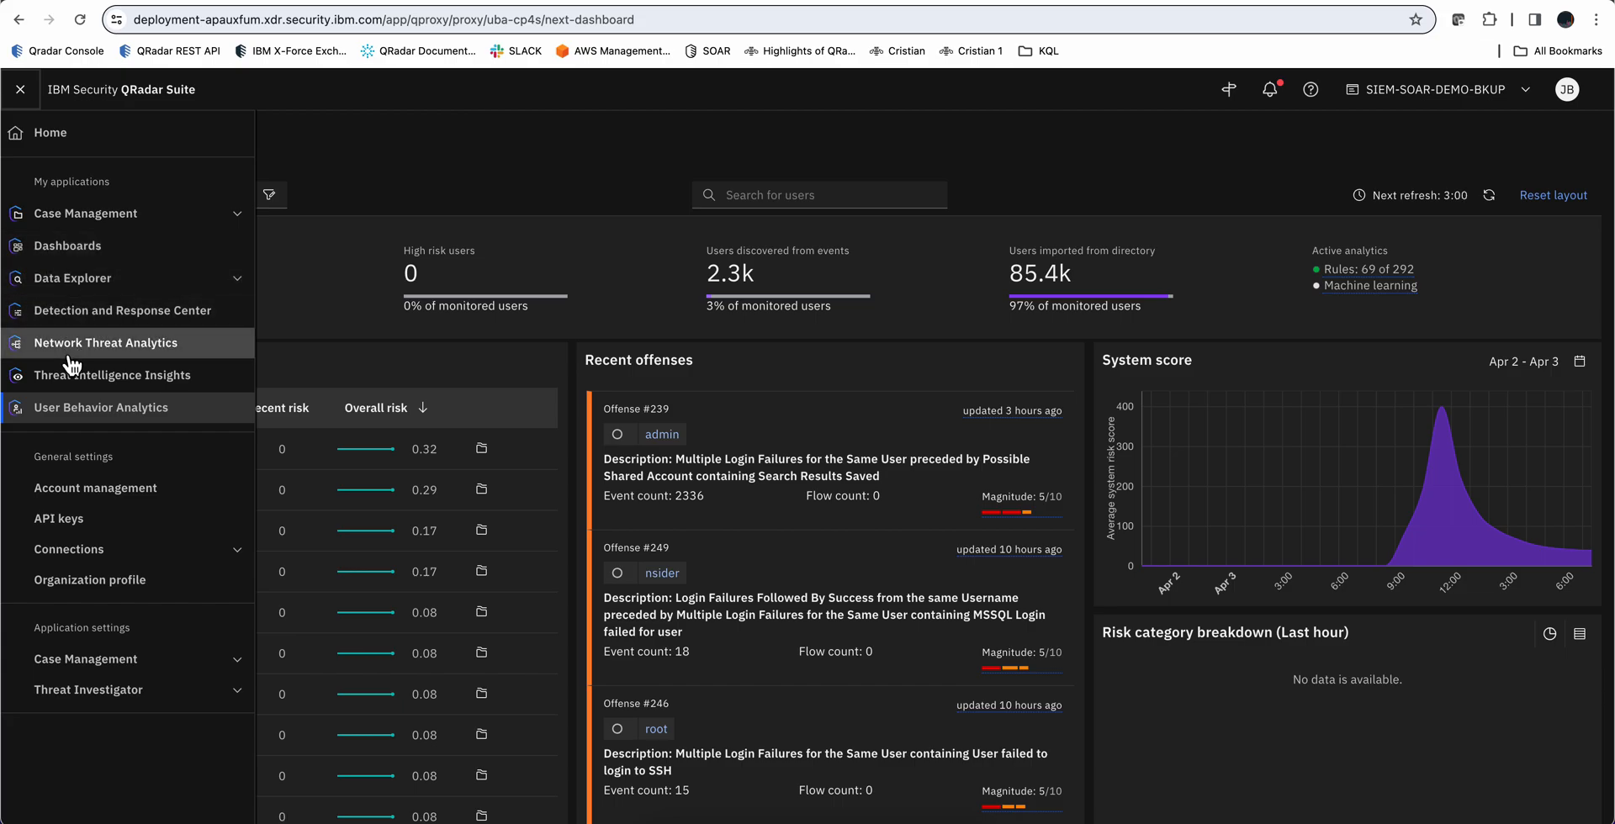
{"action": "mouse_move", "coordinate": [105, 343]}
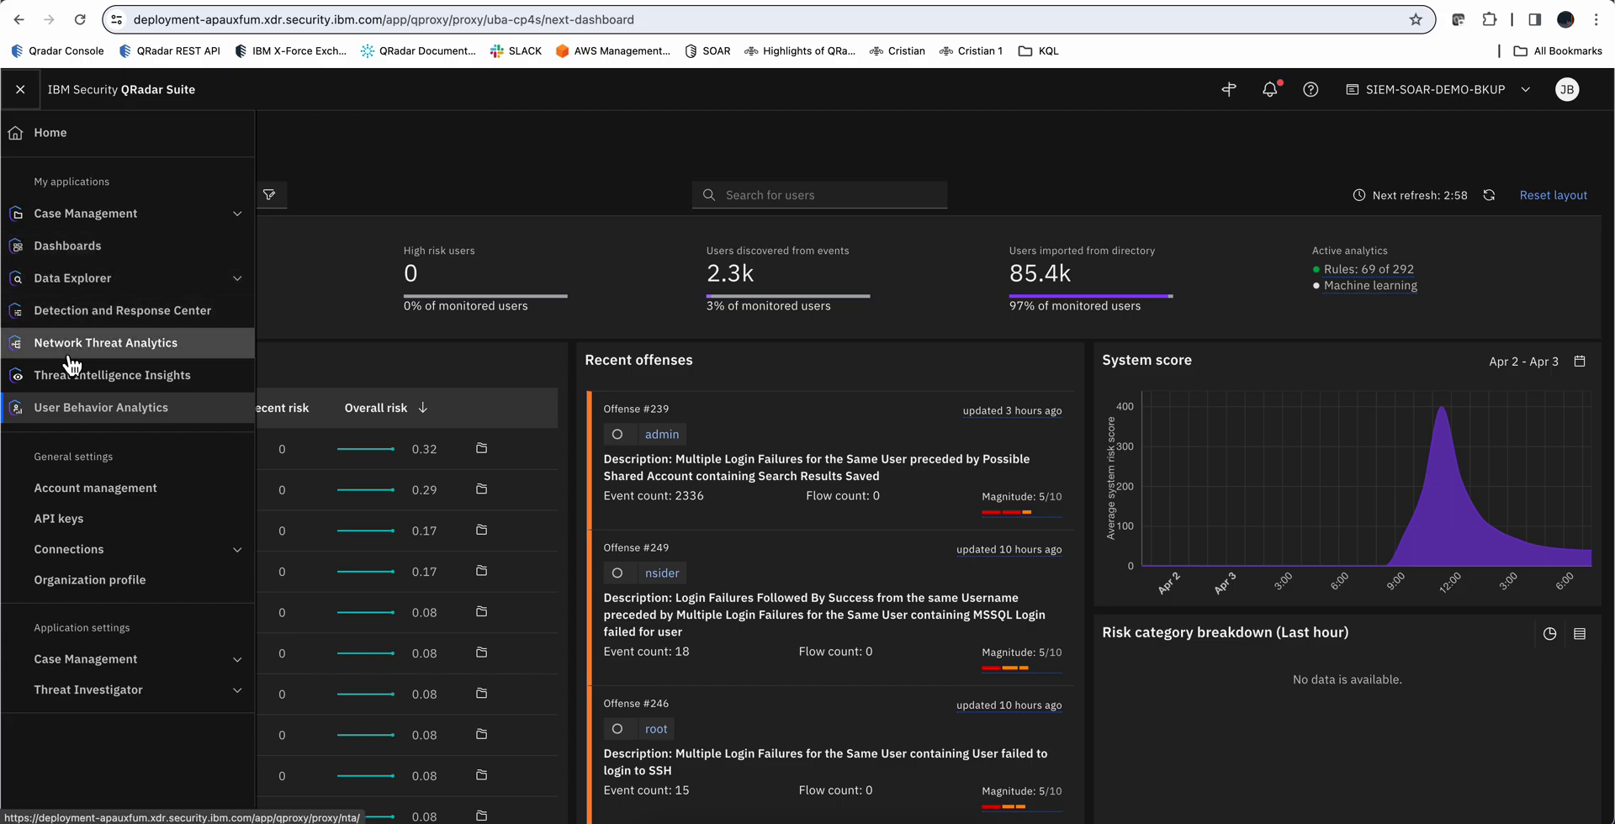
{"action": "left_click", "coordinate": [104, 342]}
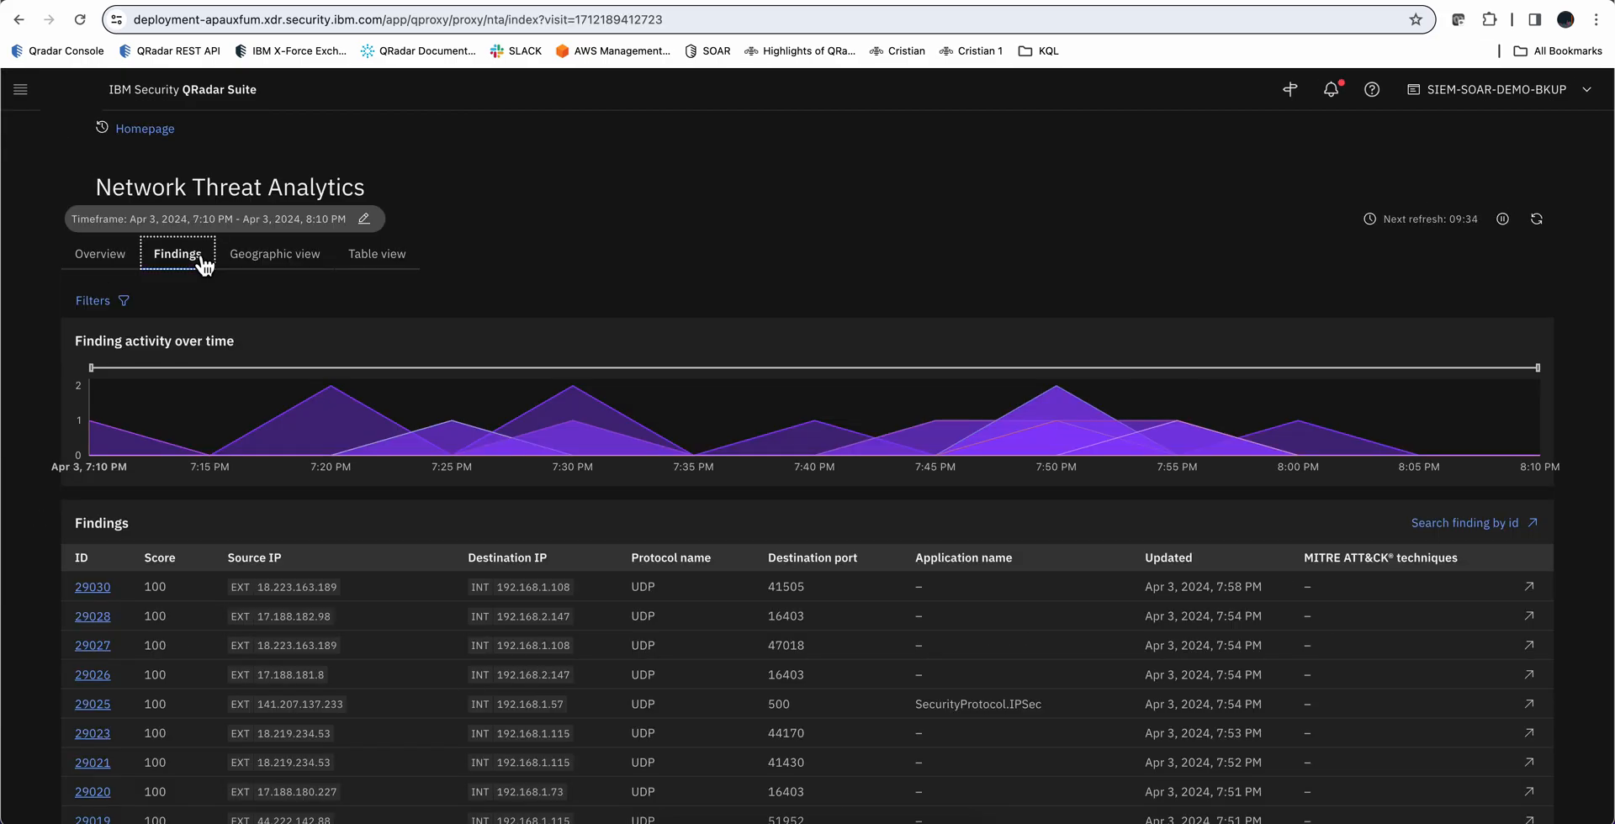
{"action": "mouse_move", "coordinate": [253, 276]}
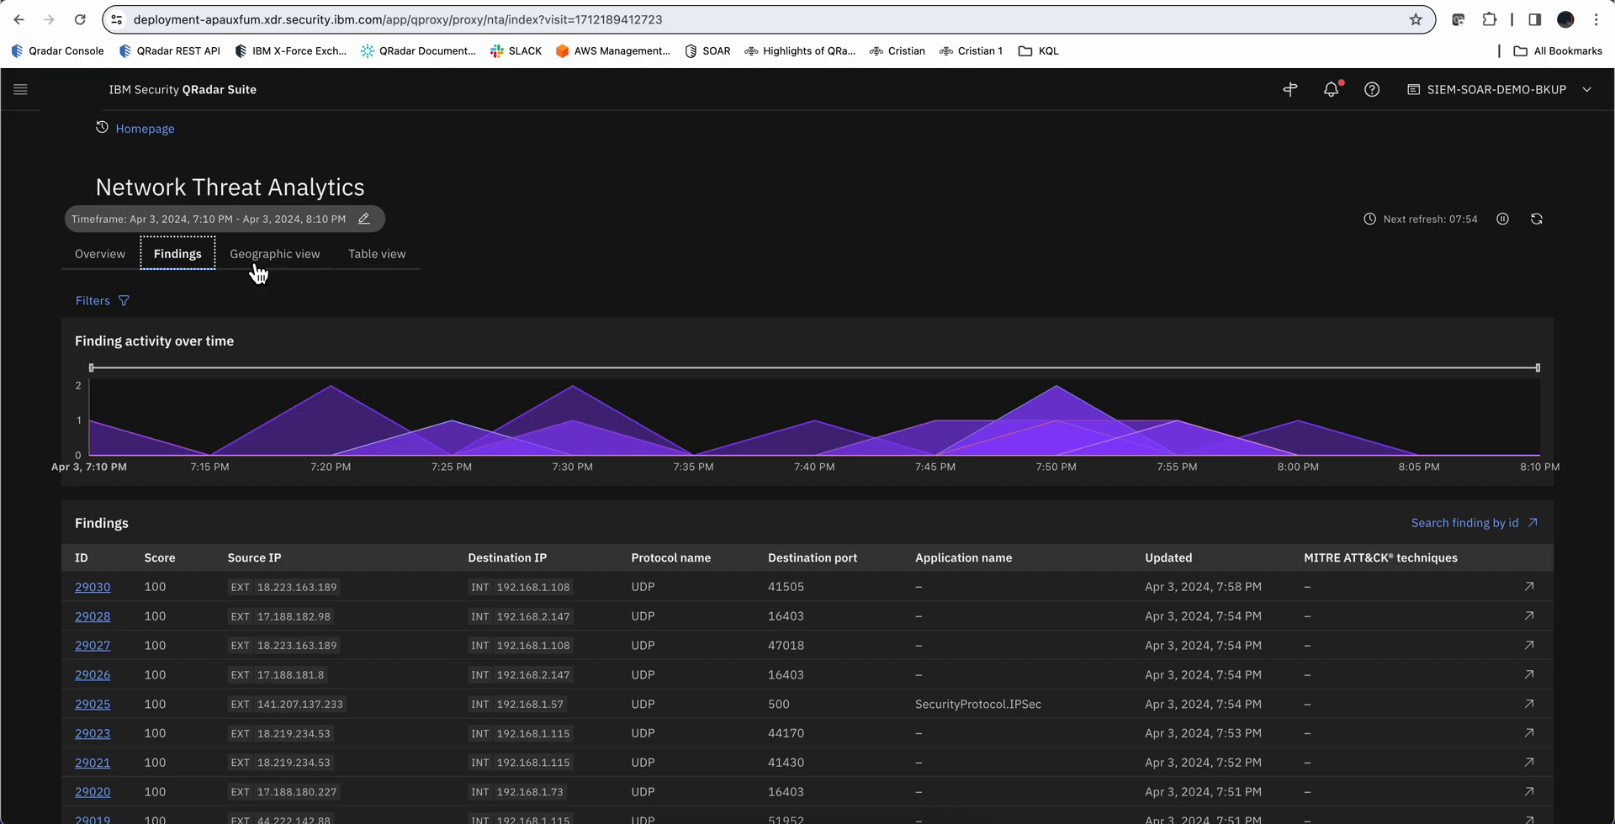
{"action": "mouse_move", "coordinate": [23, 68]}
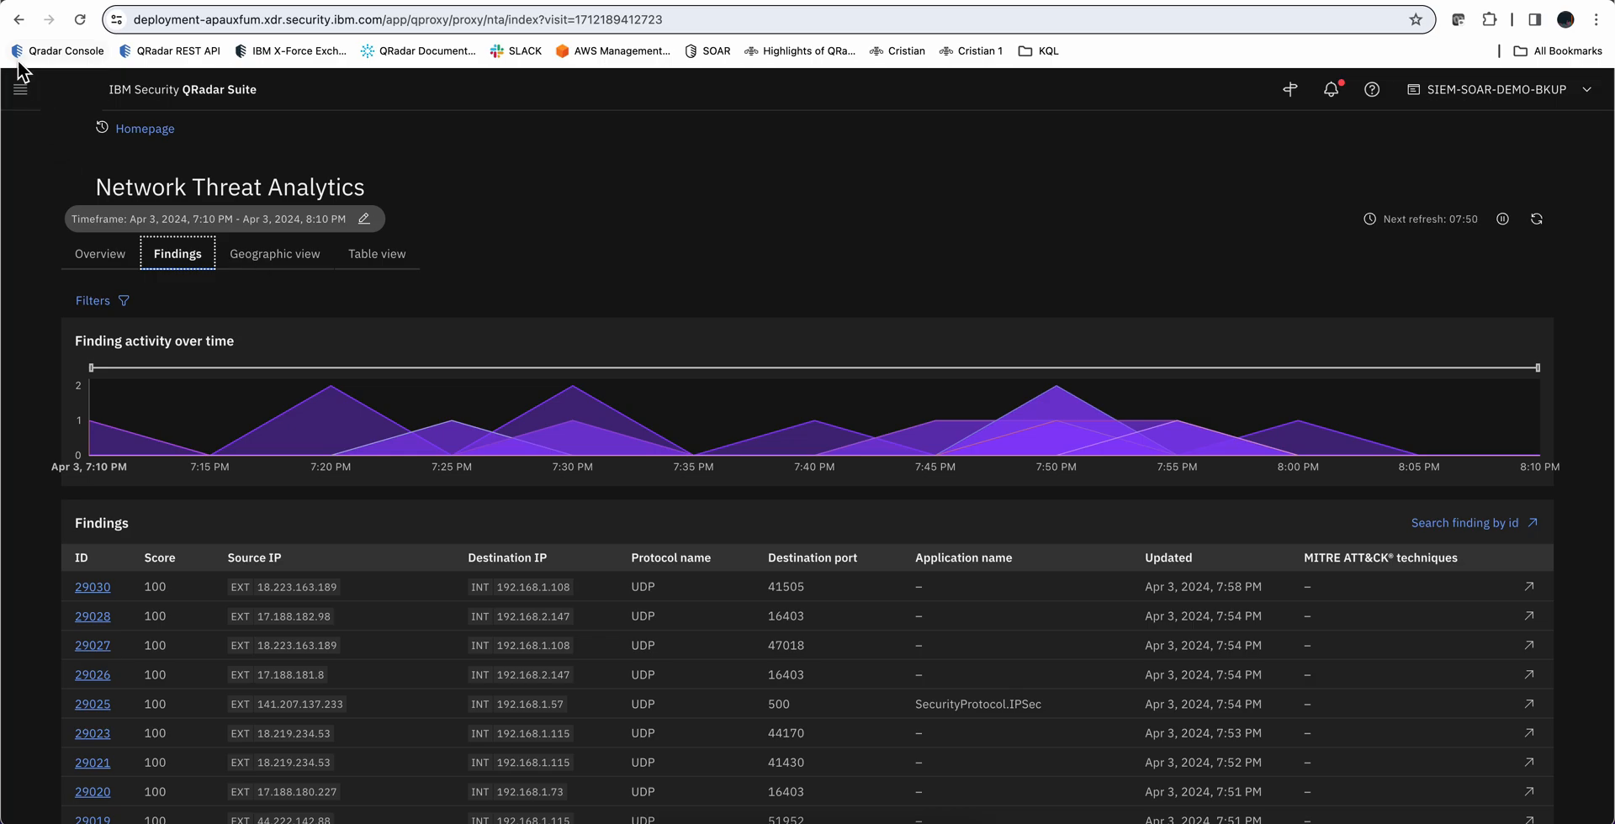
{"action": "left_click", "coordinate": [19, 89]}
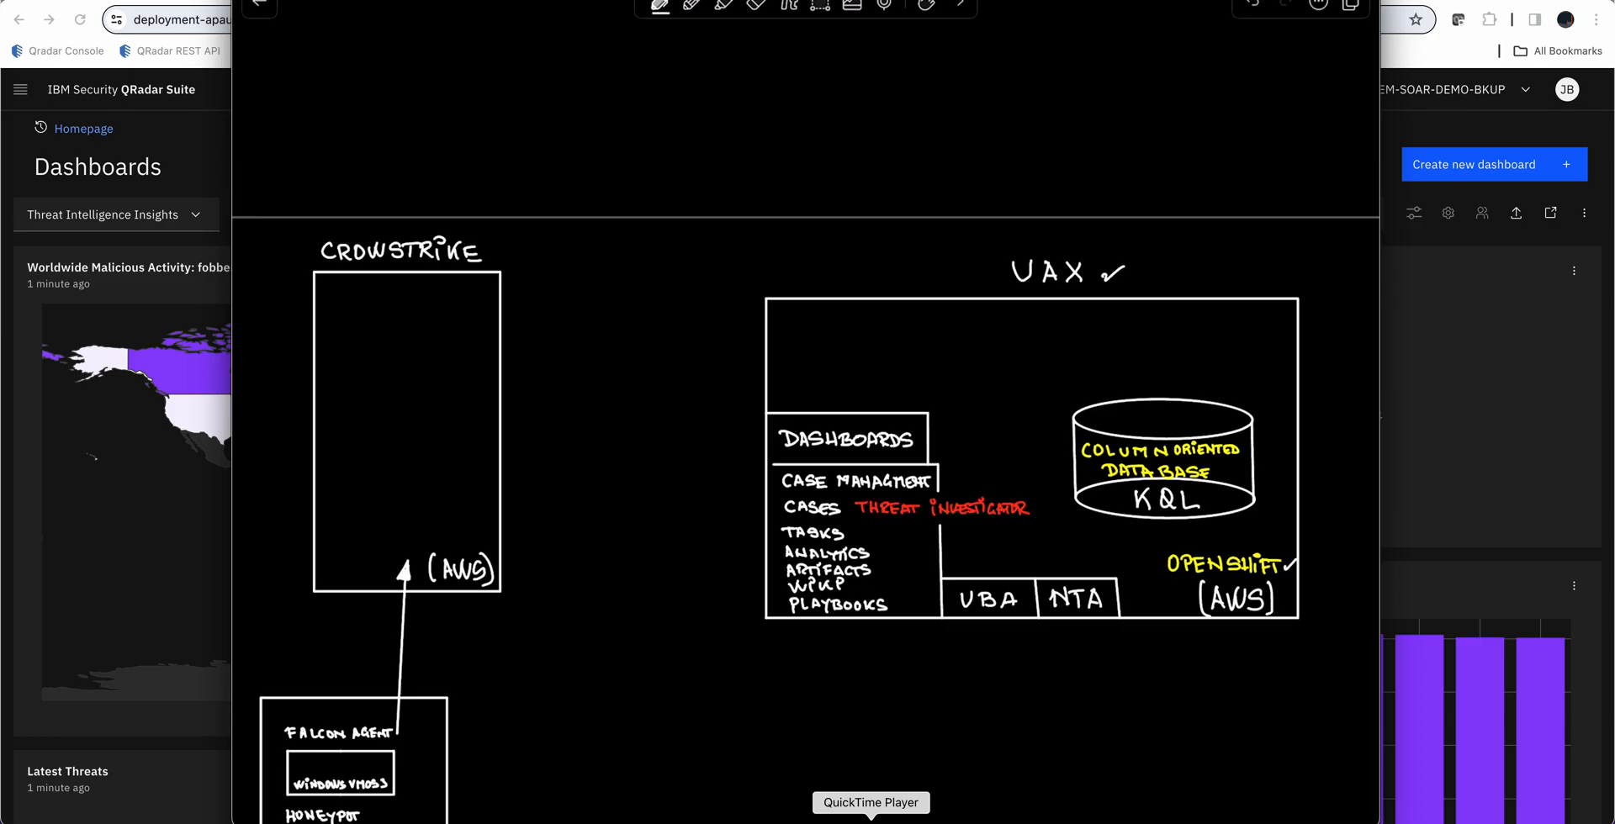
Label the UAX box DATA EXPLORER with a LOG arrow into the KQL database
{"action": "left_click_drag", "start_coordinate": [1266, 455], "coordinate": [1368, 452]}
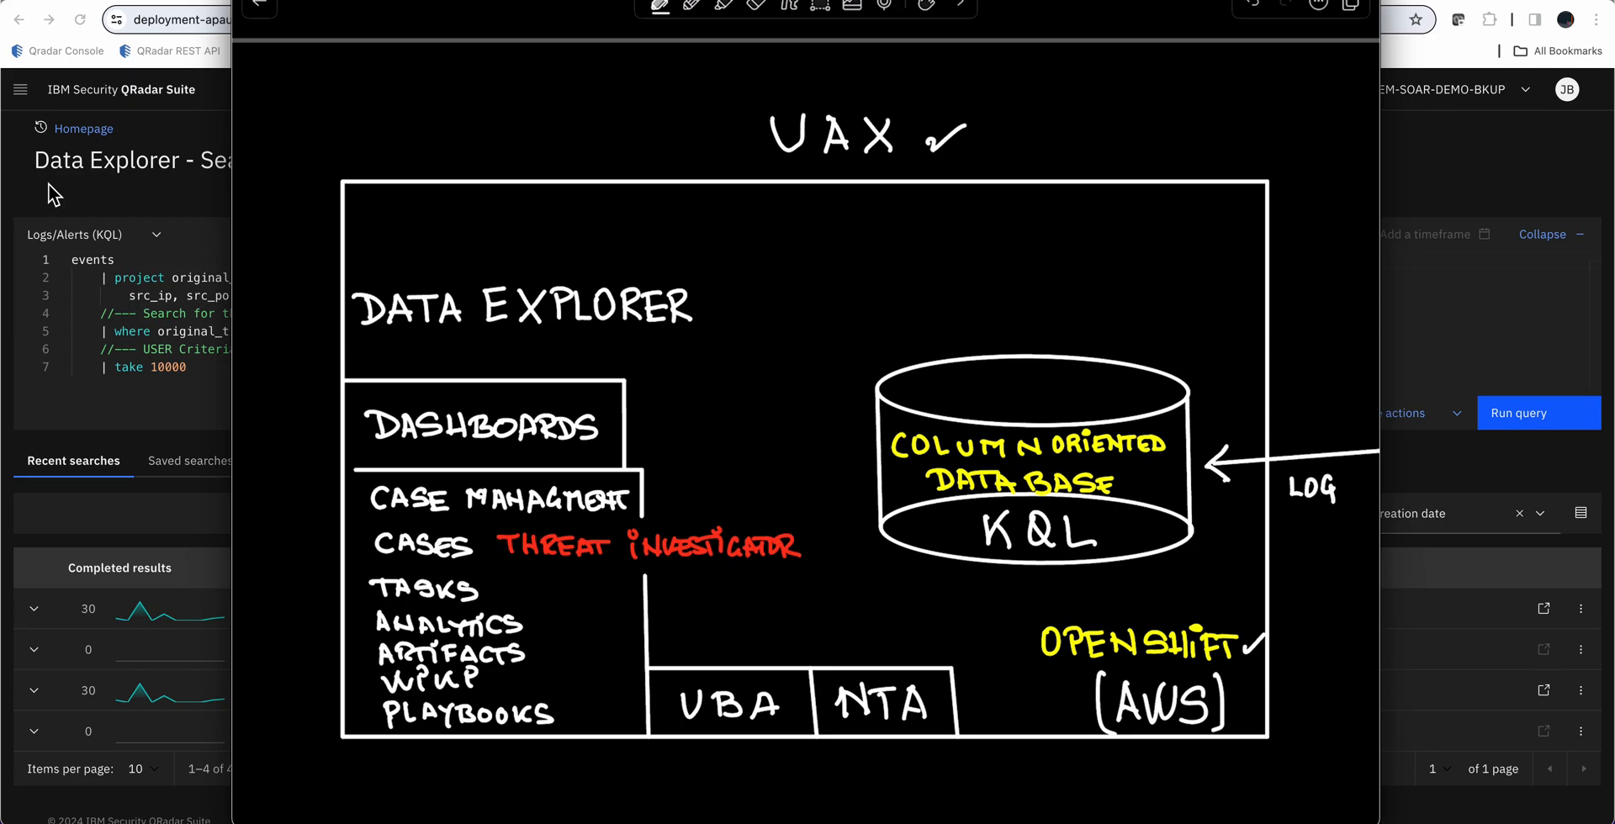
Close the whiteboard sketch to return to the Data Explorer search page
{"action": "left_click_drag", "start_coordinate": [714, 311], "coordinate": [849, 324]}
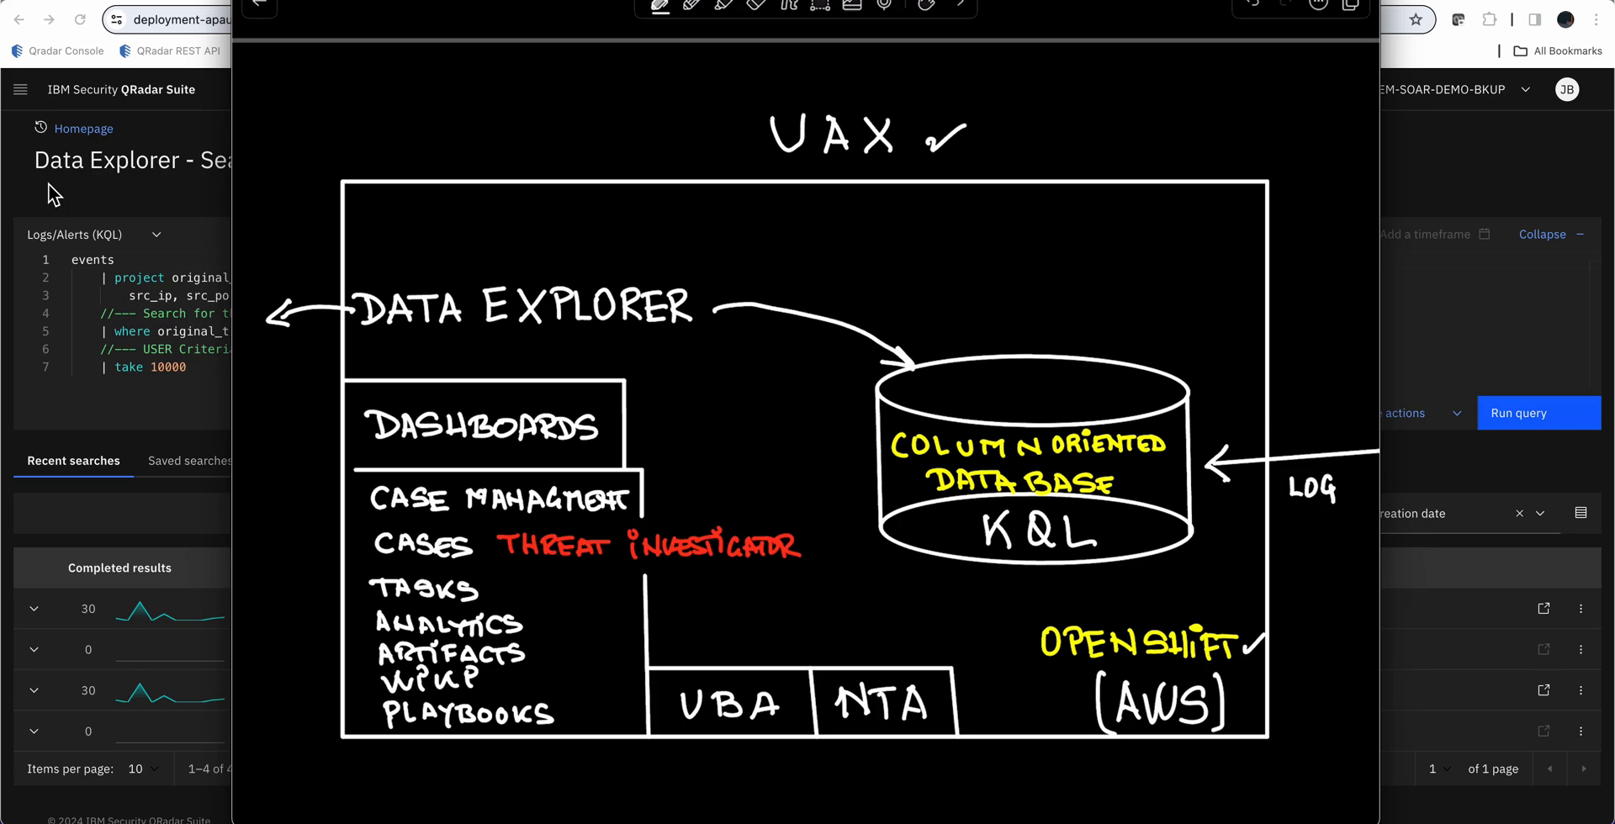
{"action": "mouse_move", "coordinate": [146, 227]}
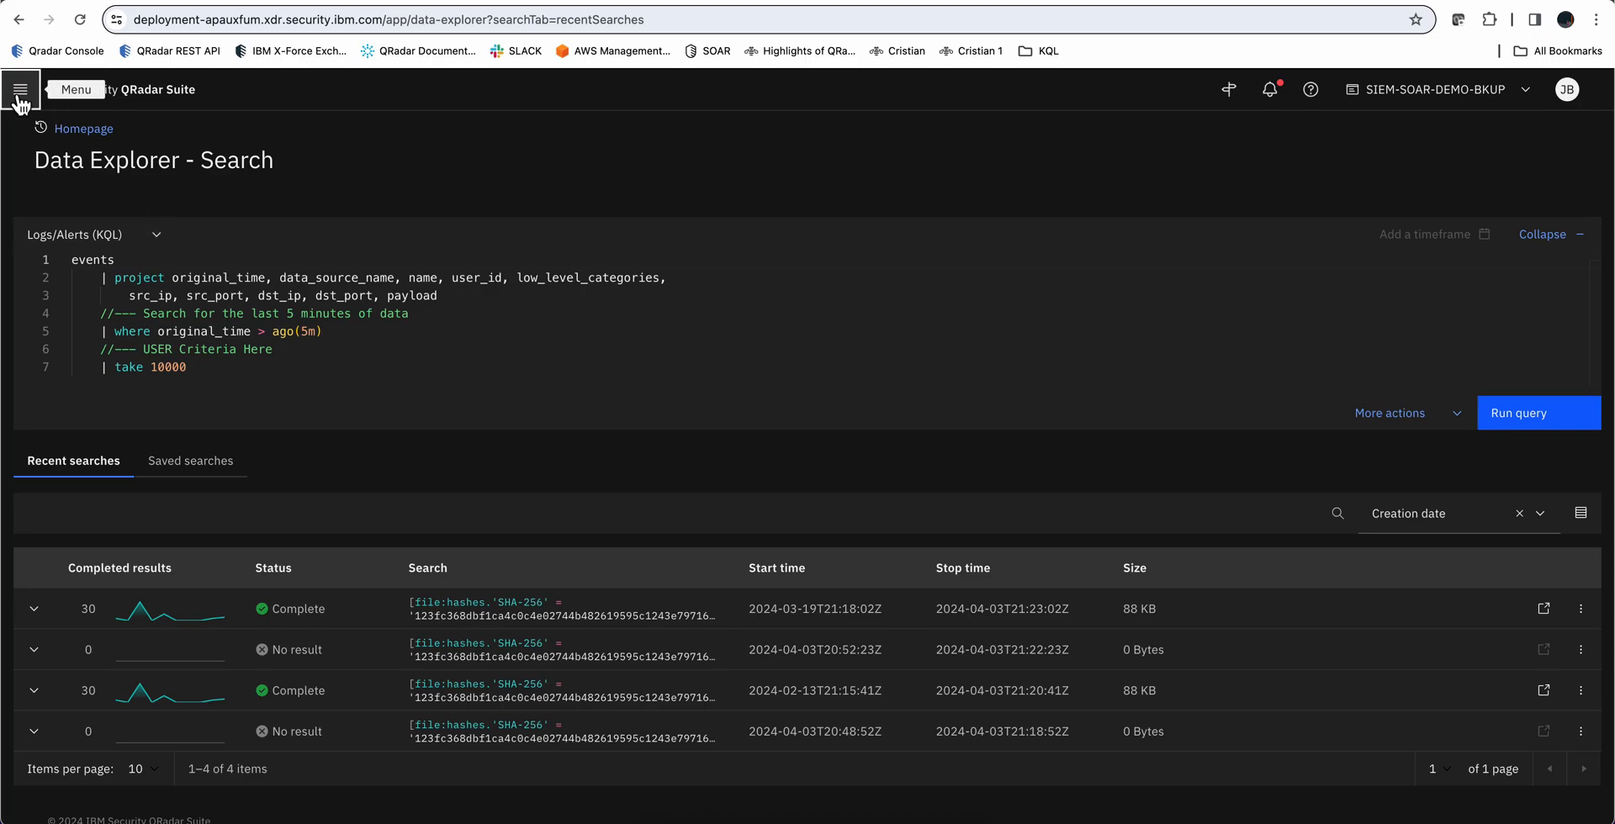
{"action": "left_click", "coordinate": [18, 90]}
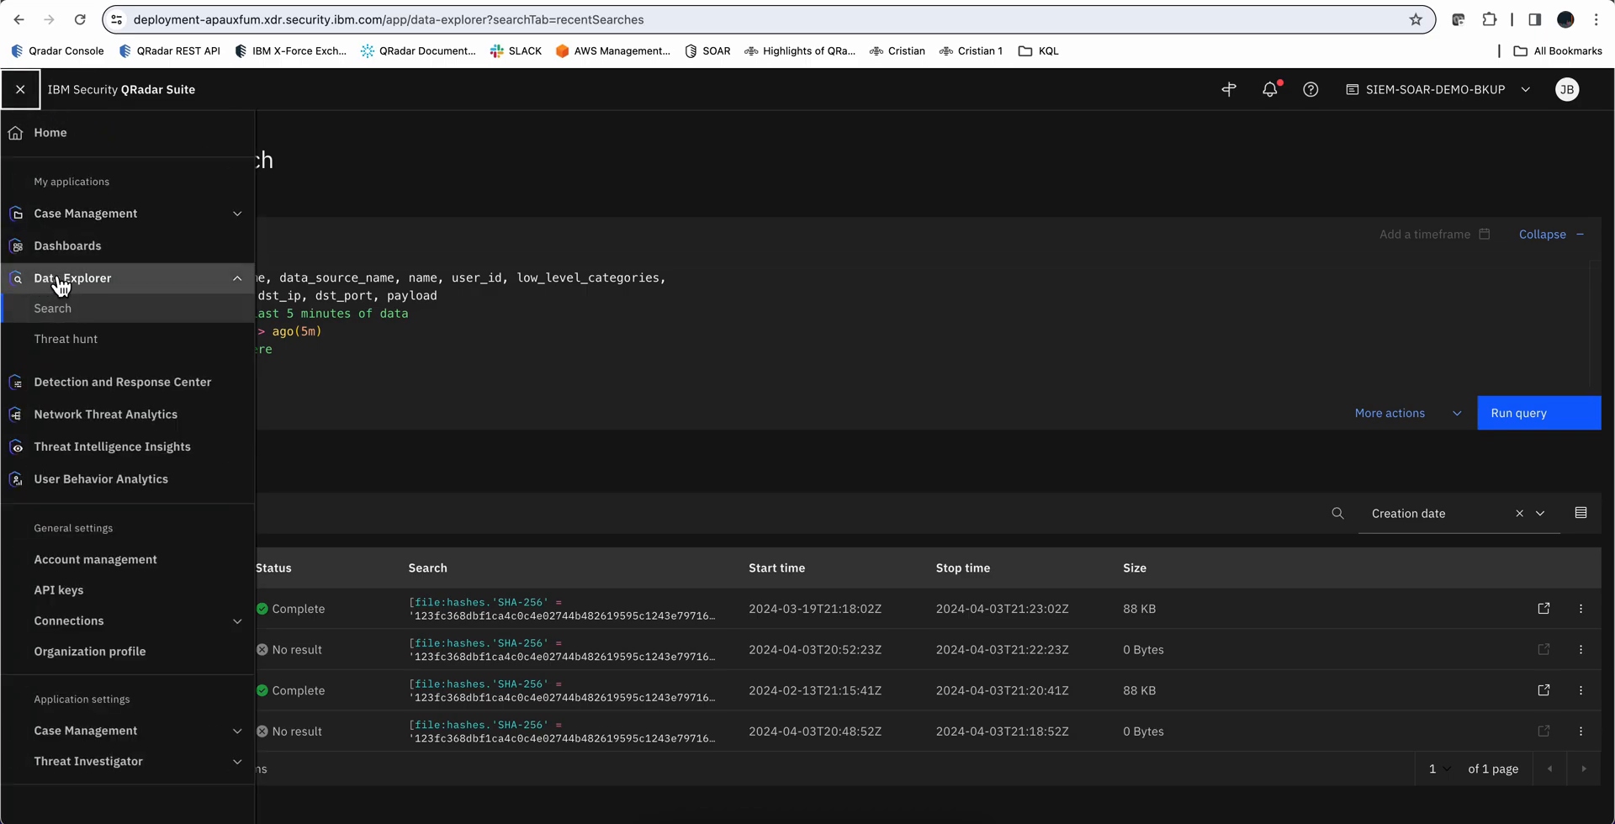
{"action": "mouse_move", "coordinate": [395, 370]}
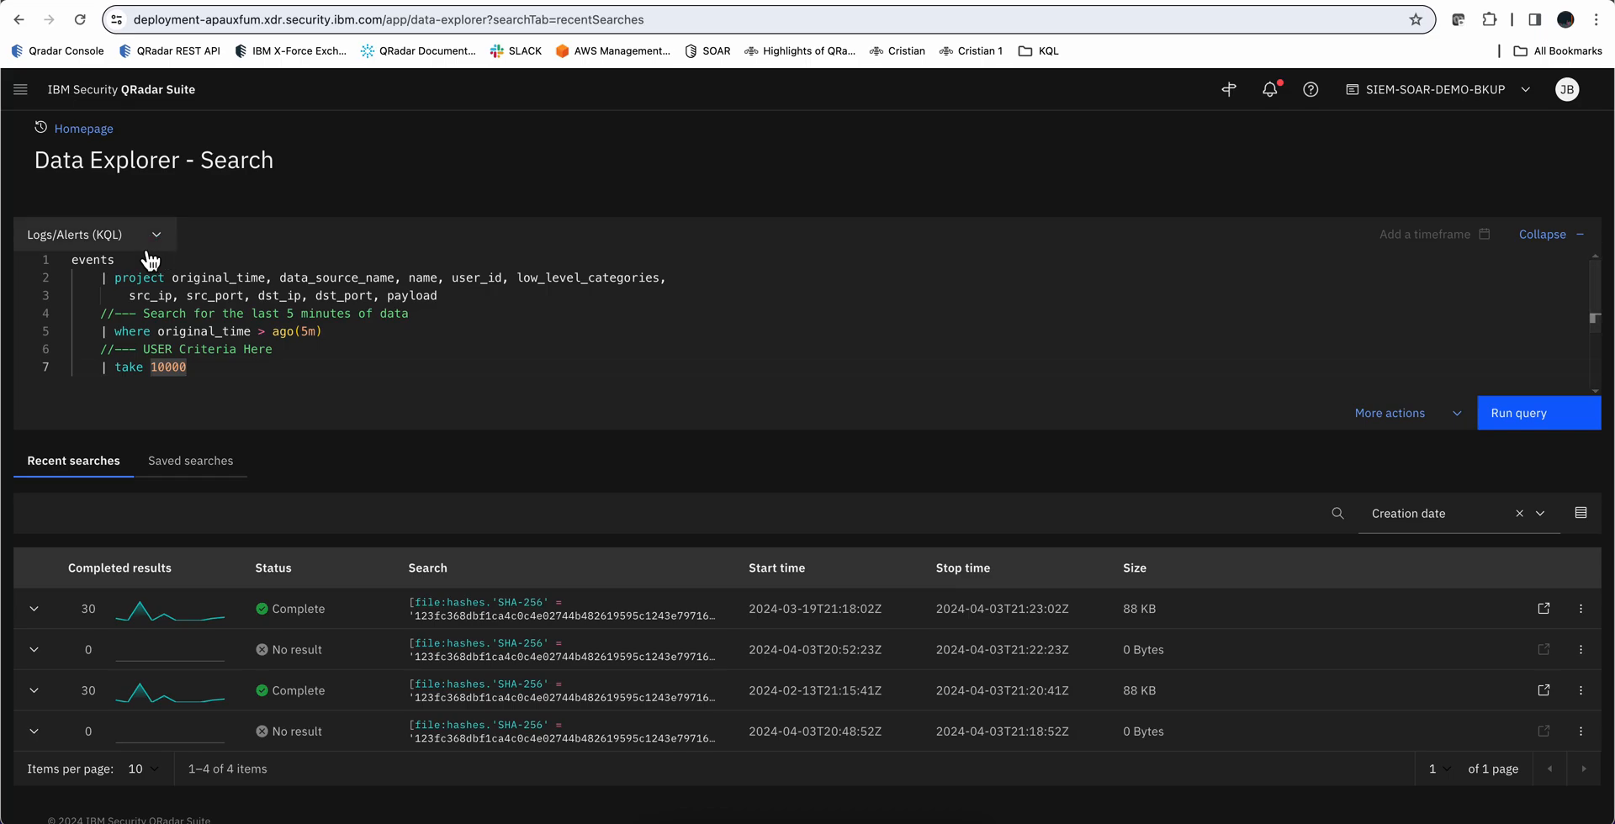
{"action": "mouse_move", "coordinate": [223, 283]}
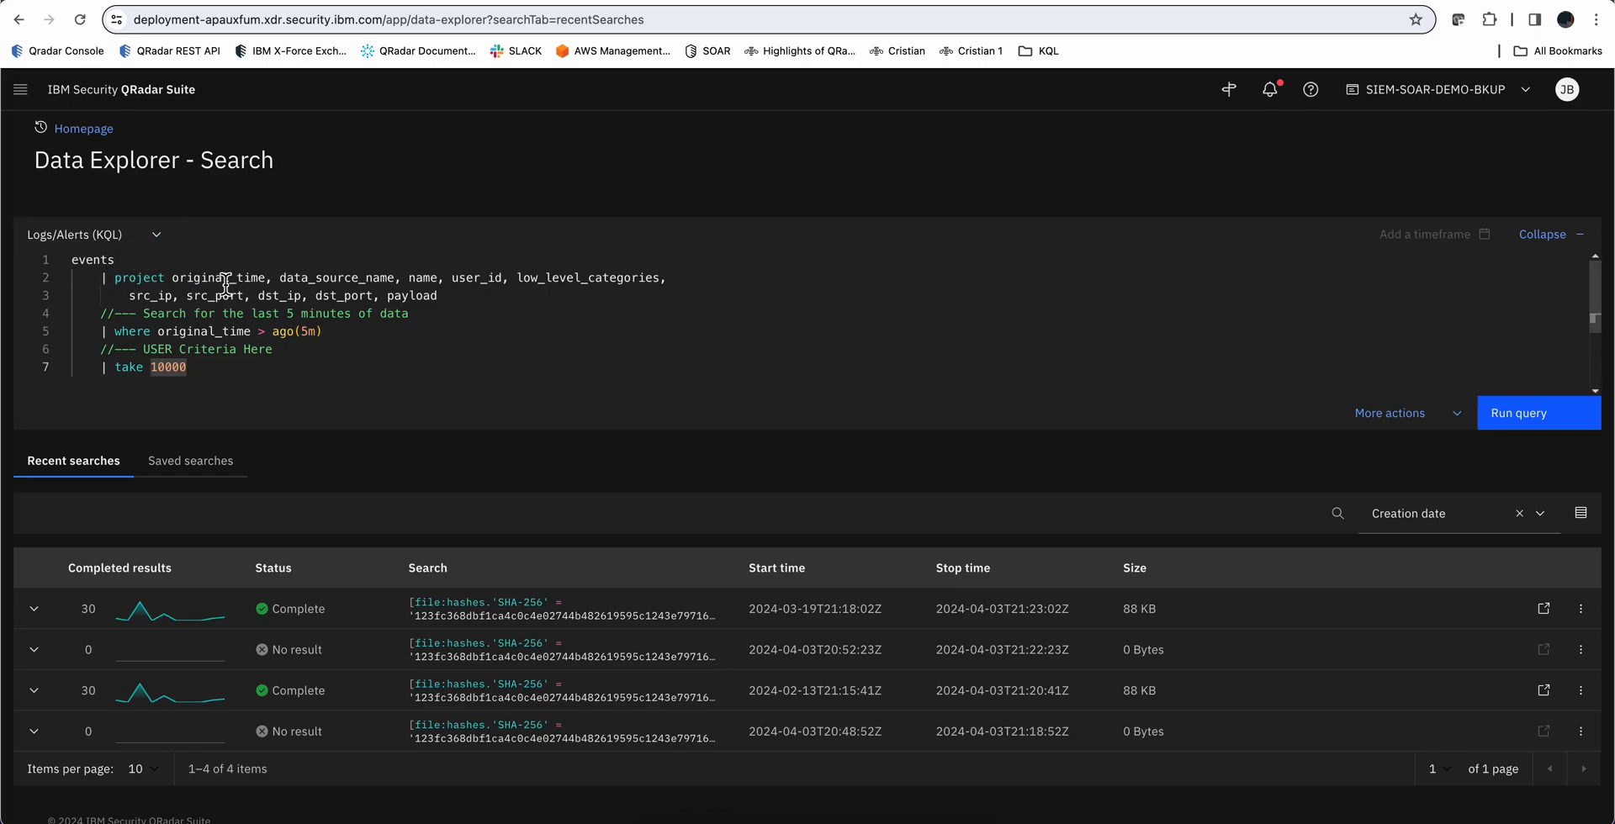
{"action": "mouse_move", "coordinate": [161, 331]}
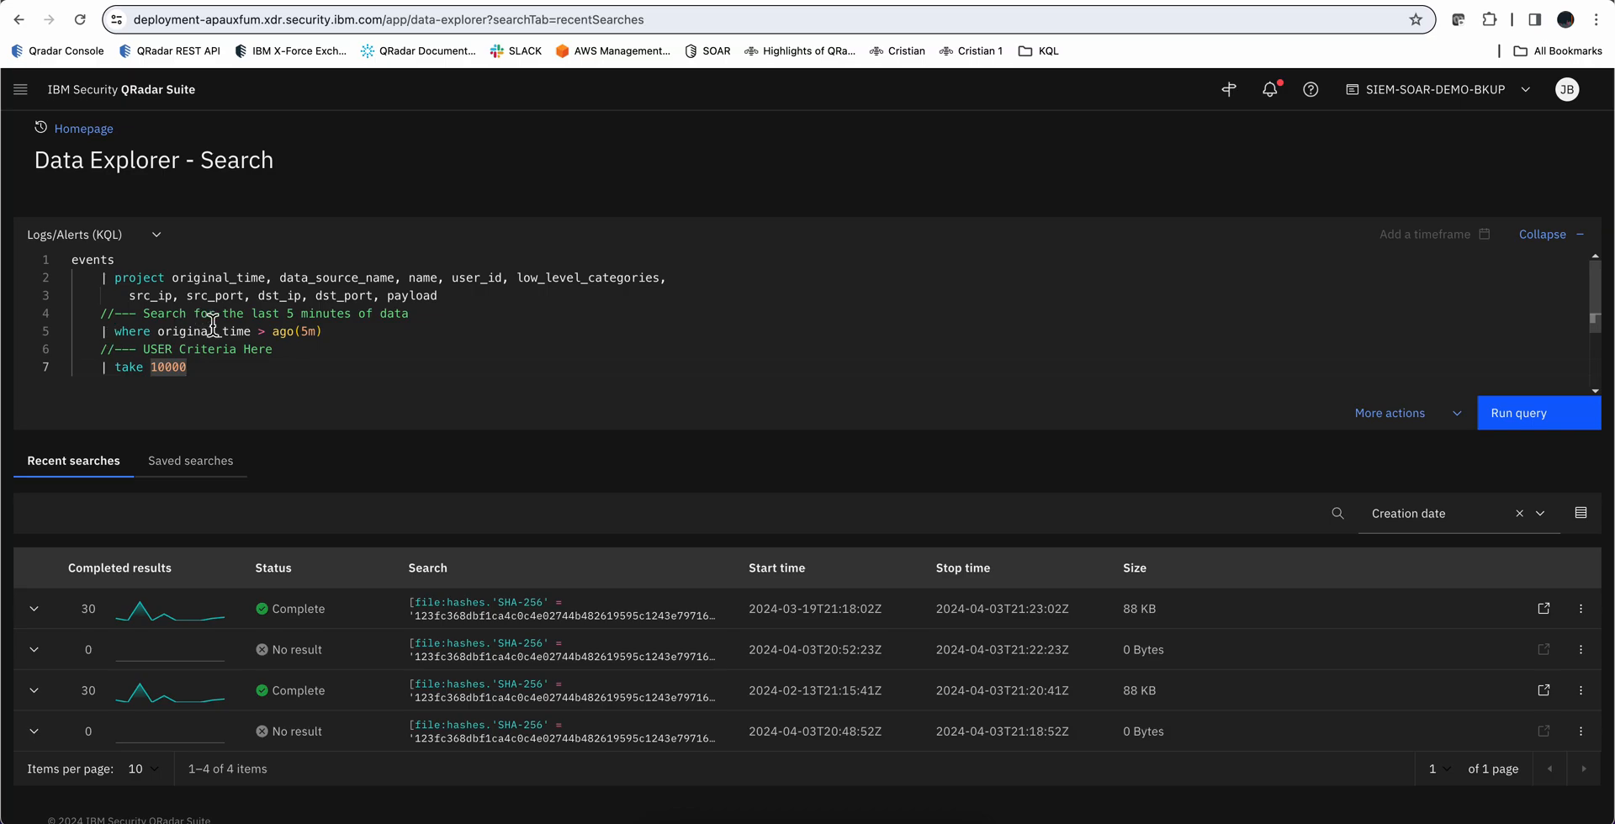
{"action": "mouse_move", "coordinate": [288, 338]}
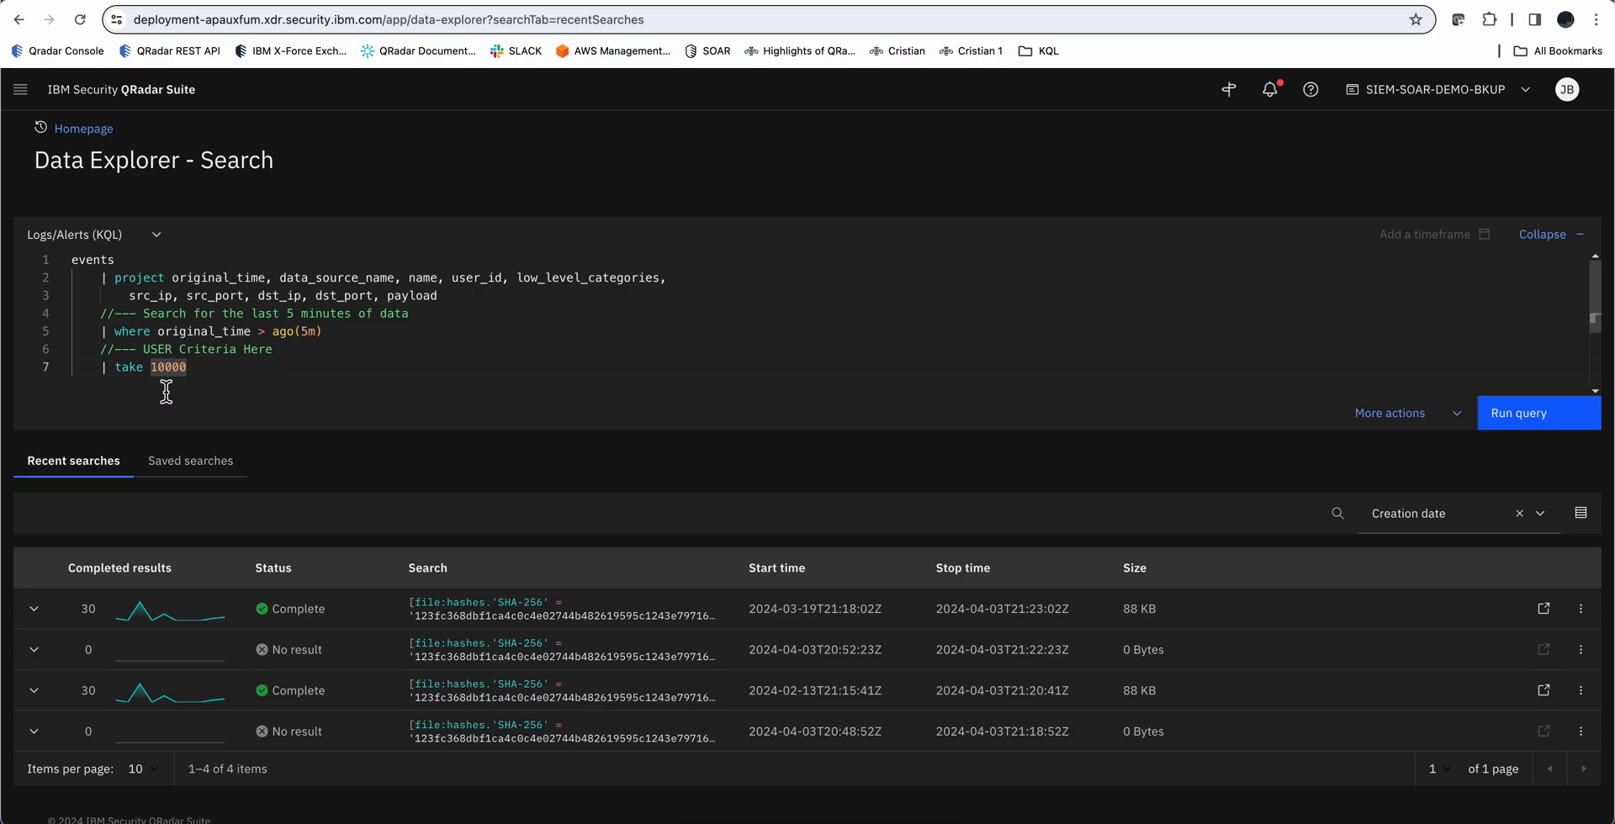
{"action": "mouse_move", "coordinate": [157, 331]}
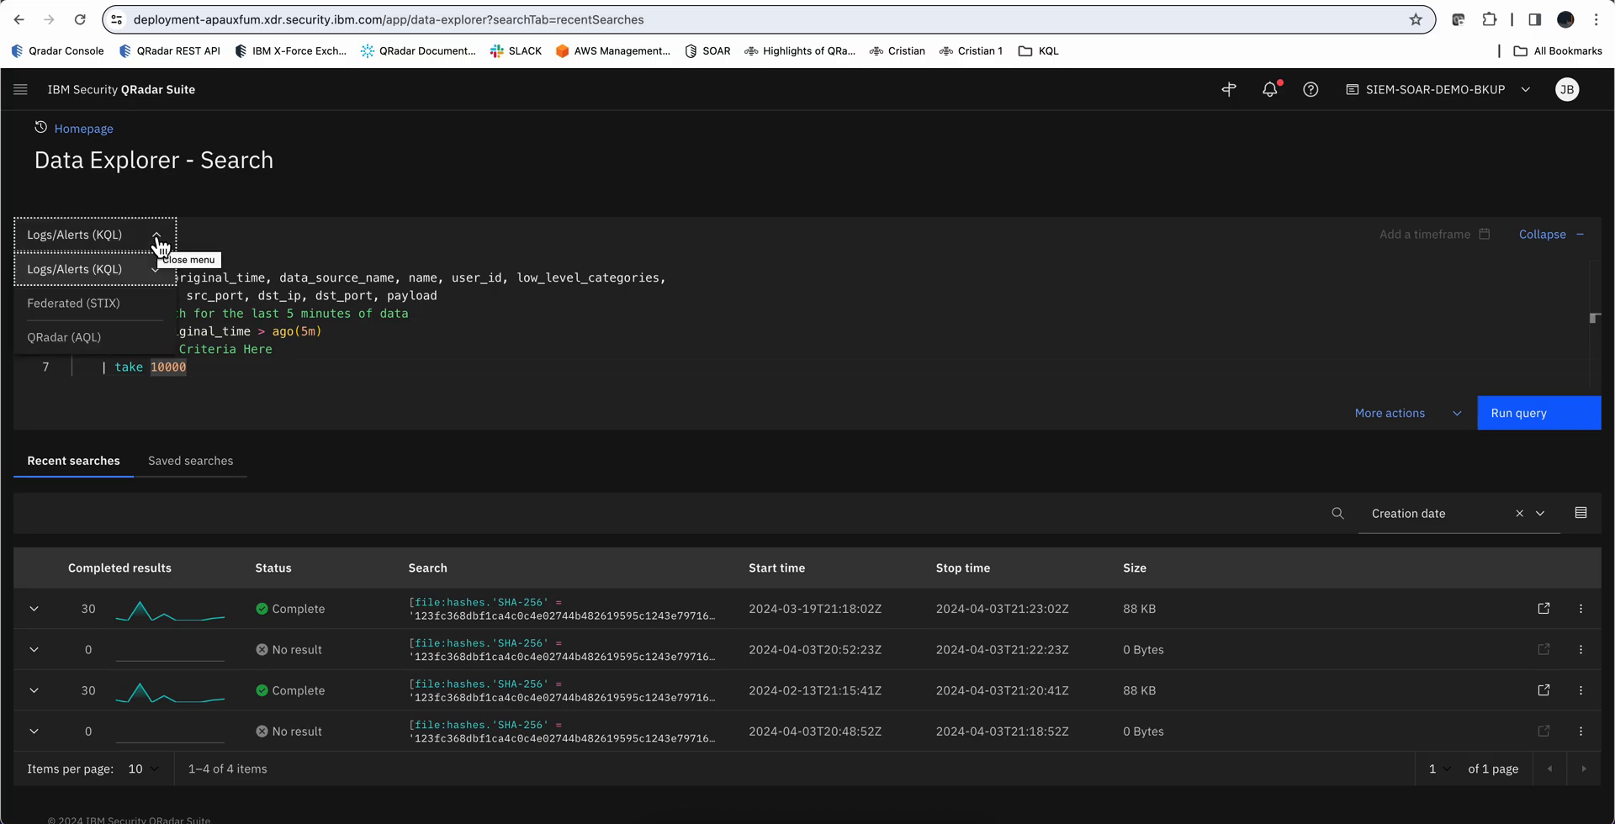
{"action": "mouse_move", "coordinate": [92, 303]}
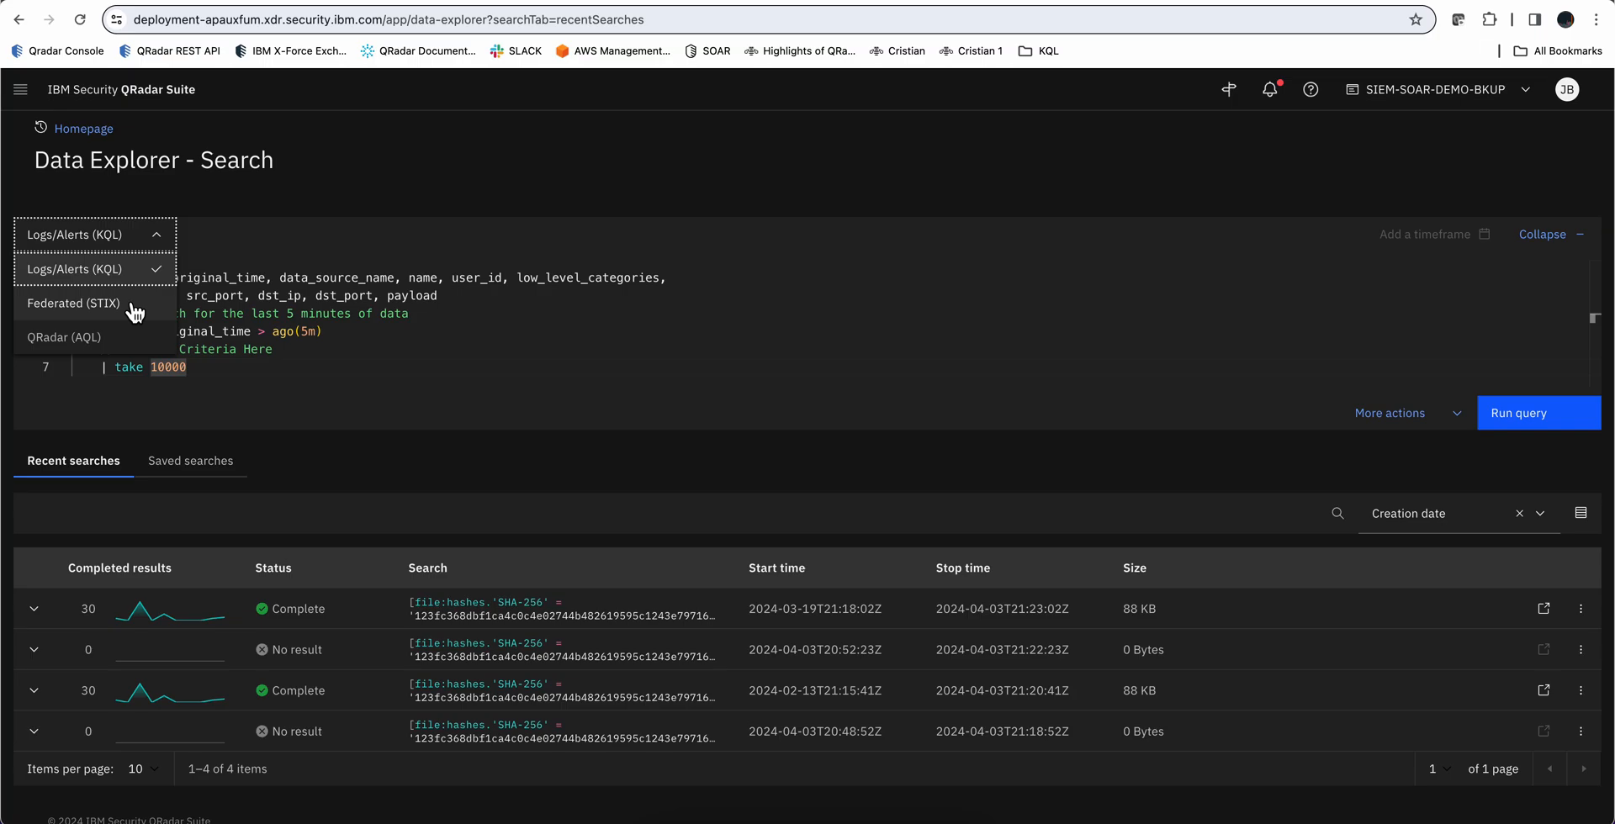
{"action": "mouse_move", "coordinate": [127, 340]}
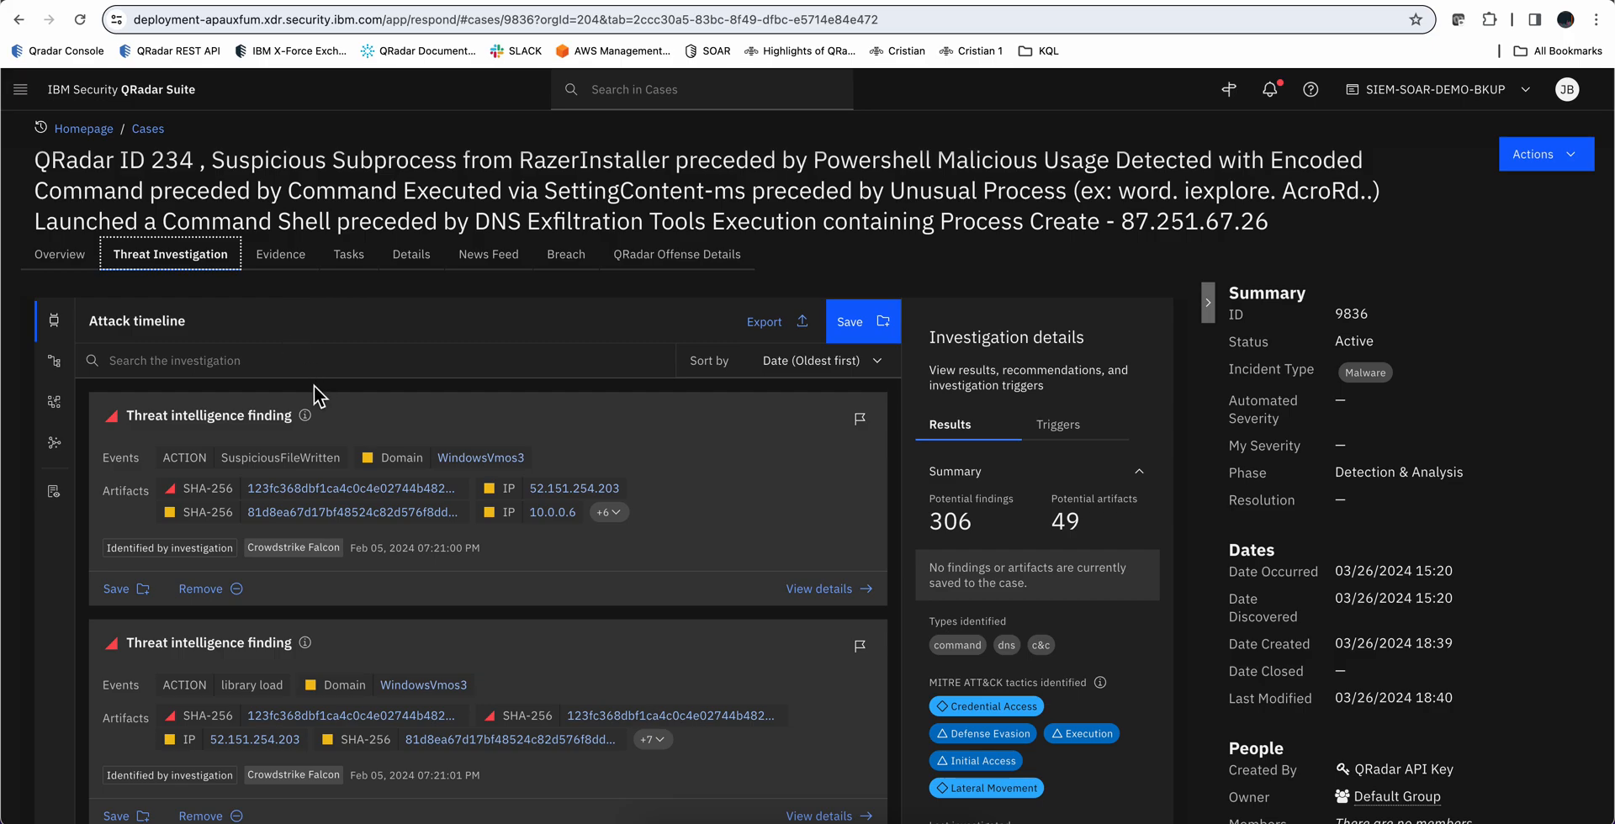
{"action": "mouse_move", "coordinate": [319, 414]}
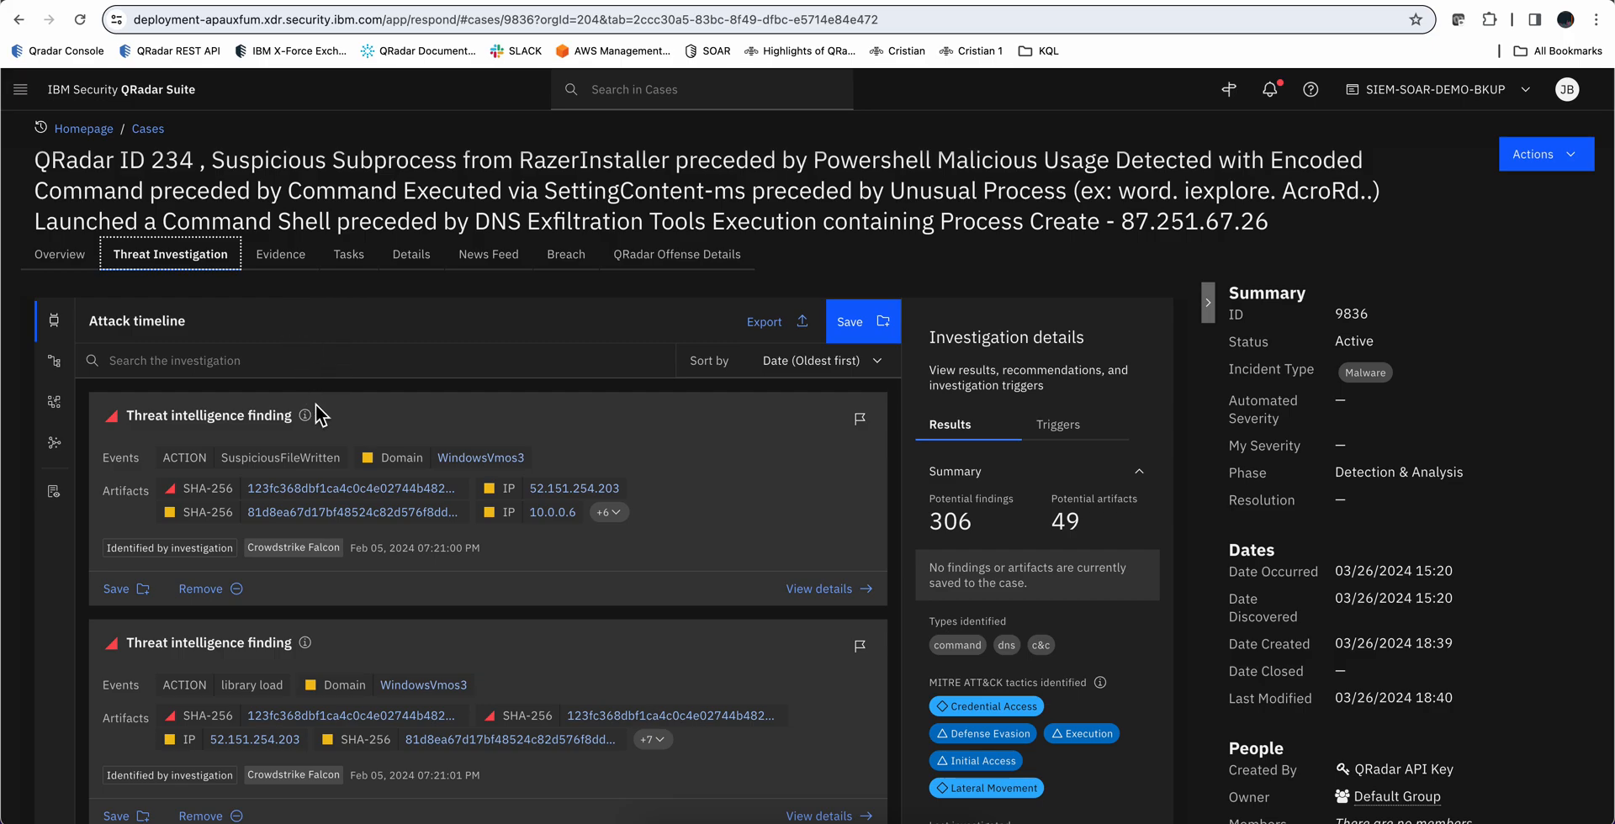
{"action": "mouse_move", "coordinate": [350, 486]}
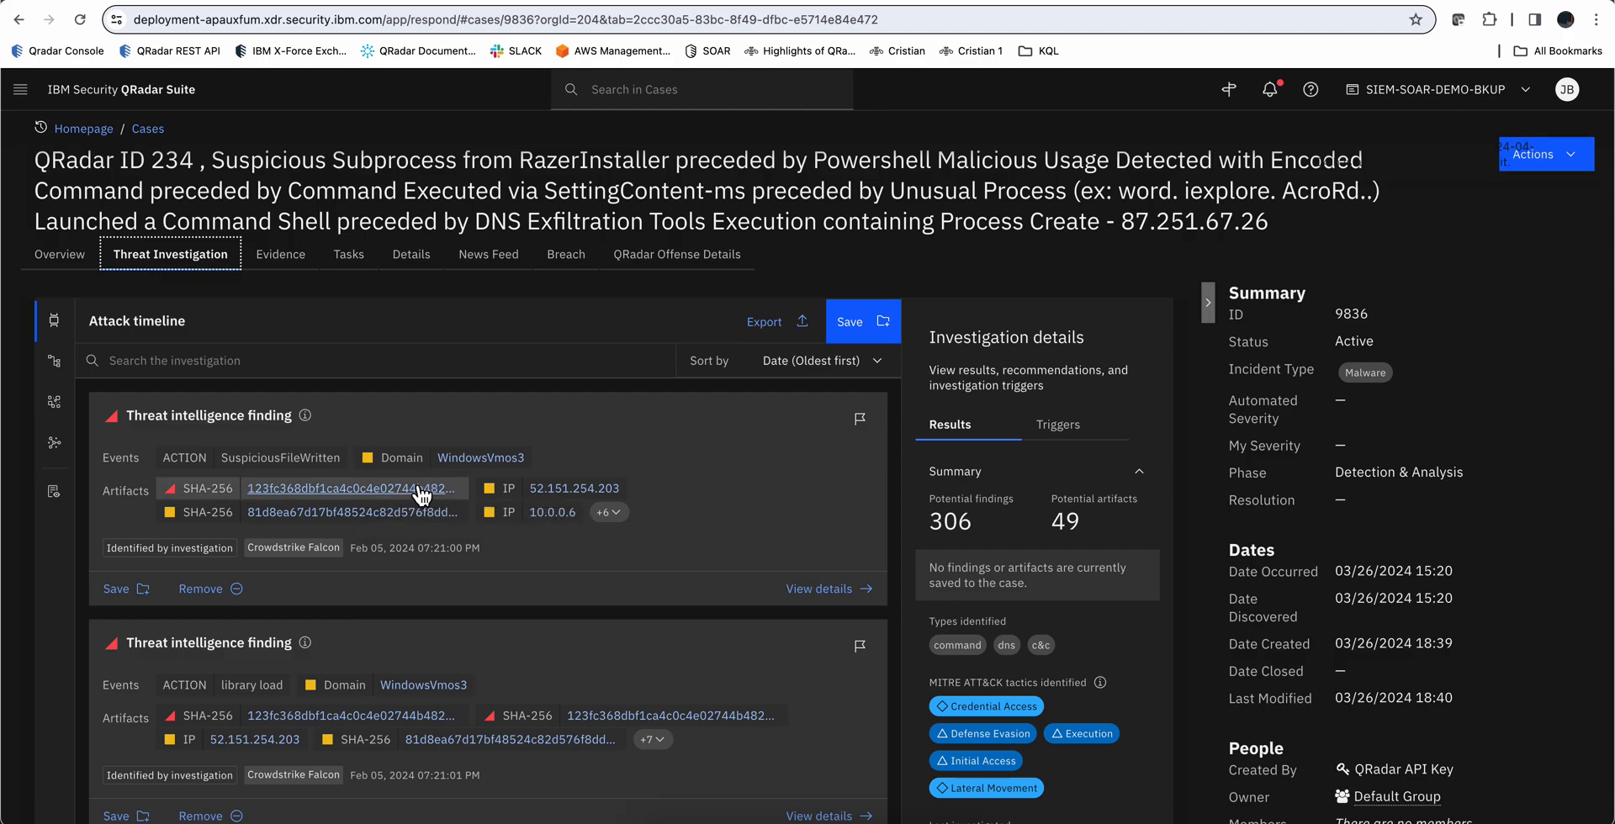
{"action": "mouse_move", "coordinate": [350, 487]}
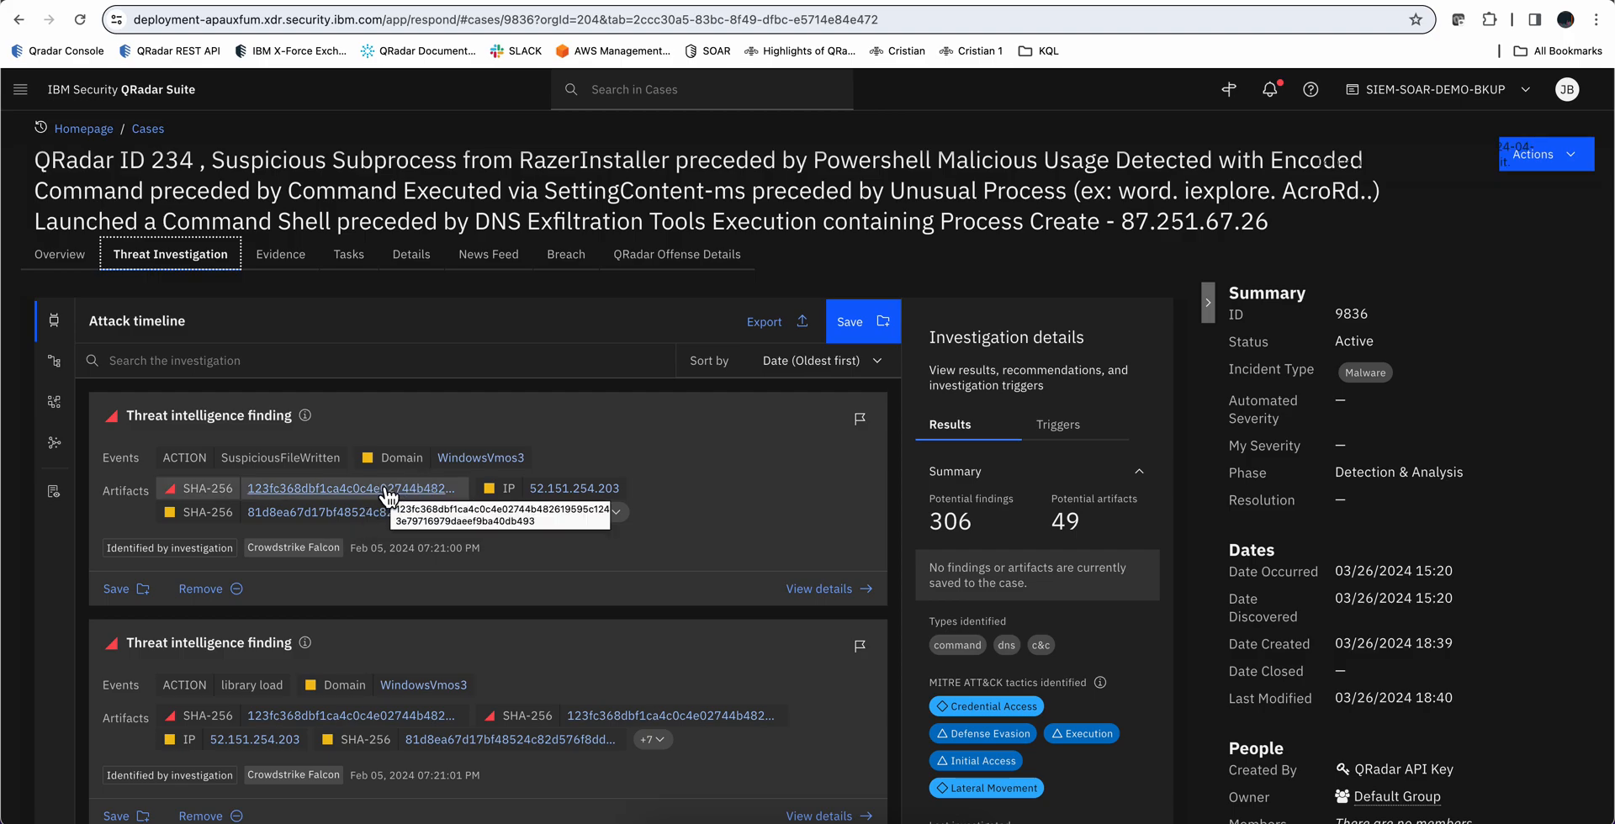
{"action": "mouse_move", "coordinate": [344, 498]}
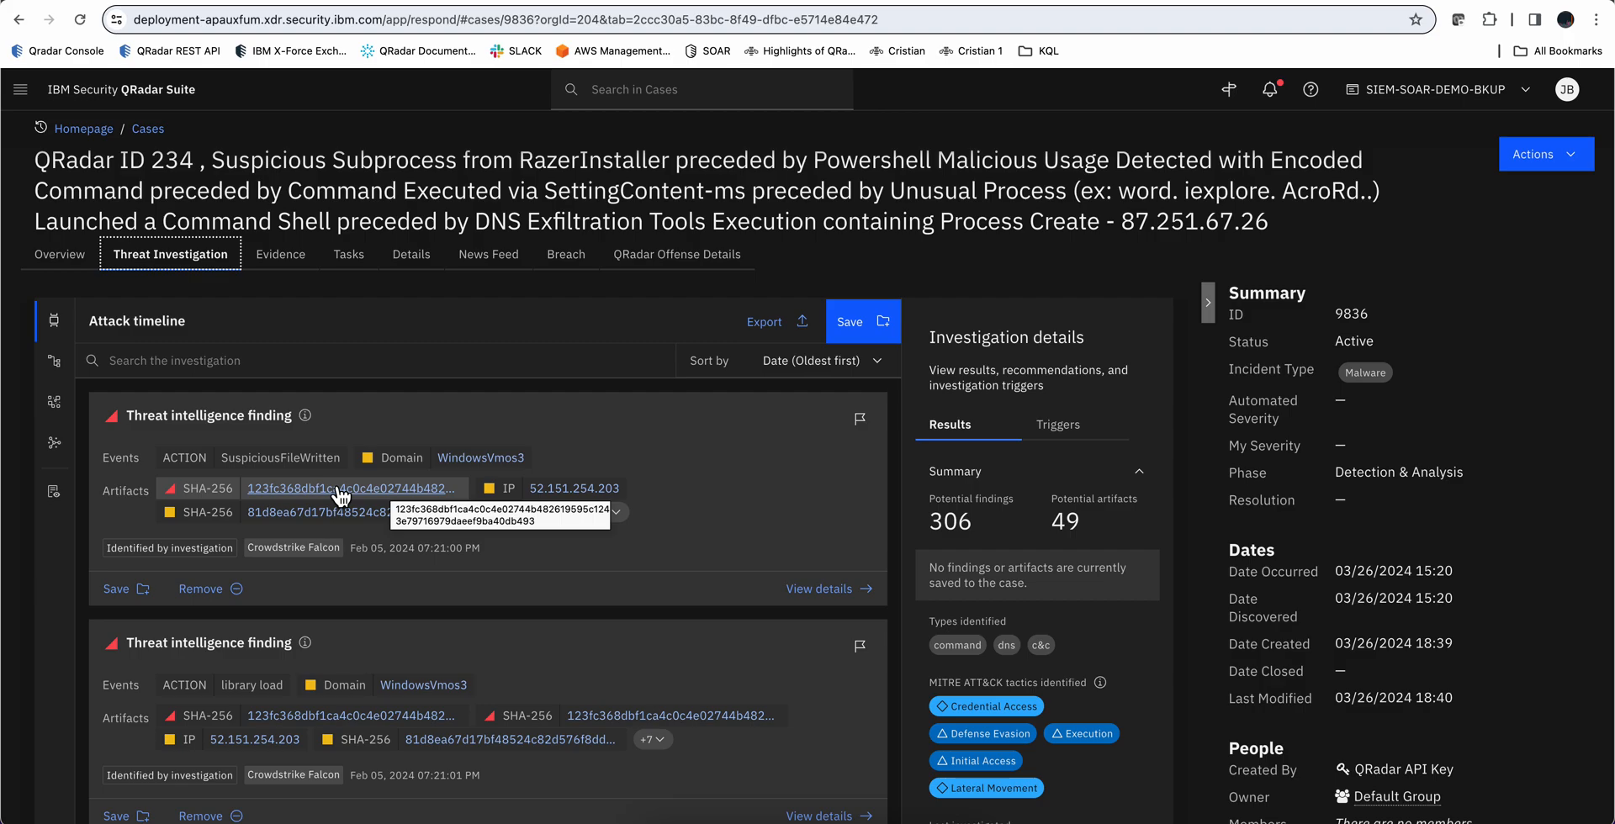
Run a federated STIX search in Data Explorer for the artifact's SHA-256 hash
{"action": "right_click", "coordinate": [350, 487]}
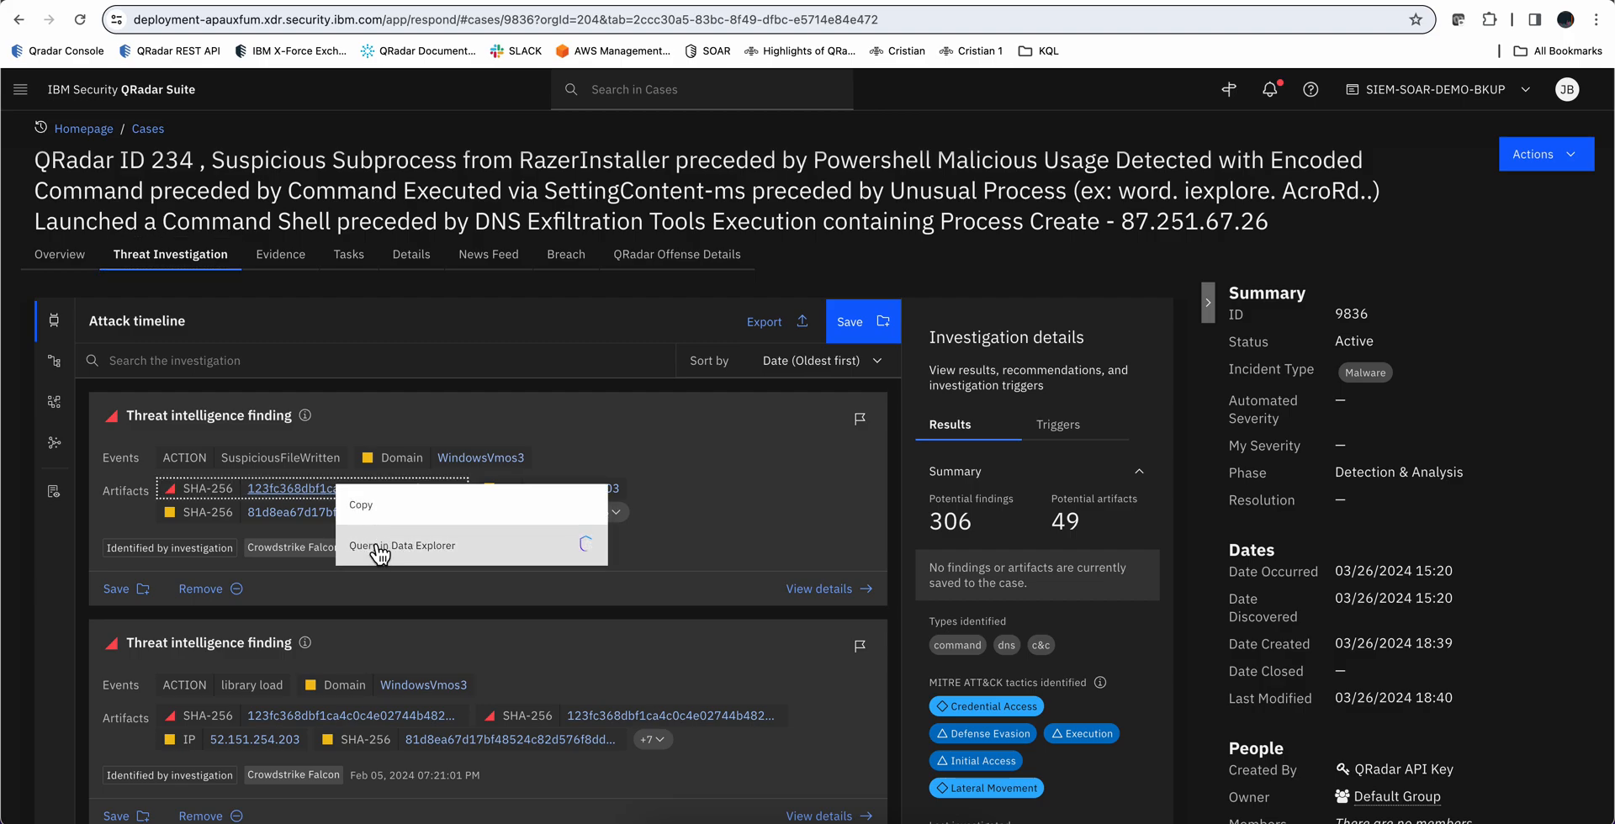
{"action": "mouse_move", "coordinate": [412, 550]}
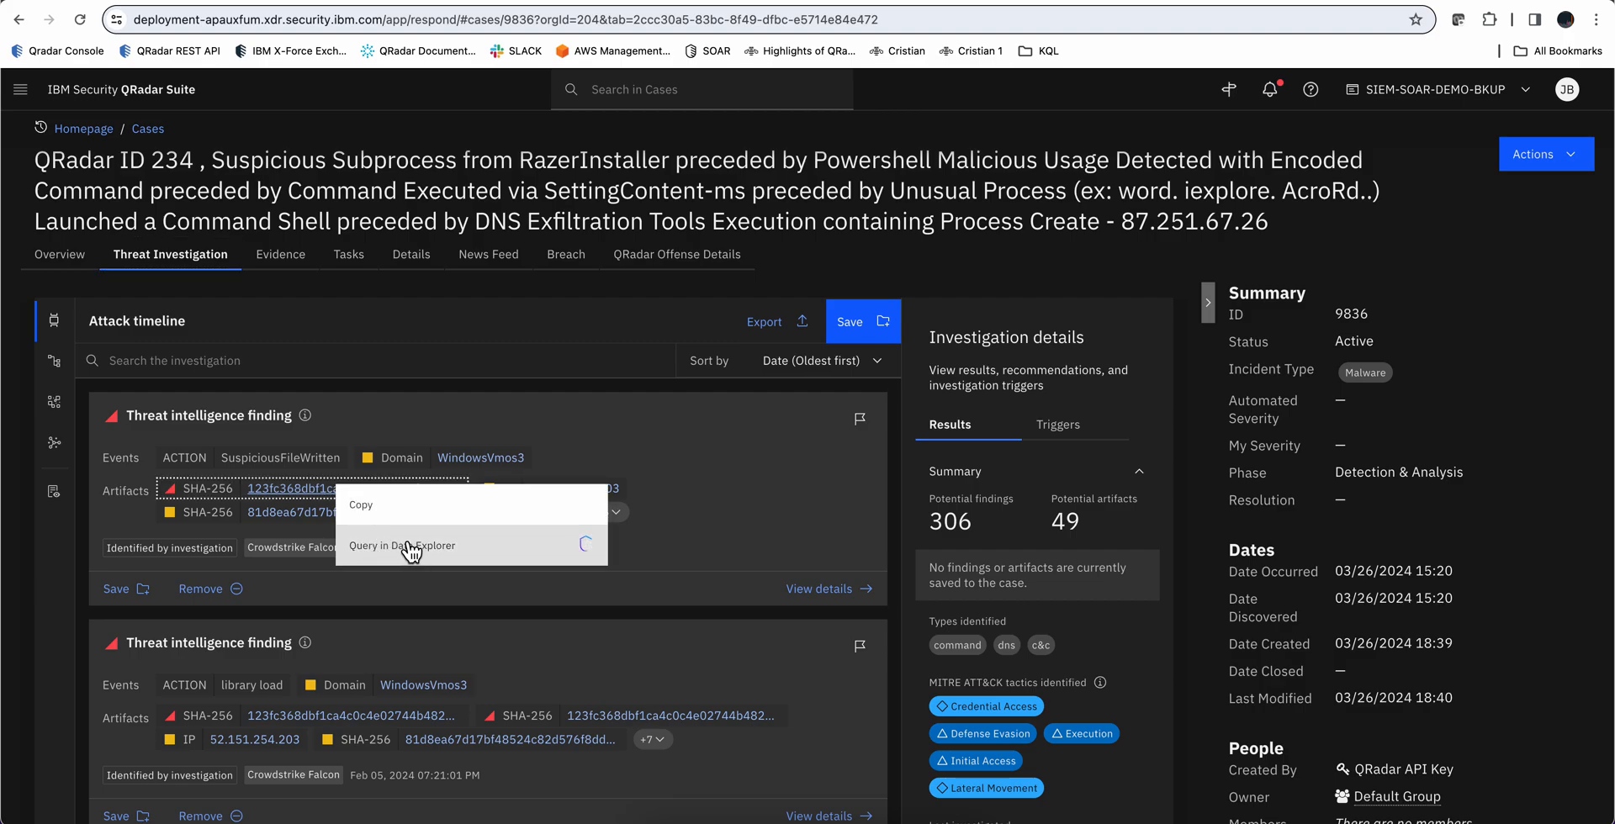
{"action": "left_click", "coordinate": [402, 545]}
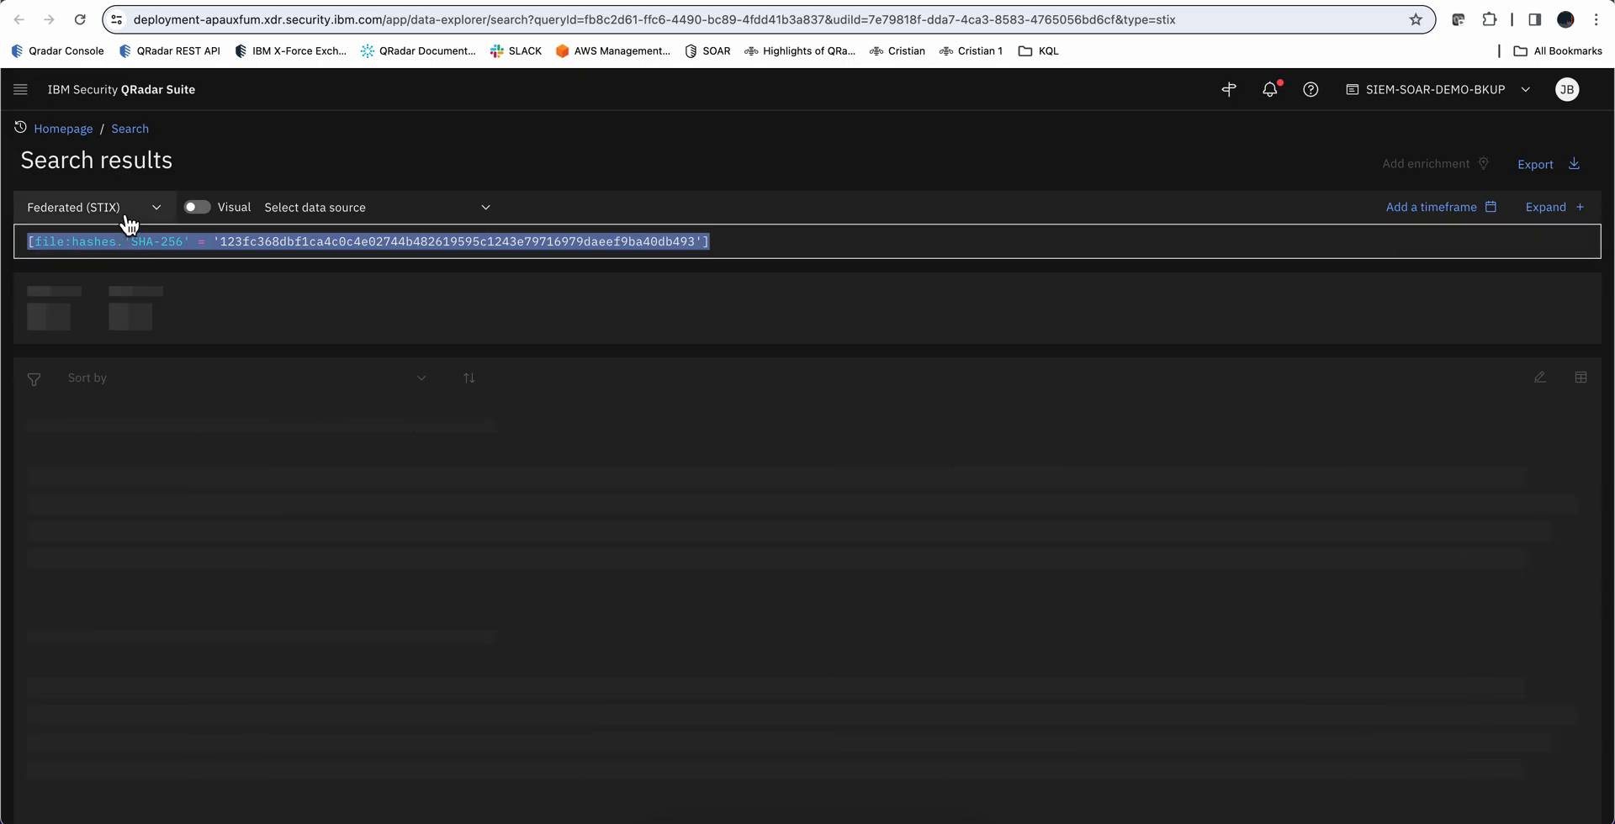
{"action": "mouse_move", "coordinate": [135, 214]}
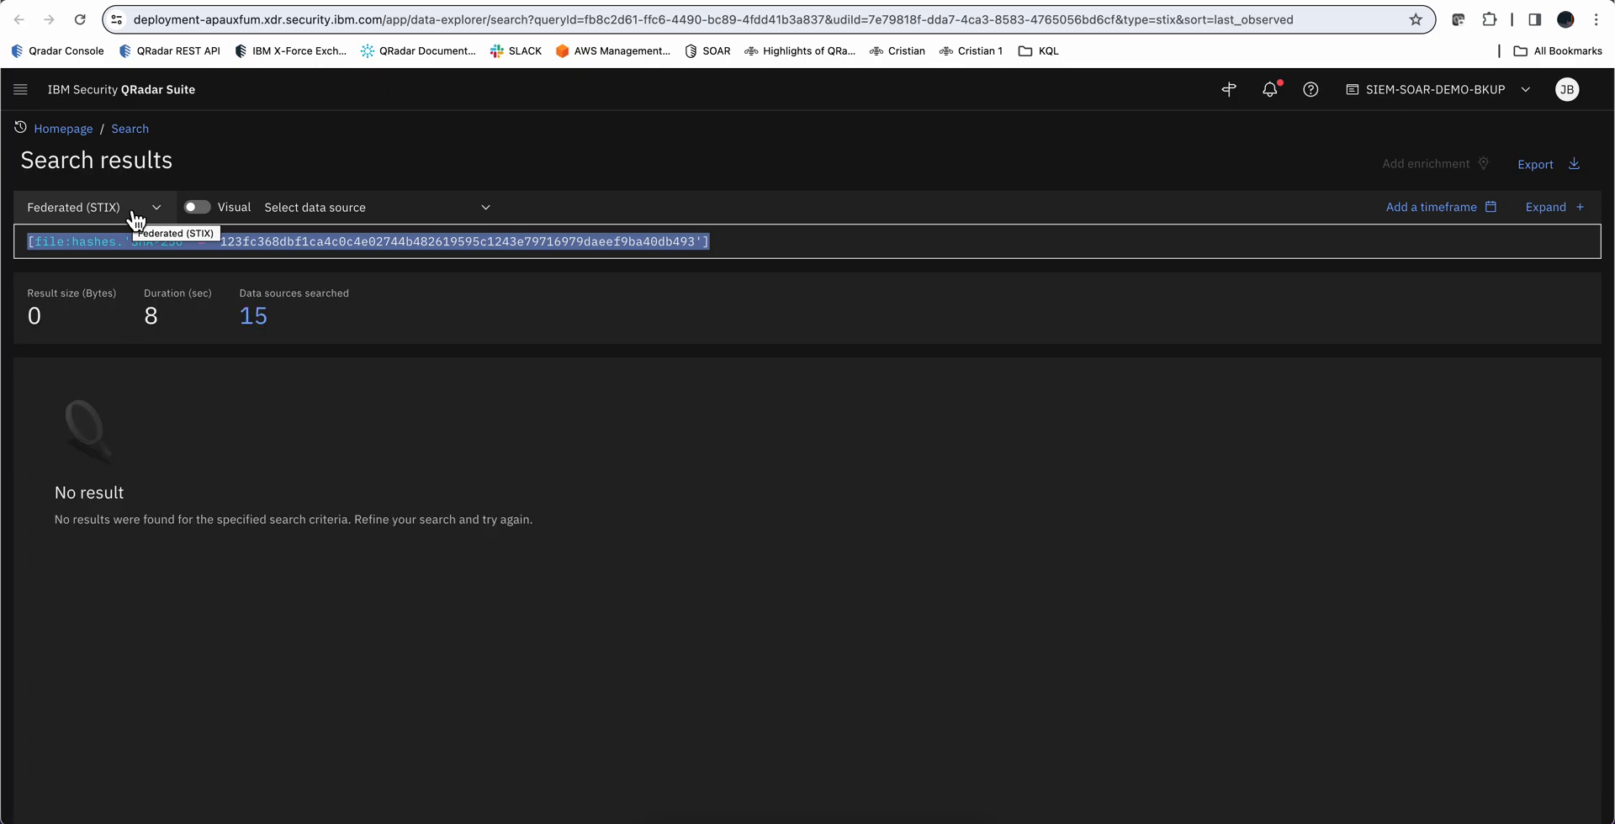
{"action": "mouse_move", "coordinate": [166, 412]}
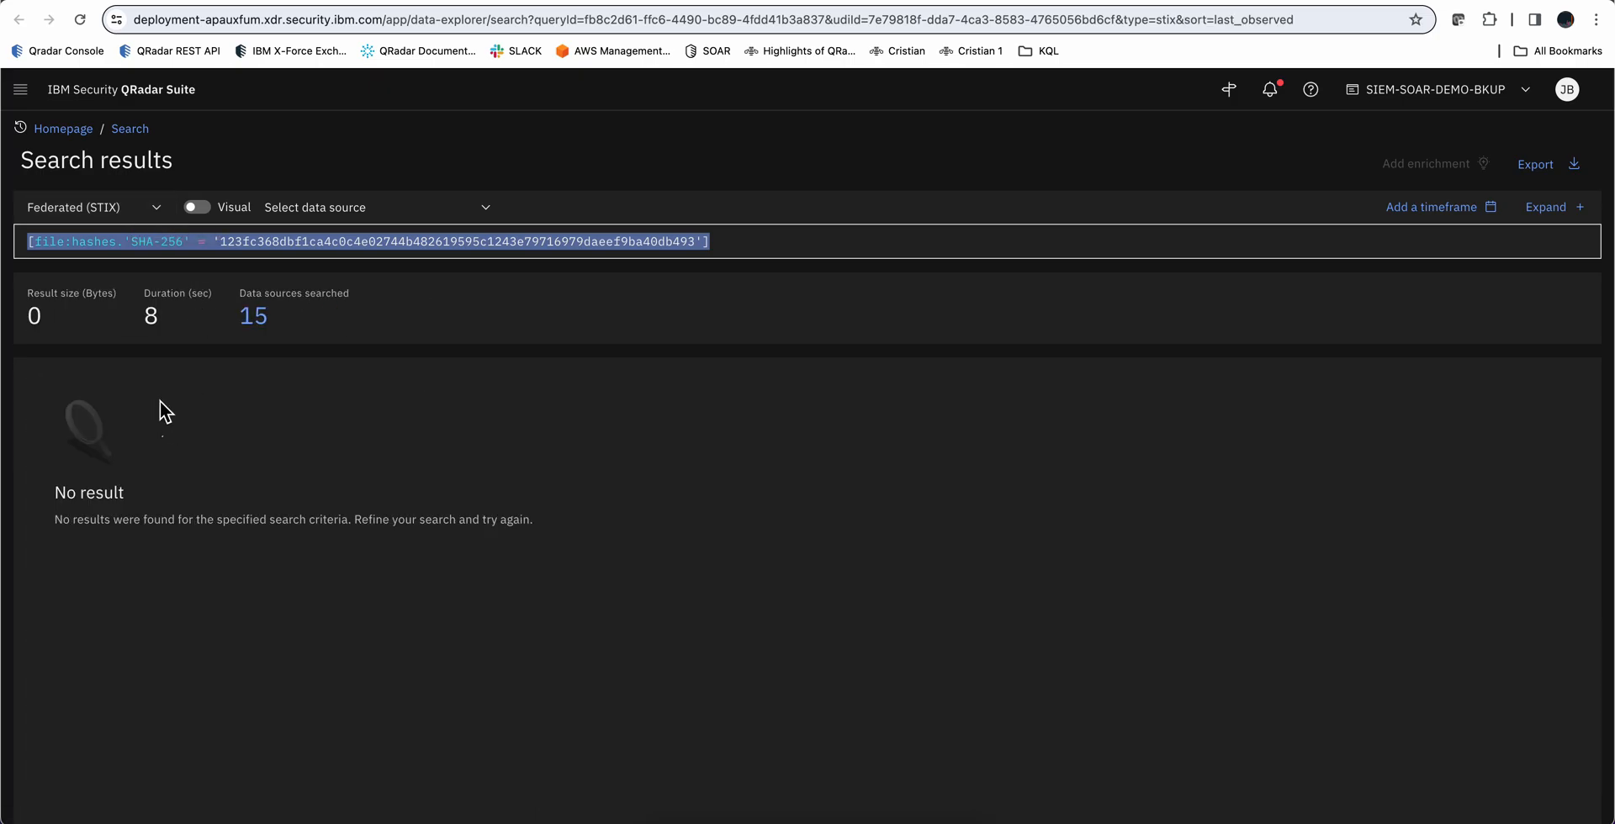
{"action": "mouse_move", "coordinate": [344, 325]}
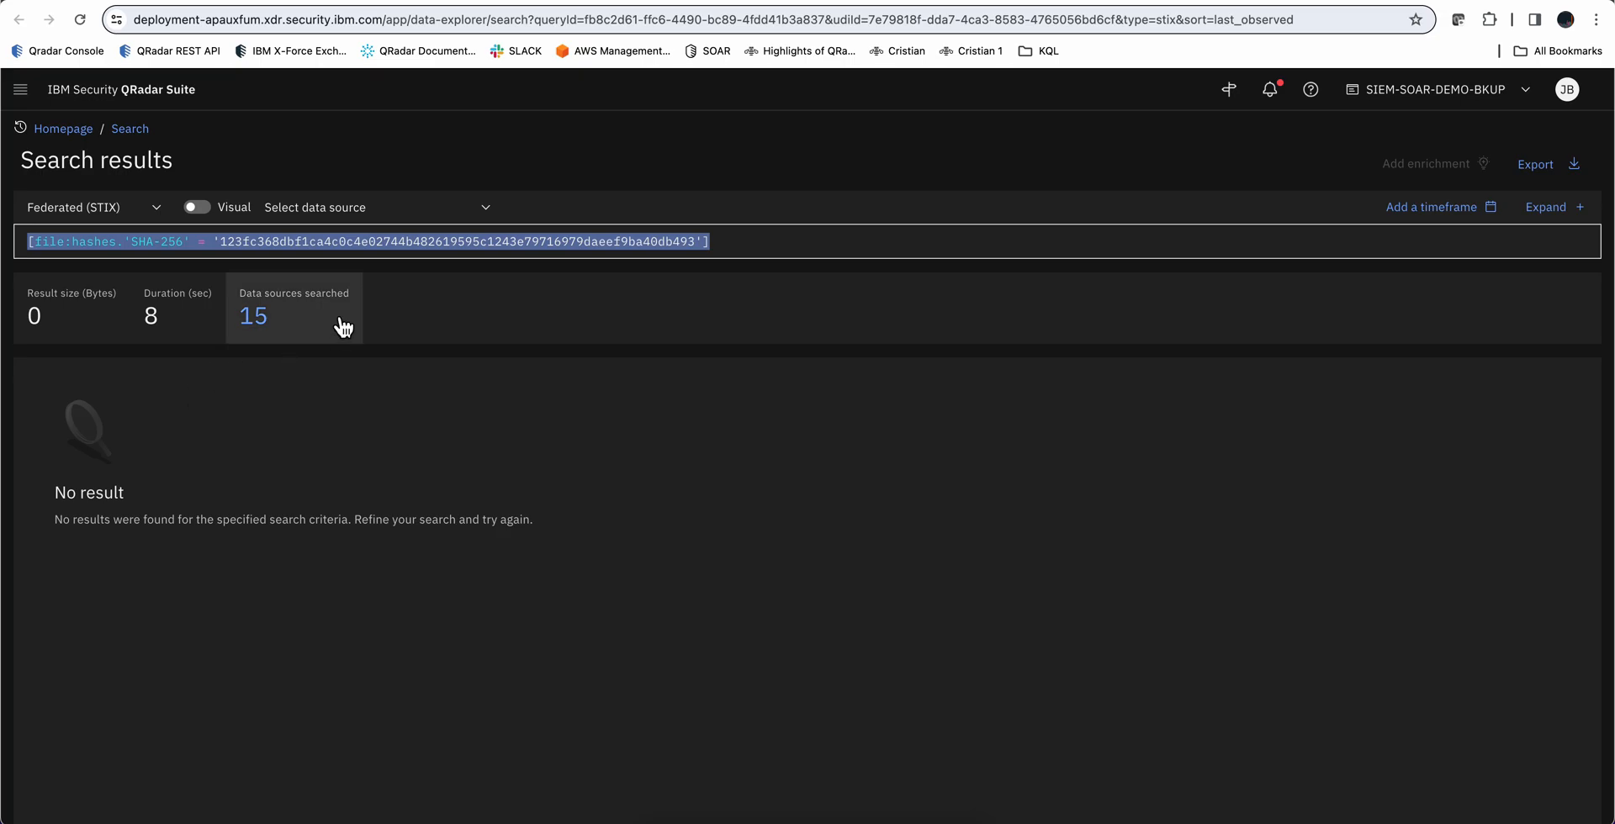
{"action": "mouse_move", "coordinate": [292, 370]}
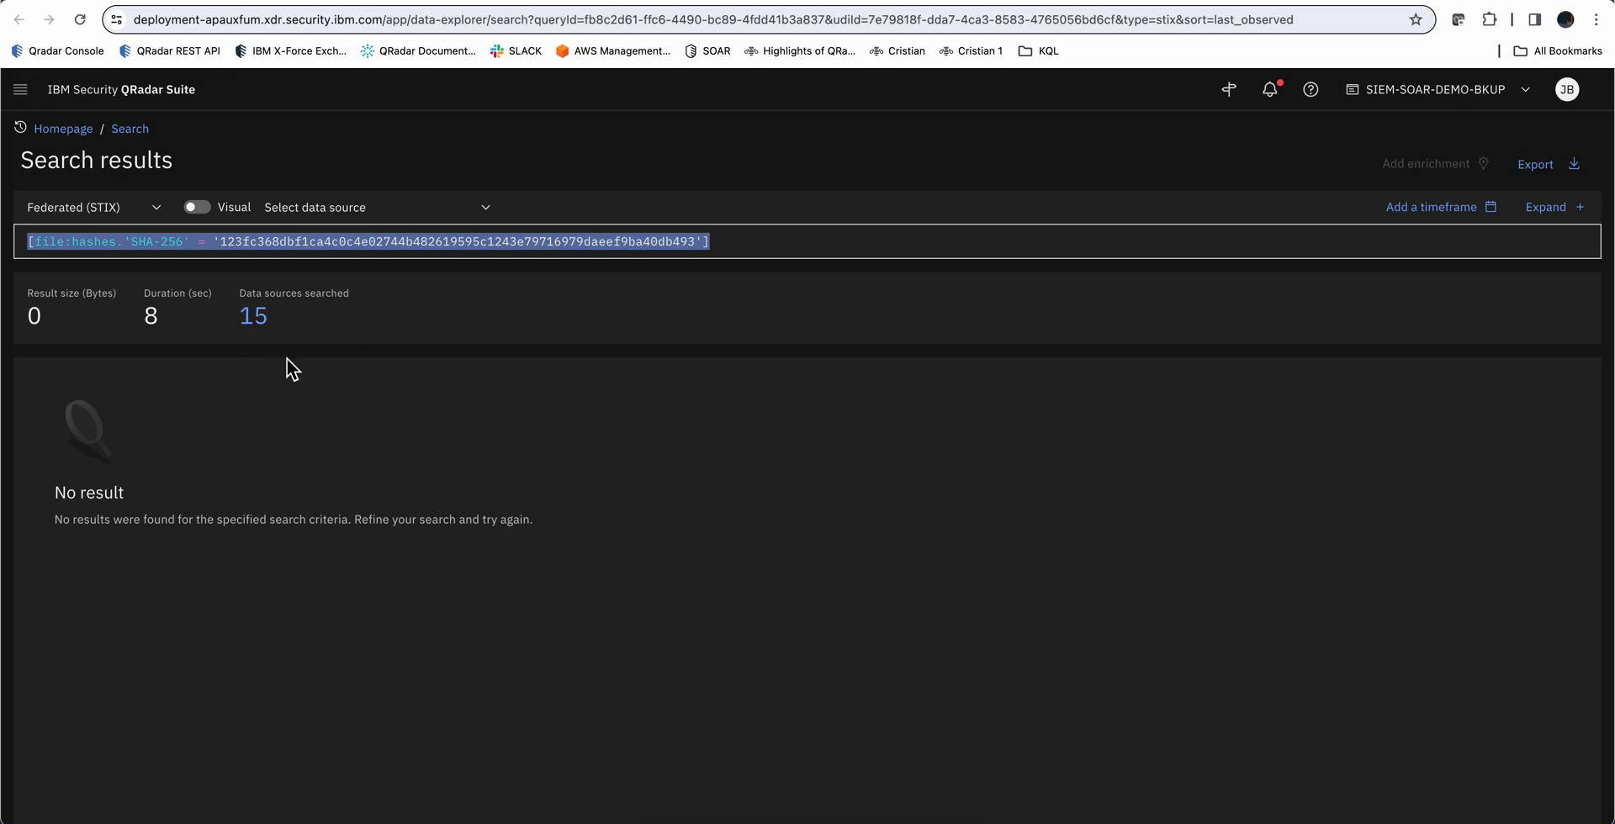
{"action": "mouse_move", "coordinate": [1441, 211]}
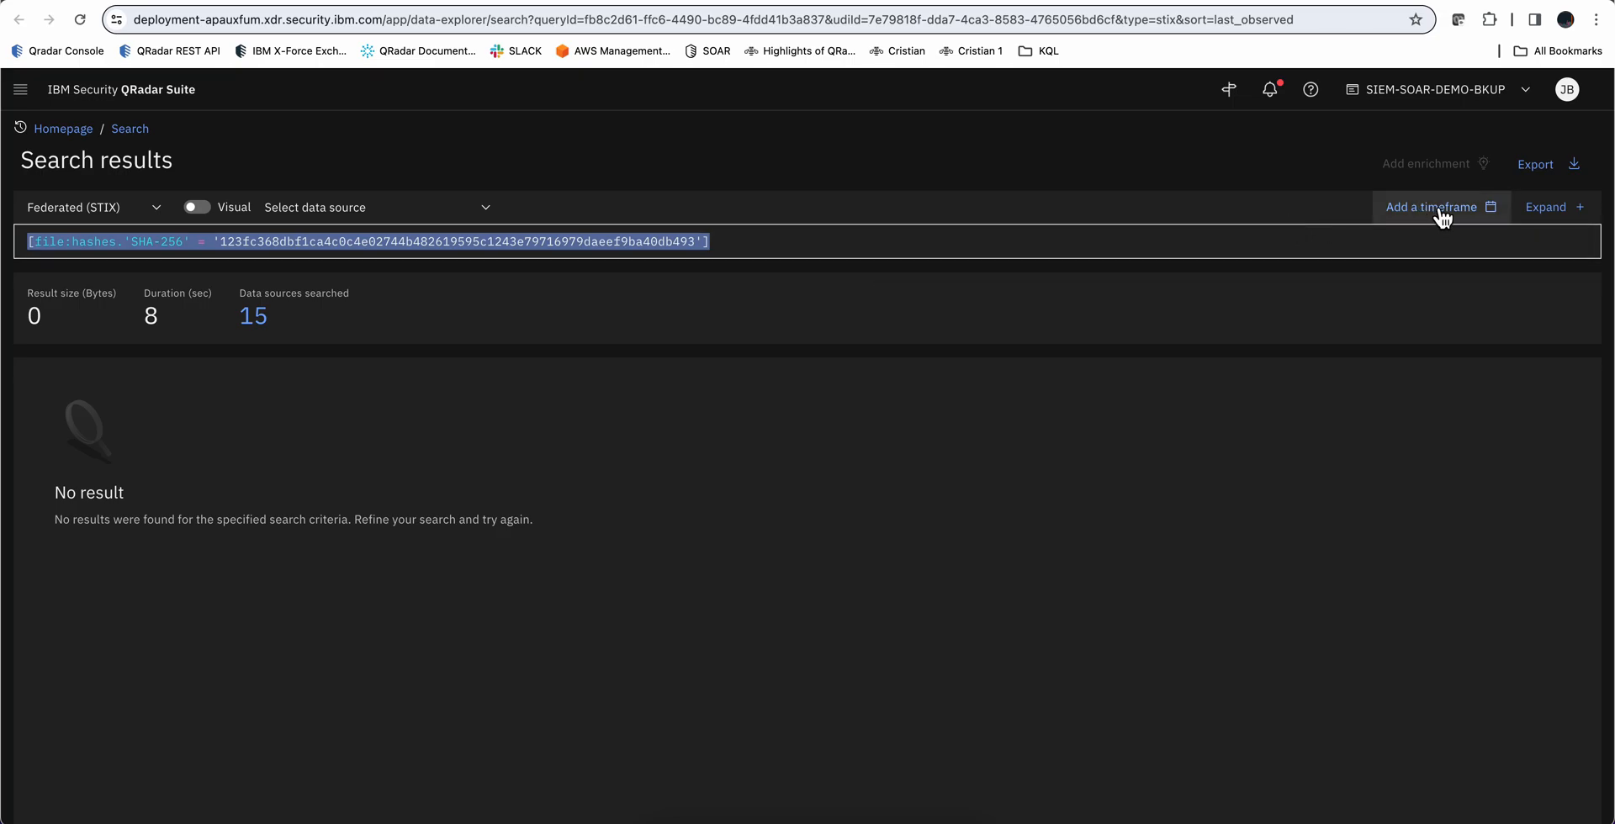
Set the hash search timeframe to start March 26, 2024, ending April 4
{"action": "left_click", "coordinate": [1432, 207]}
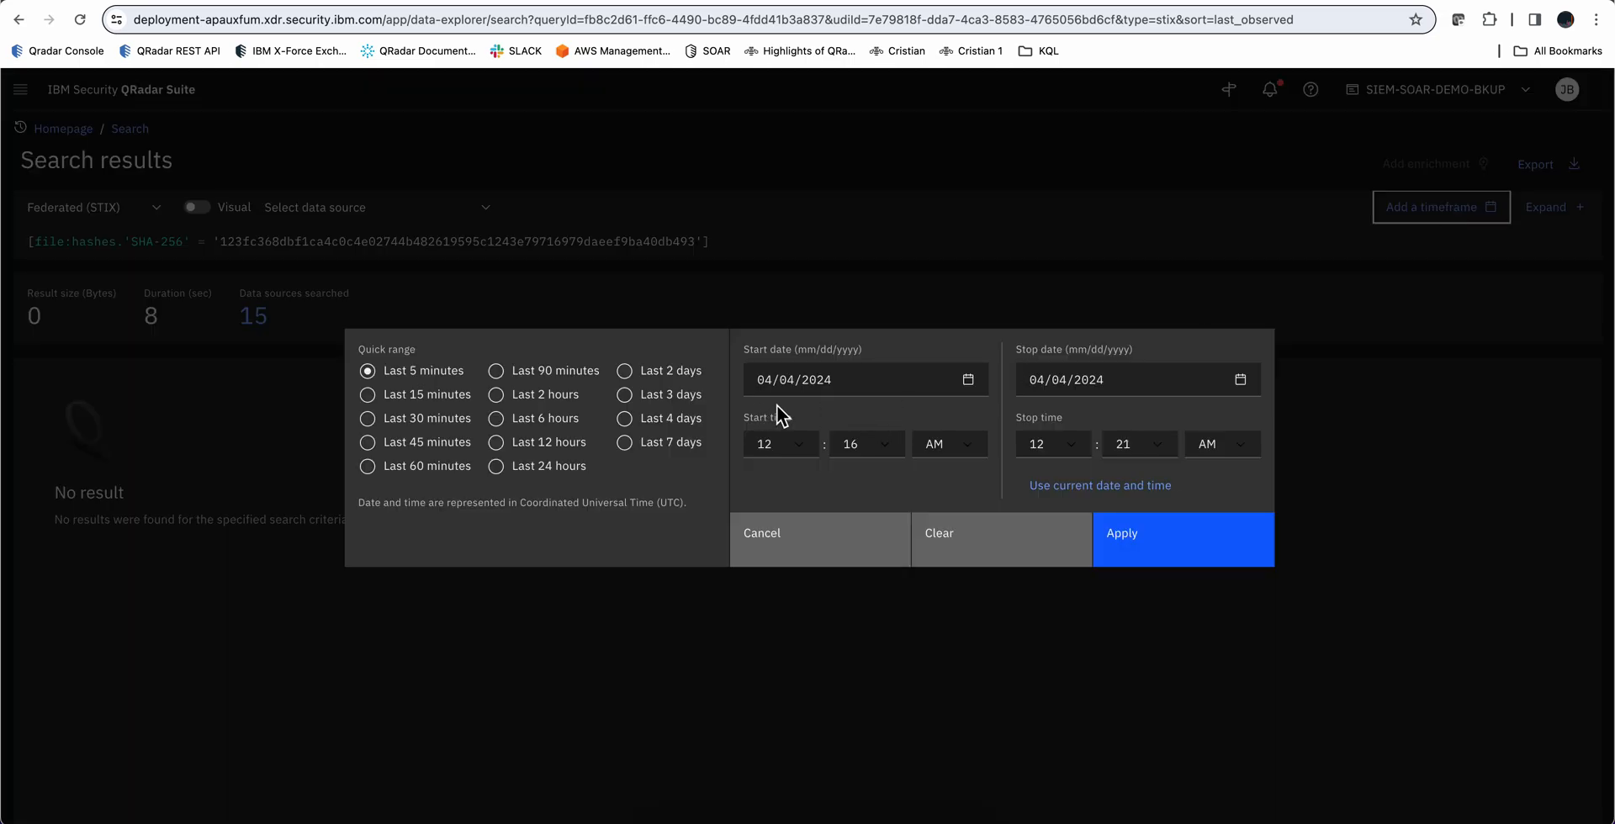
{"action": "left_click", "coordinate": [968, 380]}
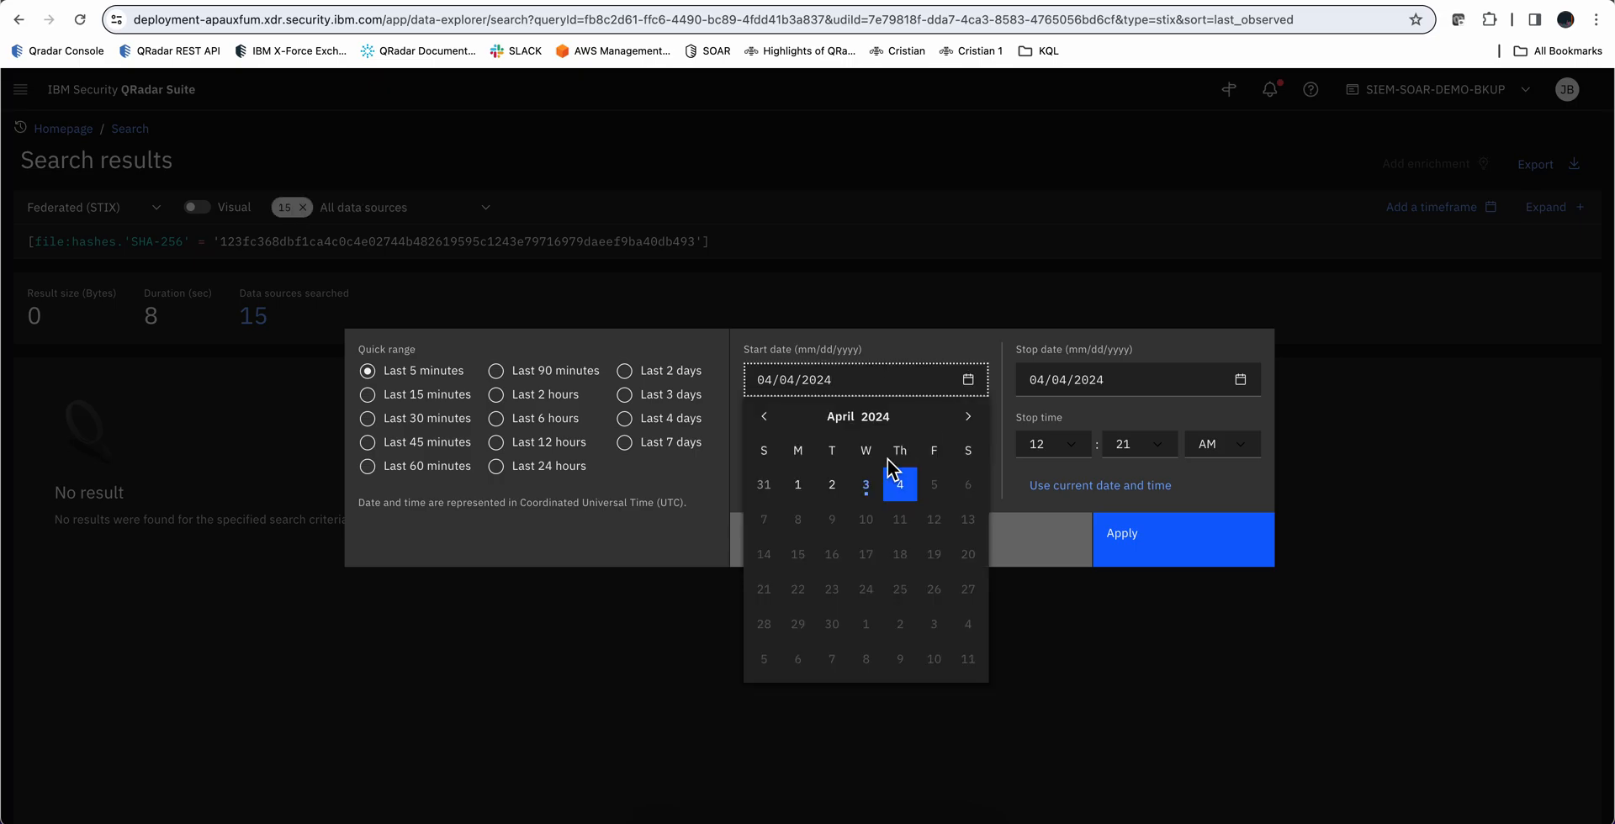
{"action": "left_click", "coordinate": [762, 417]}
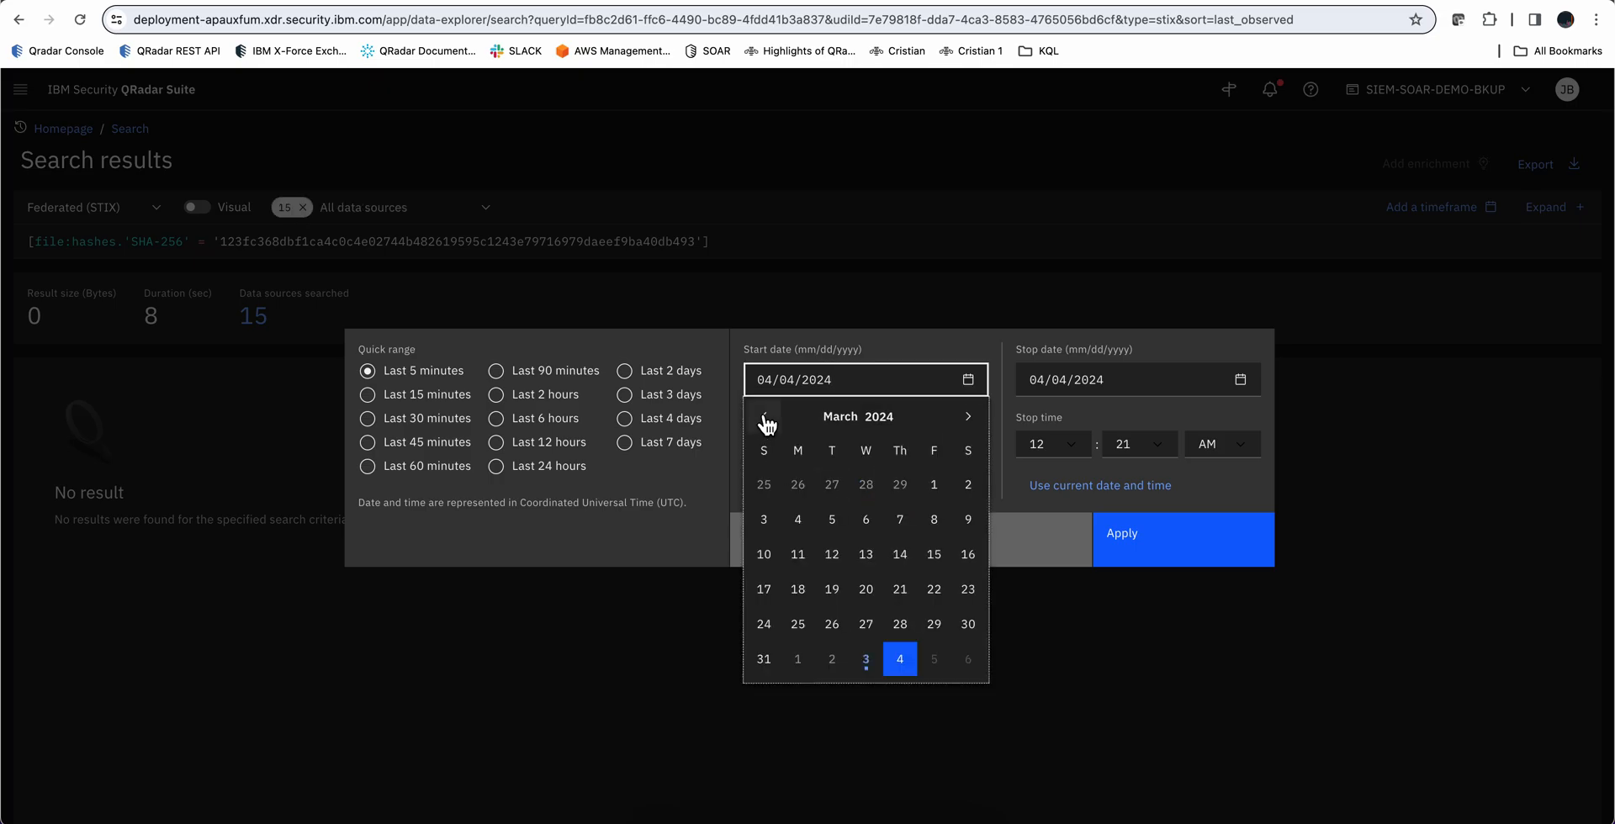
{"action": "mouse_move", "coordinate": [831, 624]}
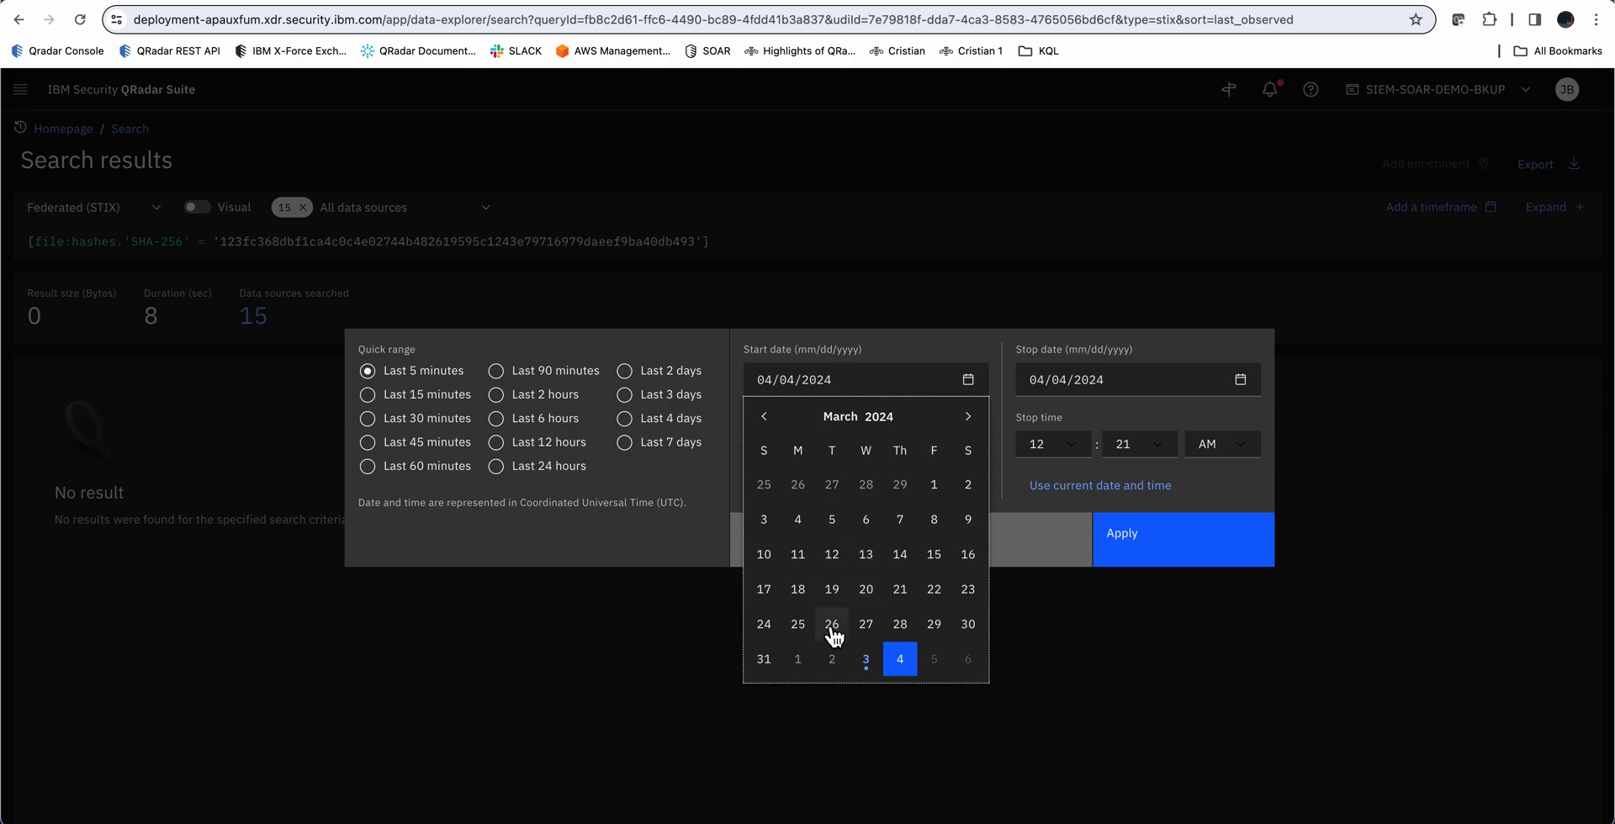
{"action": "left_click", "coordinate": [831, 624]}
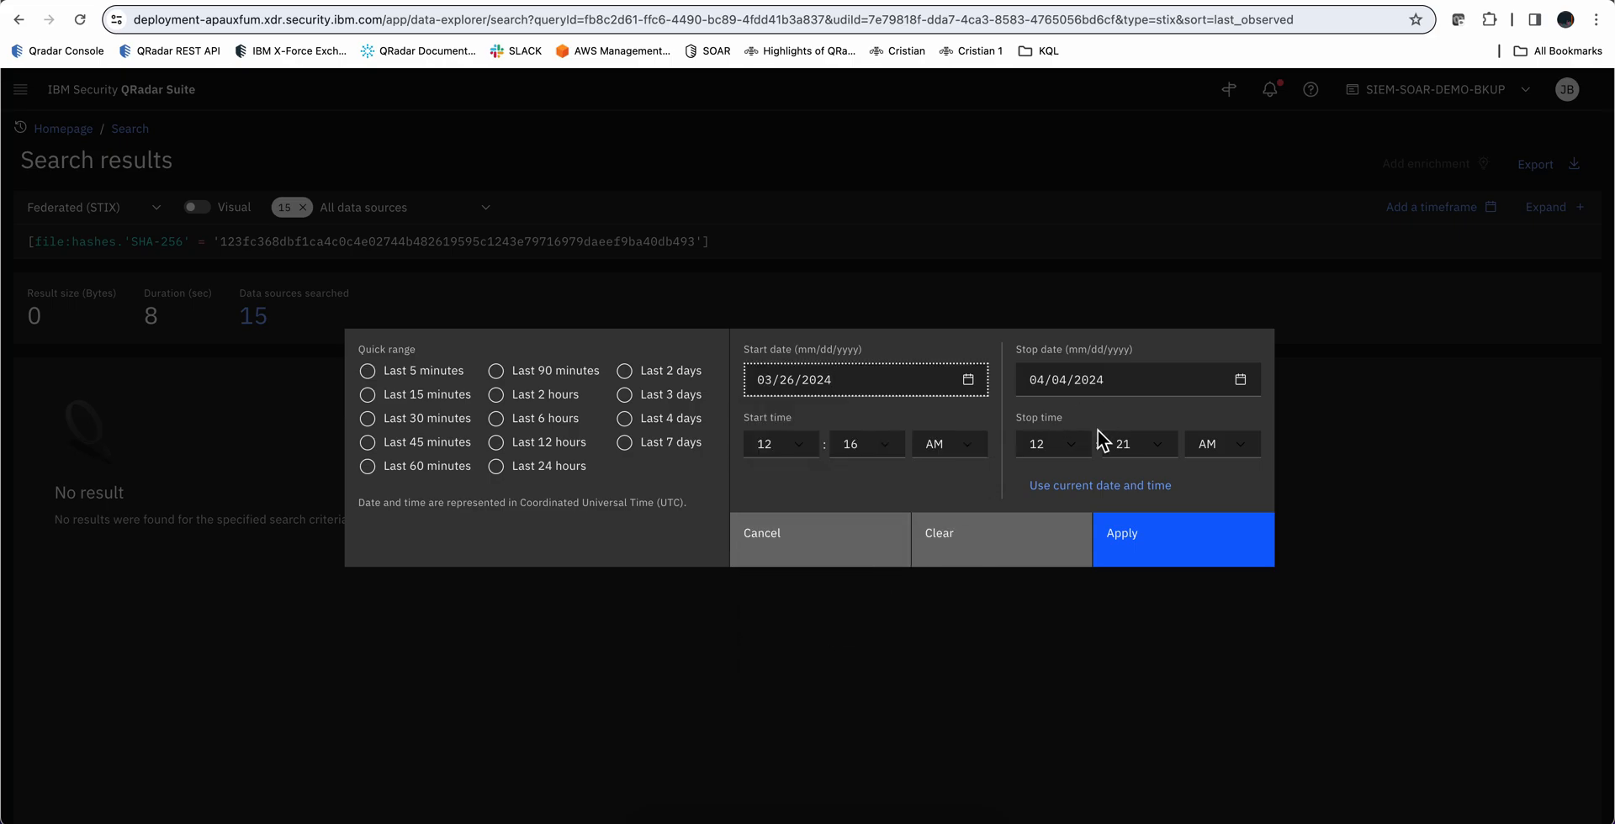
{"action": "left_click", "coordinate": [1181, 539]}
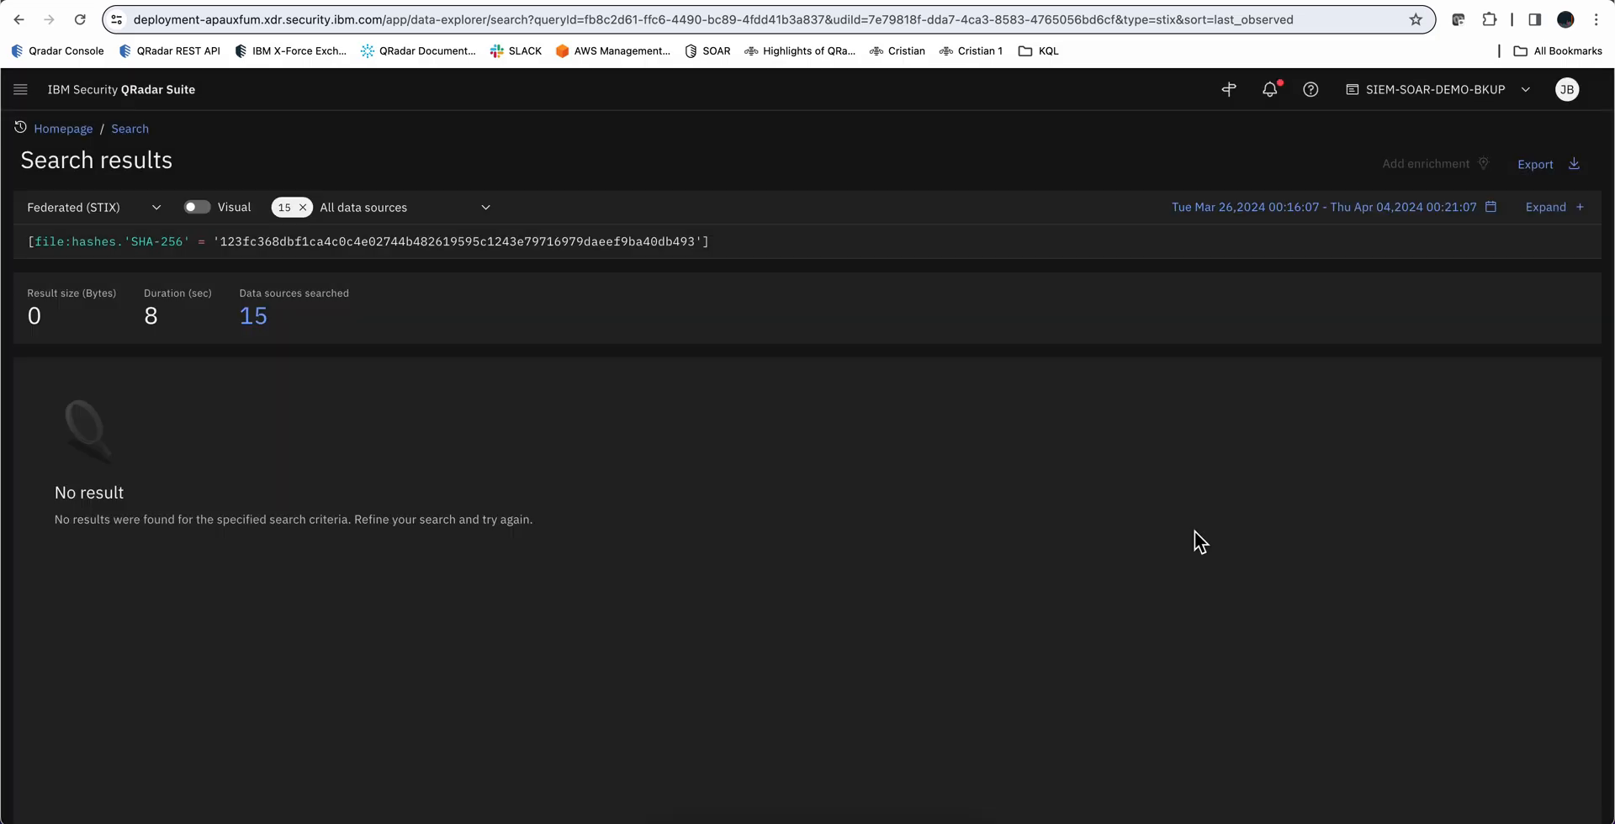
Limit the search to the Crowdstrike Falcon (Crowdstrike Honeypot) data source
{"action": "left_click", "coordinate": [303, 207]}
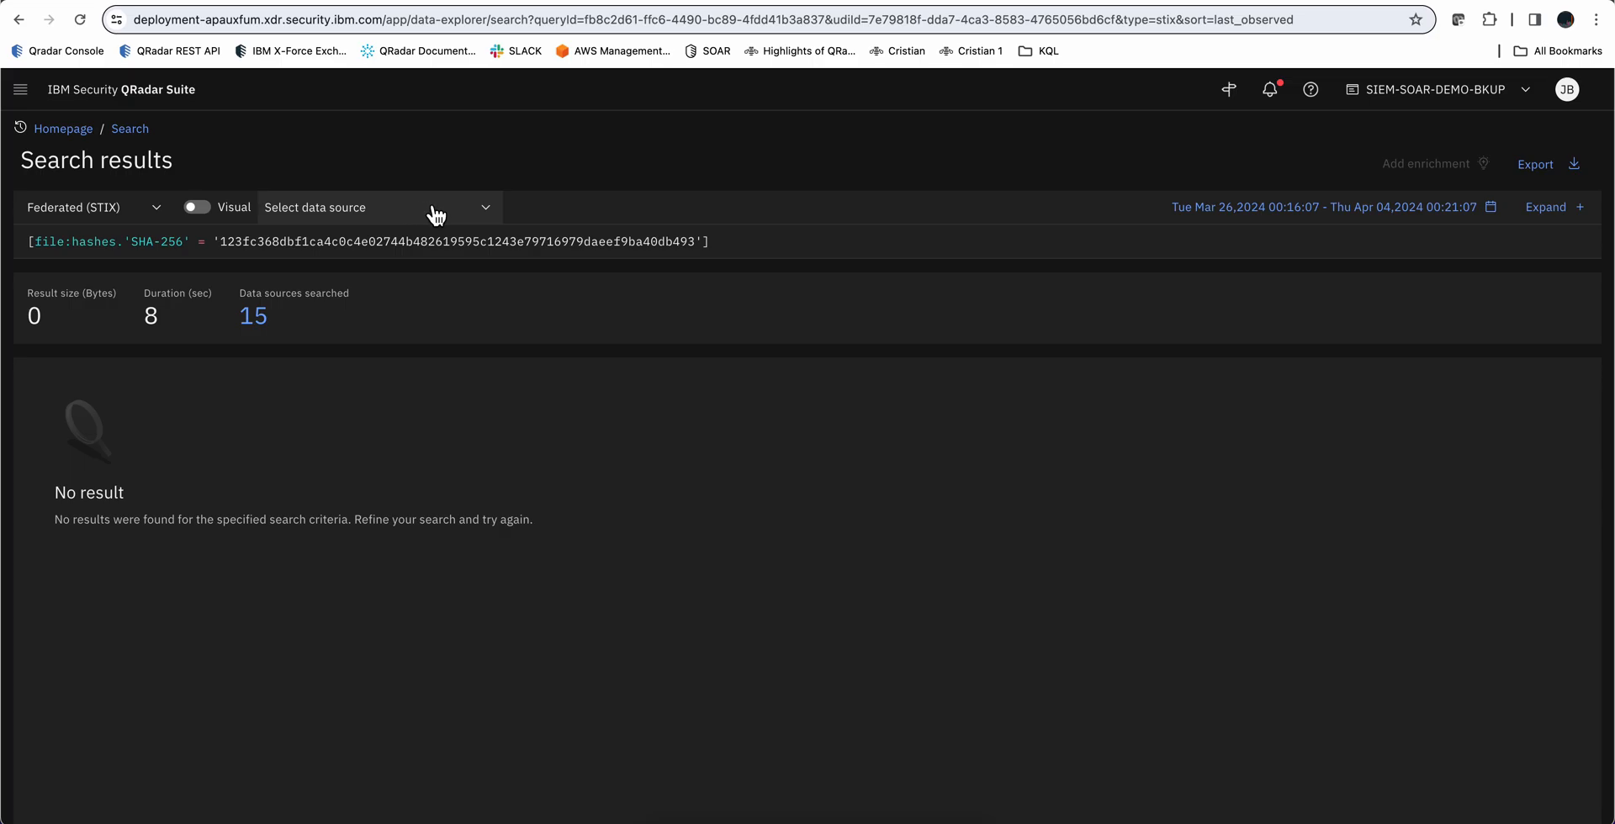
{"action": "mouse_move", "coordinate": [483, 211]}
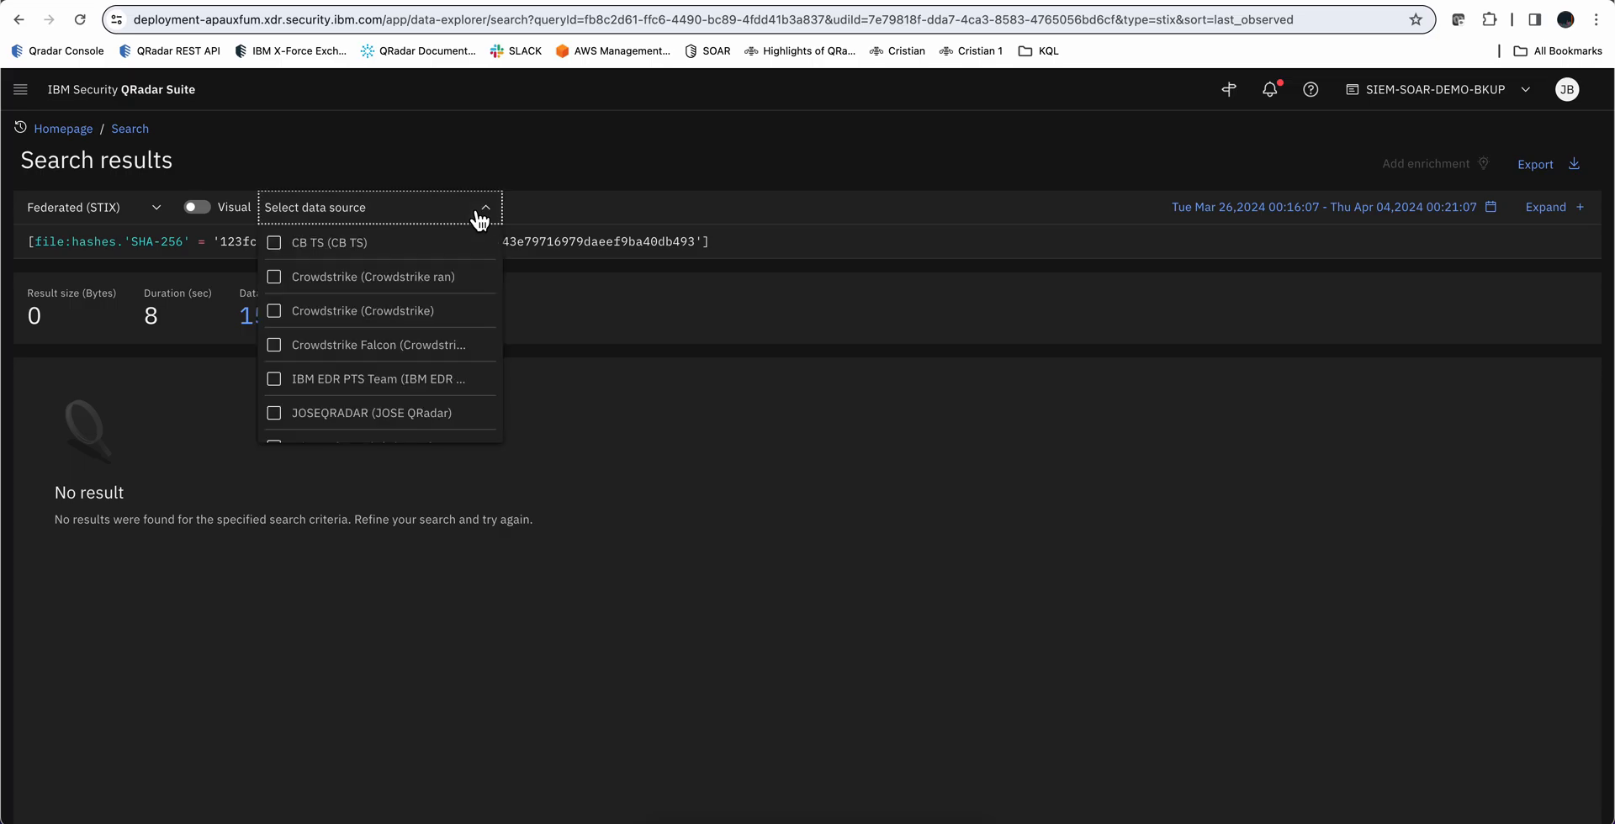
{"action": "mouse_move", "coordinate": [429, 345]}
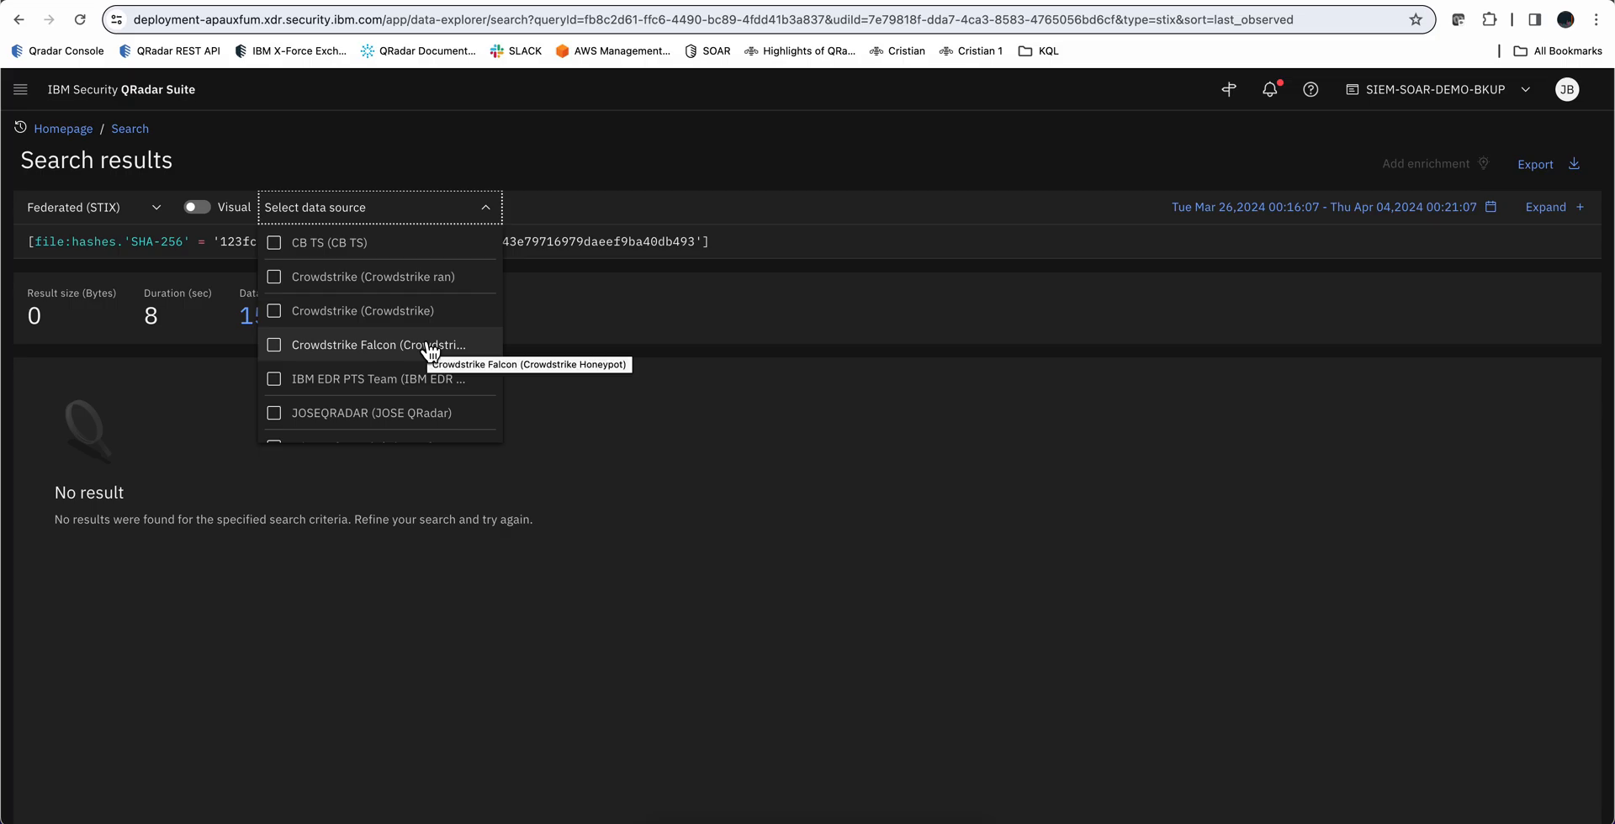
{"action": "left_click", "coordinate": [274, 344]}
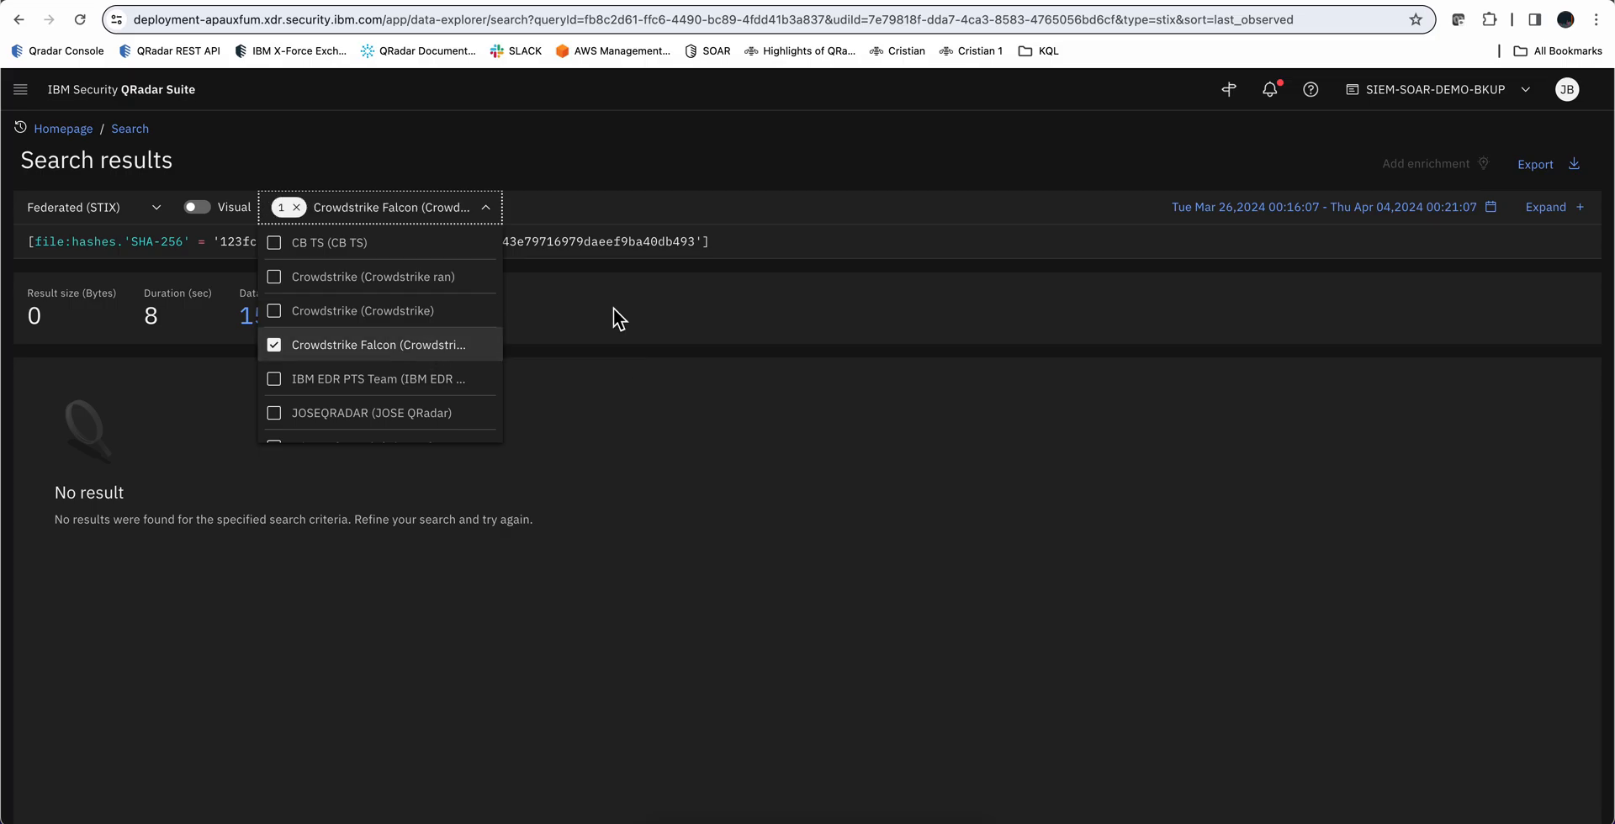
{"action": "left_click", "coordinate": [659, 360]}
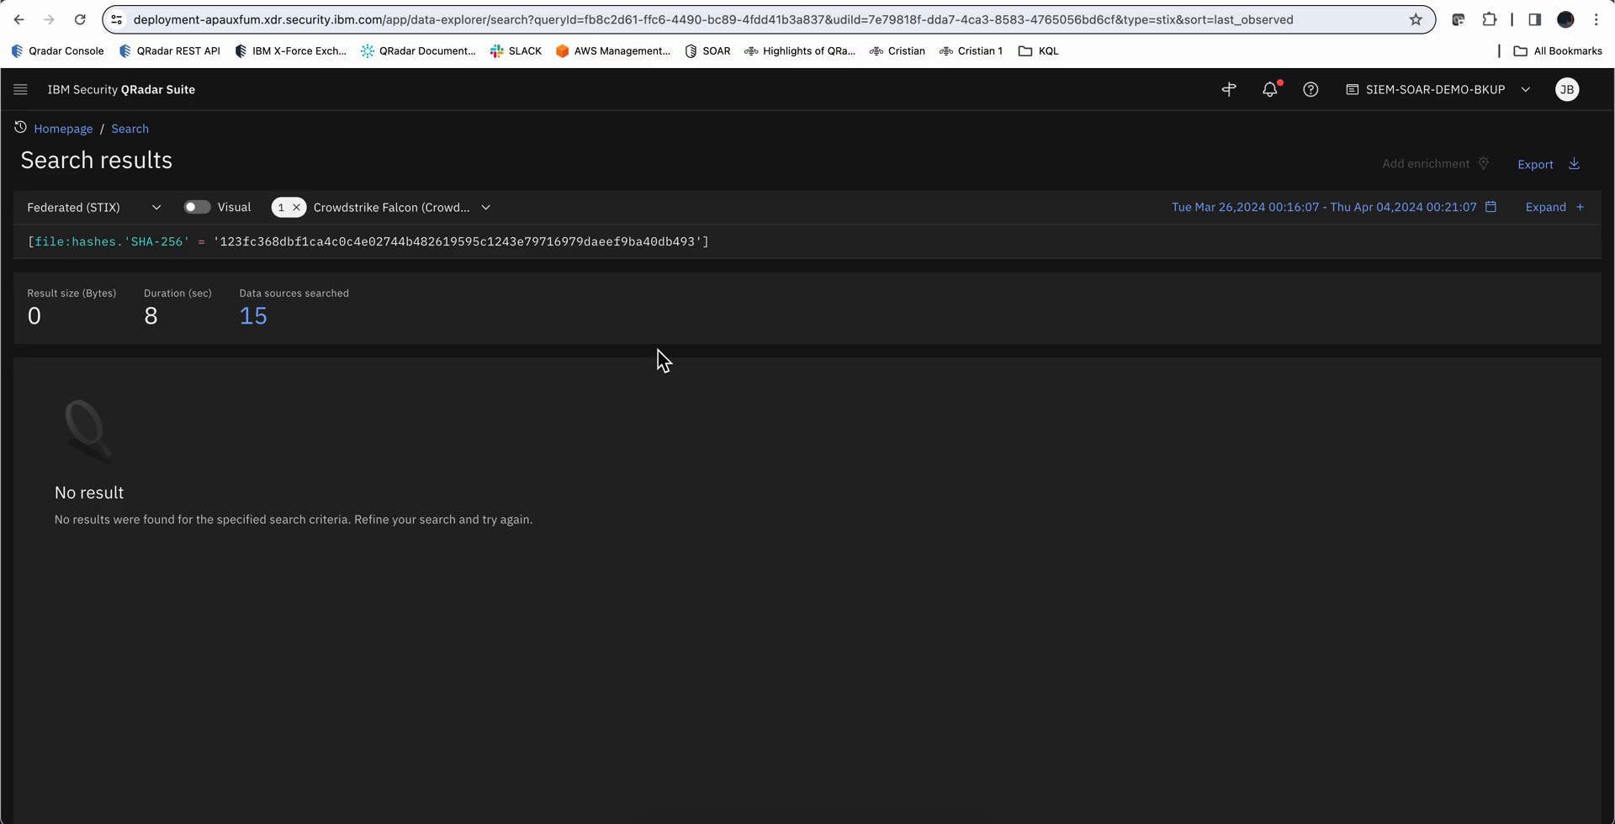
{"action": "mouse_move", "coordinate": [1551, 207]}
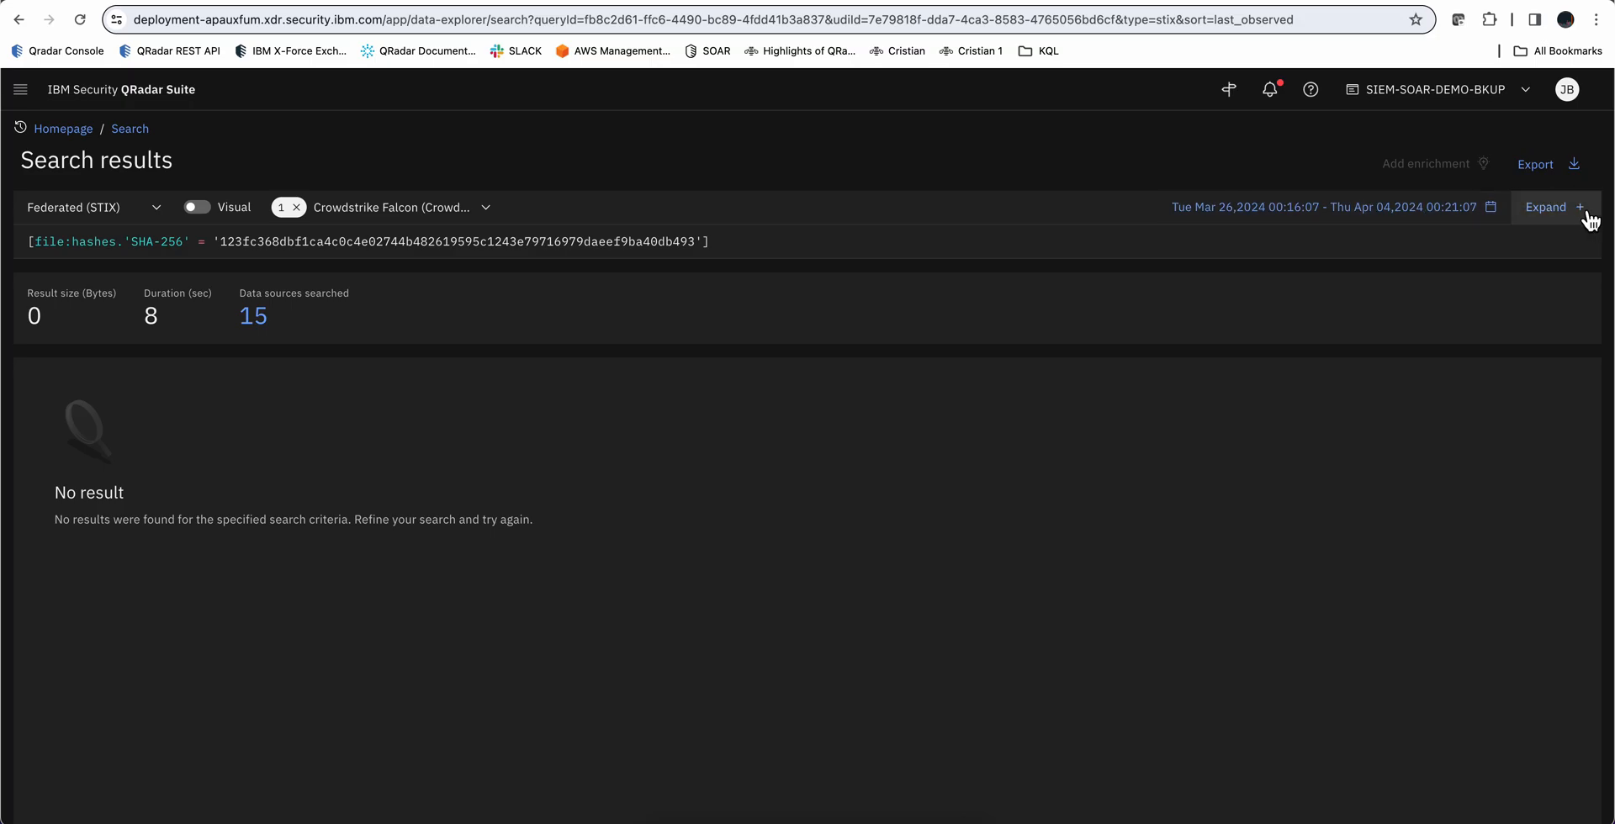
Show the SHA-256 hash query in visual mode and browse another condition's observables
{"action": "left_click", "coordinate": [1548, 207]}
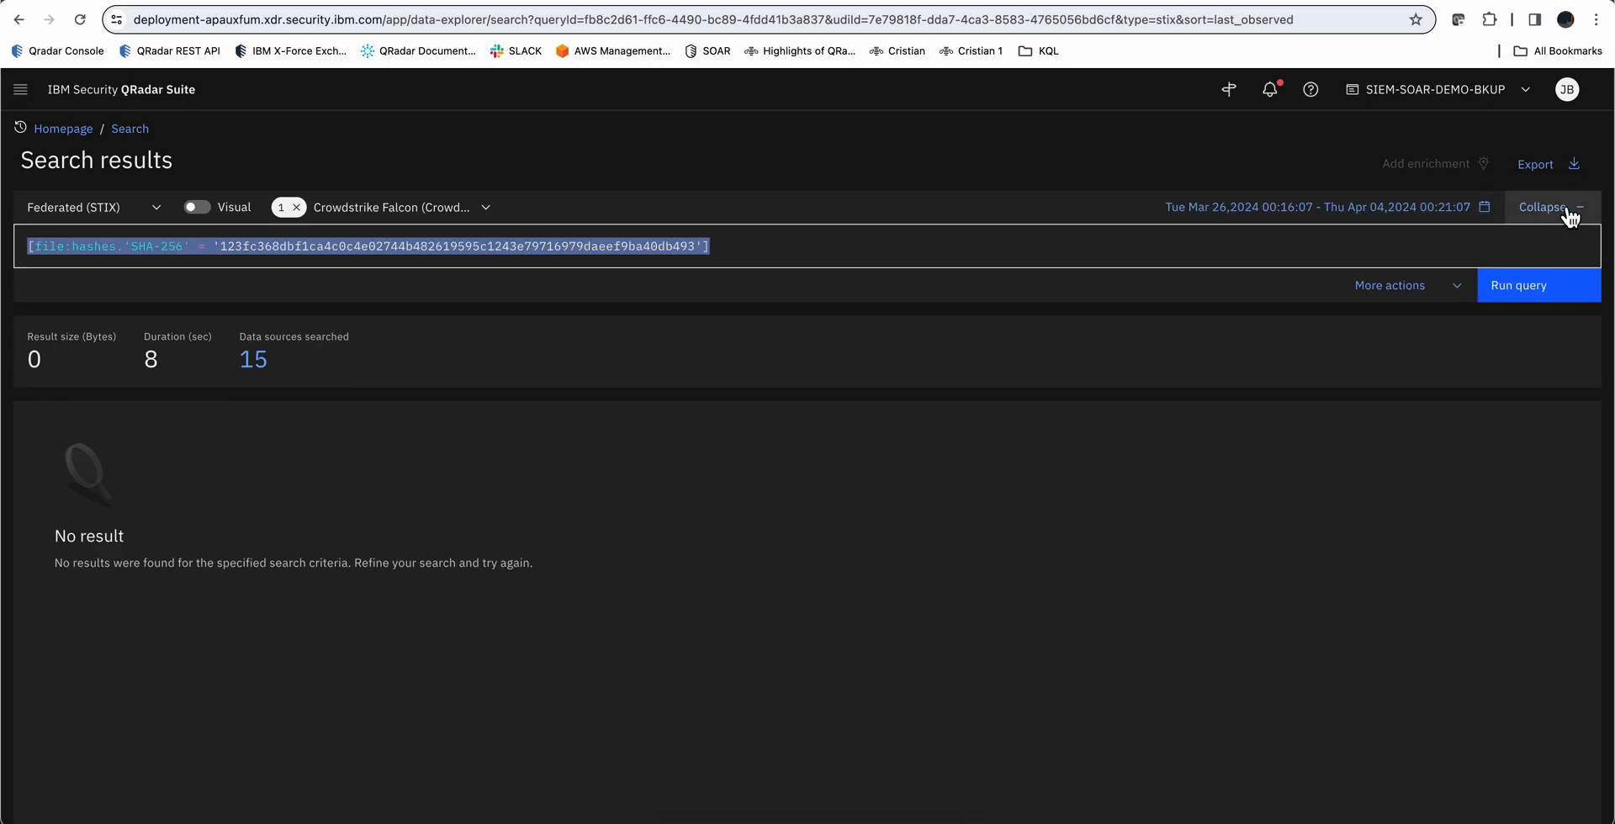
{"action": "mouse_move", "coordinate": [1389, 285]}
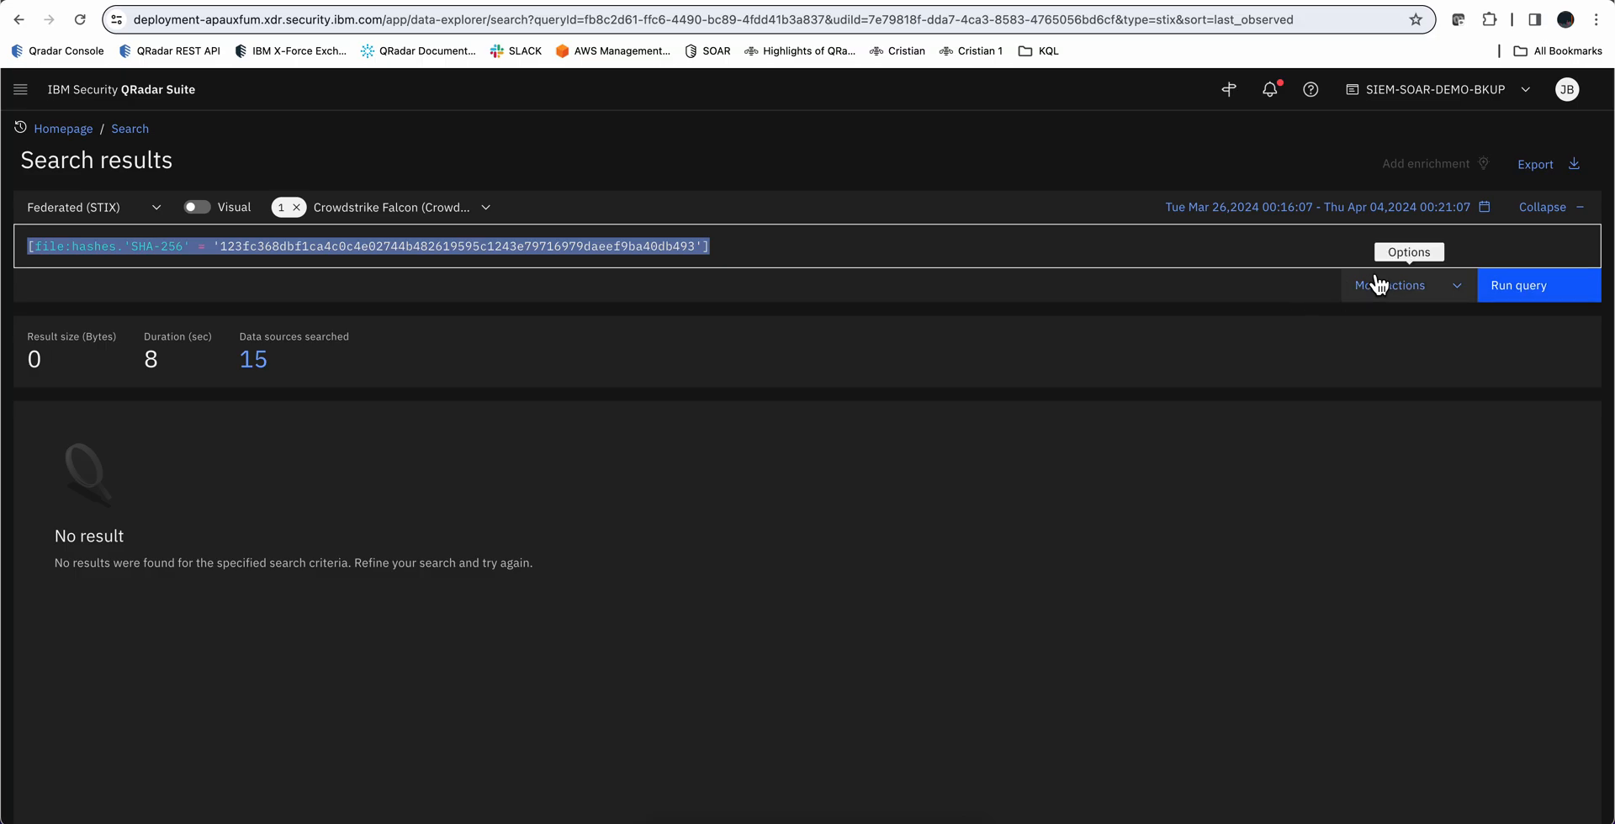
{"action": "mouse_move", "coordinate": [1244, 278]}
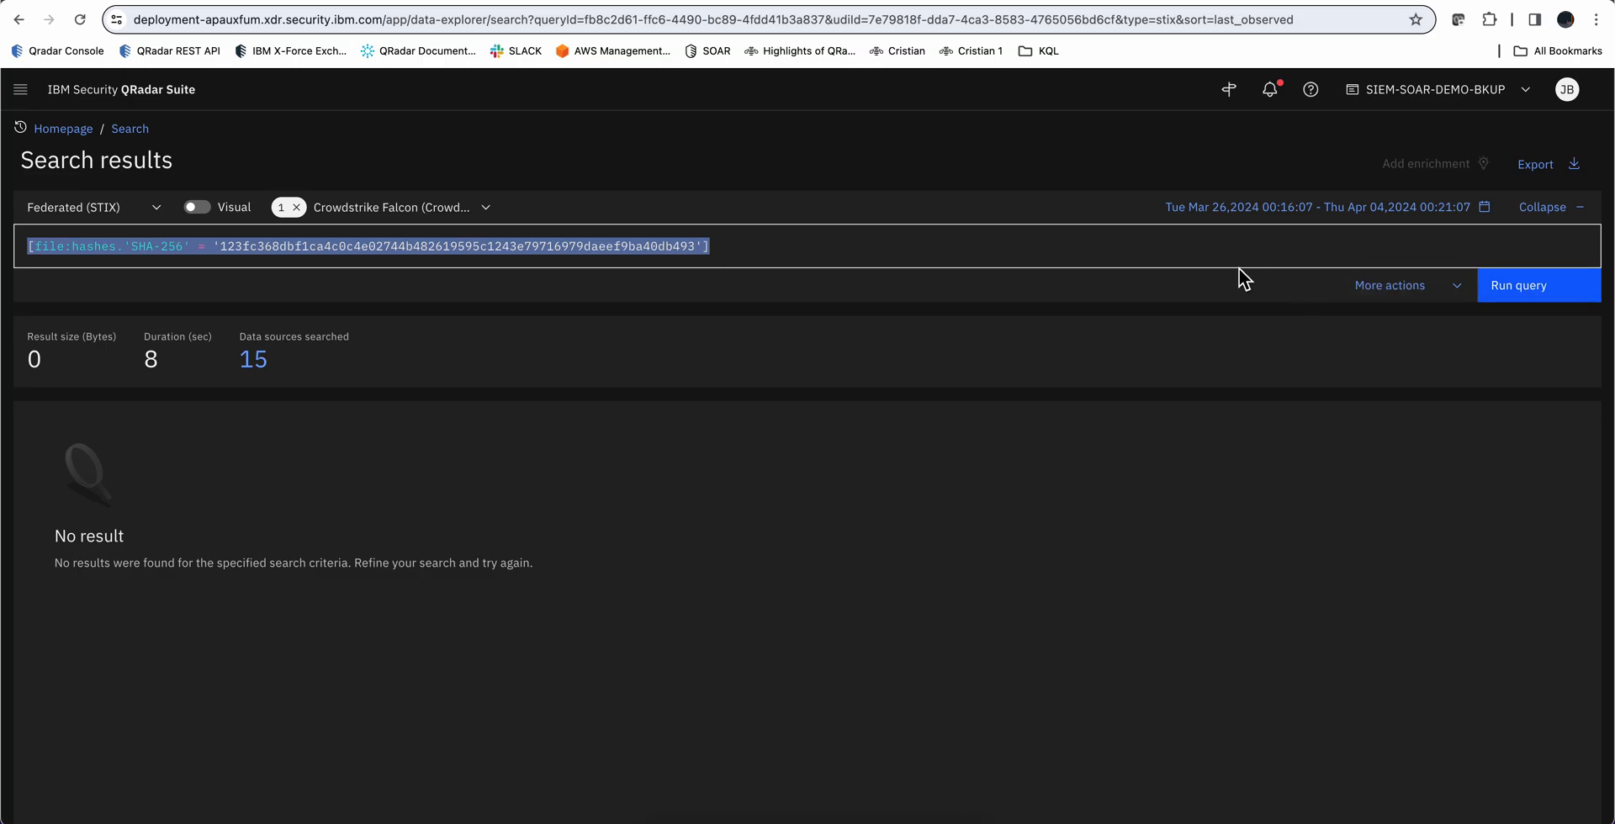
{"action": "left_click", "coordinate": [196, 207]}
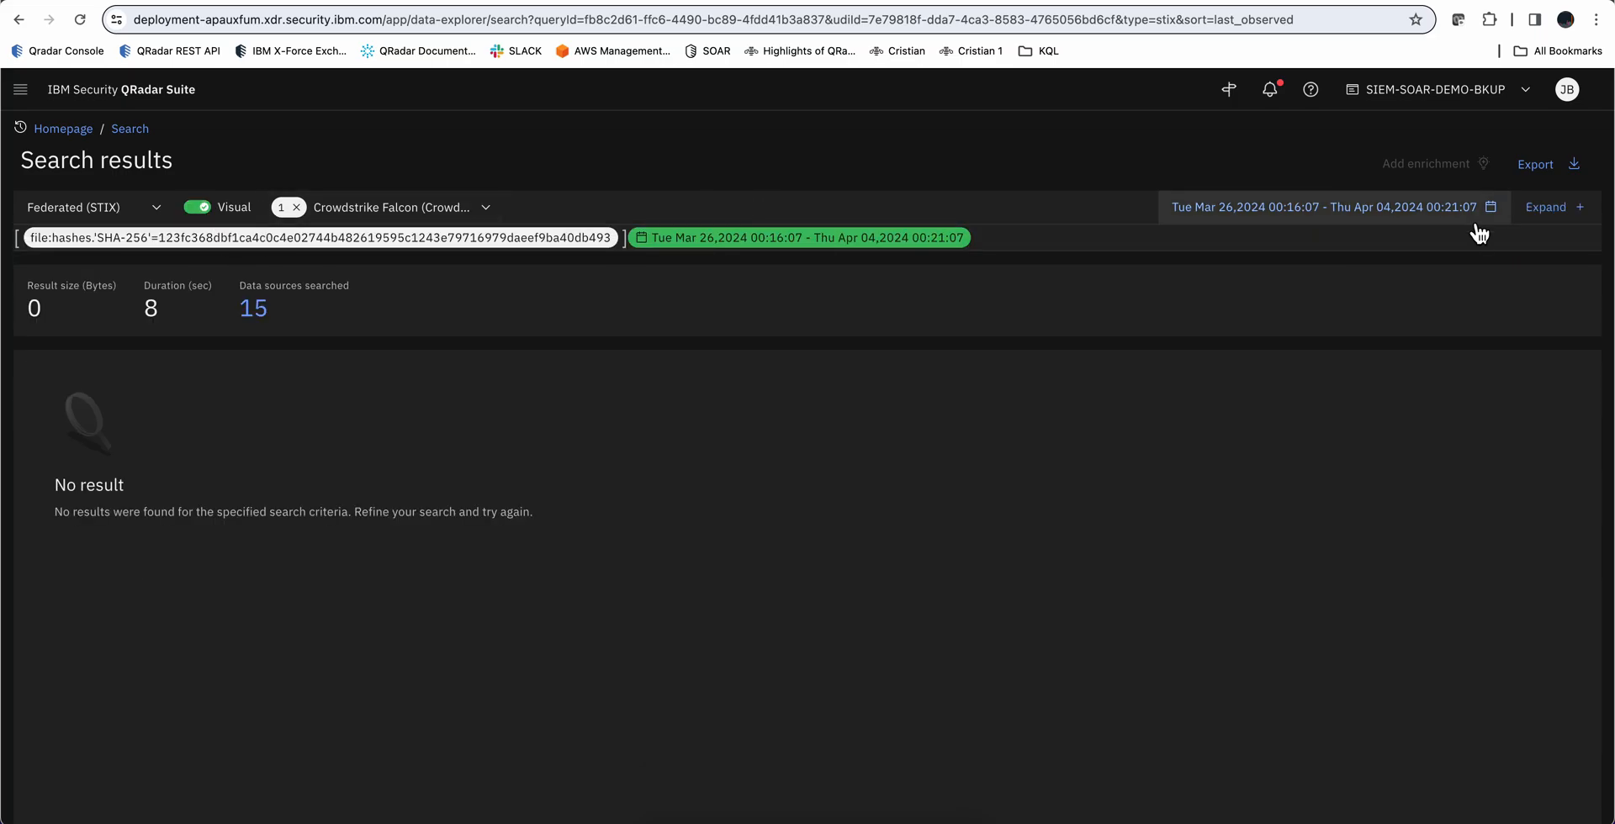
{"action": "left_click", "coordinate": [1547, 206]}
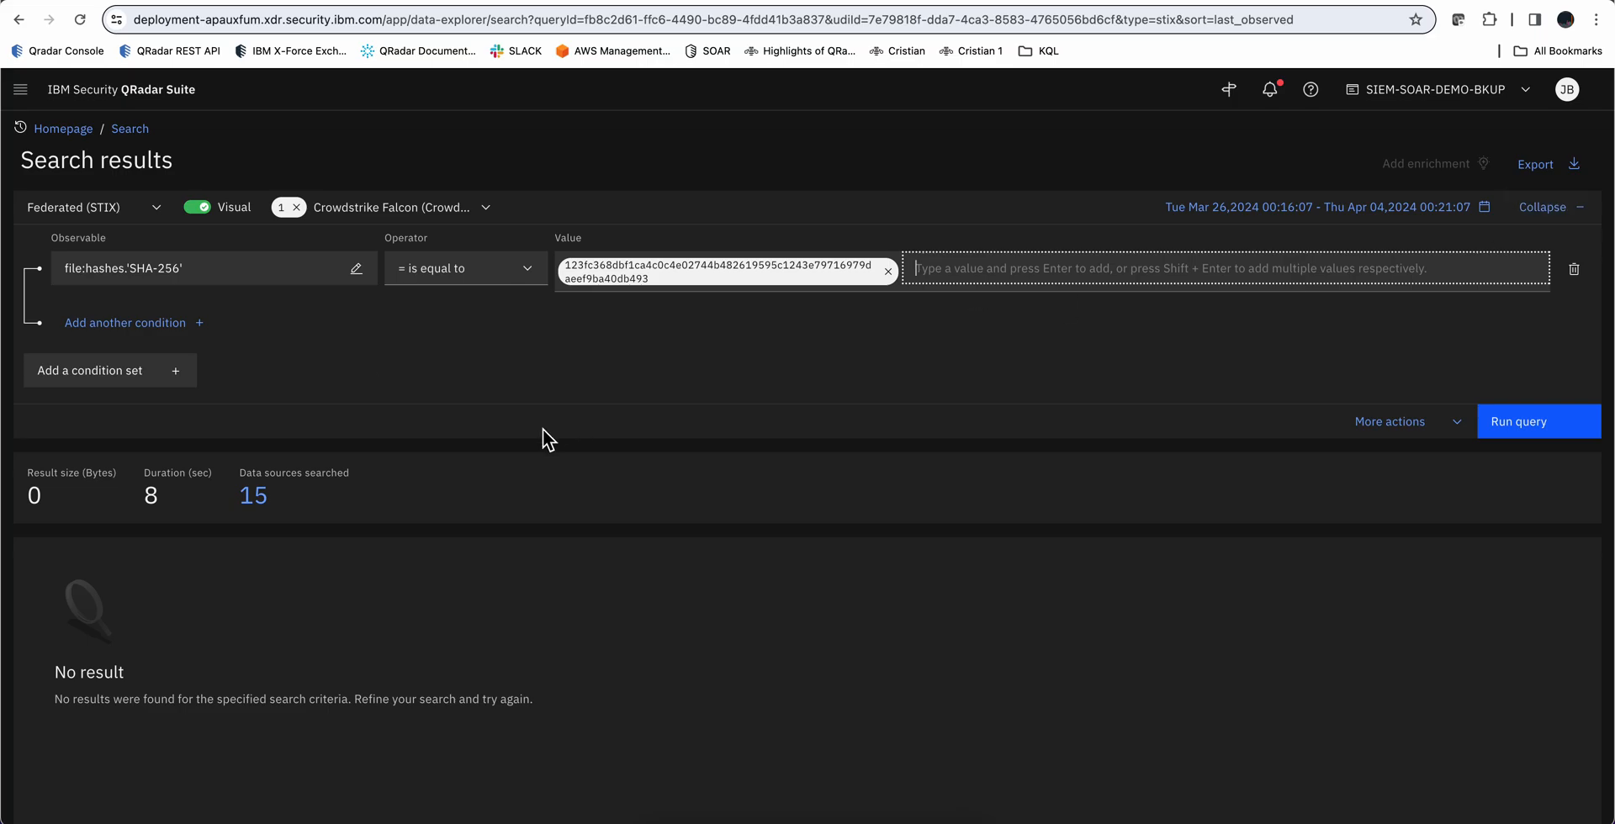
{"action": "left_click", "coordinate": [124, 322]}
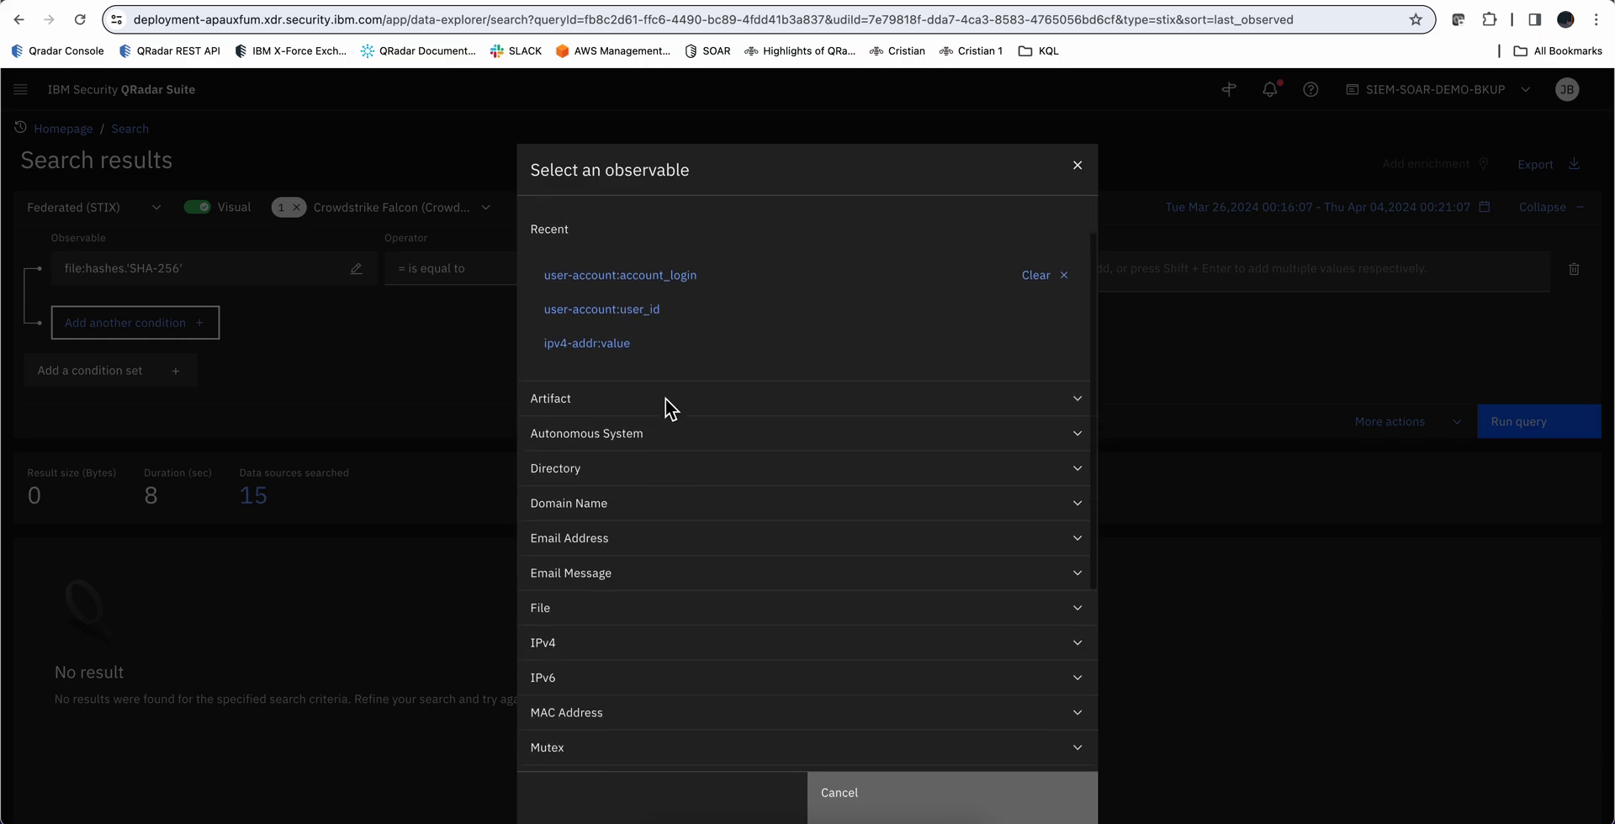
{"action": "scroll", "scroll_direction": "down", "scroll_amount": 3}
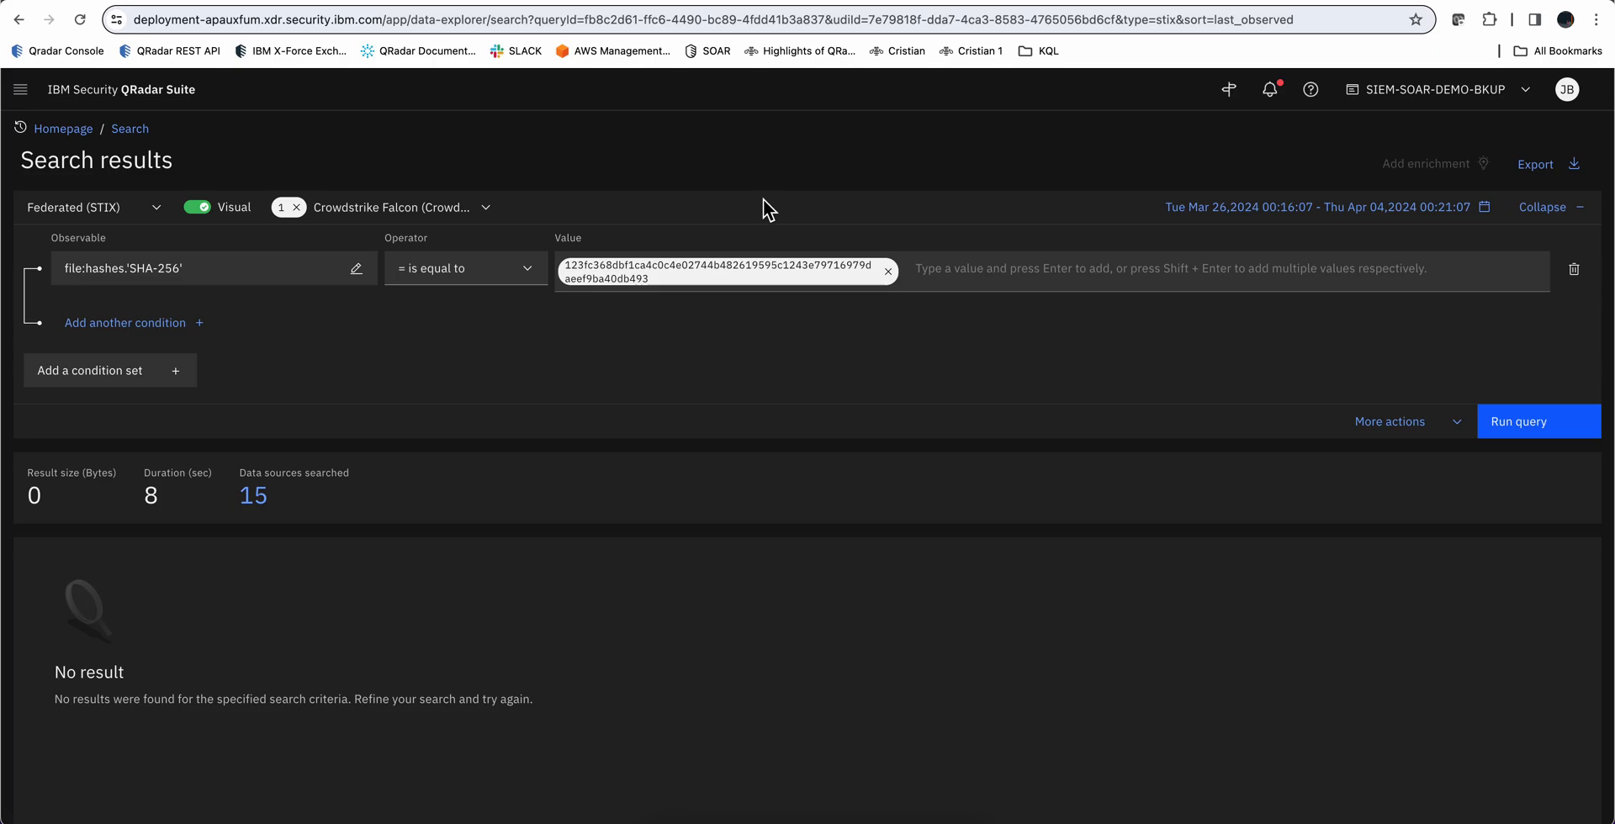
{"action": "mouse_move", "coordinate": [1460, 402]}
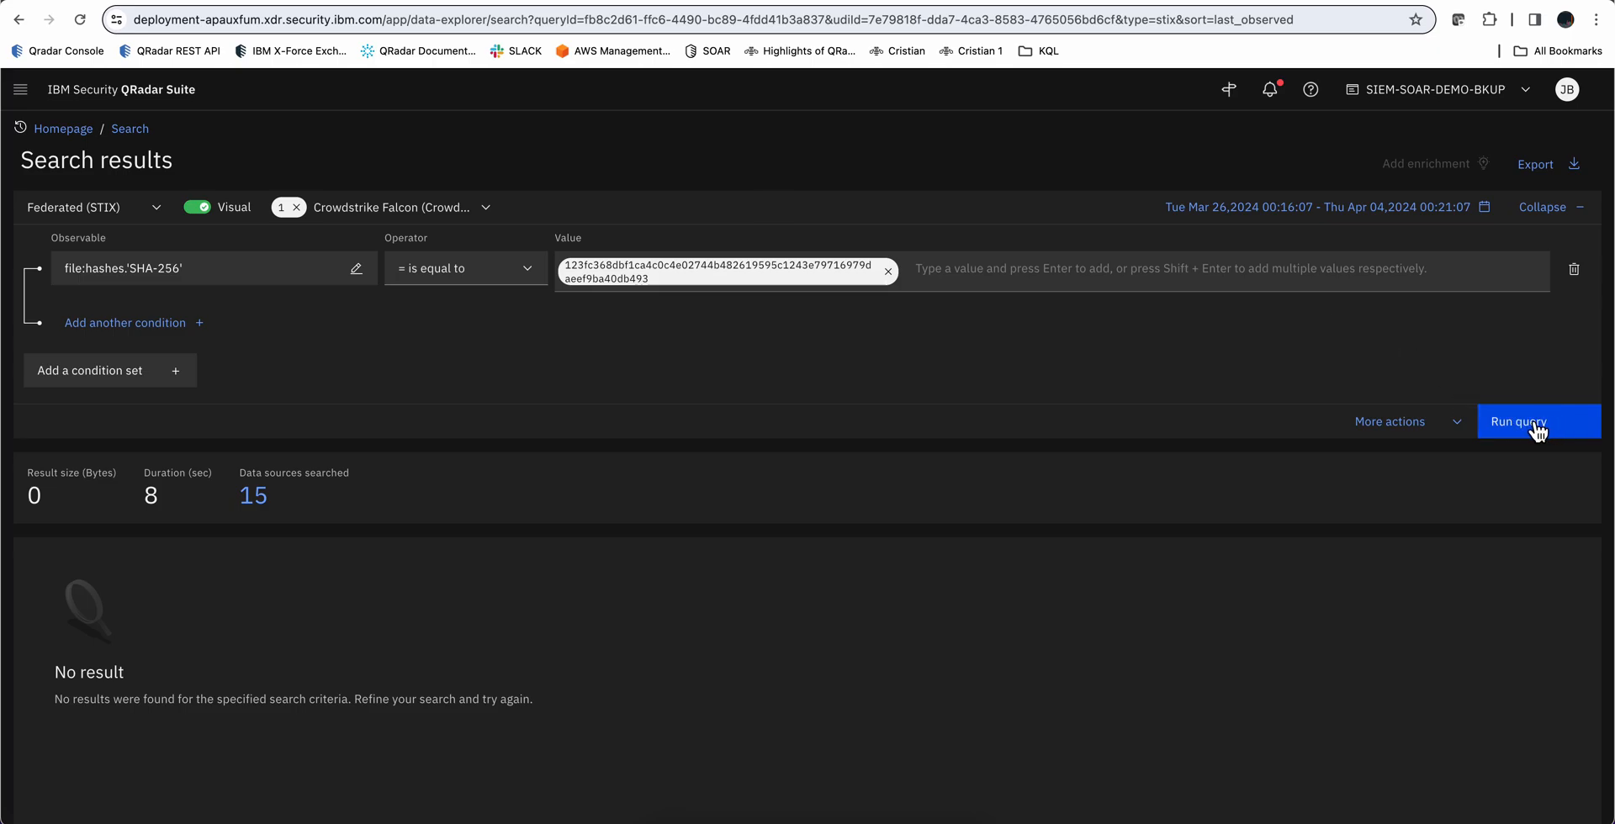
Run the hash search and scroll through the returned Crowdstrike Honeypot event records
{"action": "left_click", "coordinate": [1537, 421]}
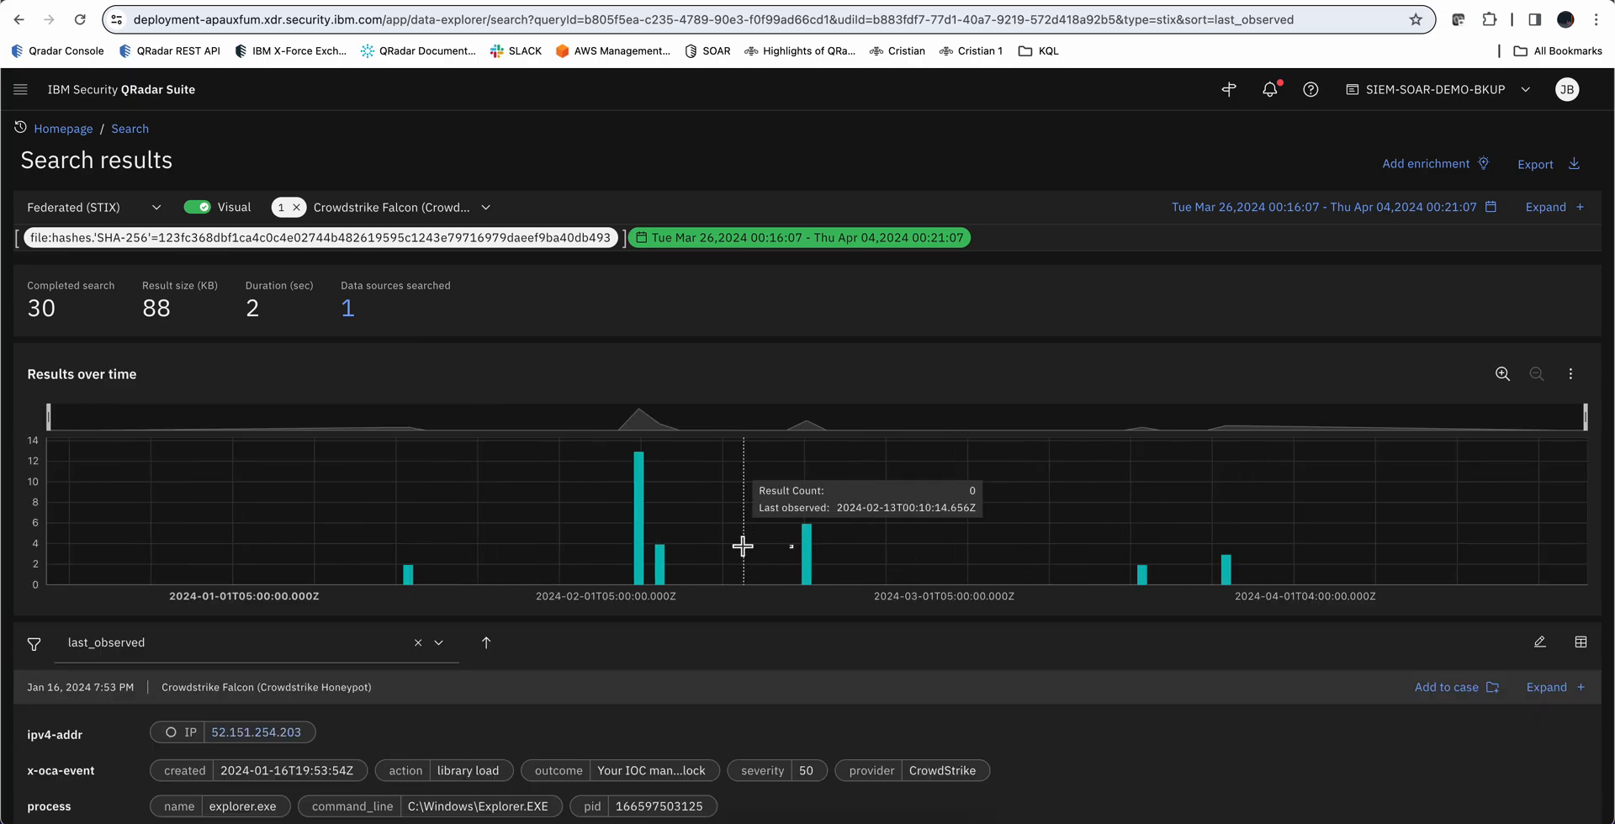
{"action": "scroll", "scroll_direction": "down", "scroll_amount": 3}
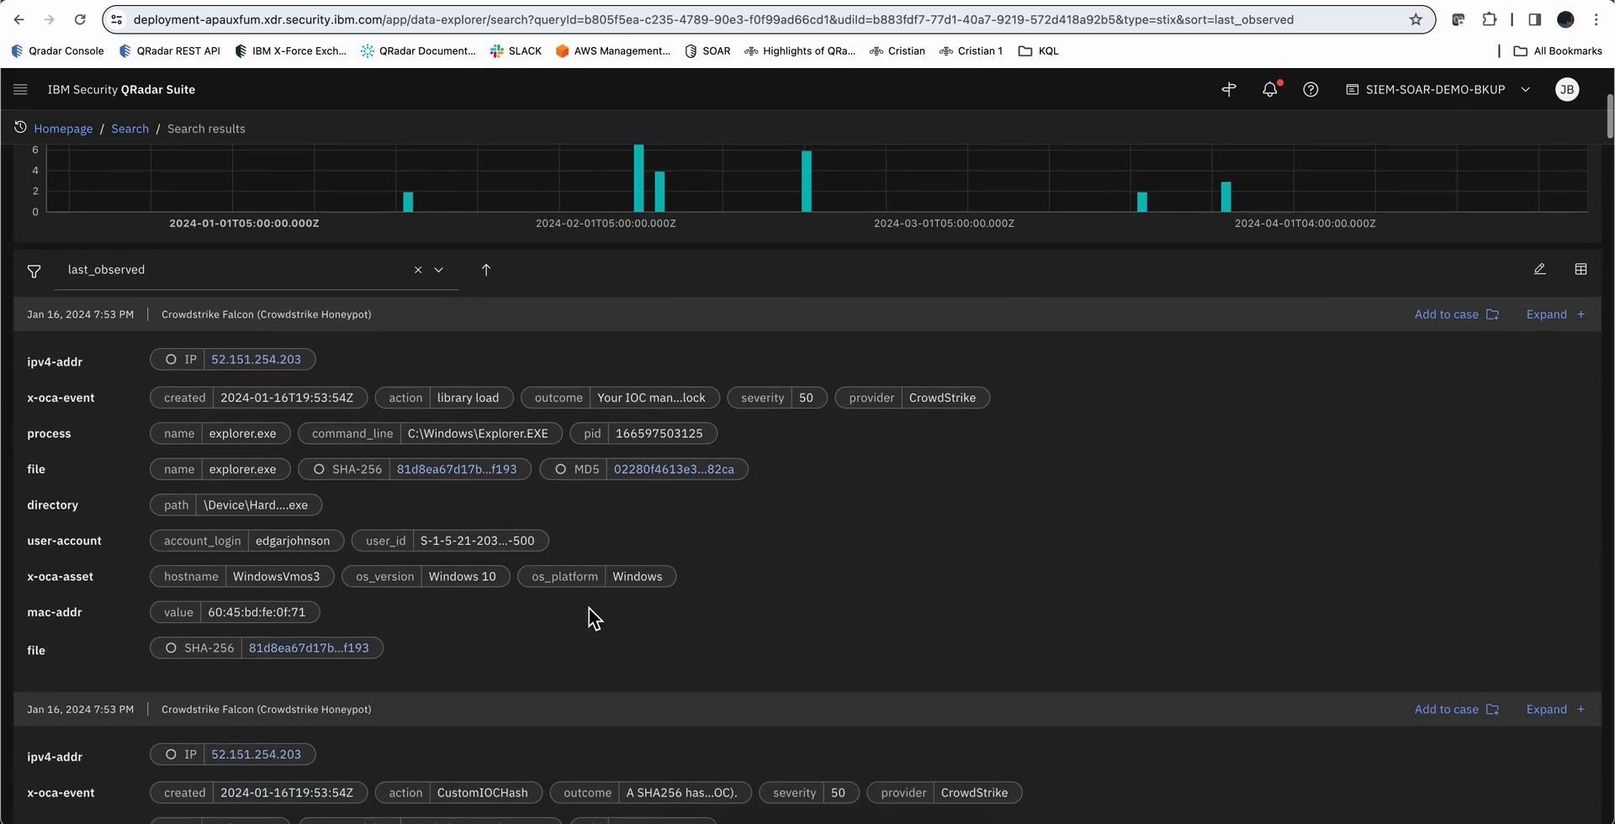
{"action": "scroll", "scroll_direction": "down", "scroll_amount": 3}
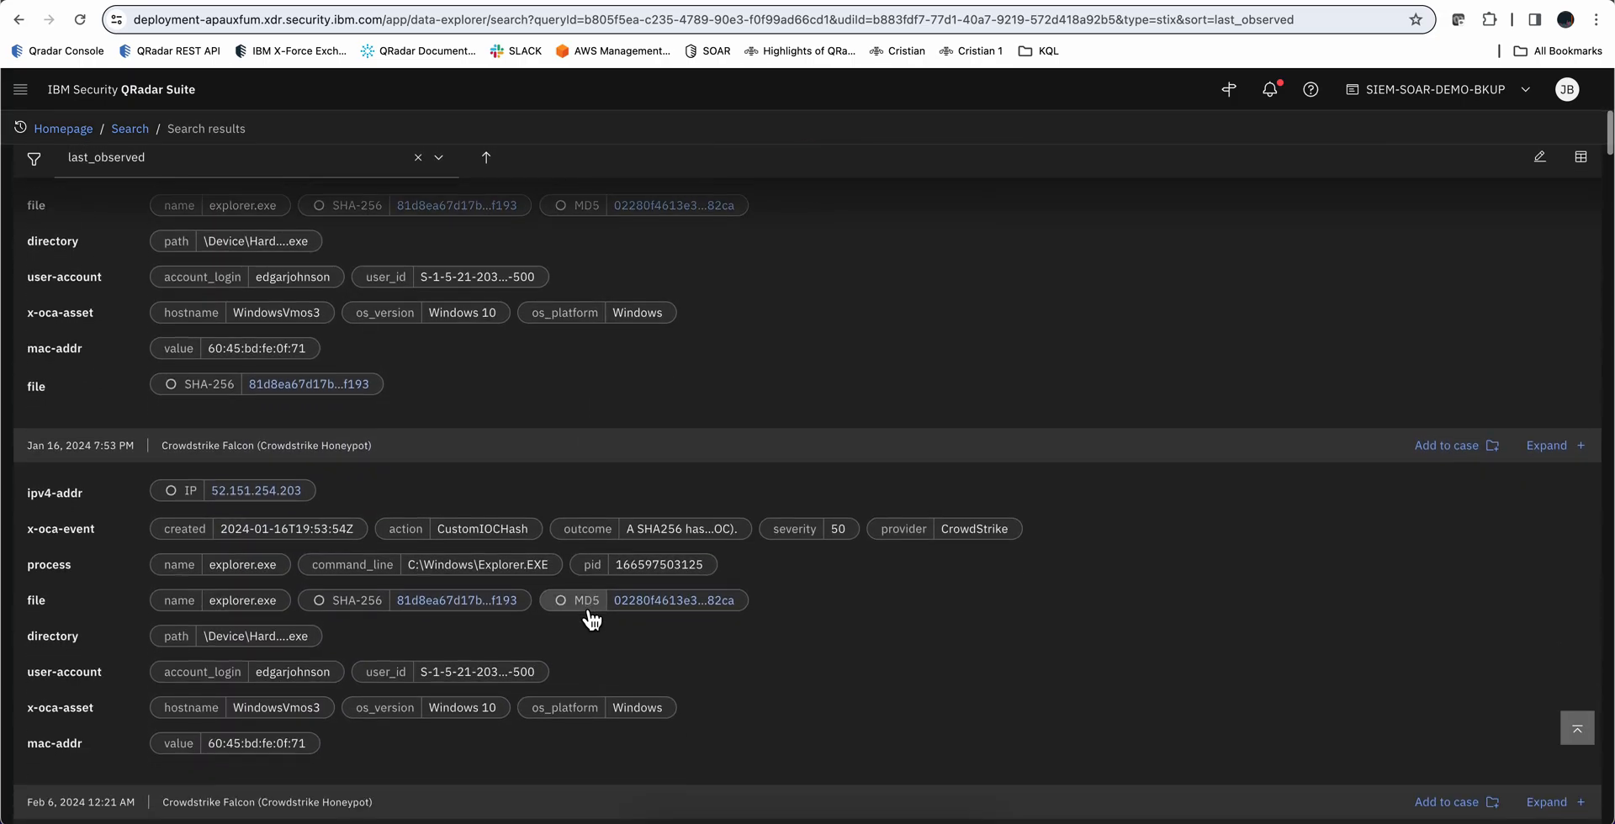
{"action": "scroll", "scroll_direction": "up", "scroll_amount": 3}
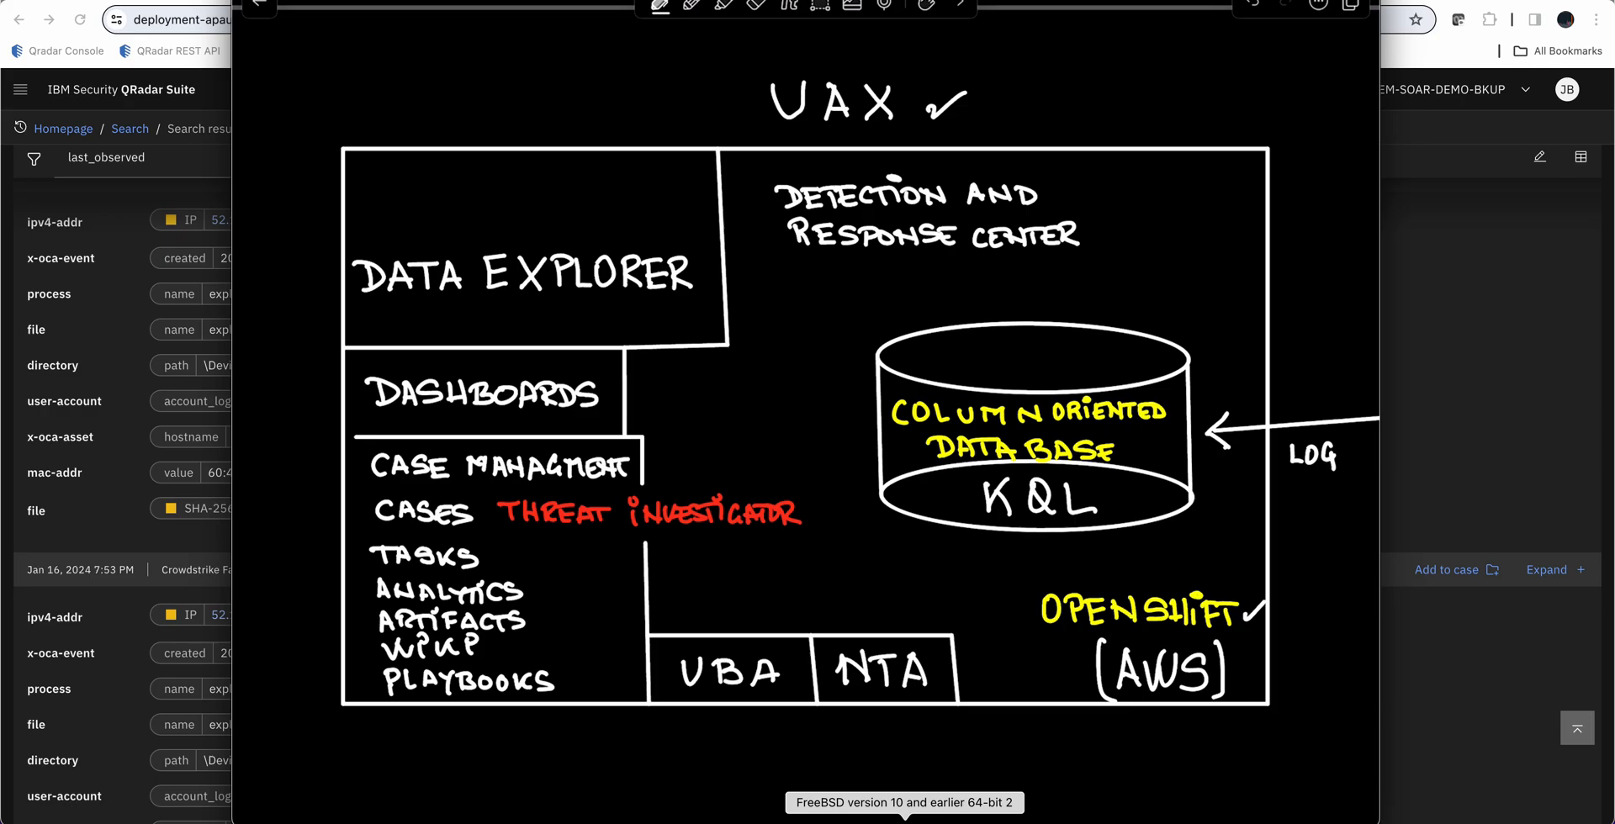
Draw an arrow from the Detection and Response Center label to the KQL database cylinder
{"action": "left_click_drag", "start_coordinate": [1107, 258], "coordinate": [1107, 314]}
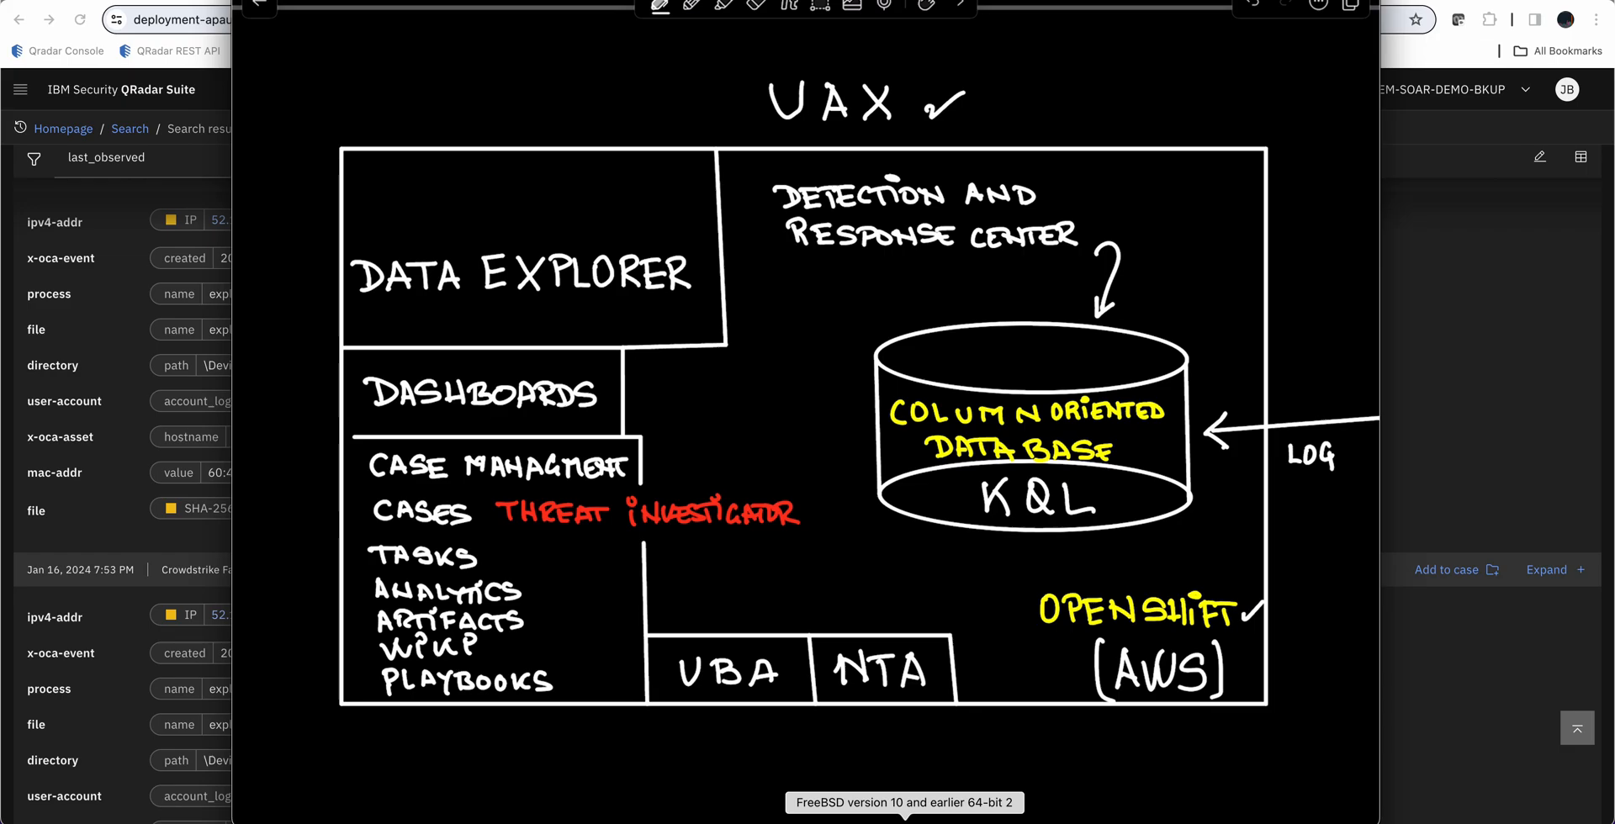
Go to Detection and Response Center and check the Supported rule format filters
{"action": "left_click", "coordinate": [19, 88]}
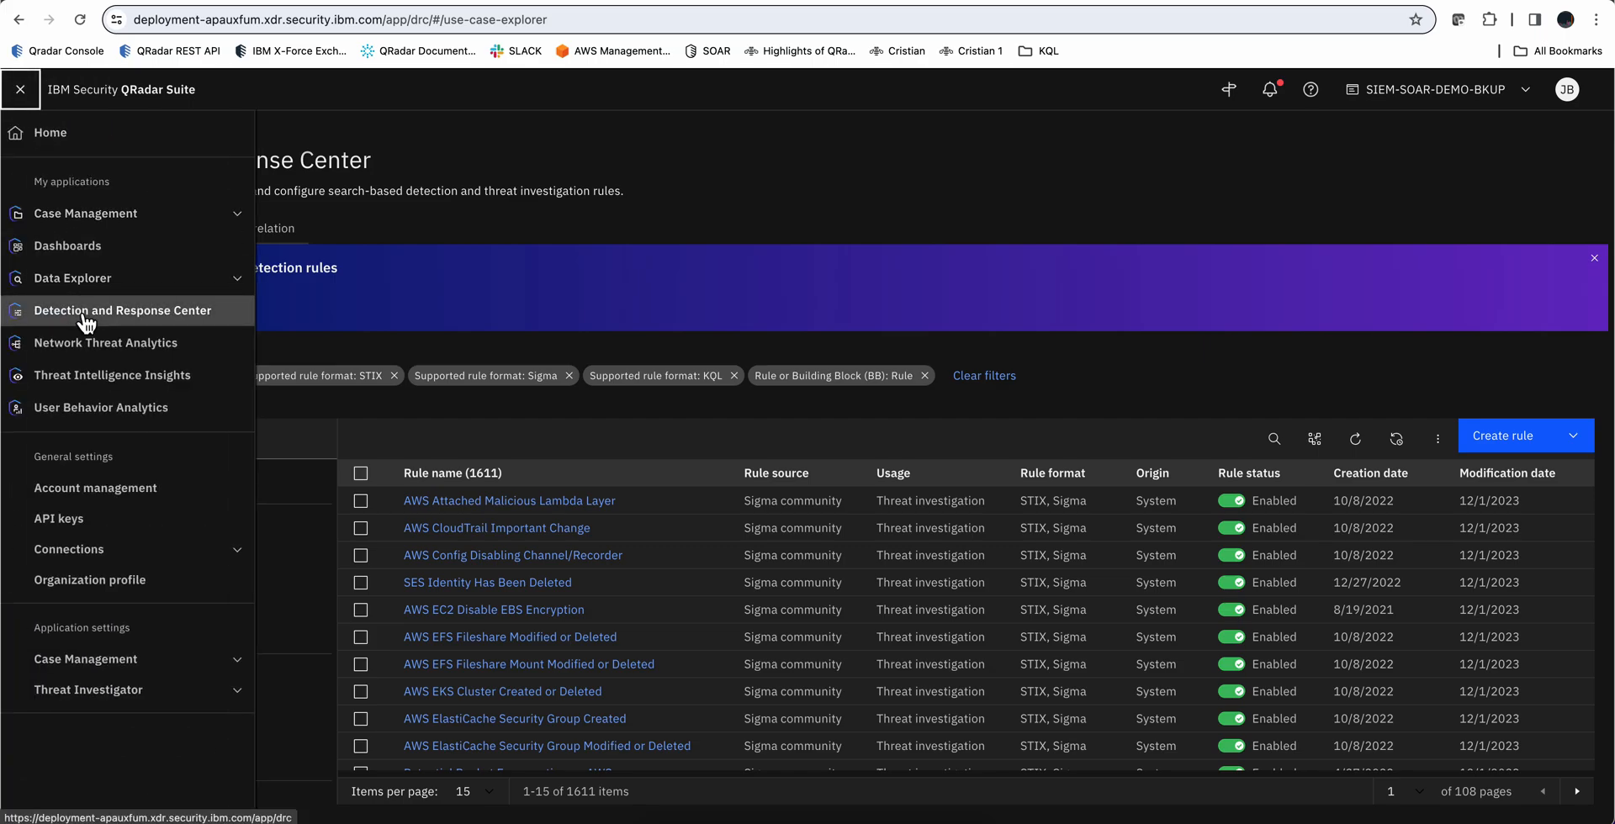
{"action": "left_click", "coordinate": [19, 89]}
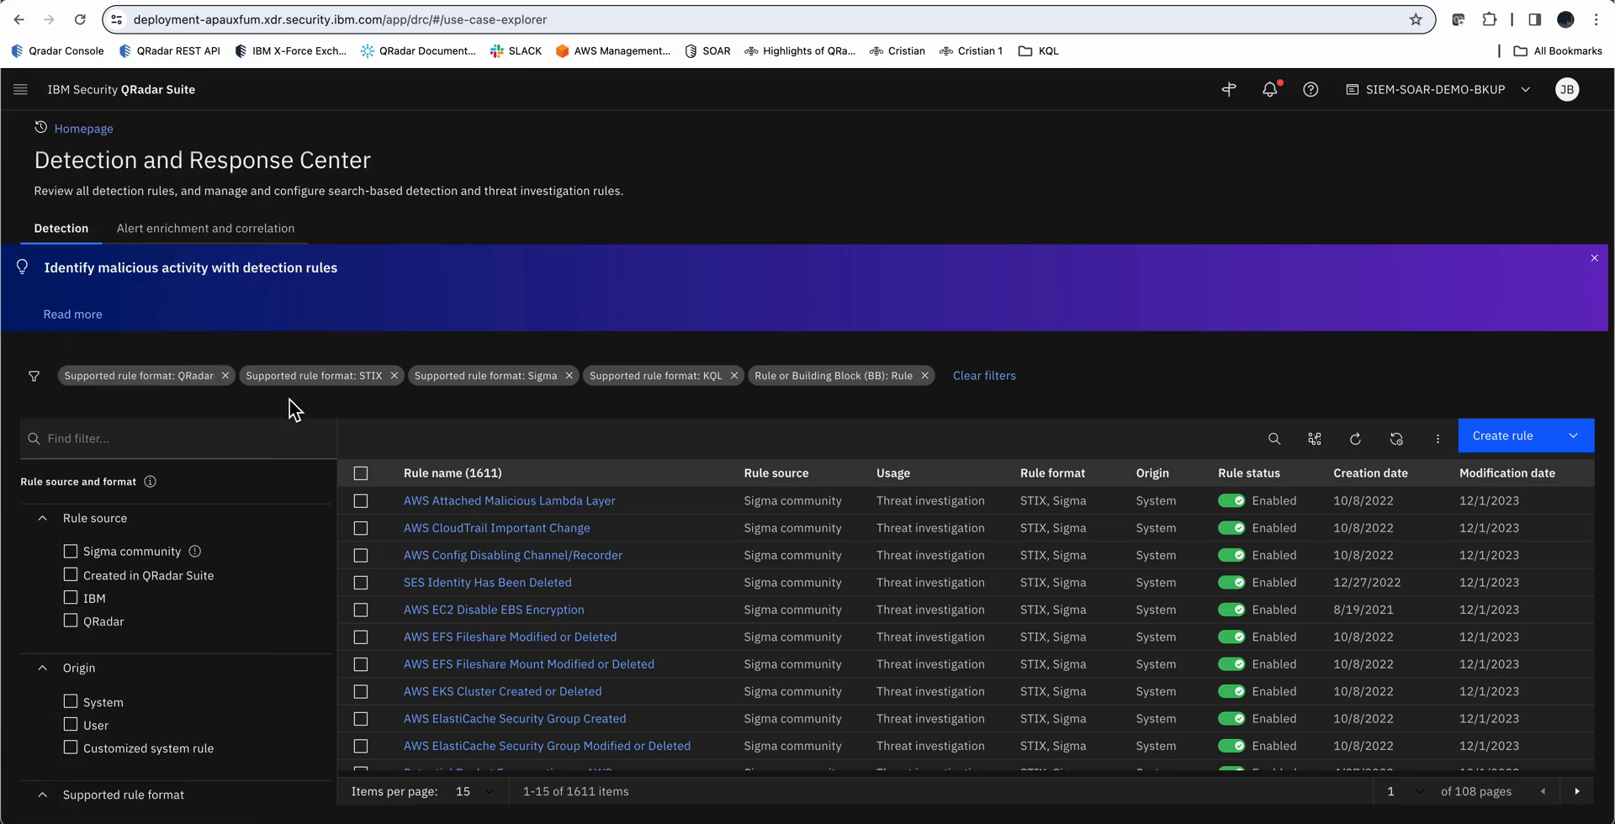
{"action": "mouse_move", "coordinate": [225, 523]}
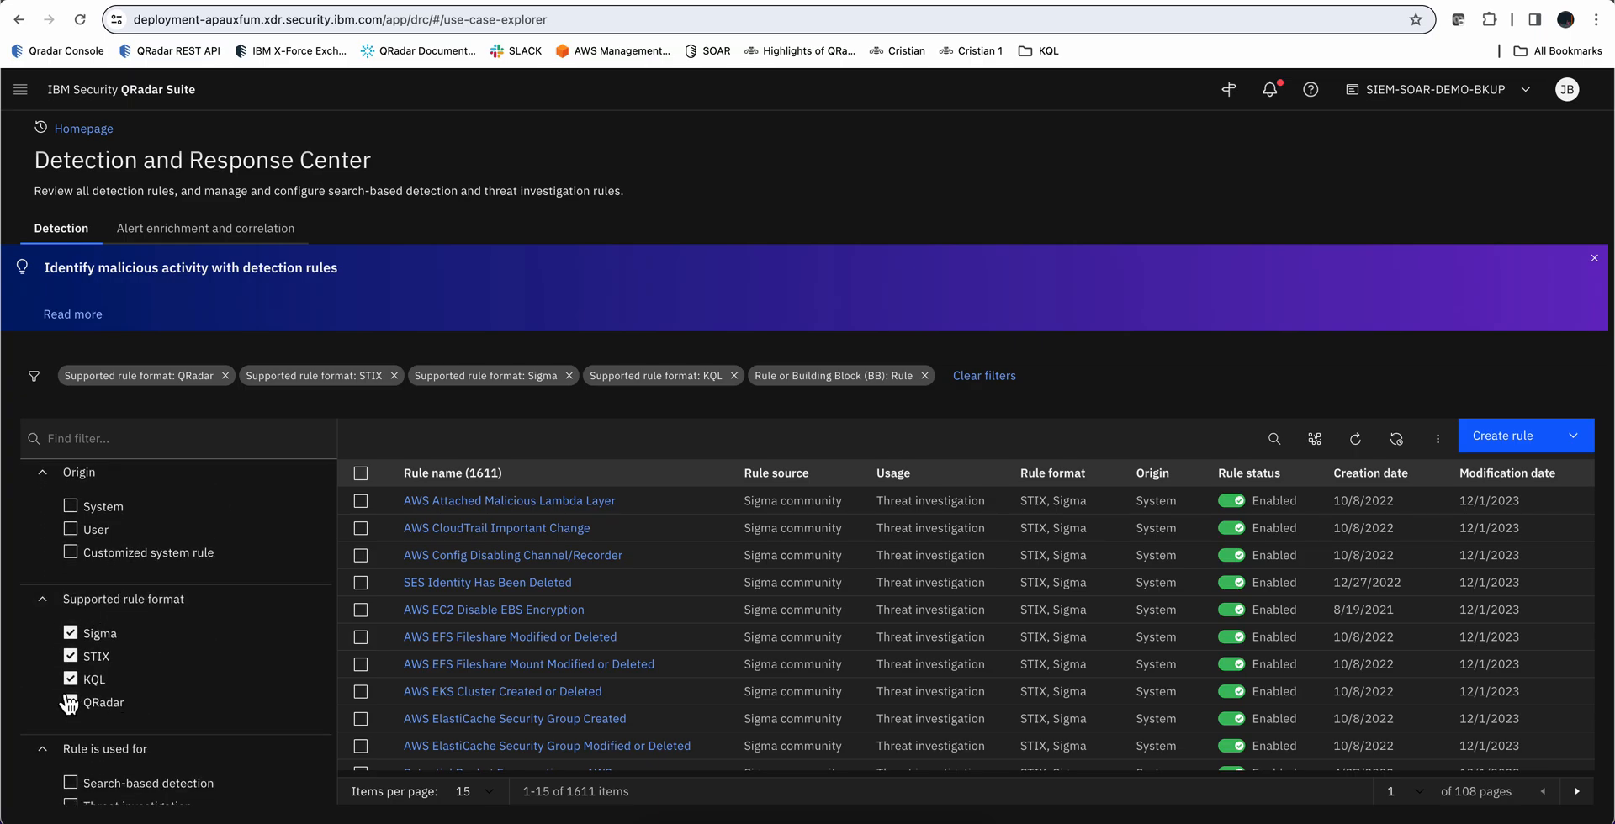
{"action": "left_click", "coordinate": [70, 701]}
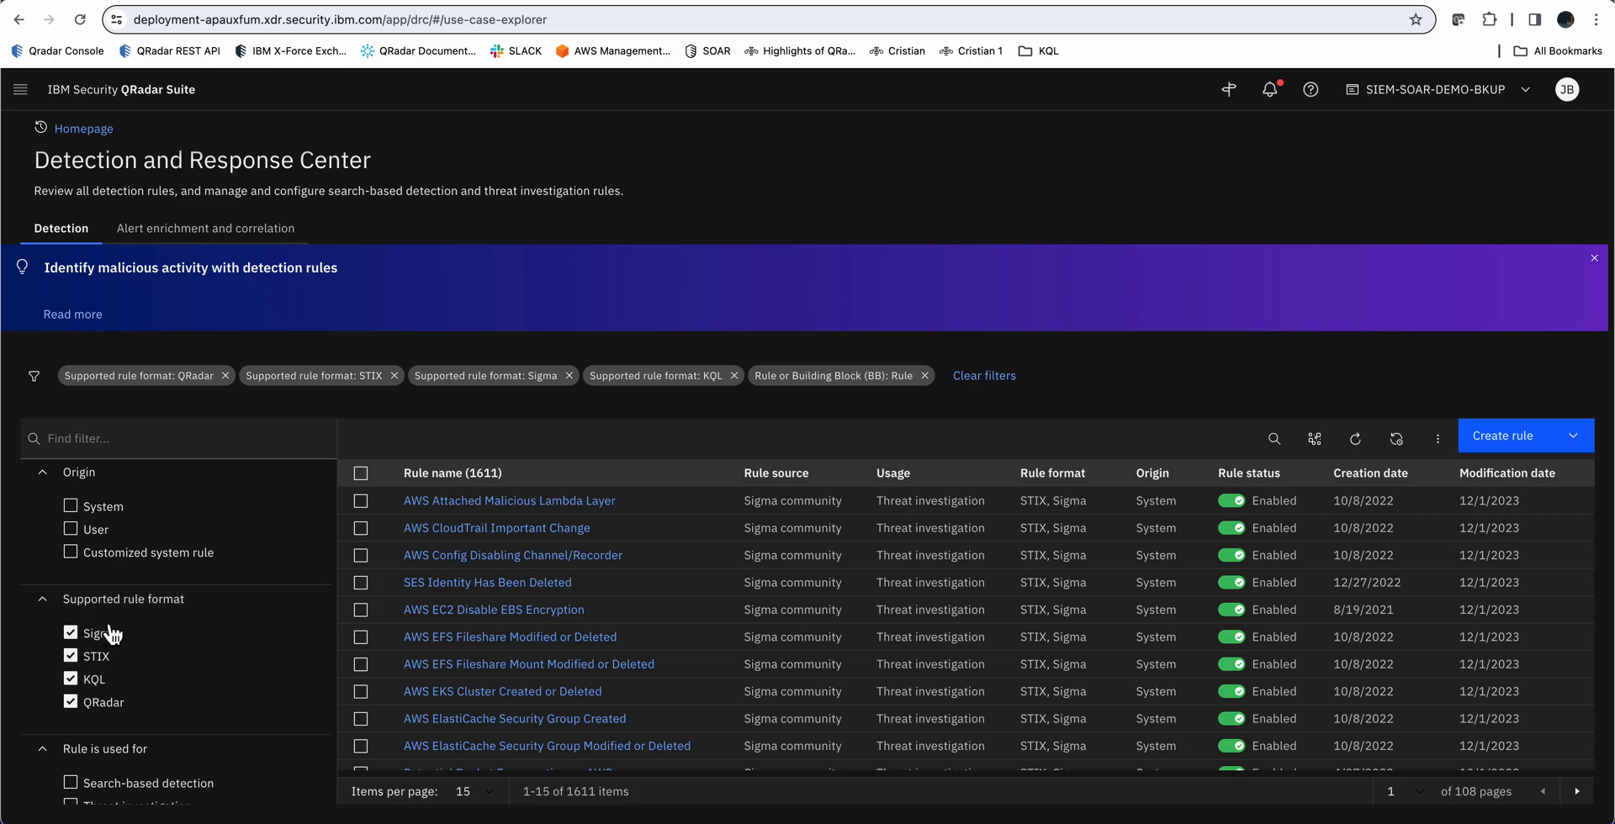
{"action": "mouse_move", "coordinate": [117, 649]}
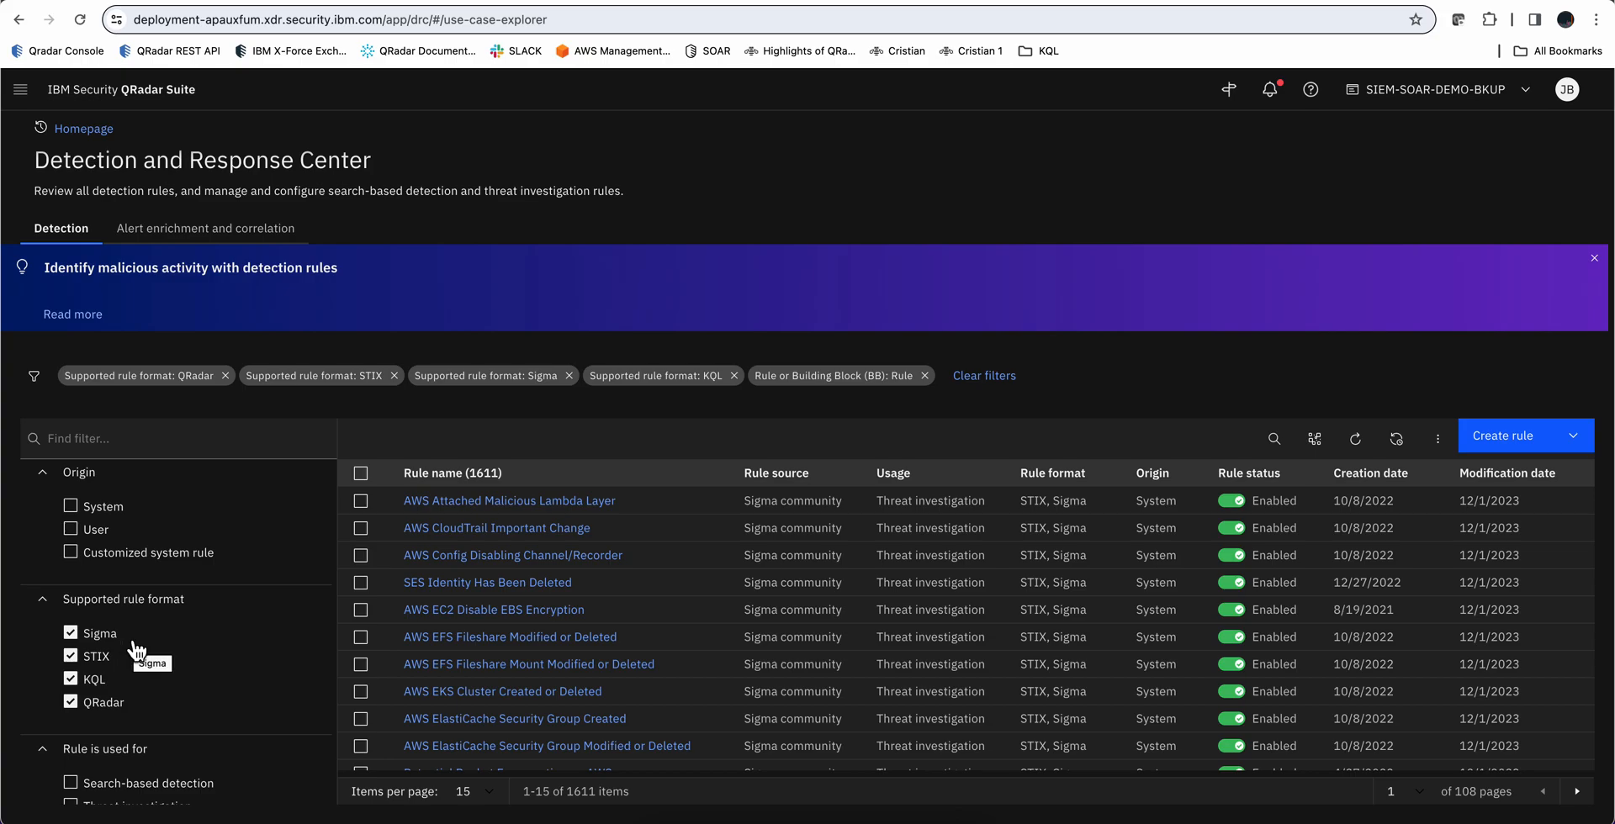
{"action": "mouse_move", "coordinate": [103, 672]}
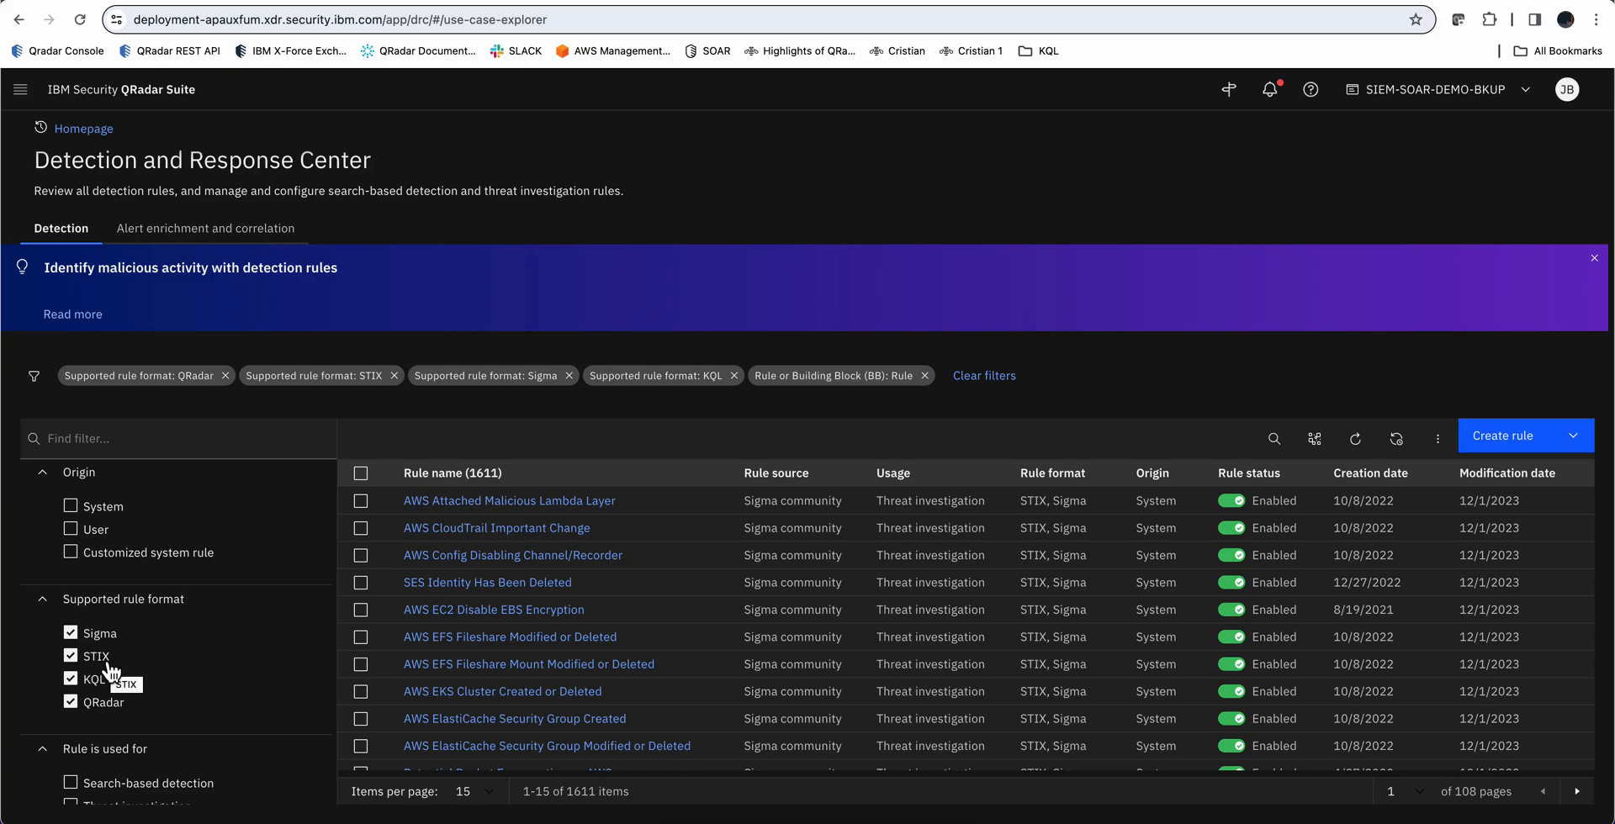
{"action": "mouse_move", "coordinate": [99, 669]}
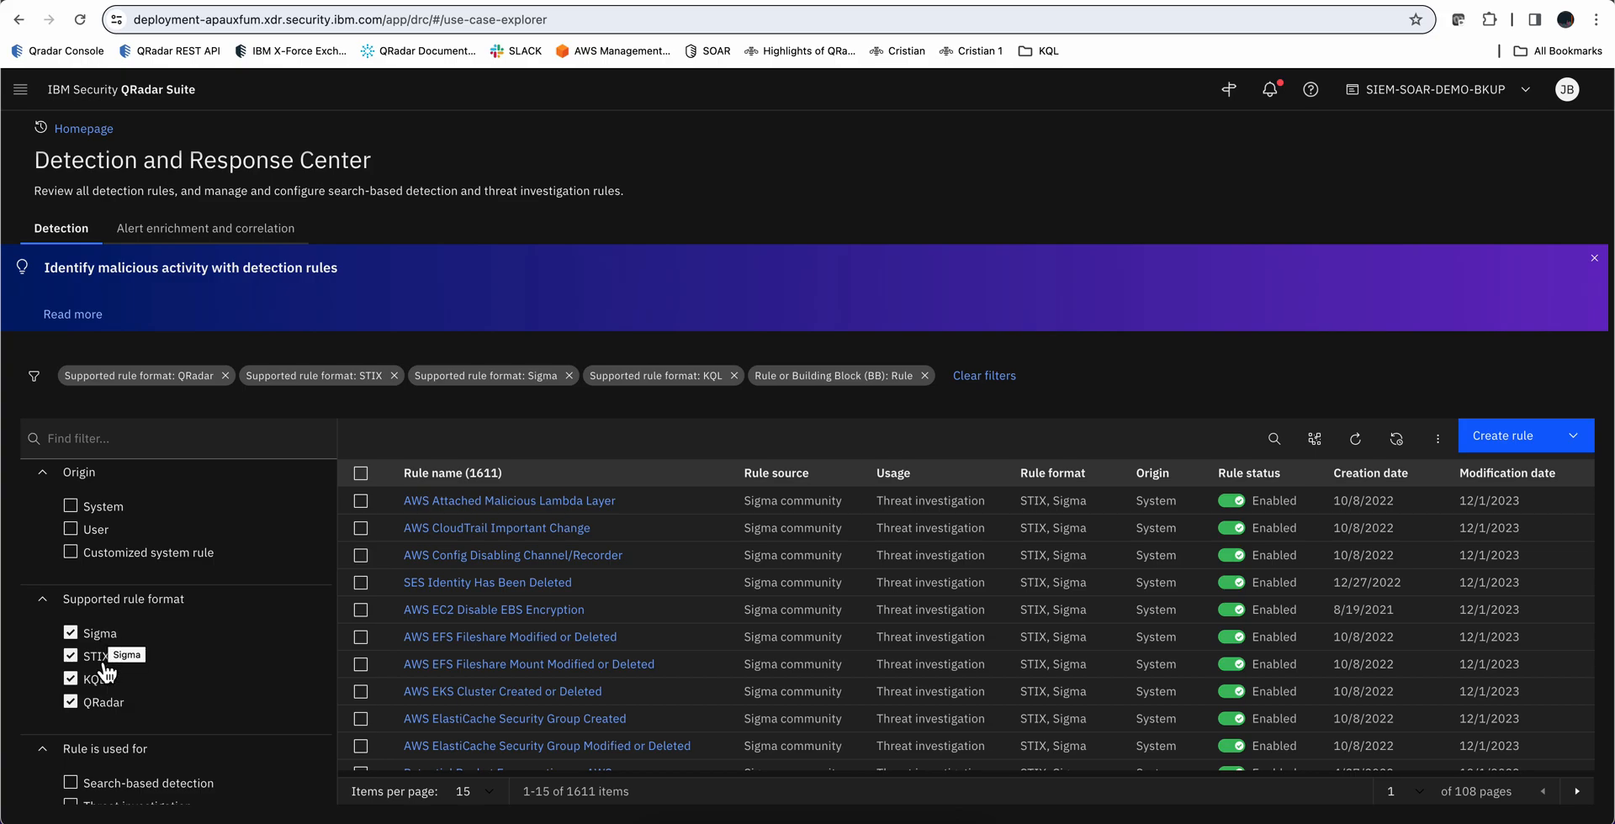
{"action": "mouse_move", "coordinate": [849, 545]}
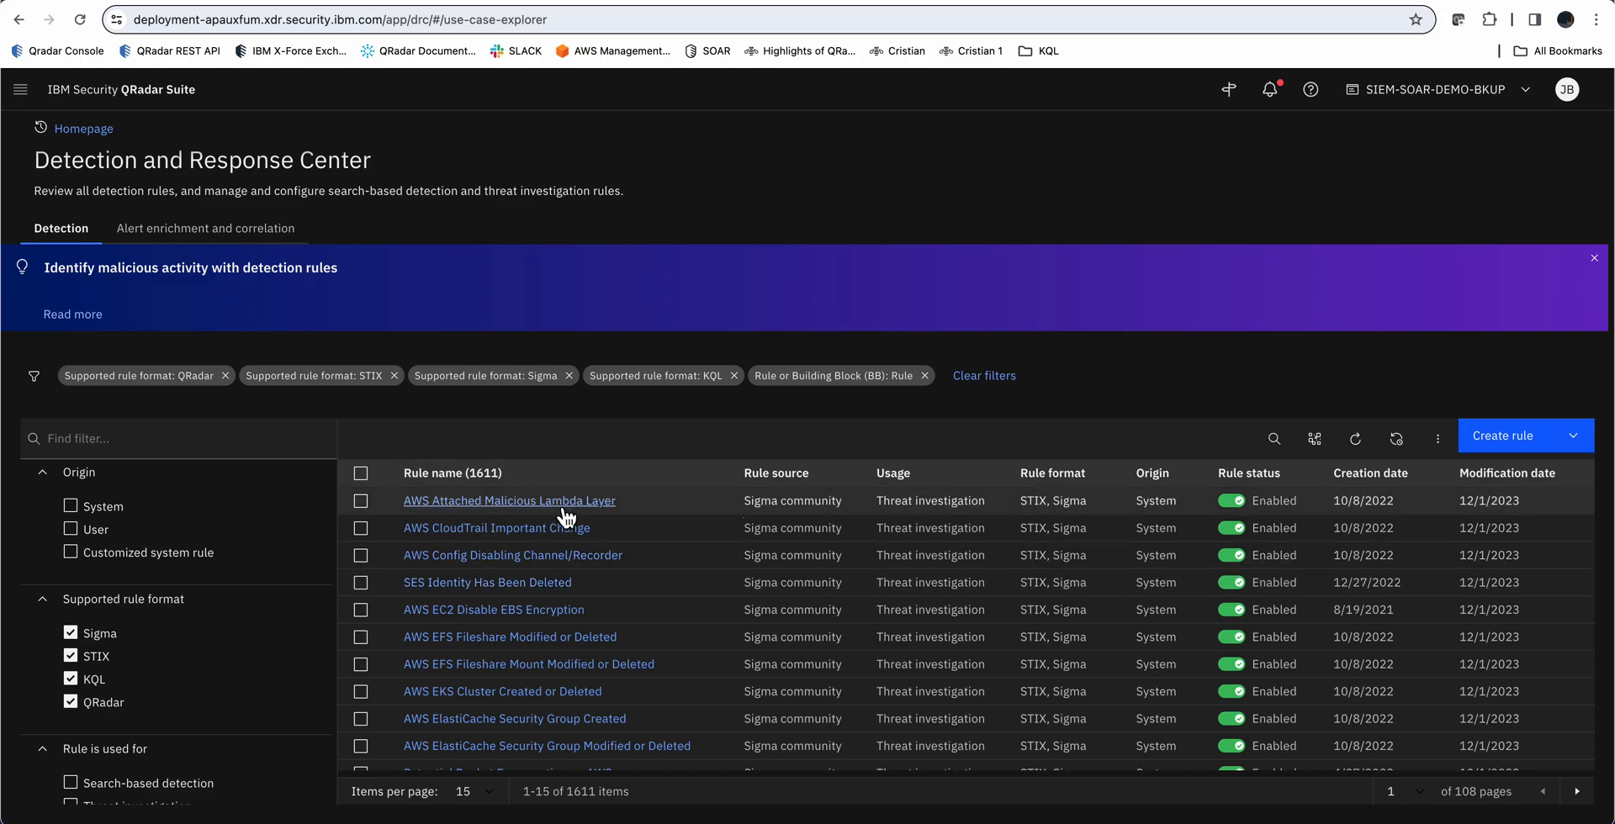
View the AWS Attached Malicious Lambda Layer rule's Sigma definition and run it in Data Explorer
{"action": "left_click", "coordinate": [509, 500]}
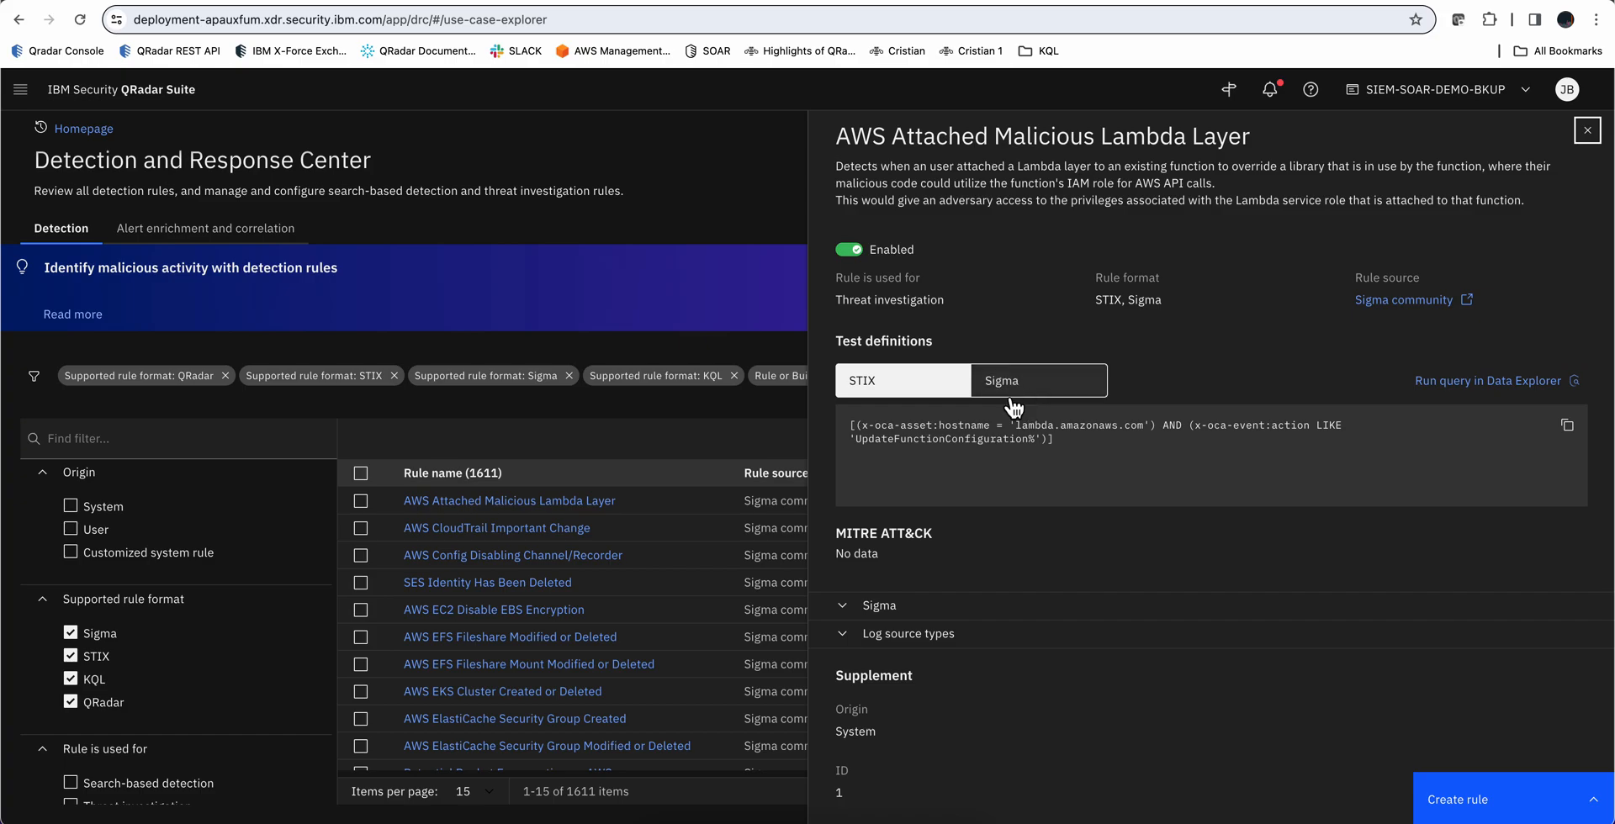
{"action": "mouse_move", "coordinate": [1020, 382]}
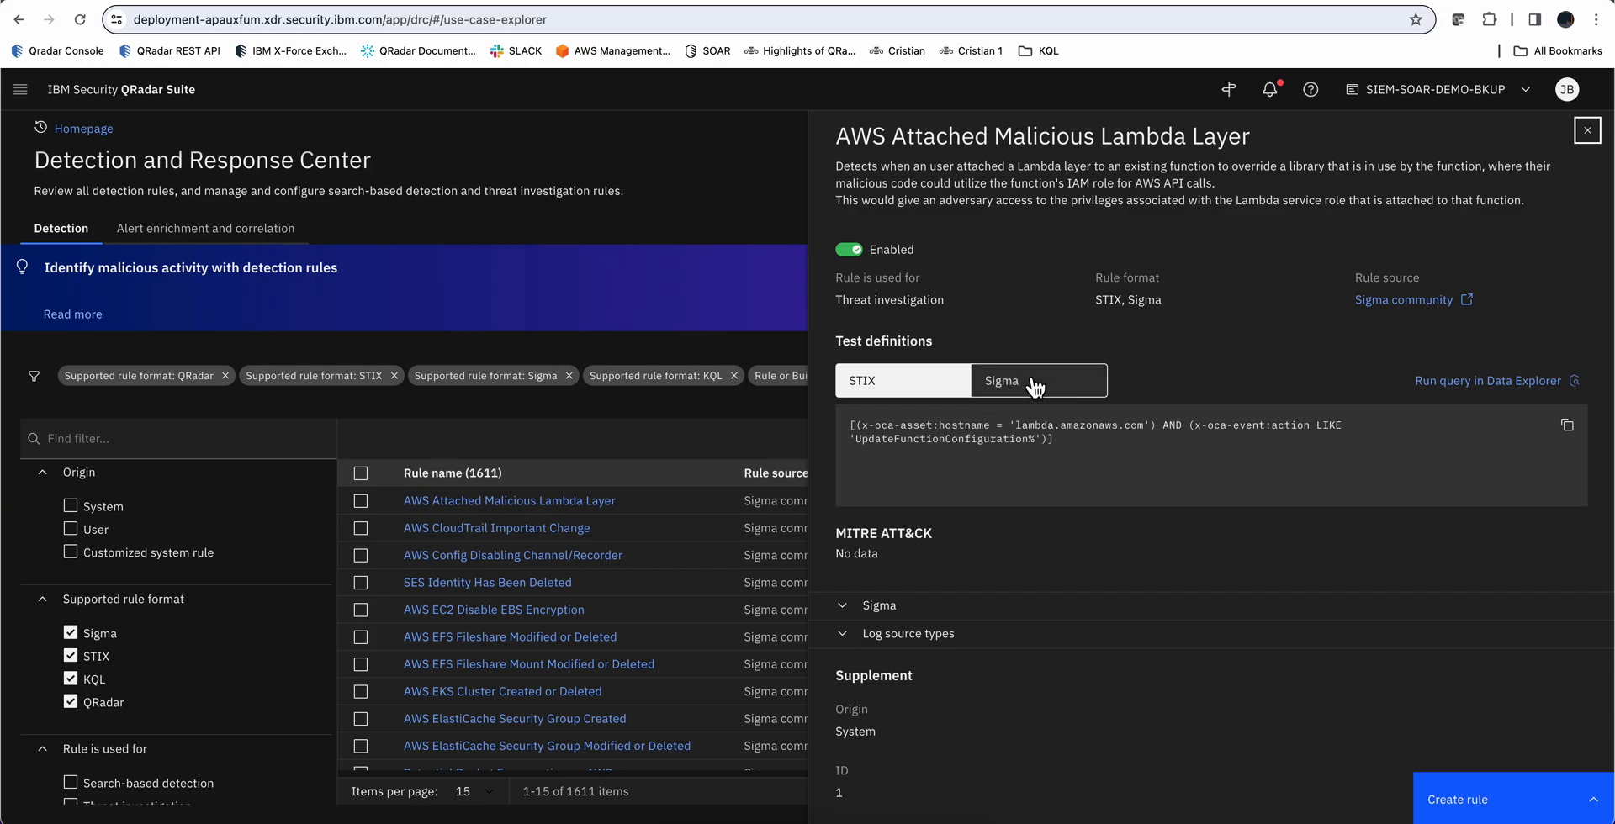
{"action": "left_click", "coordinate": [1037, 380]}
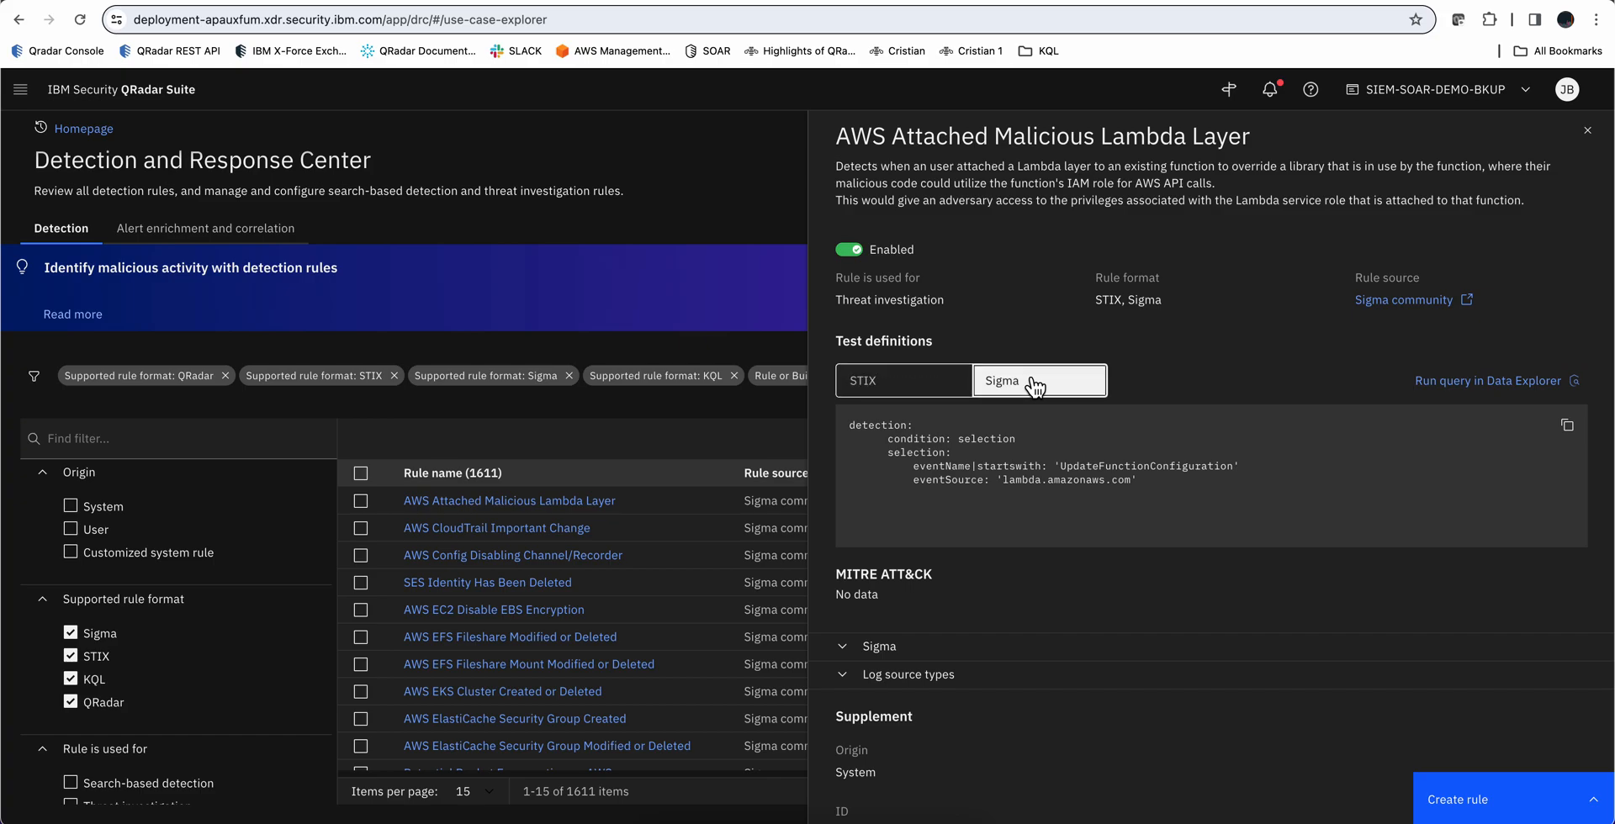
{"action": "mouse_move", "coordinate": [1514, 398]}
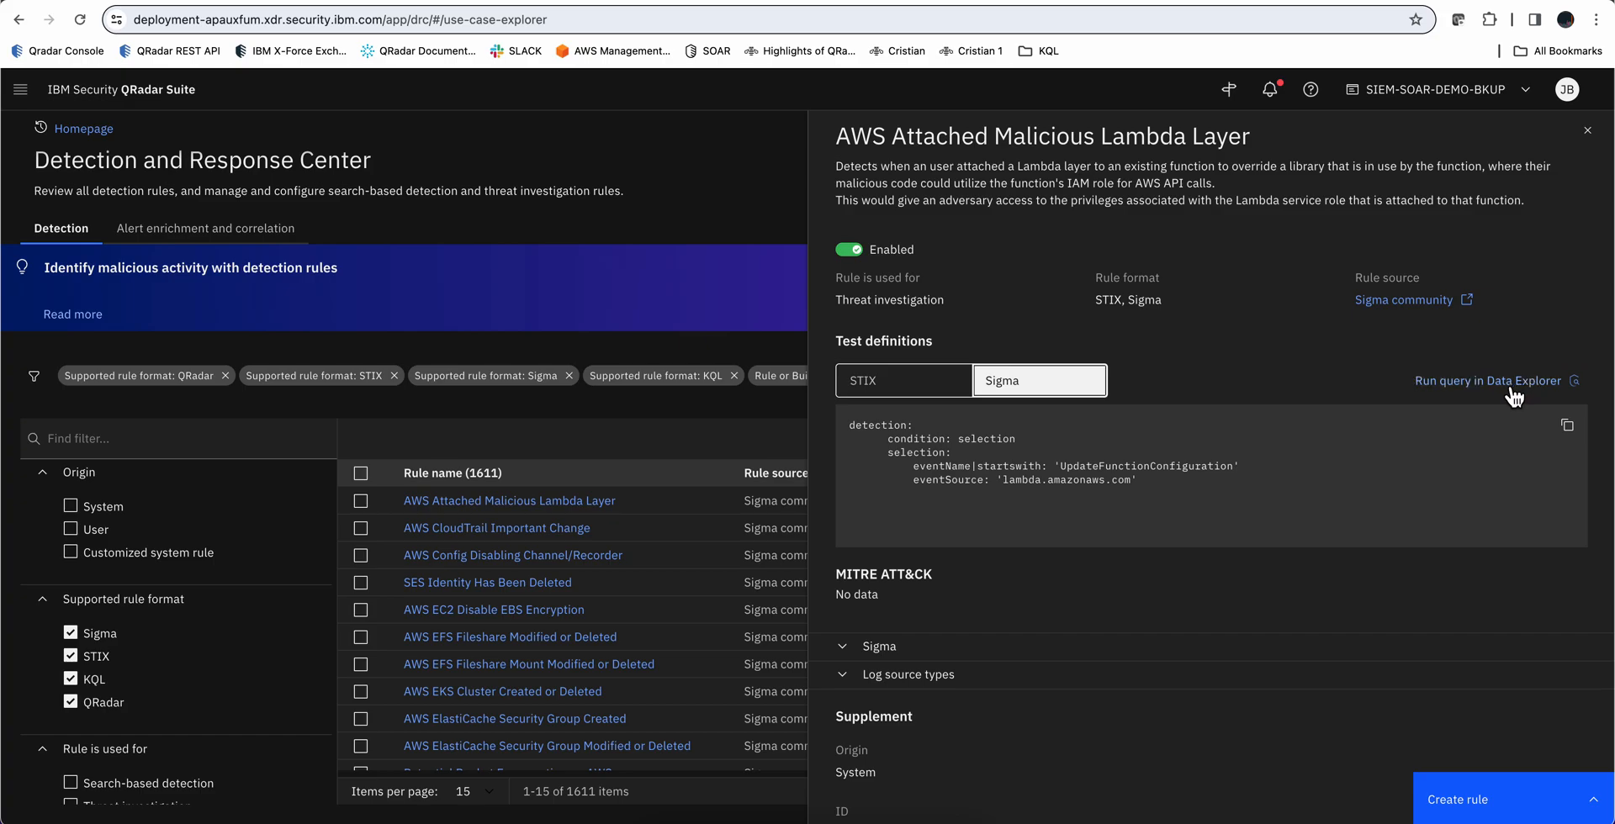
{"action": "mouse_move", "coordinate": [1509, 401]}
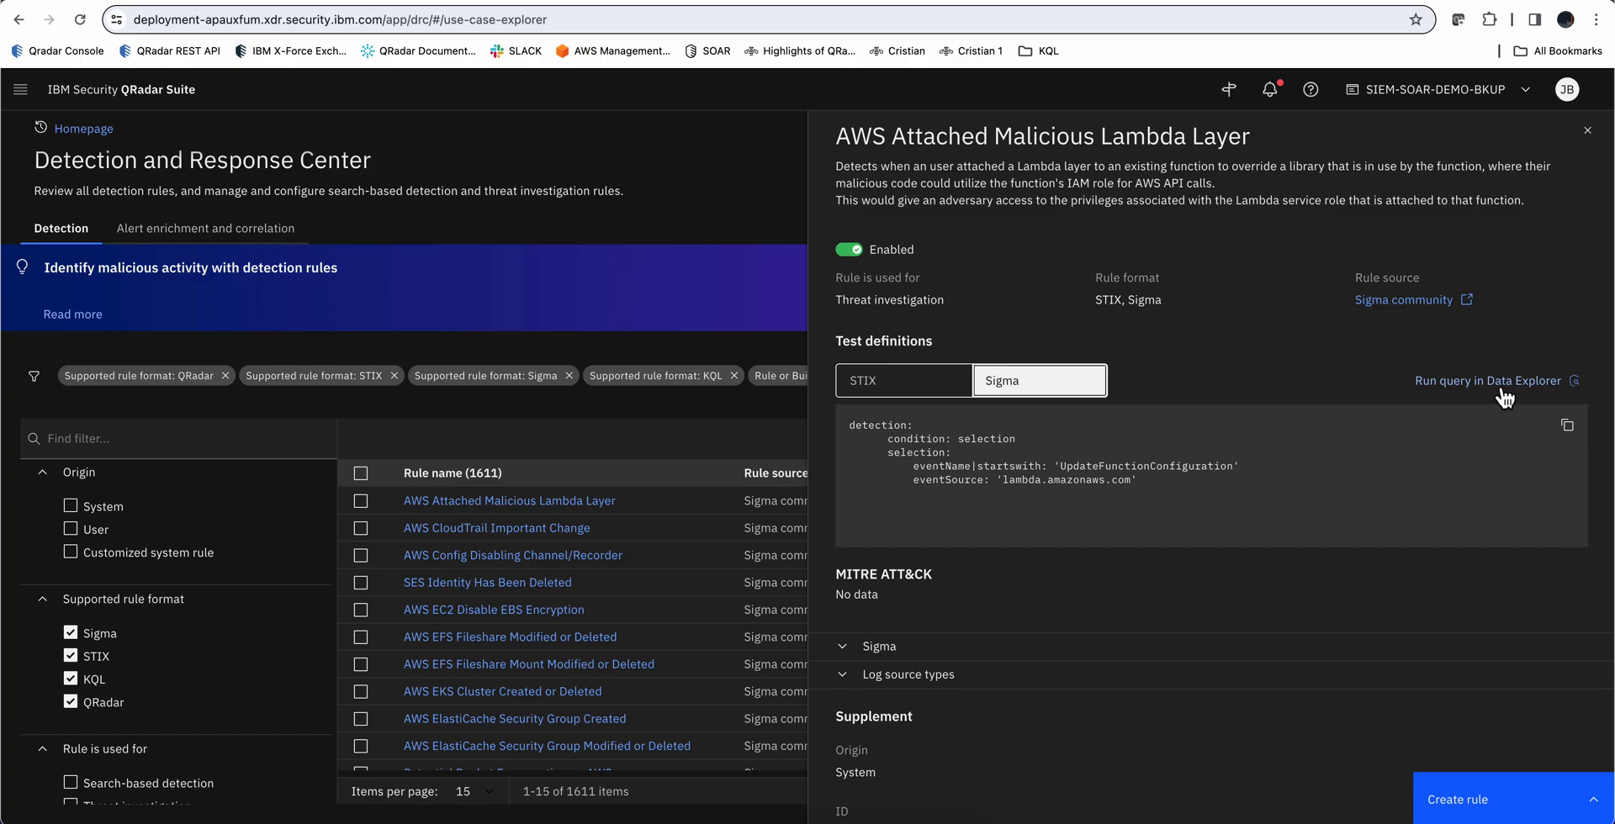
{"action": "left_click", "coordinate": [1587, 131]}
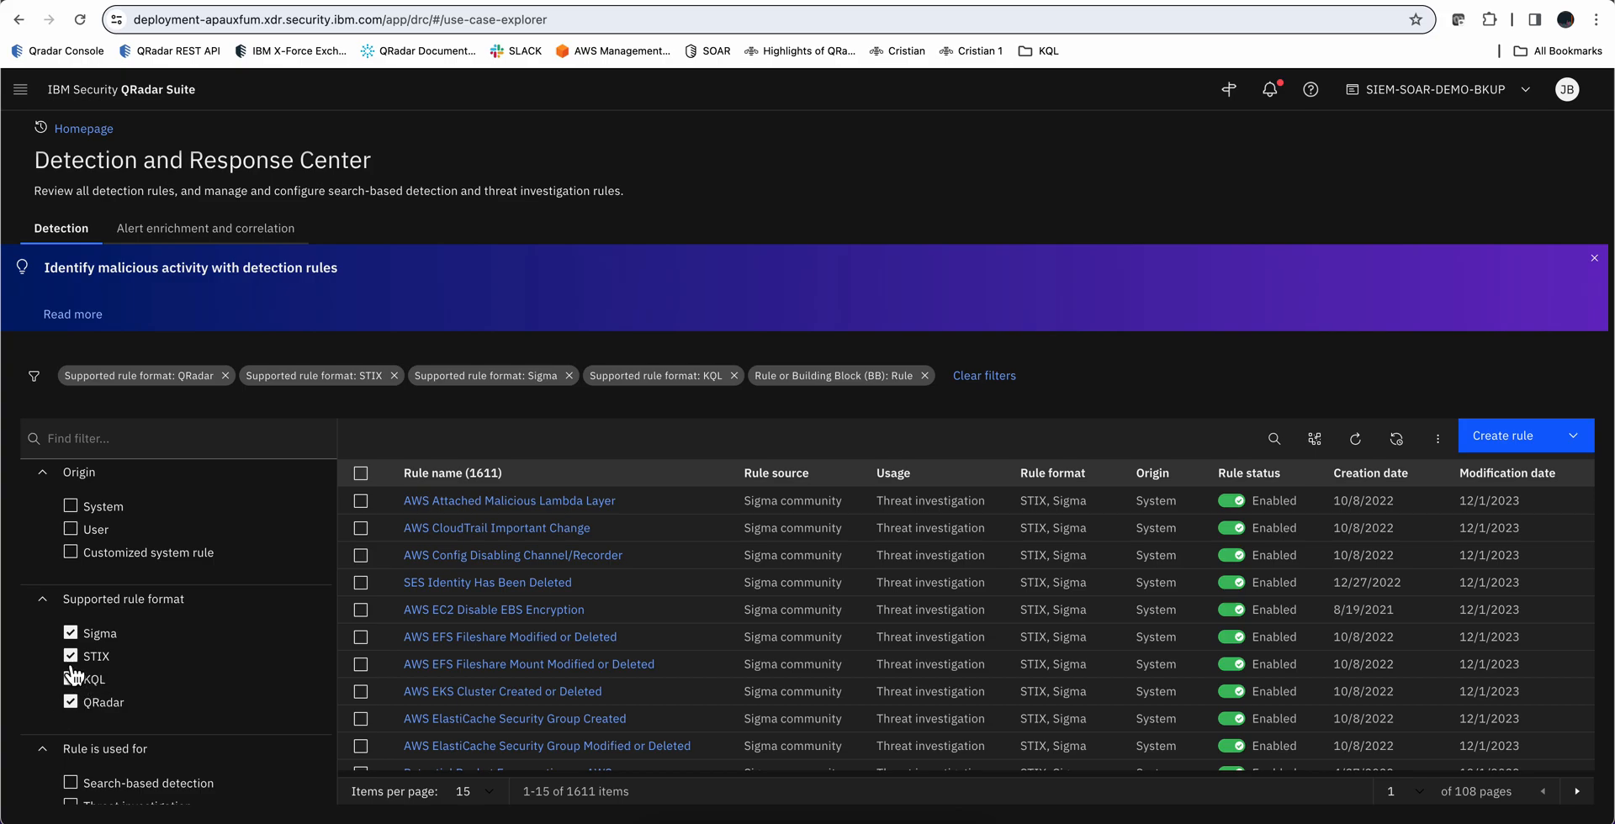
Filter the rule list to KQL only by removing STIX, Sigma and QRadar
{"action": "left_click", "coordinate": [69, 656]}
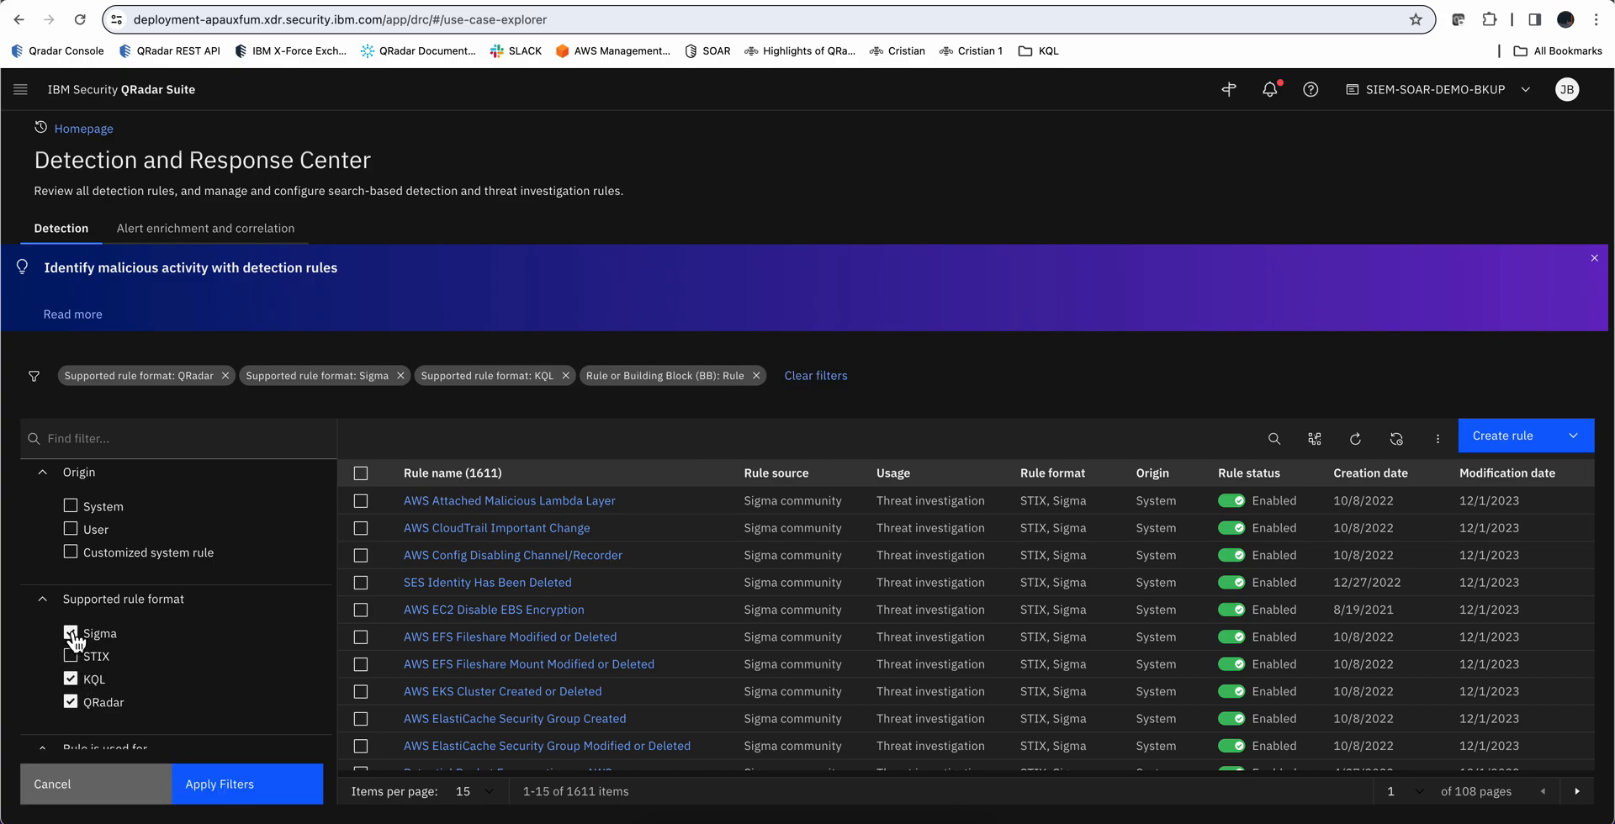
{"action": "left_click", "coordinate": [70, 633]}
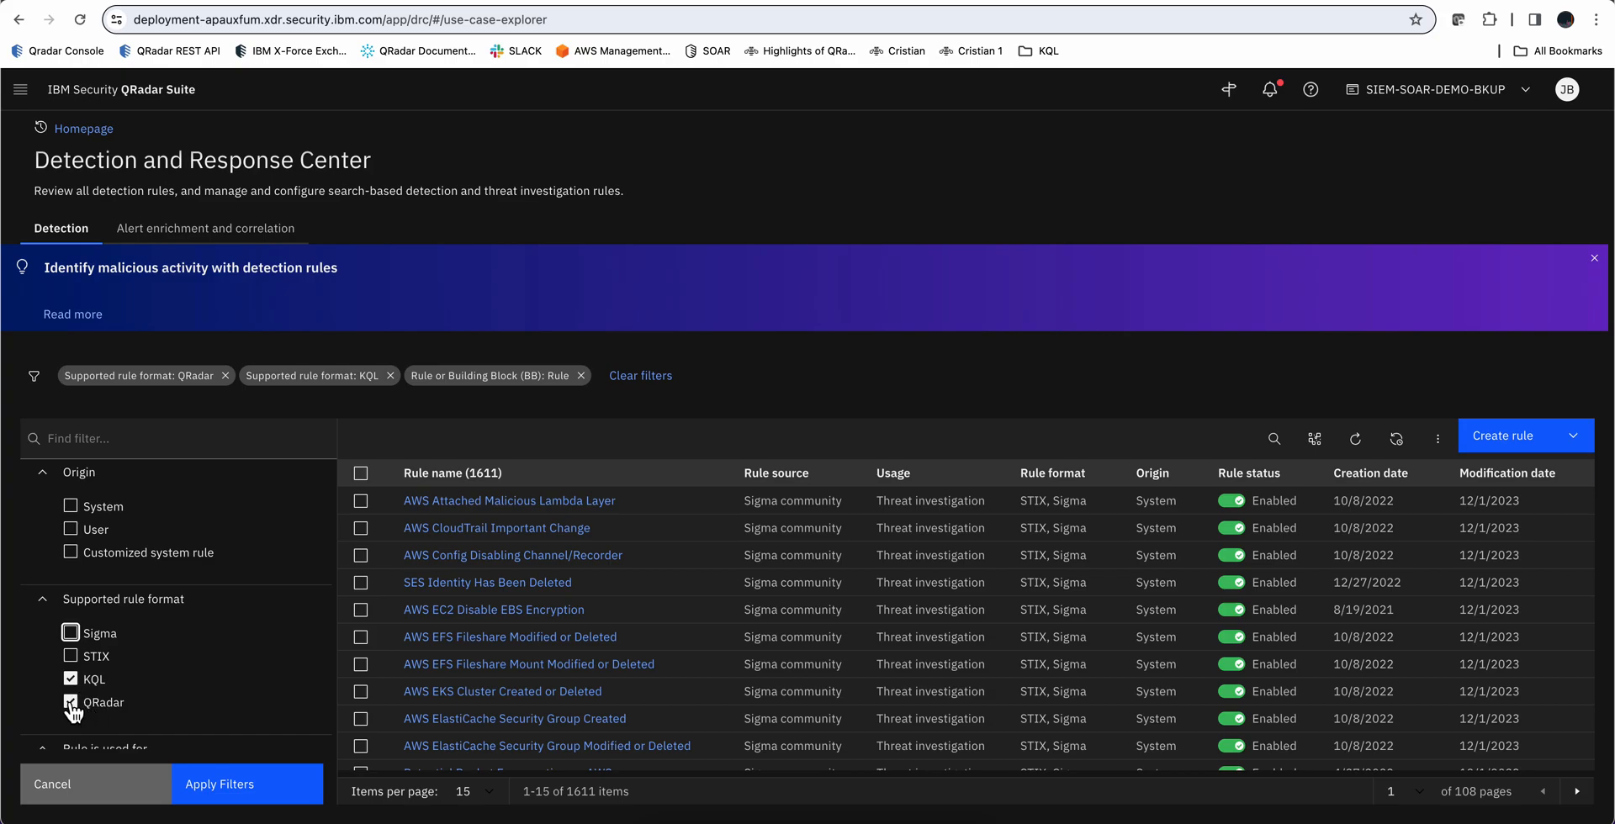
{"action": "left_click", "coordinate": [71, 701]}
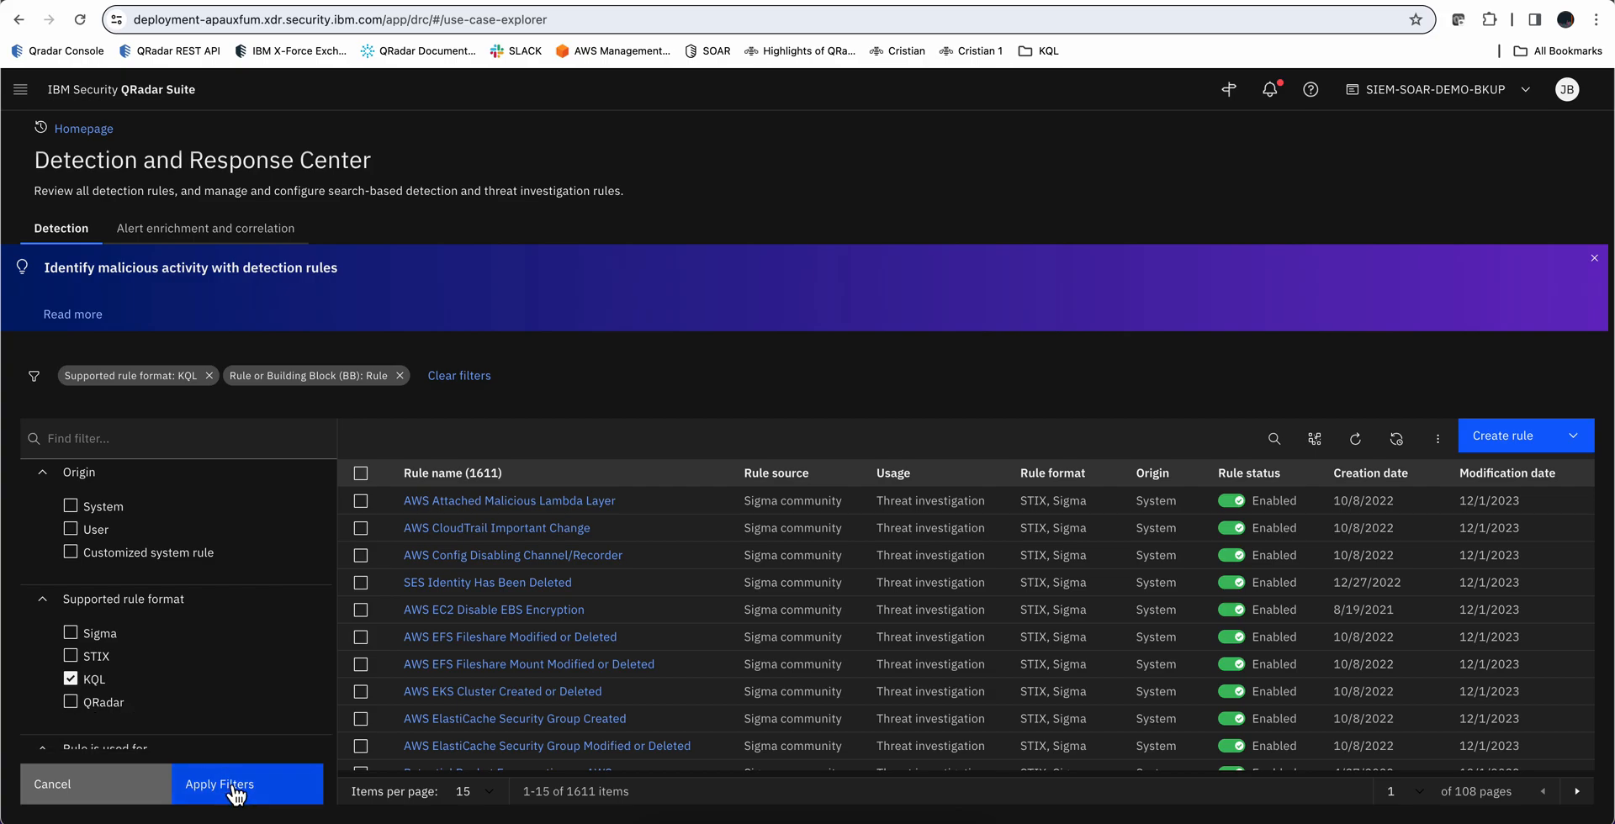
{"action": "left_click", "coordinate": [219, 784]}
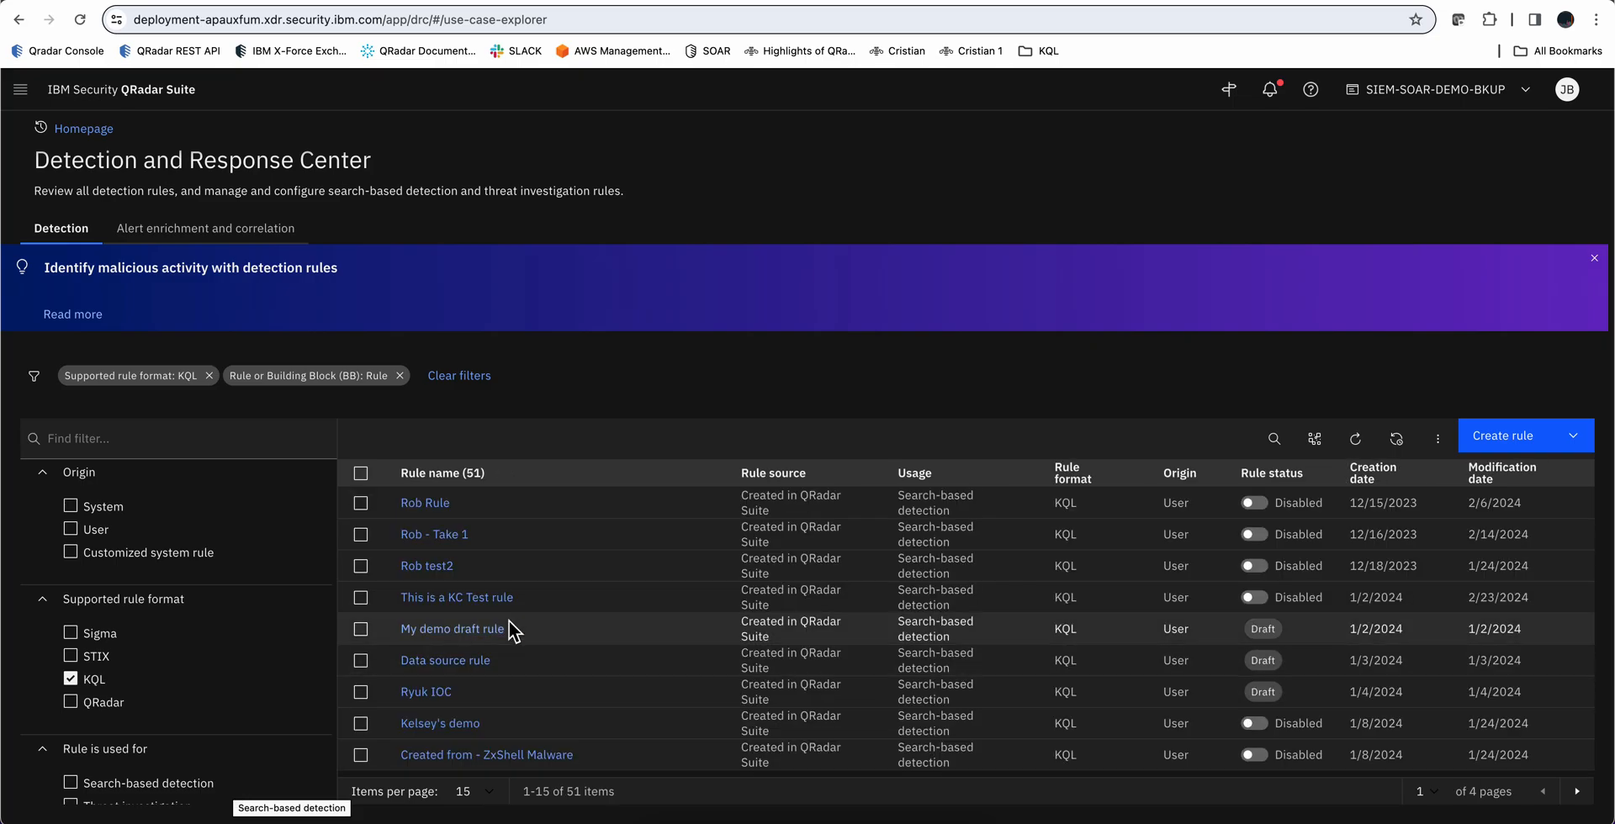
{"action": "scroll", "scroll_direction": "down", "scroll_amount": 3}
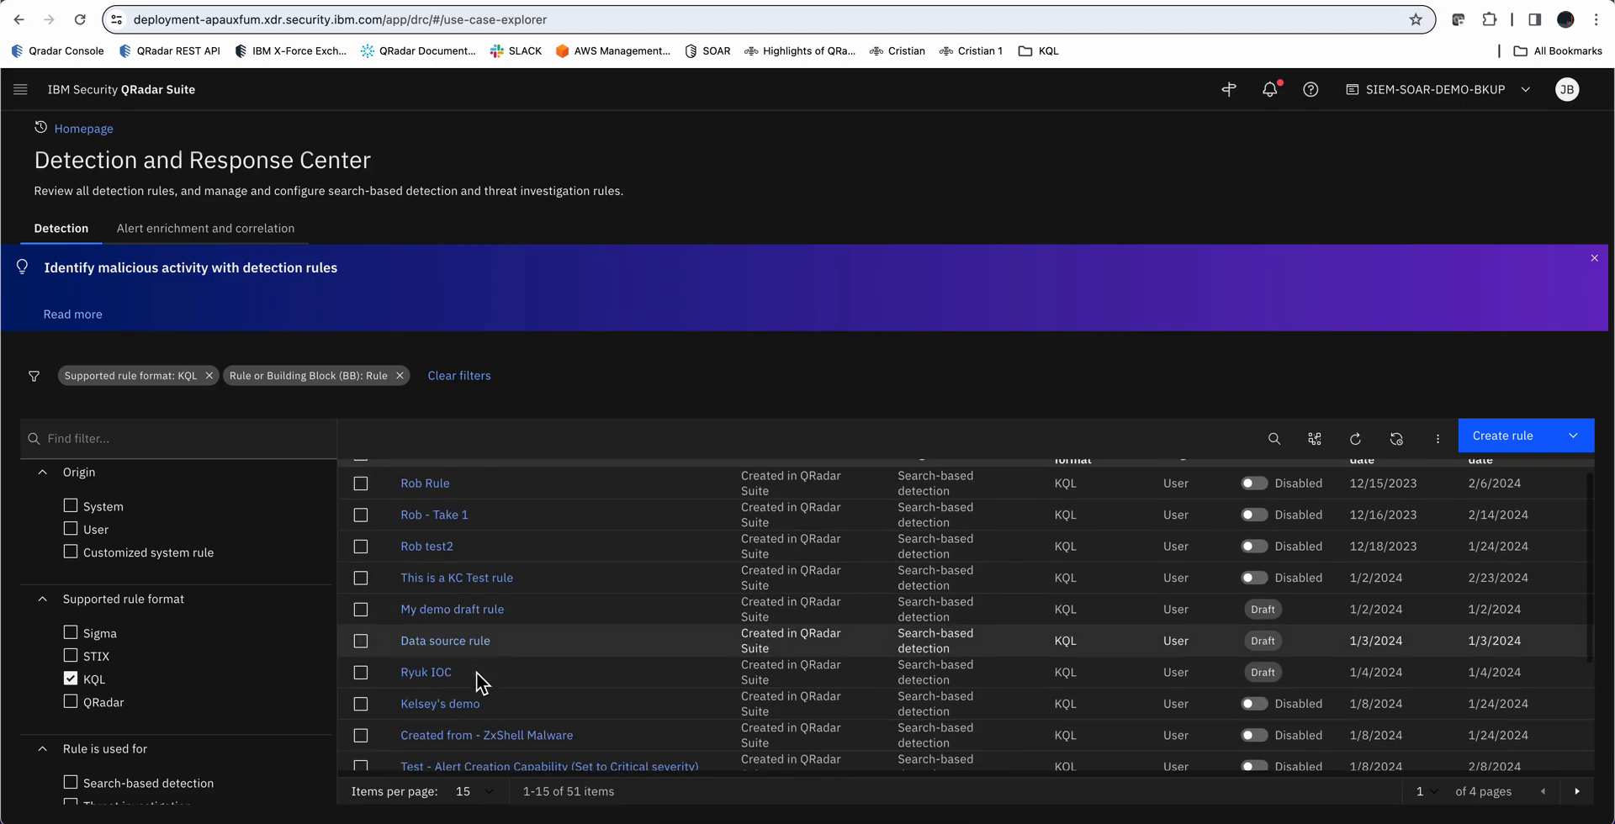
Open the Ryuk IOC rule's details panel to review its KQL query
{"action": "left_click", "coordinate": [425, 672]}
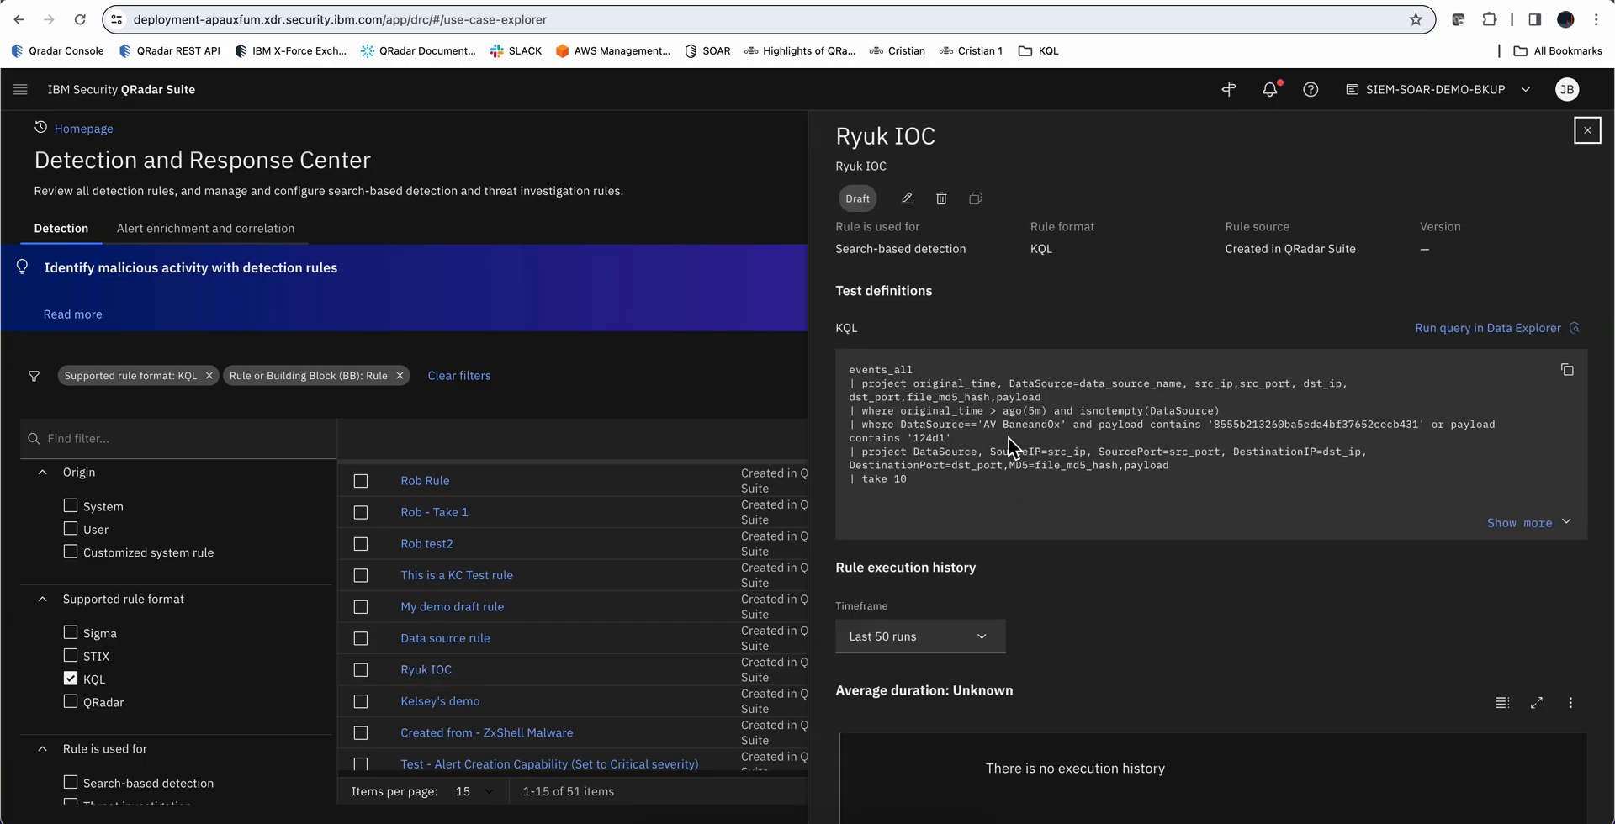
{"action": "mouse_move", "coordinate": [948, 453]}
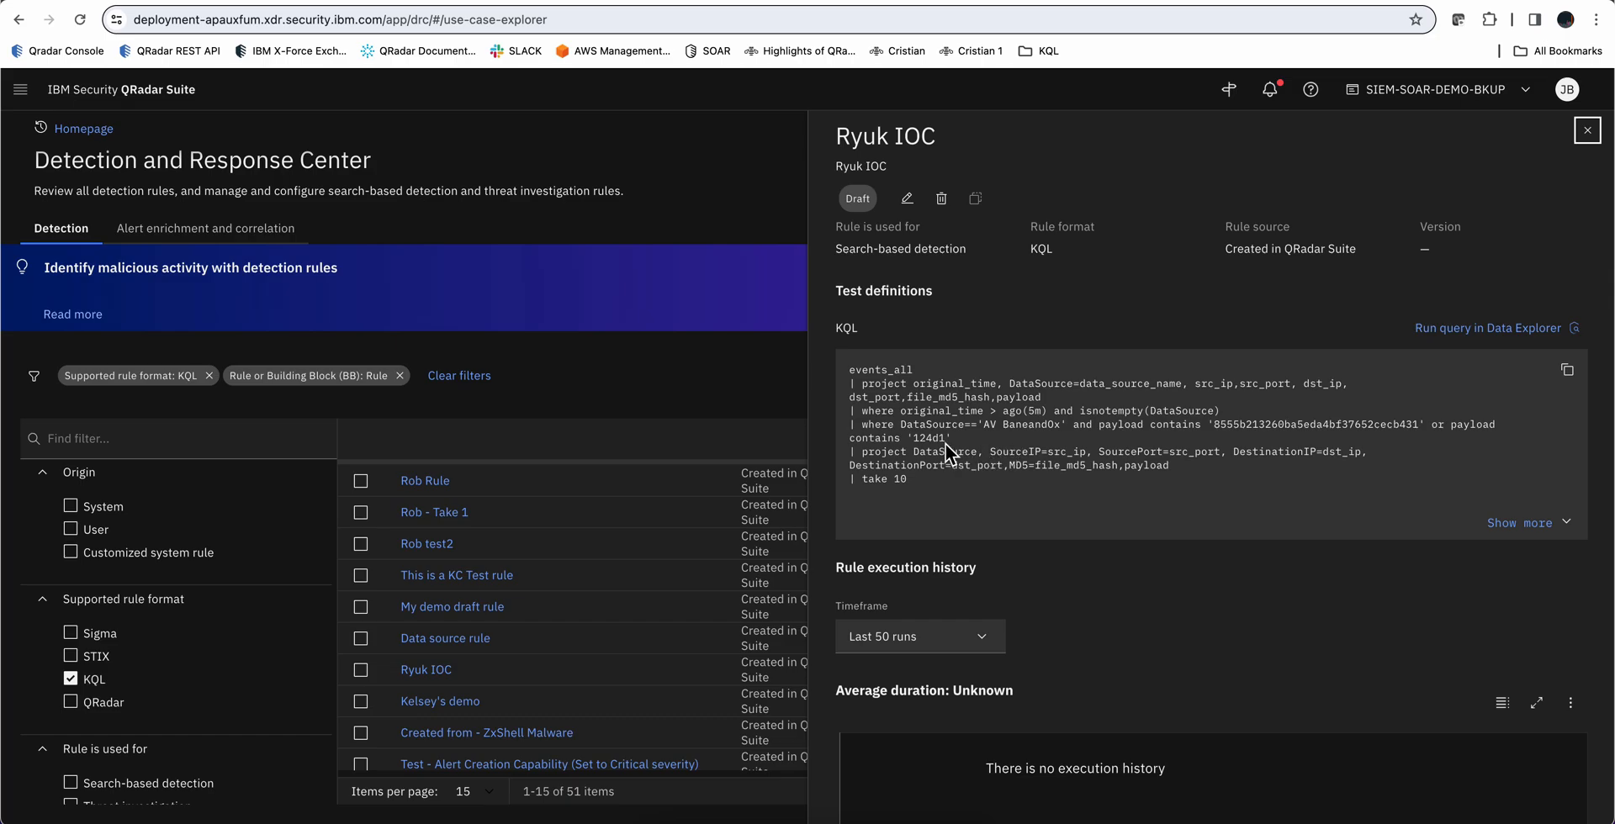
{"action": "mouse_move", "coordinate": [973, 407]}
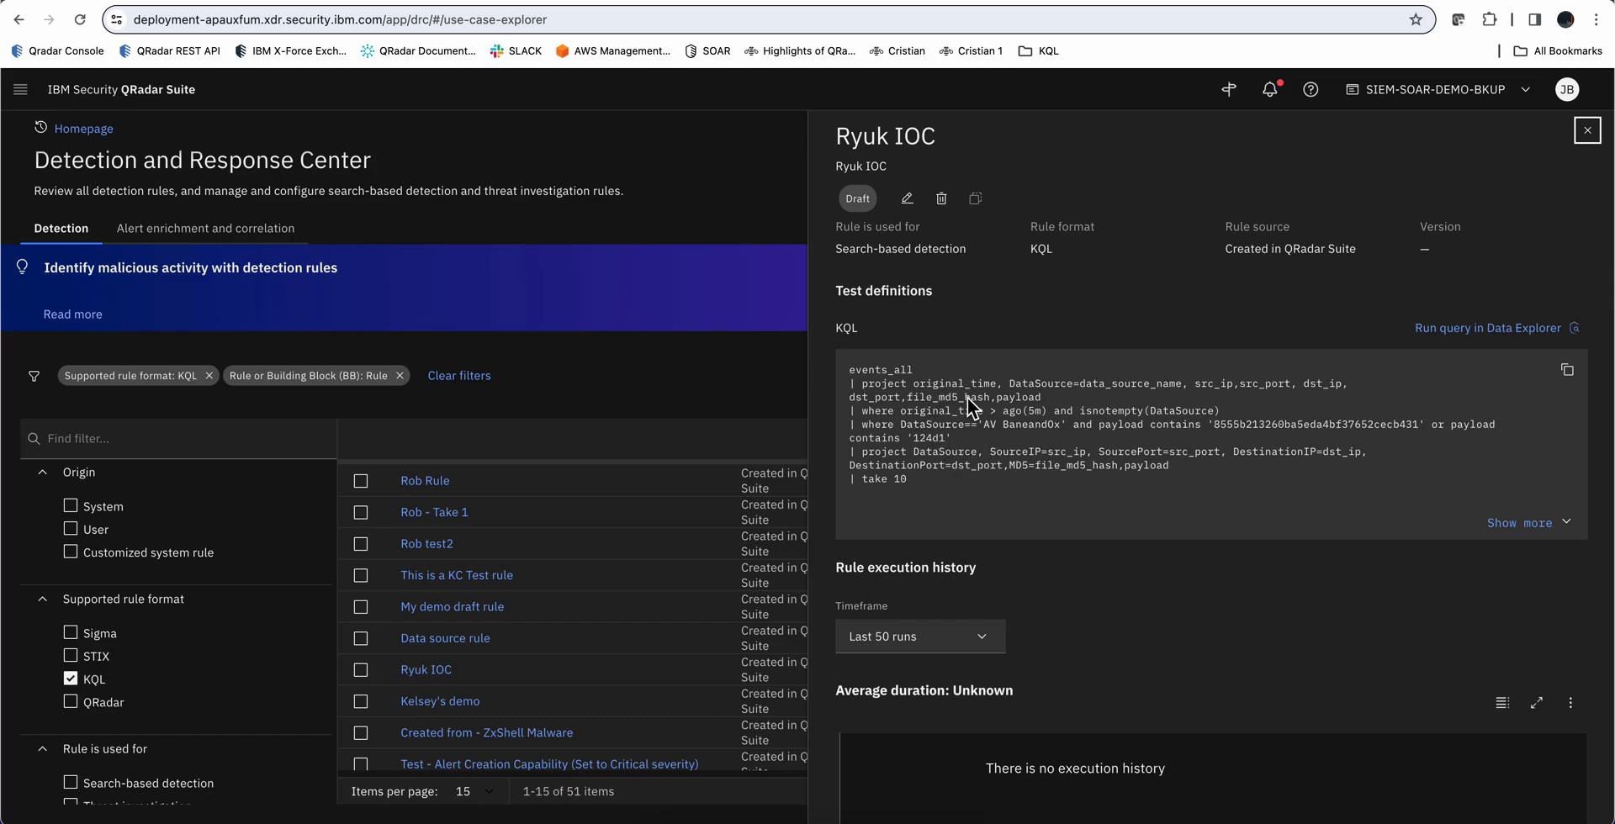
{"action": "mouse_move", "coordinate": [915, 472]}
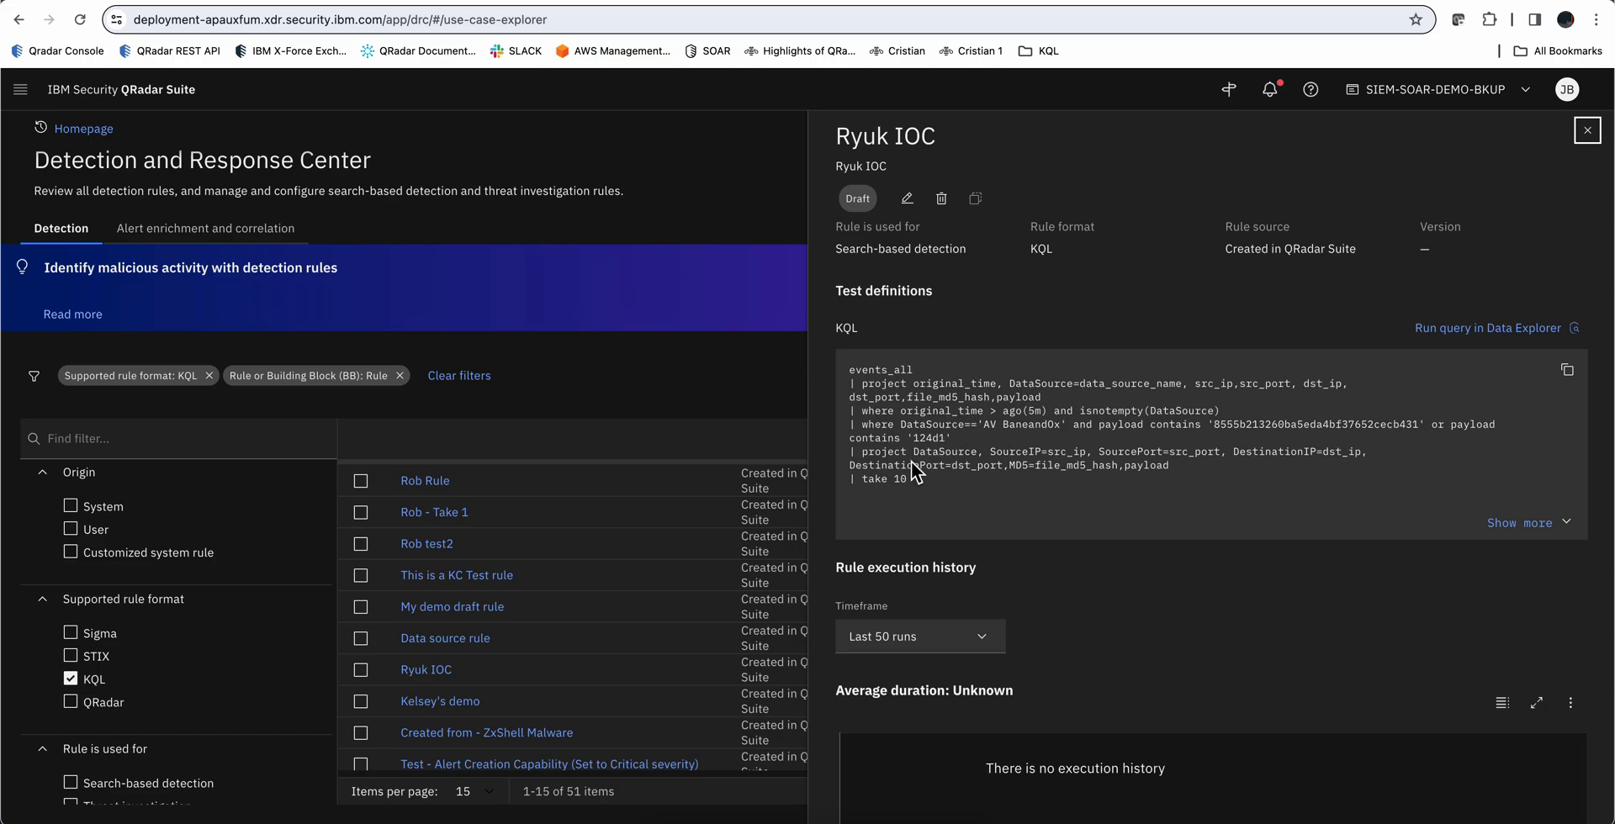
{"action": "mouse_move", "coordinate": [968, 466]}
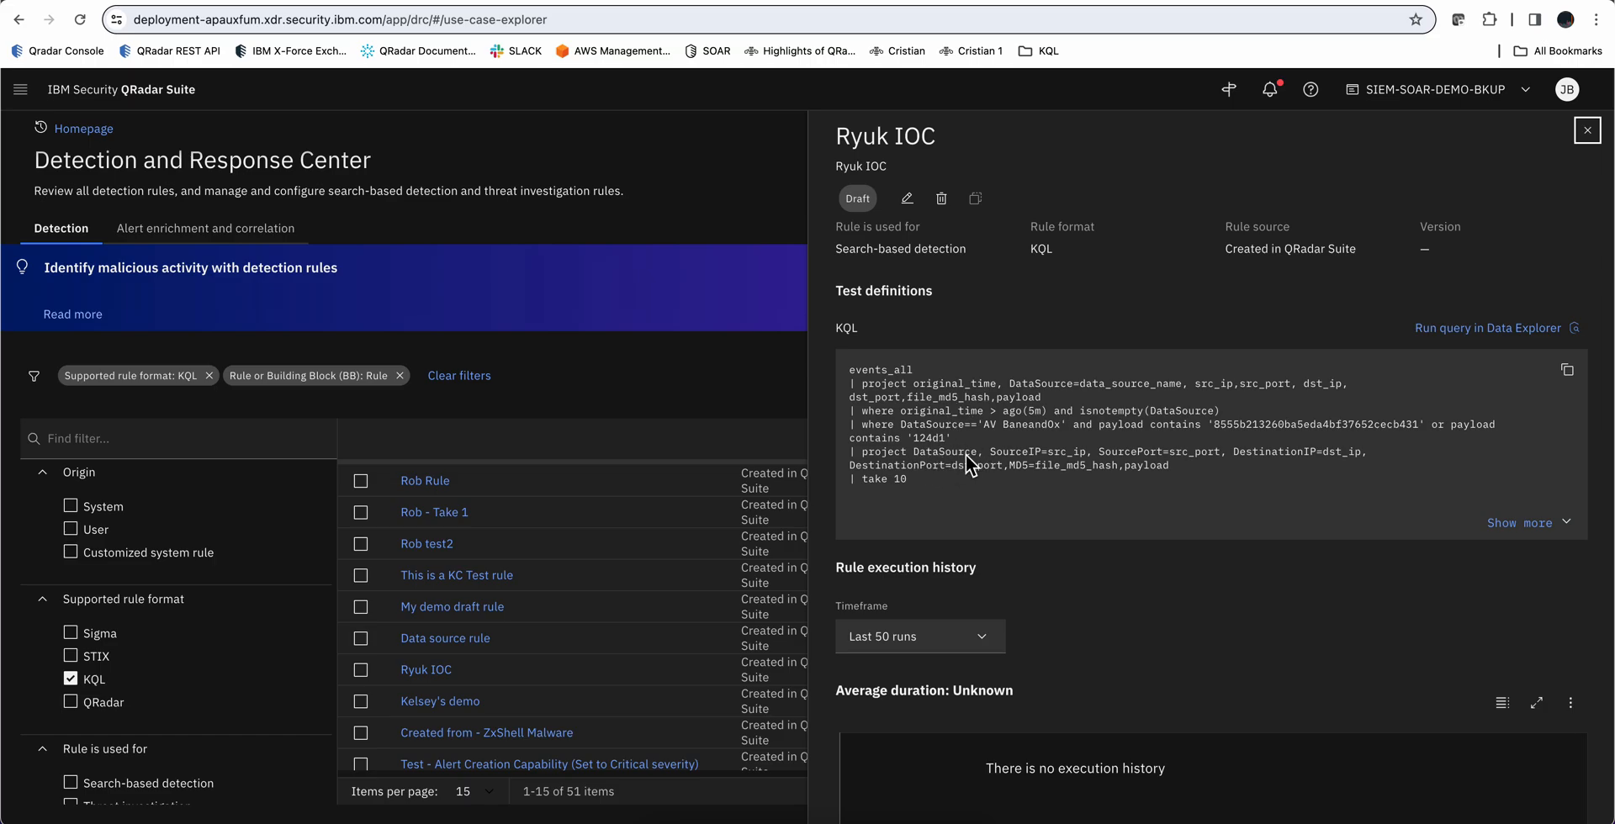
{"action": "mouse_move", "coordinate": [1054, 463]}
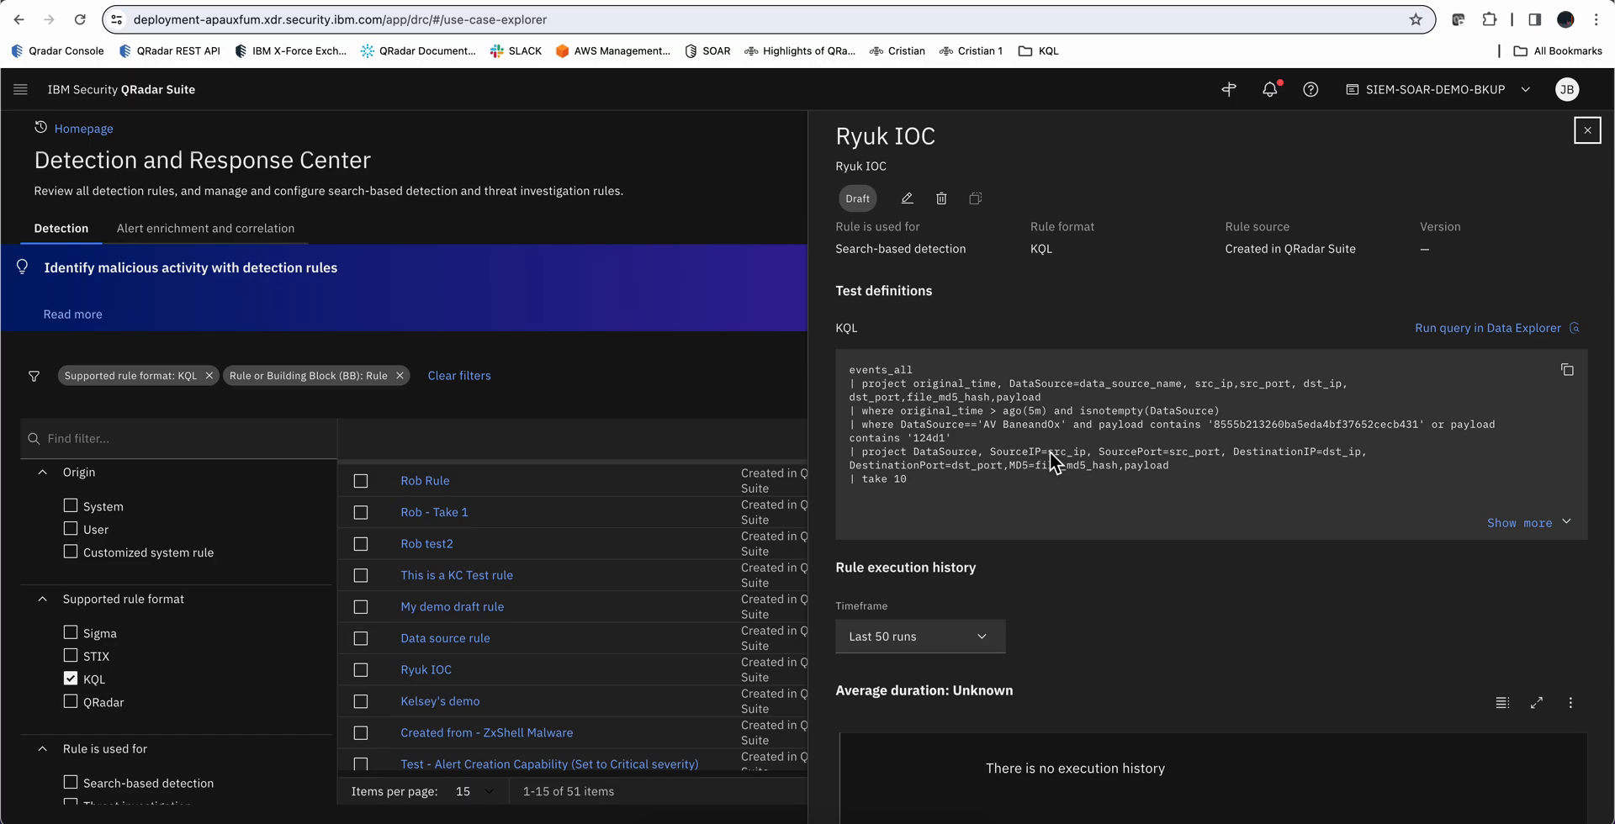
{"action": "mouse_move", "coordinate": [1160, 472]}
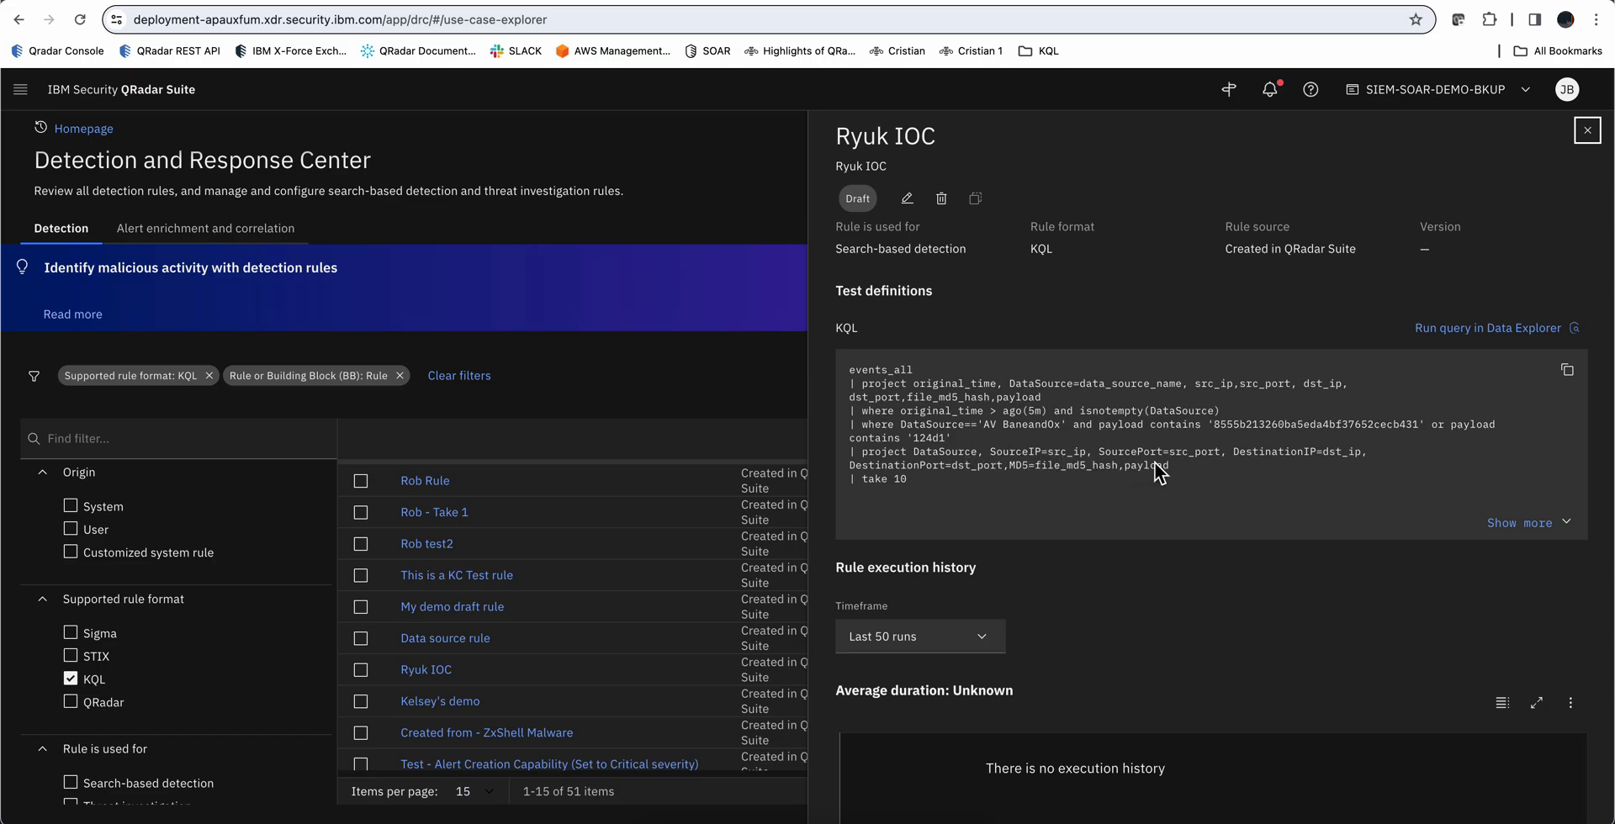
{"action": "mouse_move", "coordinate": [1545, 345]}
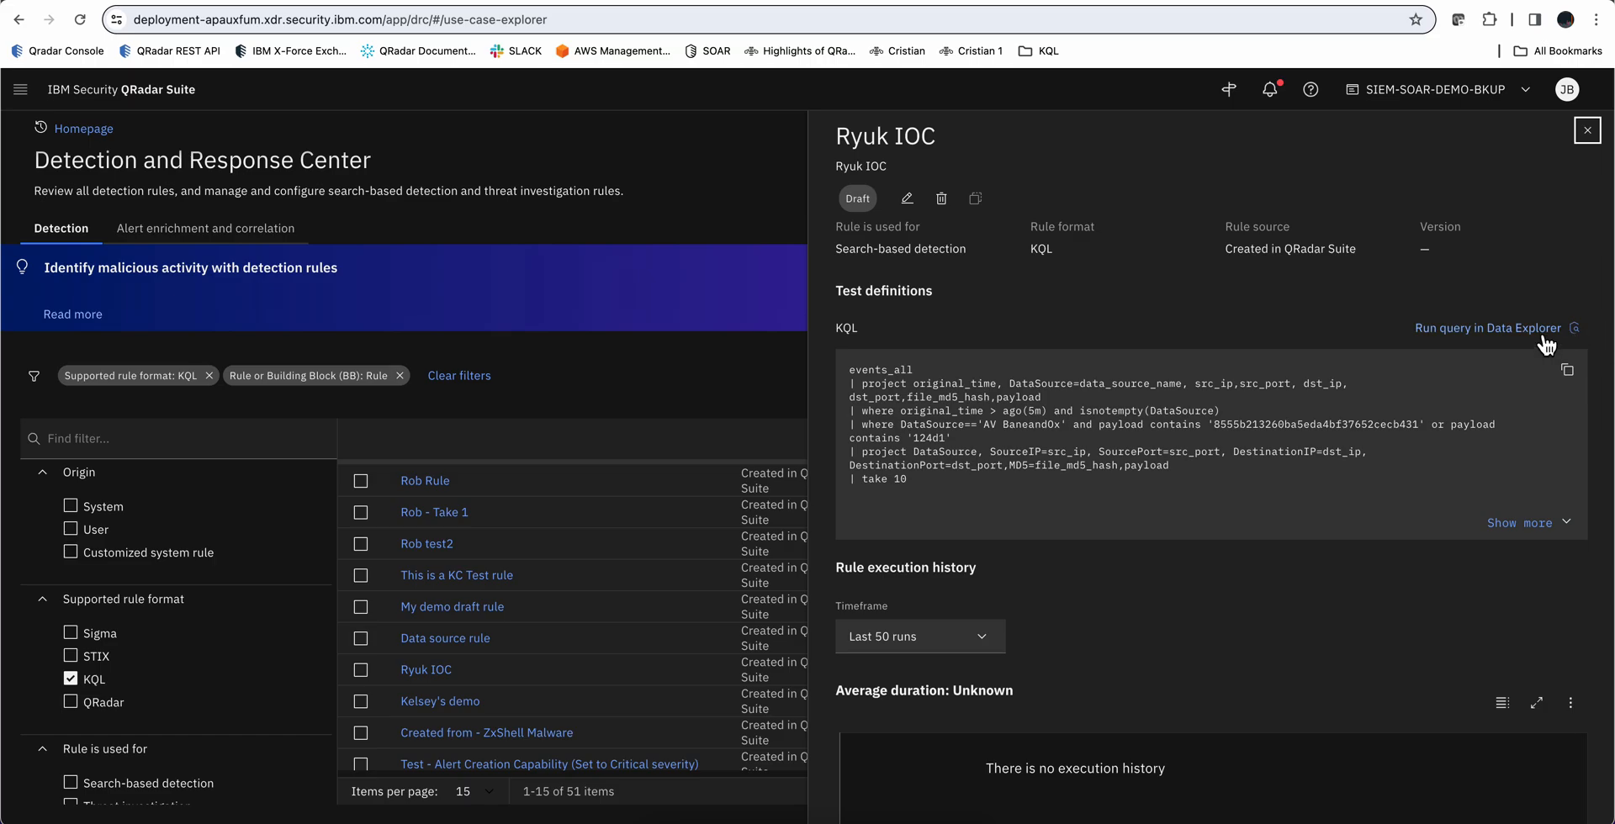
{"action": "mouse_move", "coordinate": [1266, 444]}
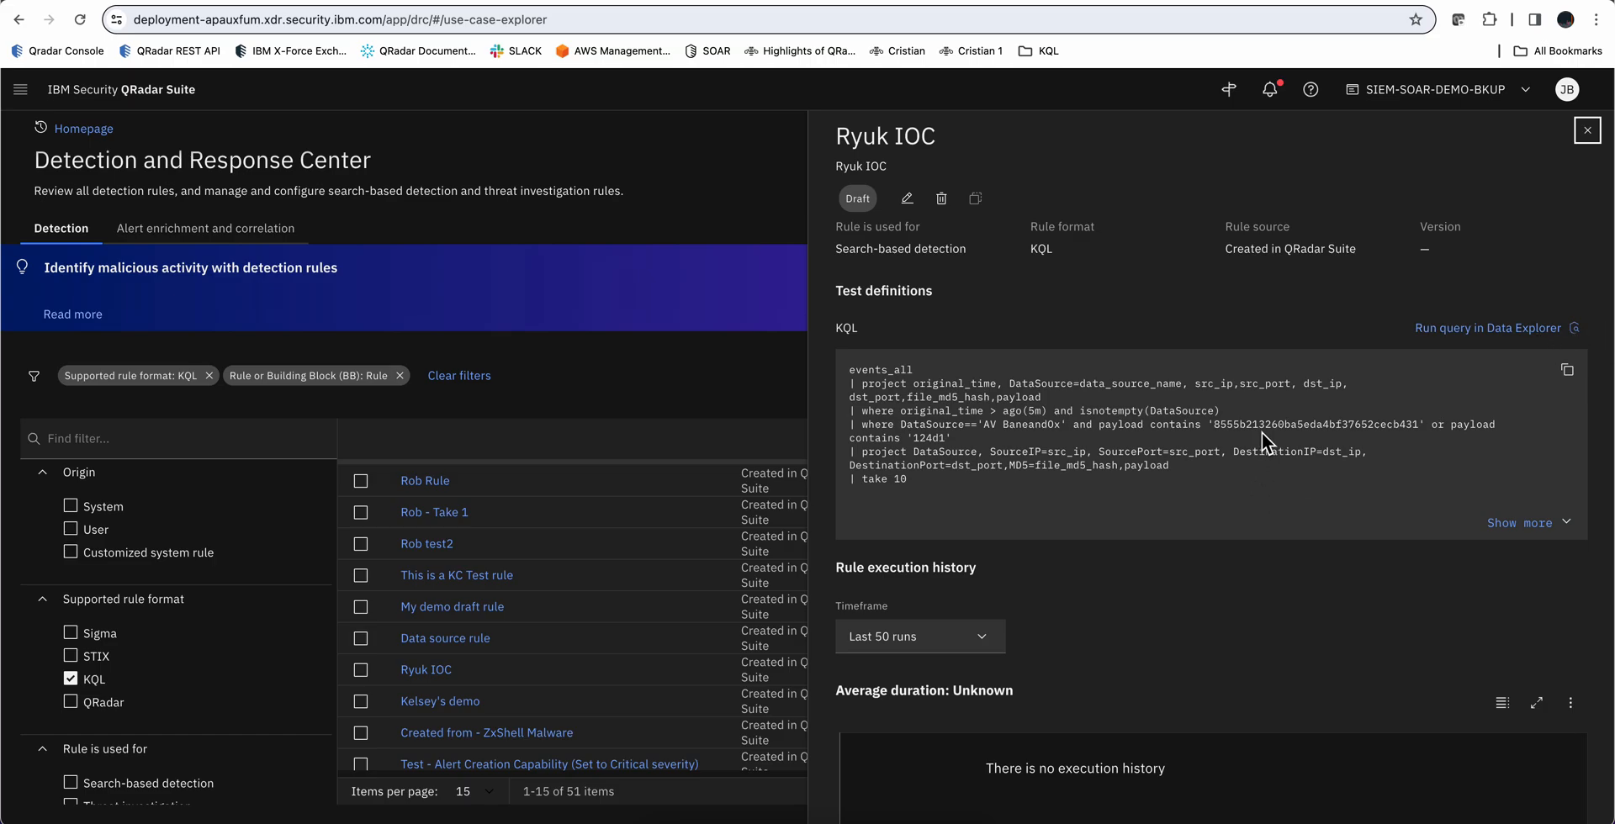
{"action": "mouse_move", "coordinate": [1388, 402]}
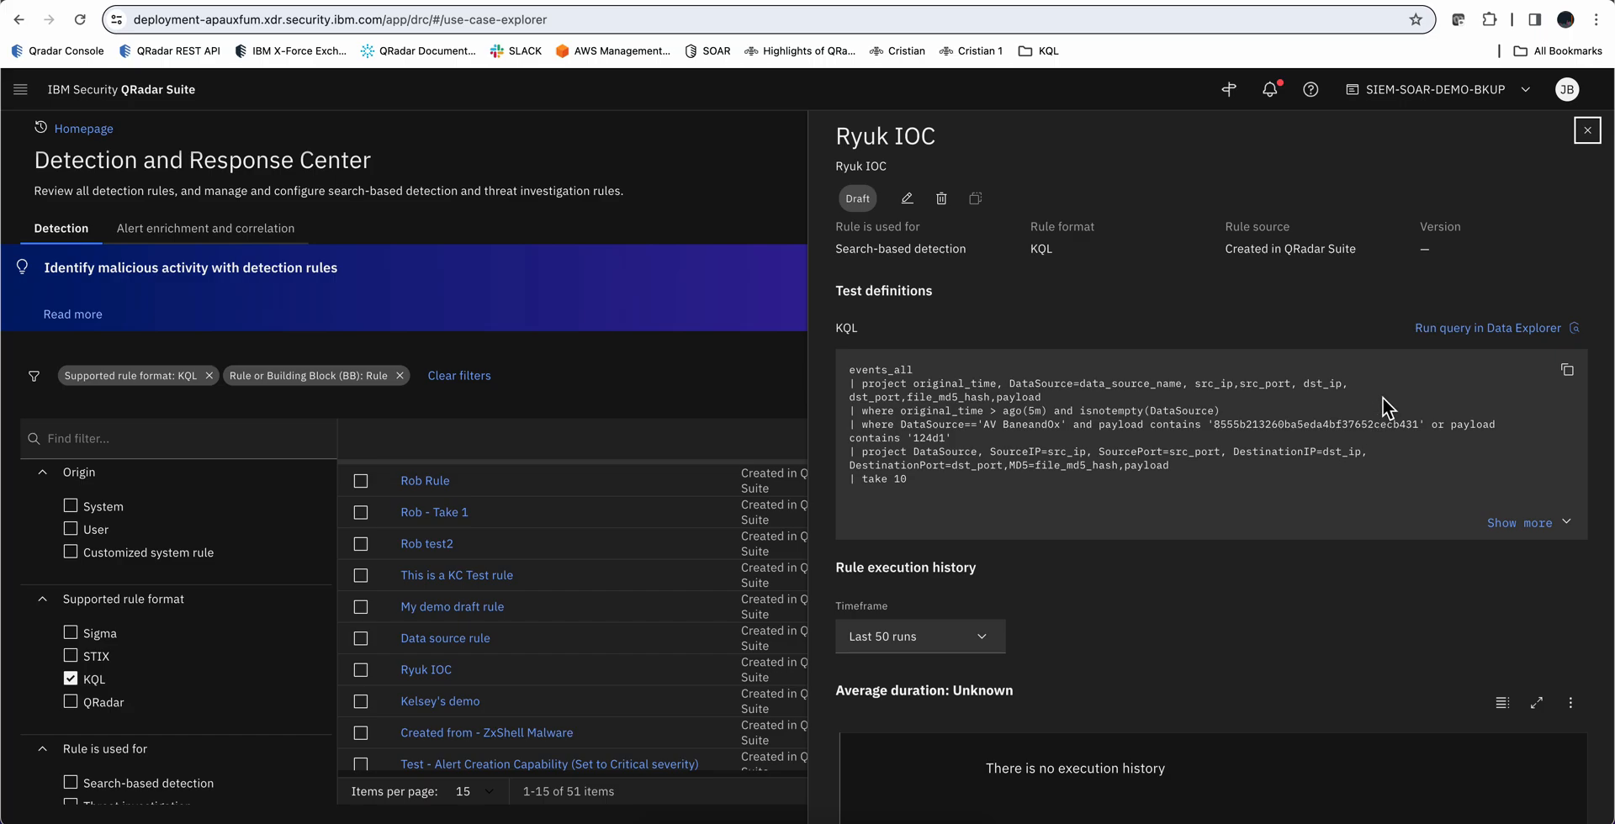
Close the Ryuk IOC rule details and scroll the filter panel
{"action": "left_click", "coordinate": [1587, 129]}
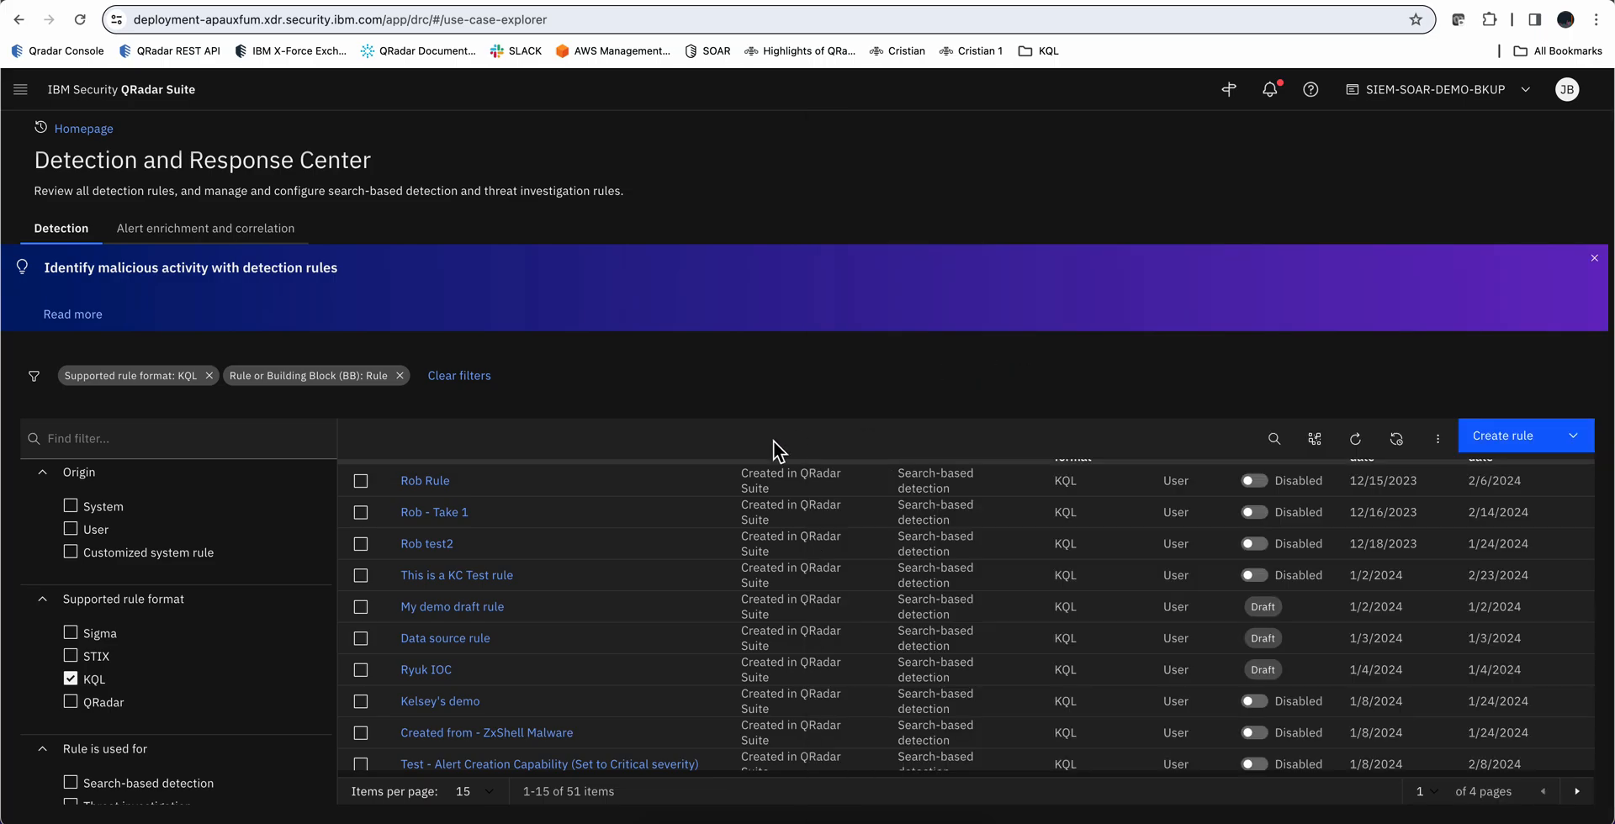
{"action": "mouse_move", "coordinate": [662, 455]}
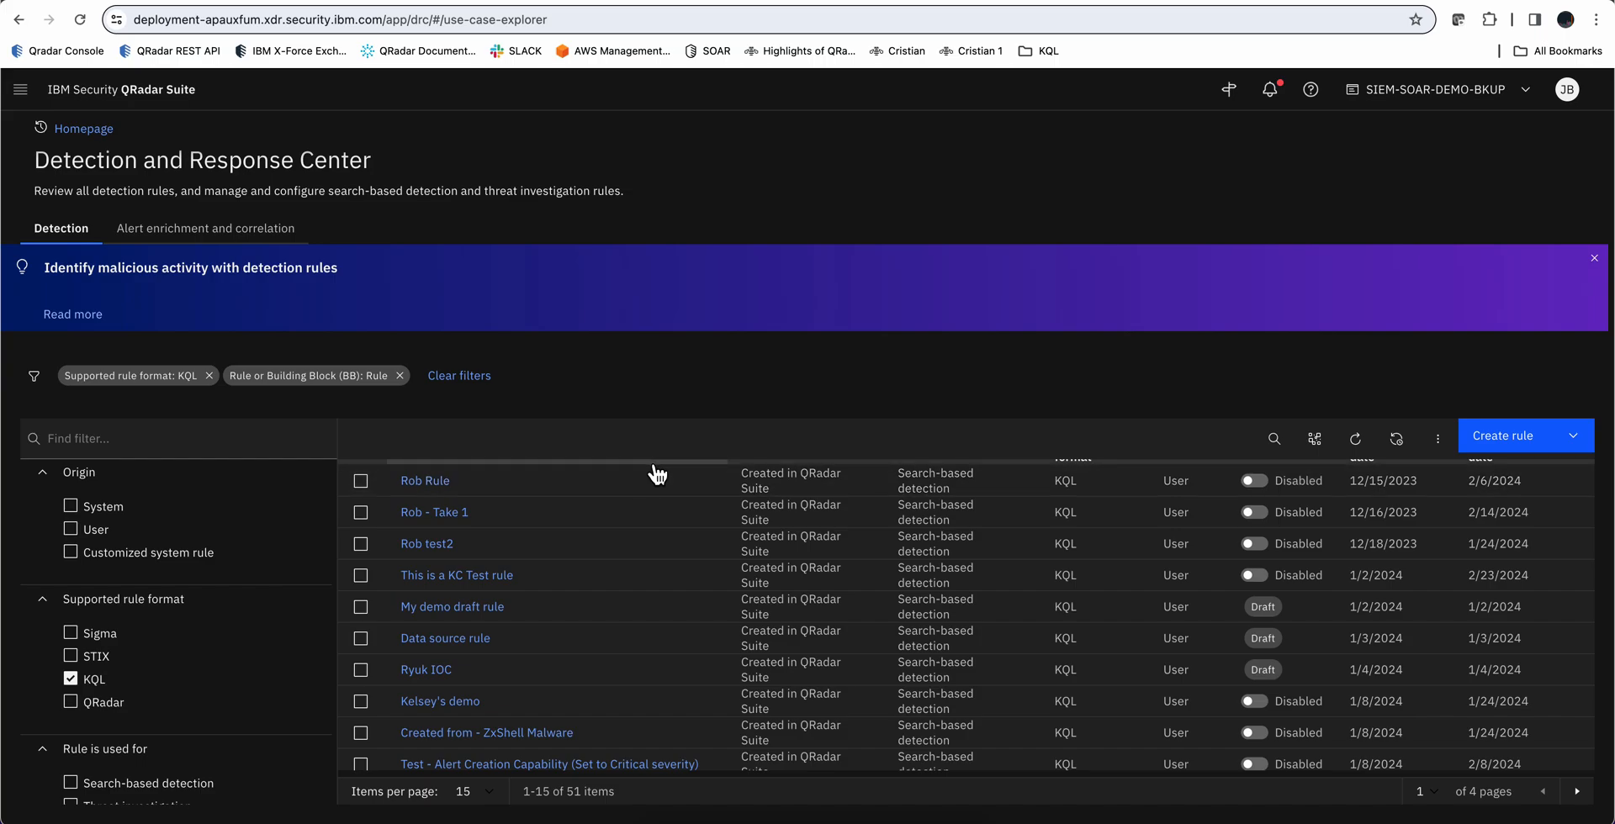
{"action": "scroll", "scroll_direction": "down", "scroll_amount": 3}
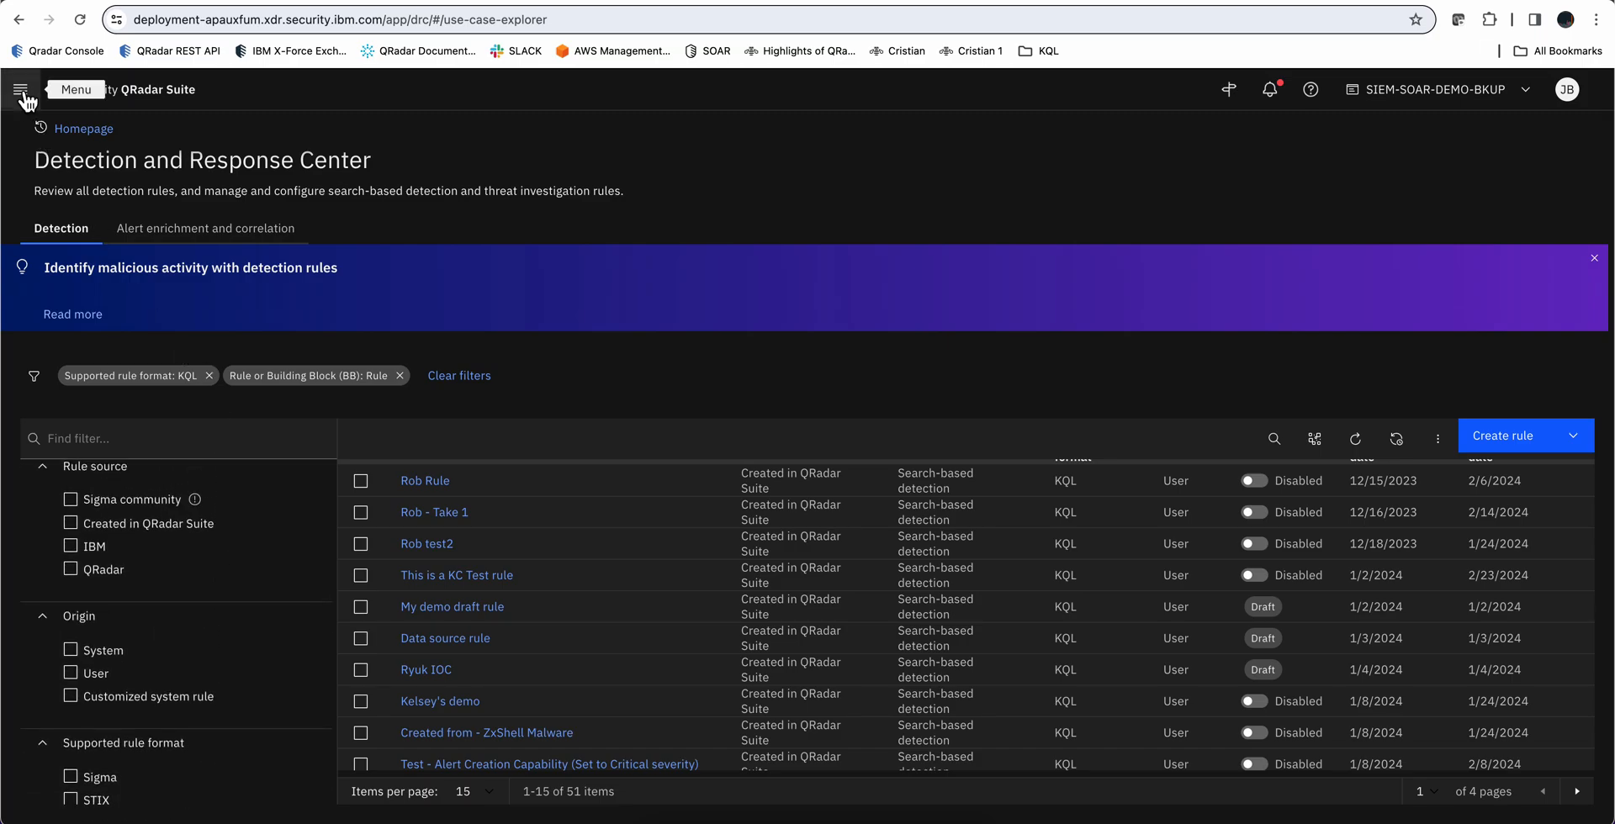
Switch to Threat Intelligence Insights from the suite application menu
{"action": "left_click", "coordinate": [23, 88]}
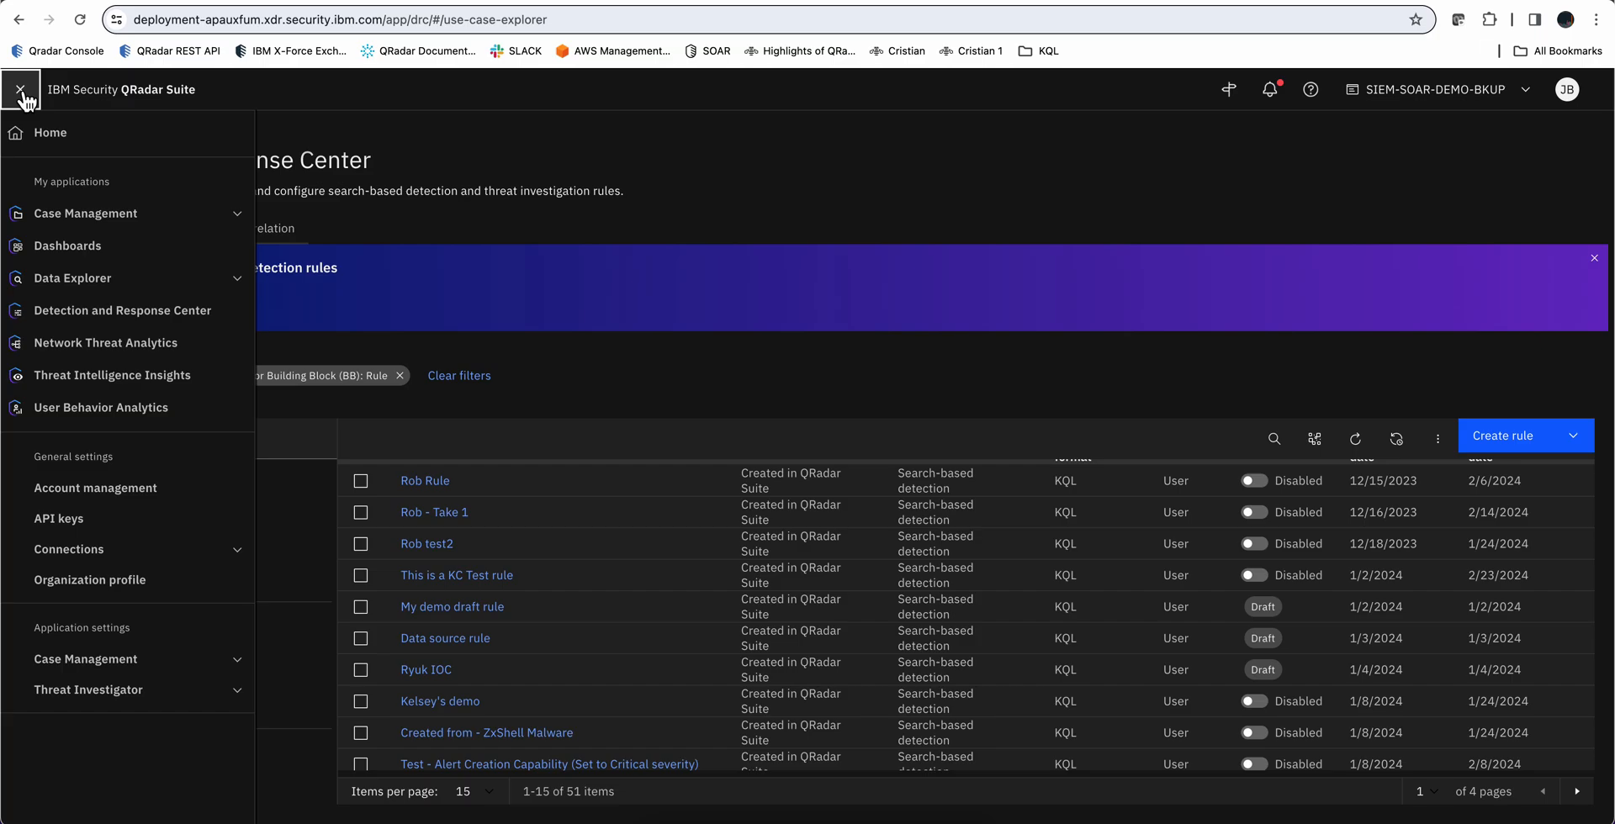
{"action": "mouse_move", "coordinate": [114, 375]}
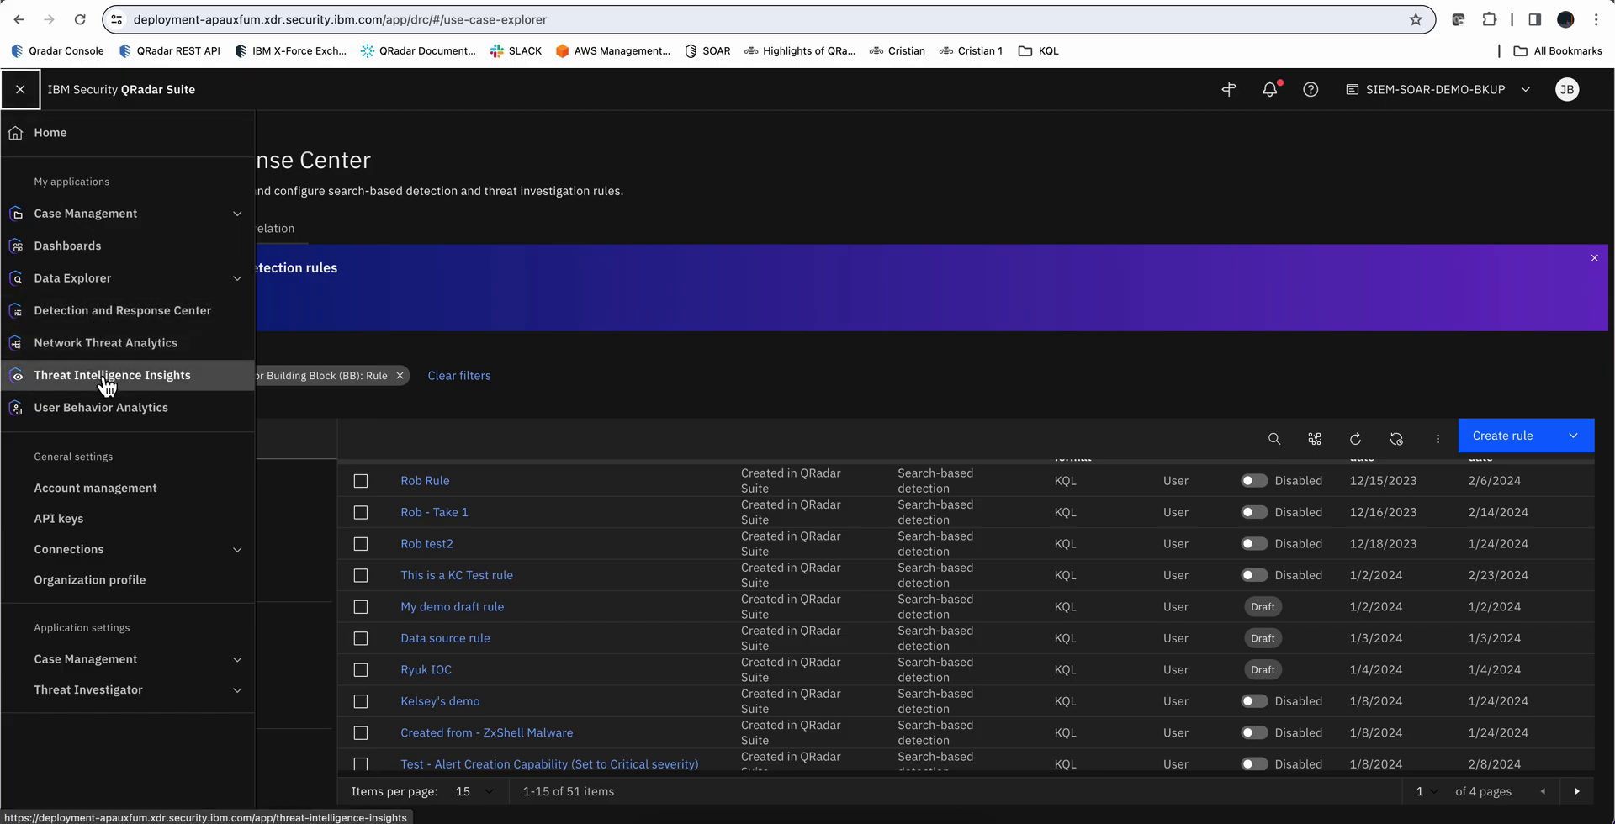
{"action": "left_click", "coordinate": [19, 88]}
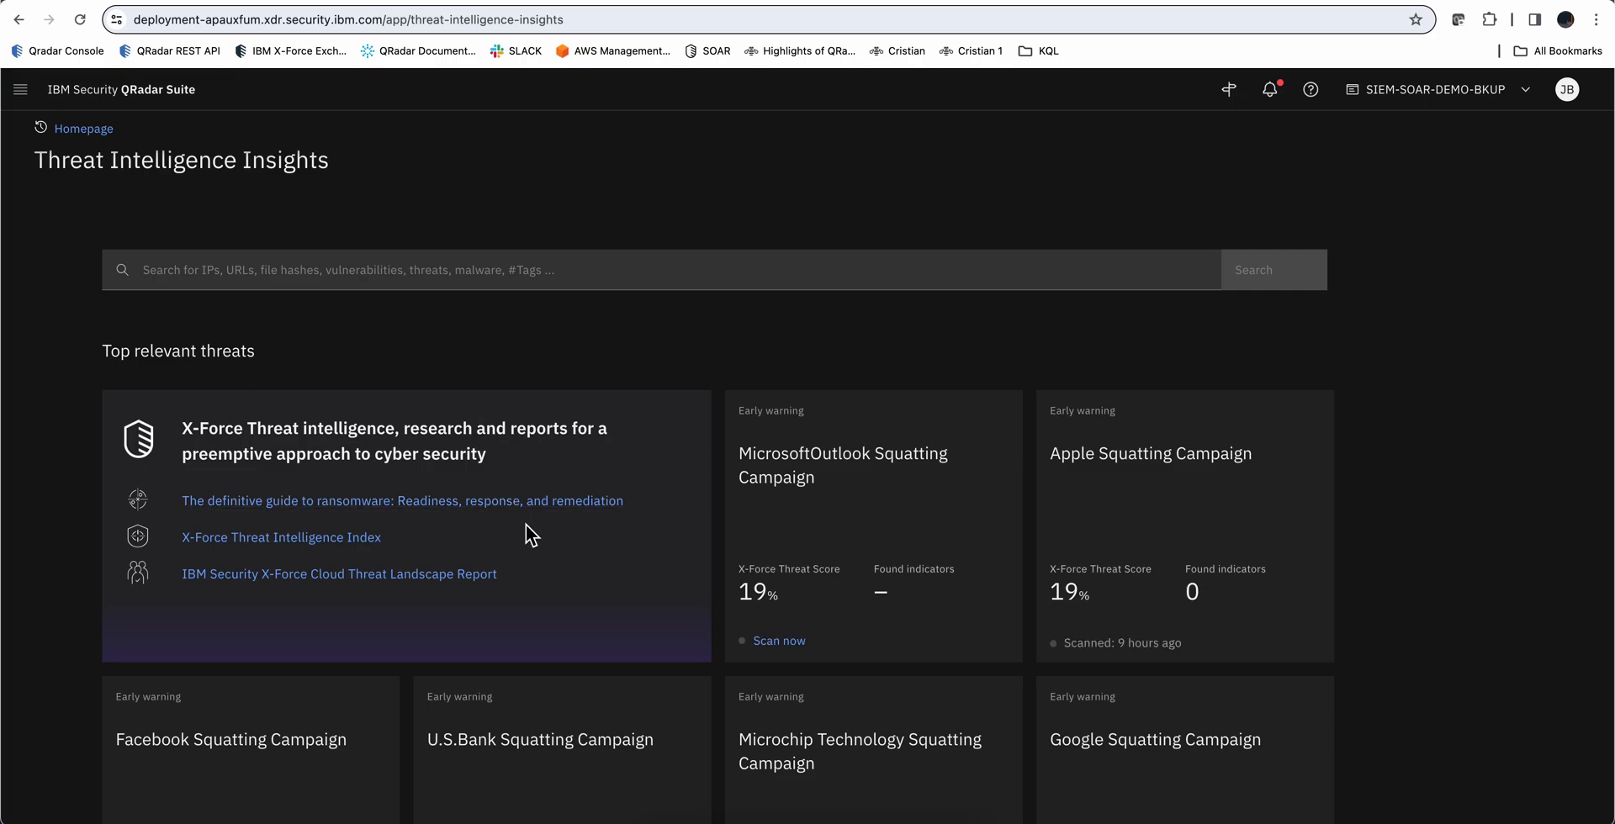
{"action": "mouse_move", "coordinate": [866, 536]}
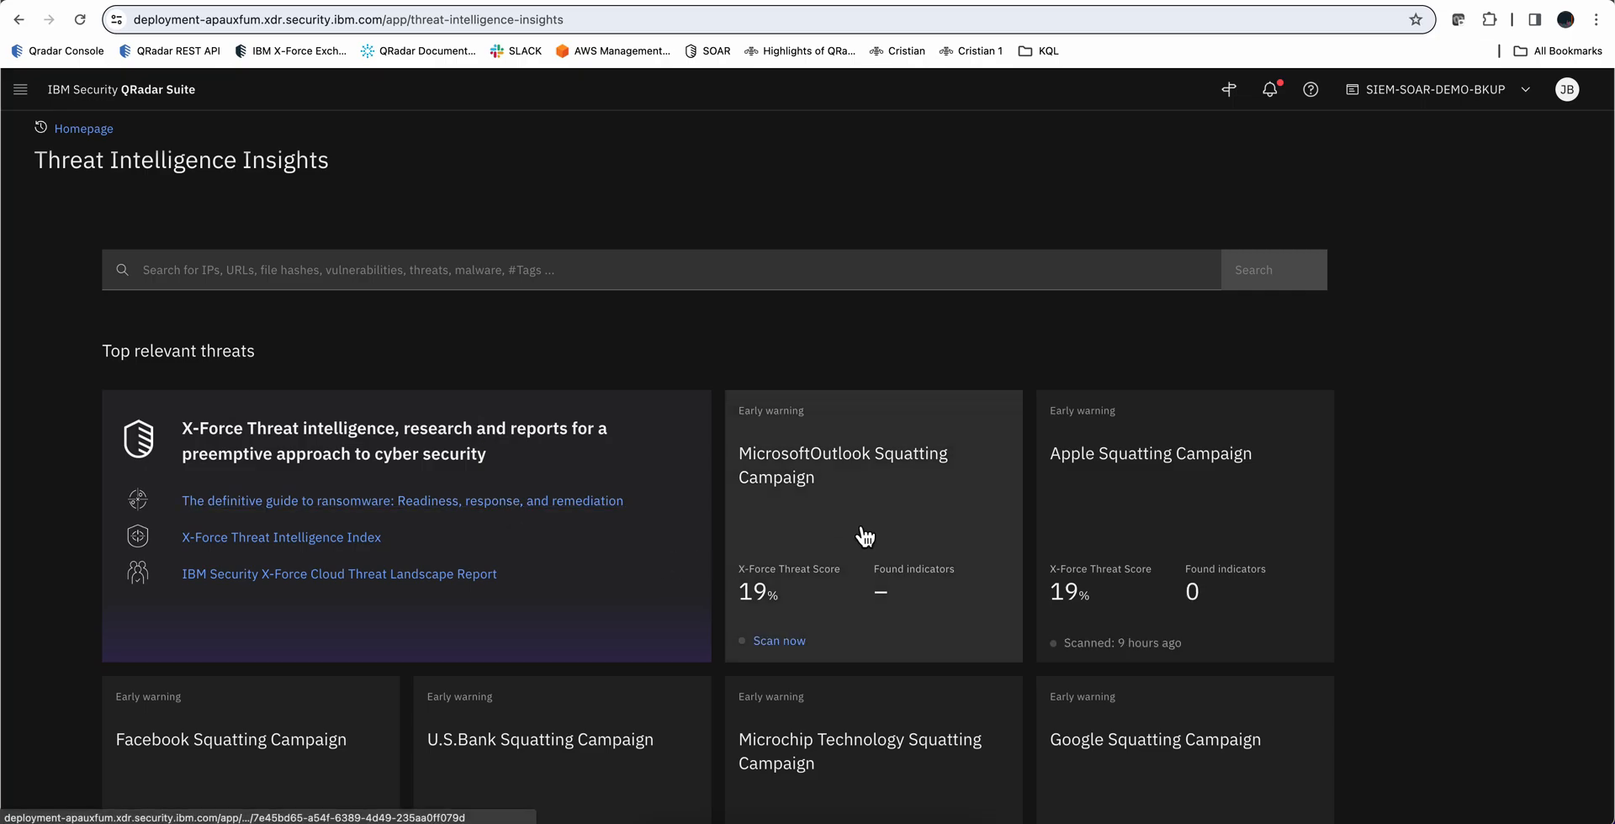
{"action": "scroll", "scroll_direction": "down", "scroll_amount": 3}
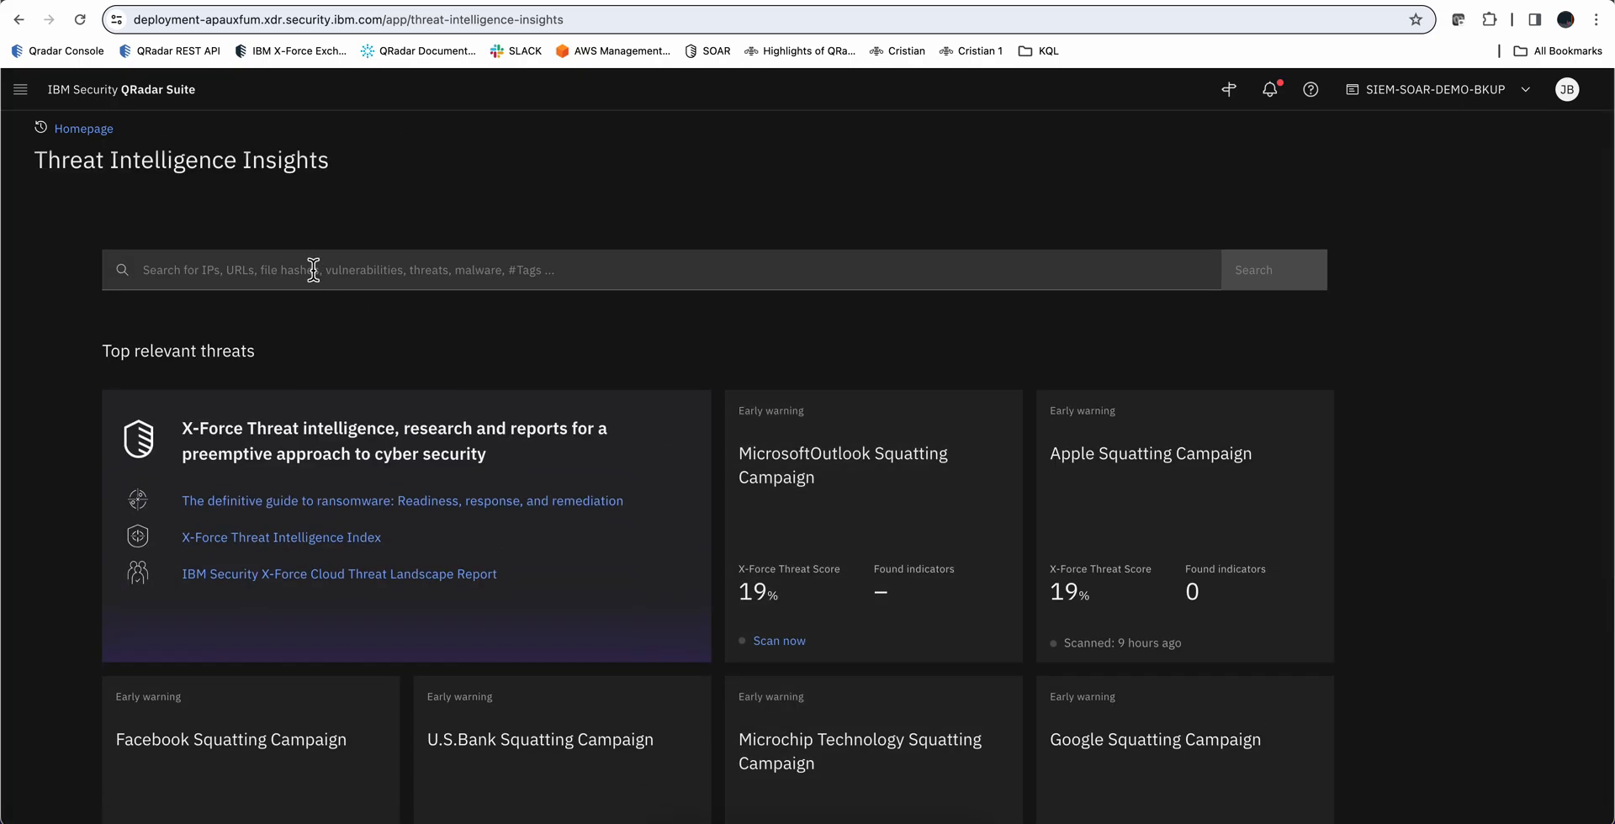
{"action": "mouse_move", "coordinate": [314, 270]}
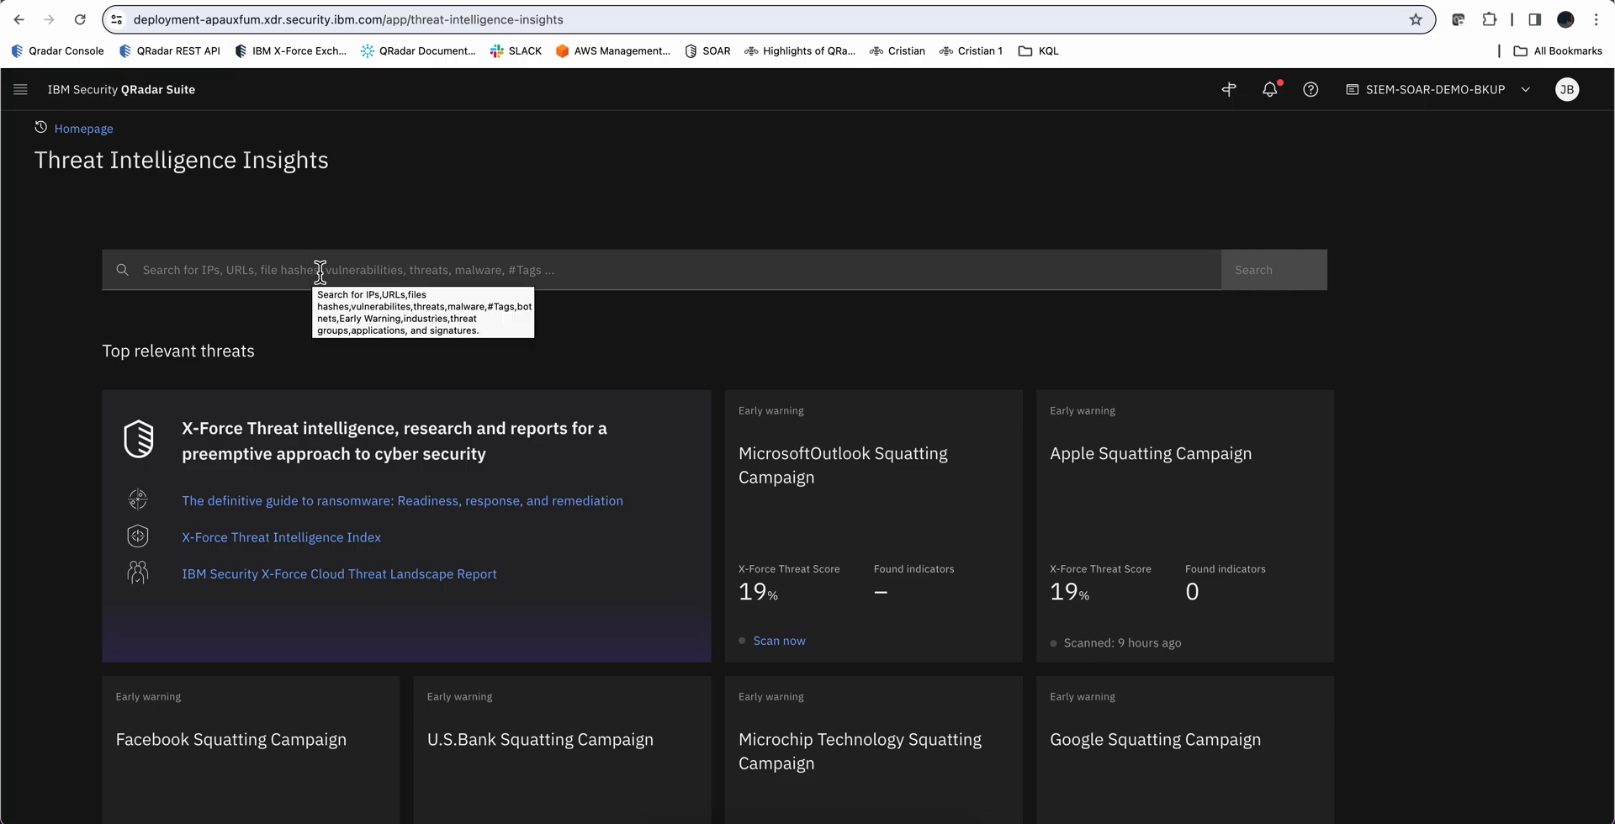
{"action": "mouse_move", "coordinate": [531, 276]}
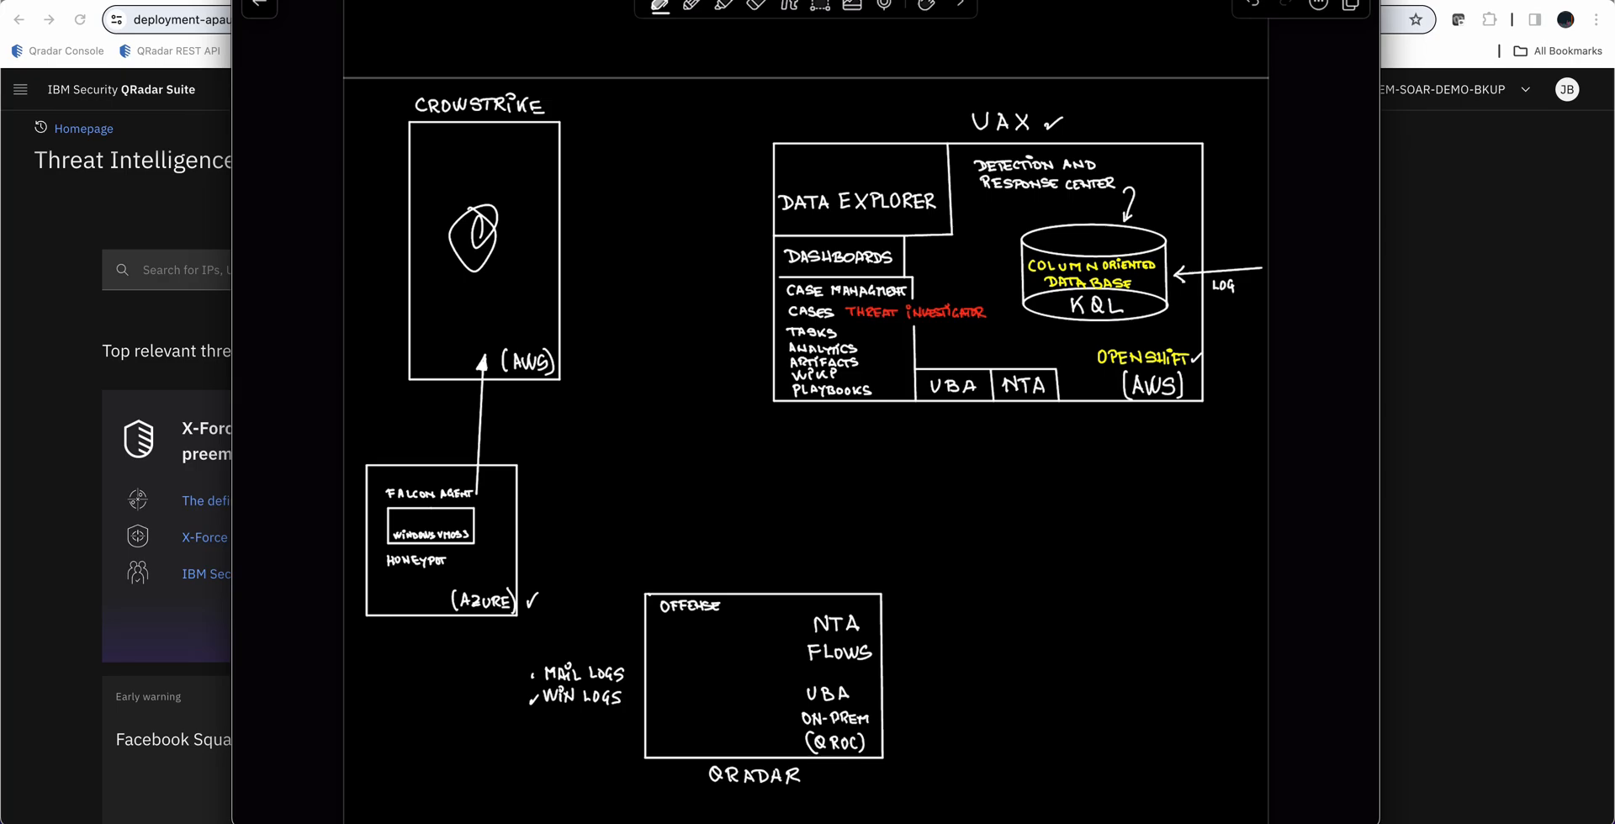
Handwrite 'SE' above the logo in the CrowdStrike box
{"action": "type", "text": "SE"}
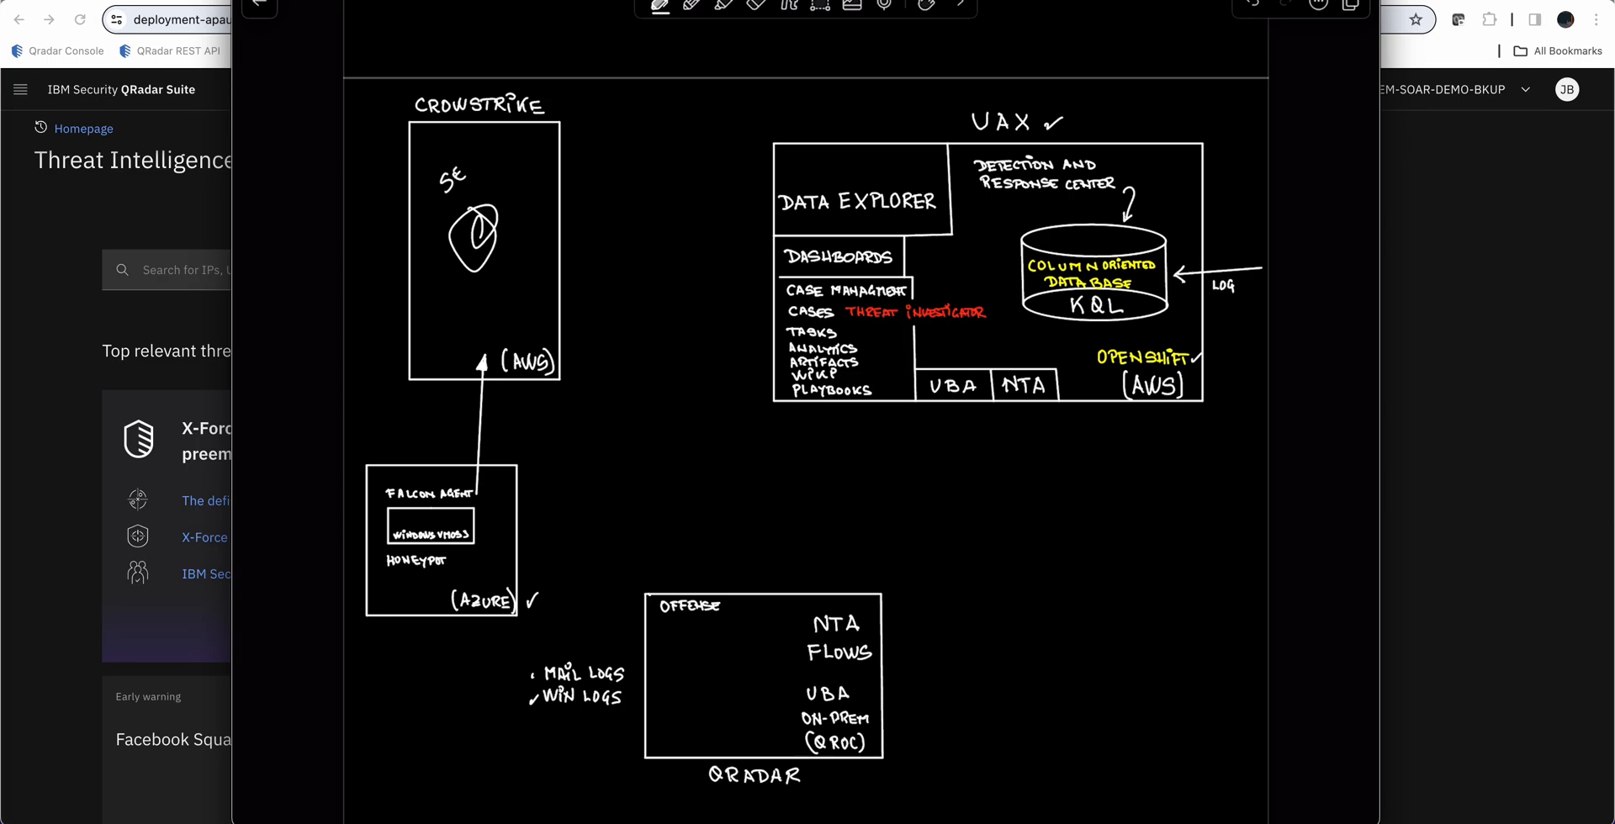